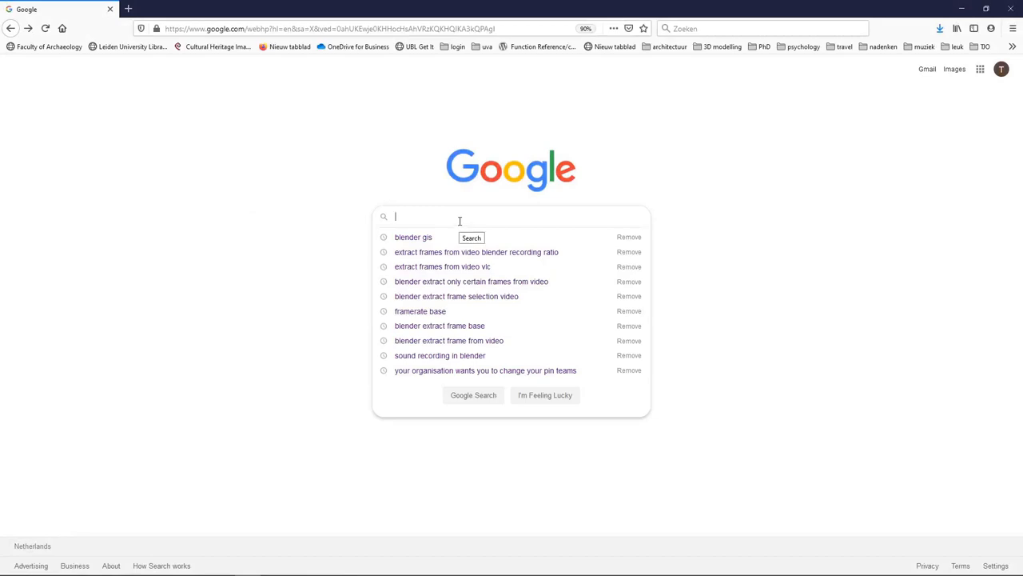
Search Google for Blender GIS and save the BlenderGIS GitHub repository as a ZIP.
{"action": "type", "text": "blender"}
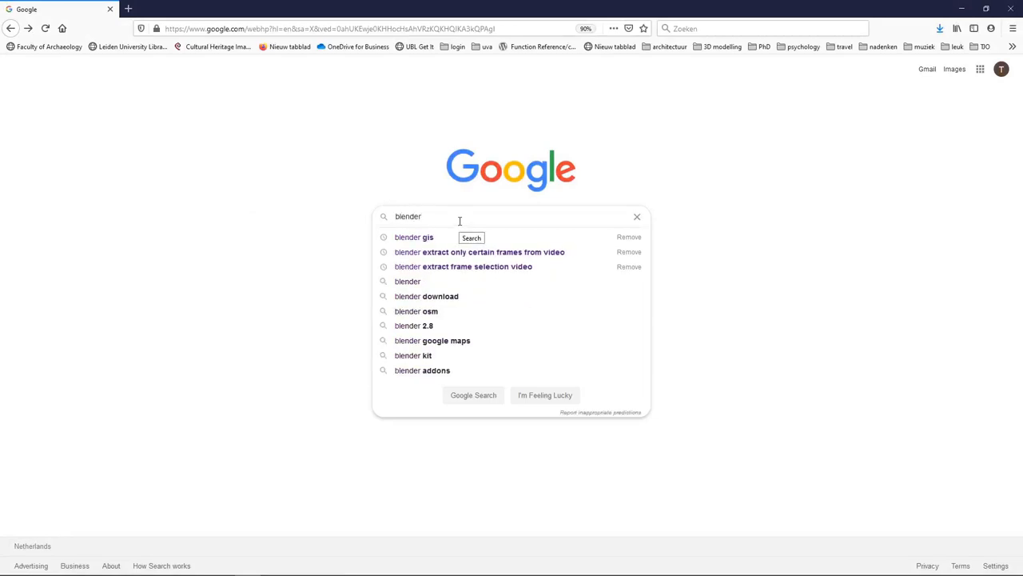
{"action": "left_click", "coordinate": [414, 237]}
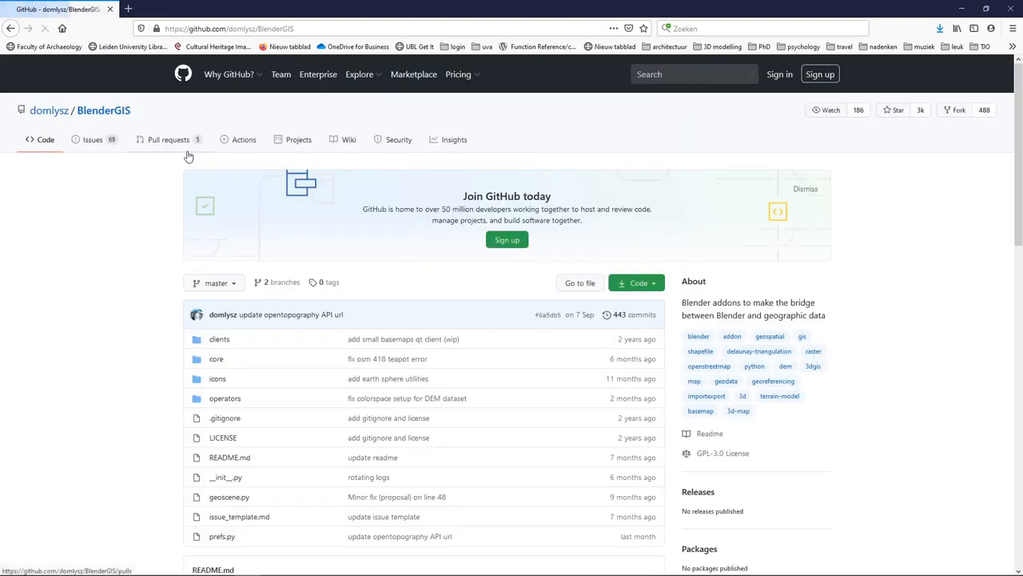
{"action": "scroll", "scroll_direction": "down", "scroll_amount": 3}
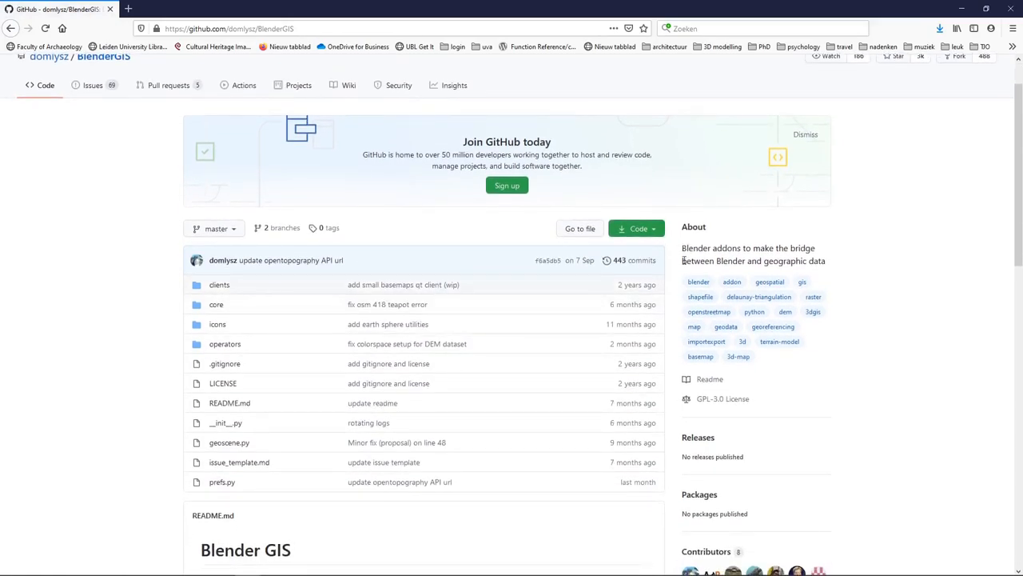
{"action": "left_click", "coordinate": [636, 227]}
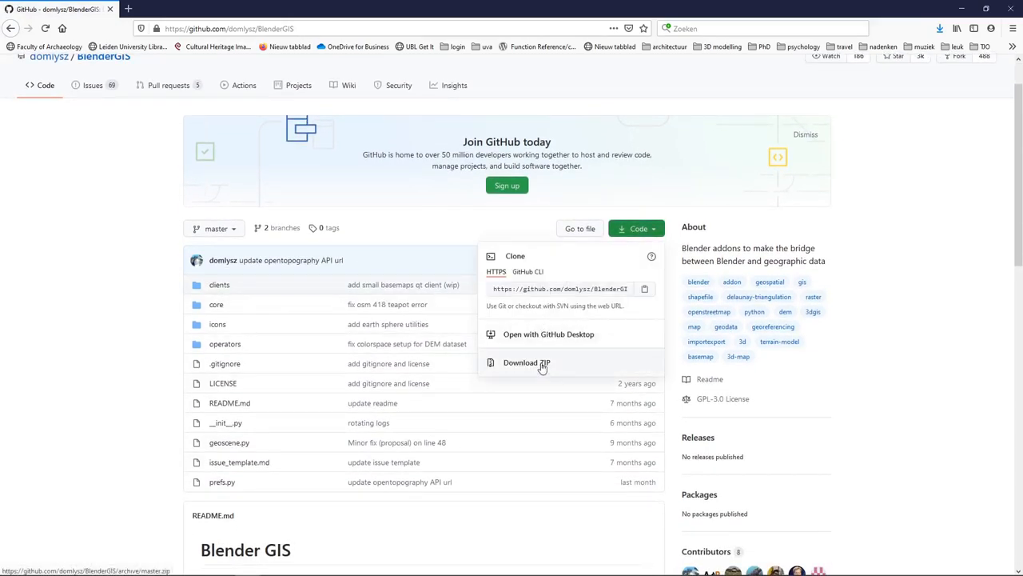
{"action": "left_click", "coordinate": [526, 362]}
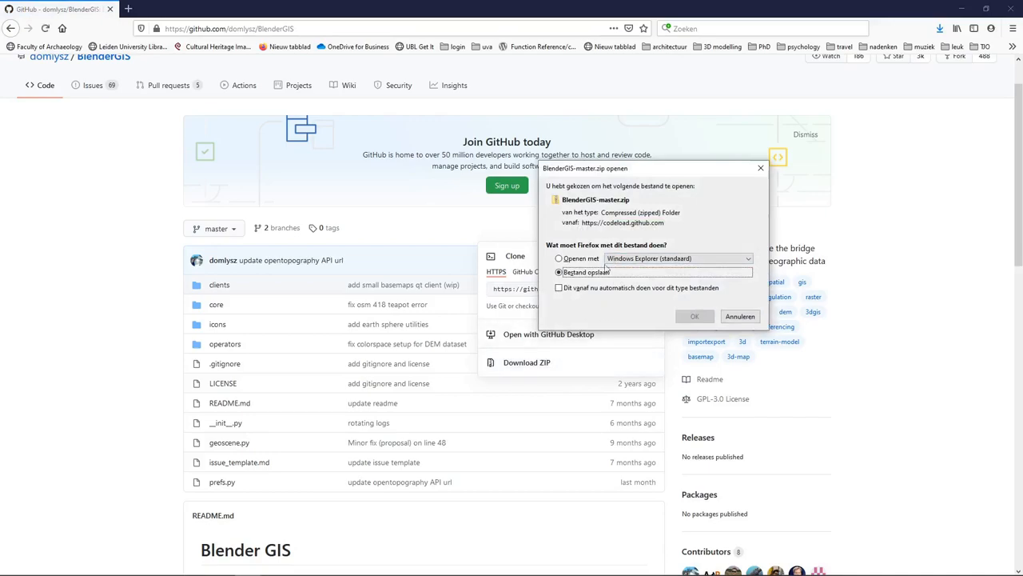
{"action": "left_click", "coordinate": [738, 315]}
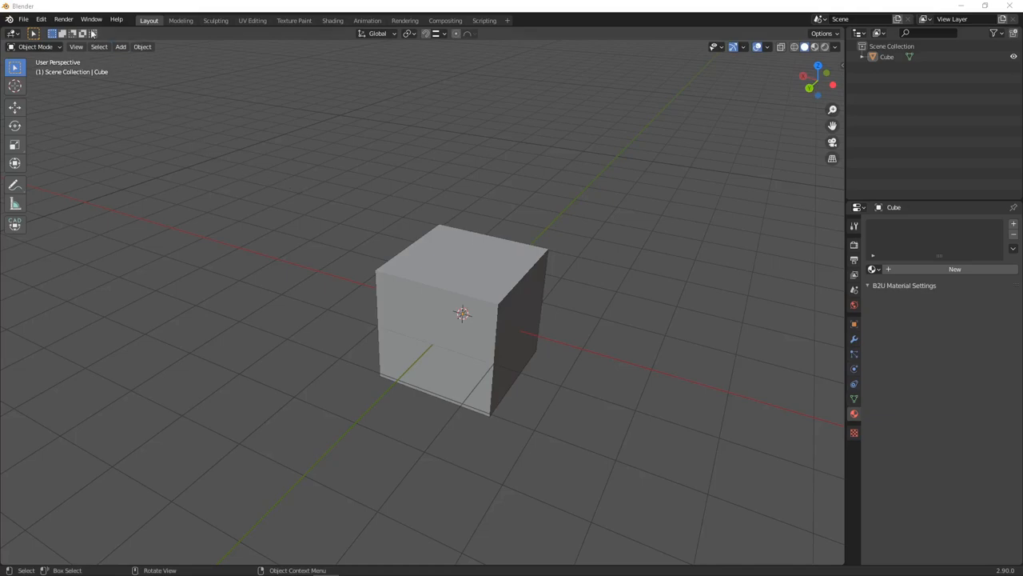
In Preferences' add-on installer, select BlenderGIS-master.zip from the Downloads folder.
{"action": "left_click", "coordinate": [41, 19]}
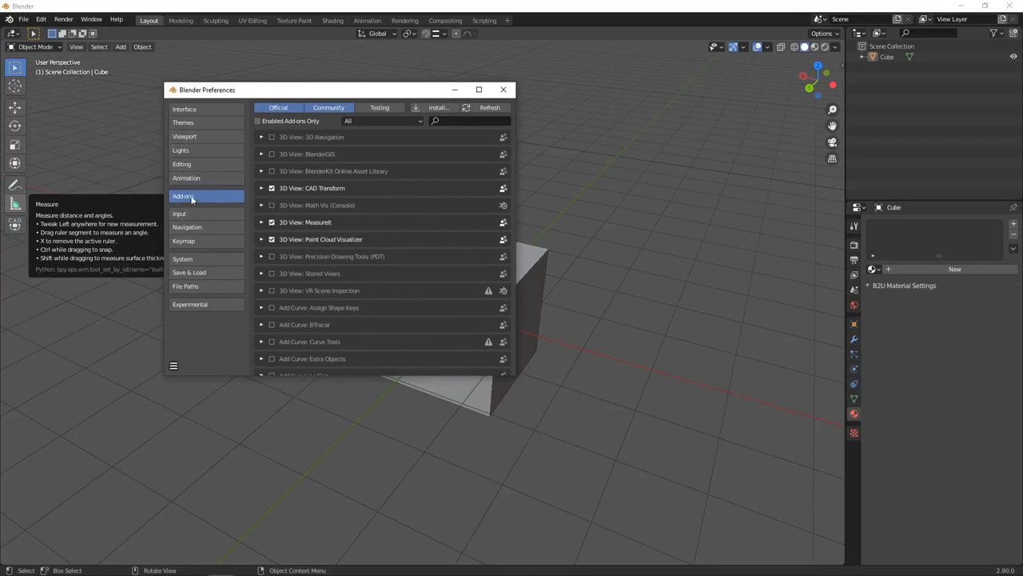
{"action": "mouse_move", "coordinate": [391, 152]}
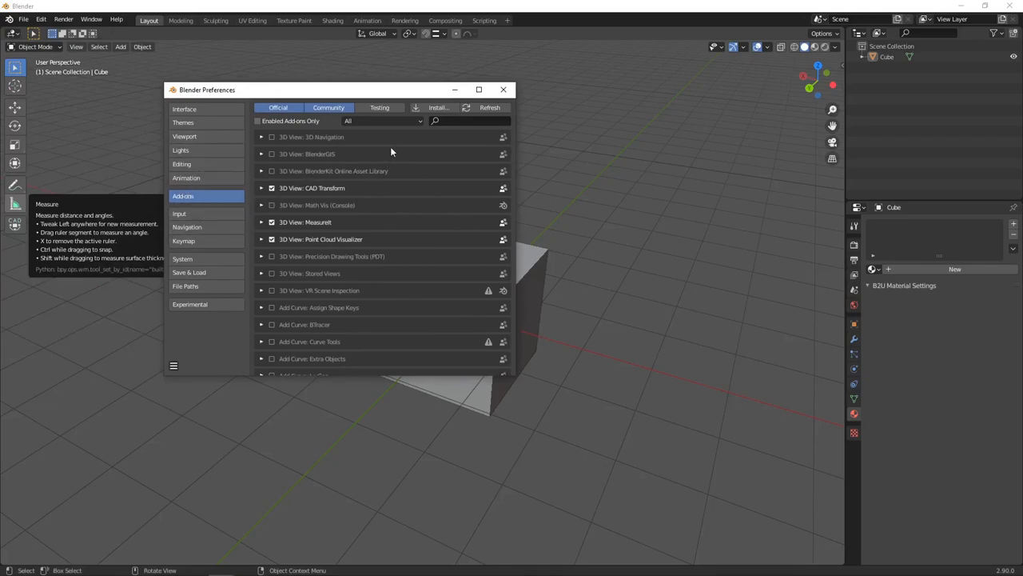
{"action": "mouse_move", "coordinate": [438, 107]}
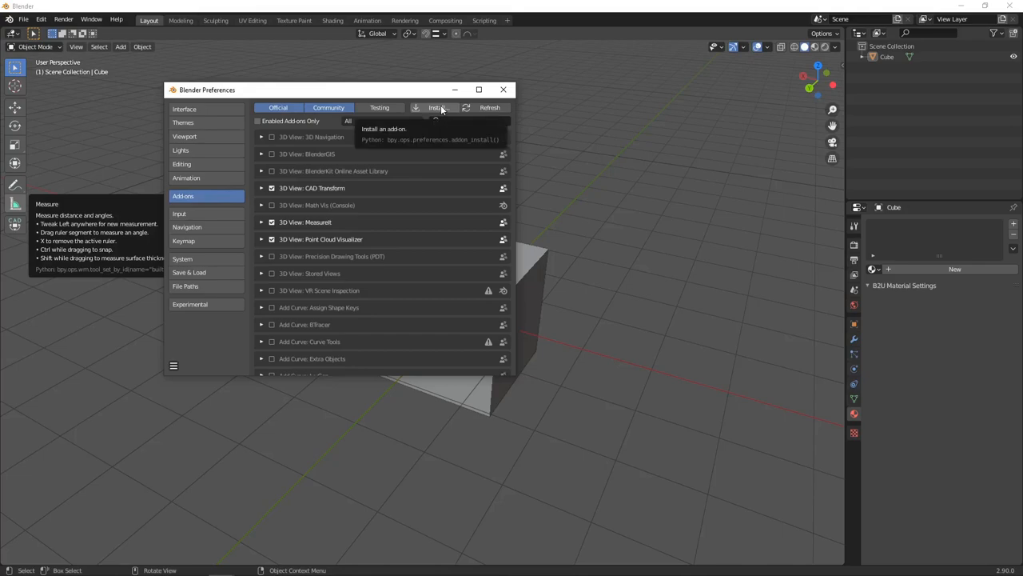
{"action": "left_click", "coordinate": [437, 107]}
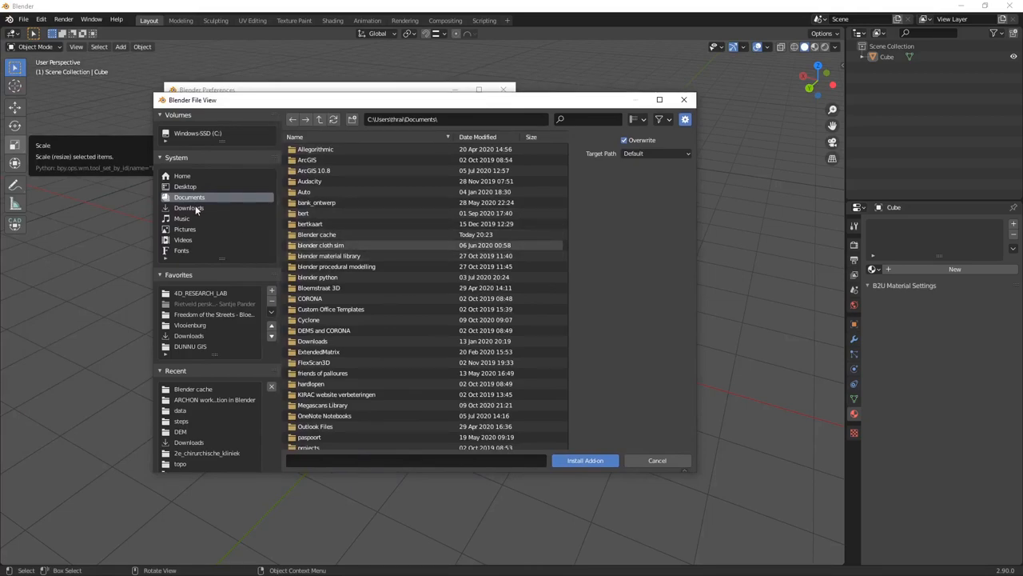
{"action": "left_click", "coordinate": [189, 208]}
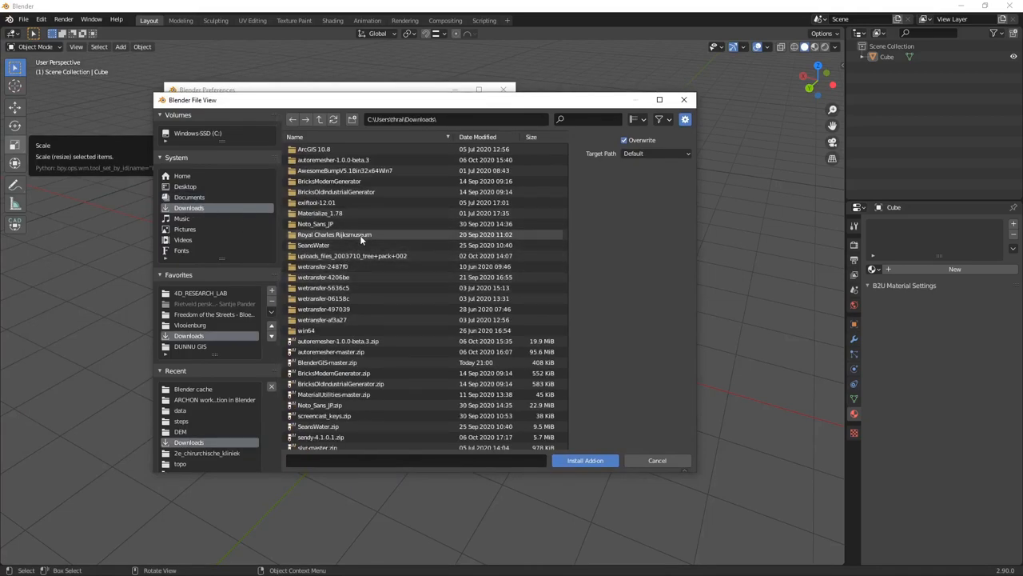
{"action": "scroll", "scroll_direction": "down", "scroll_amount": 3}
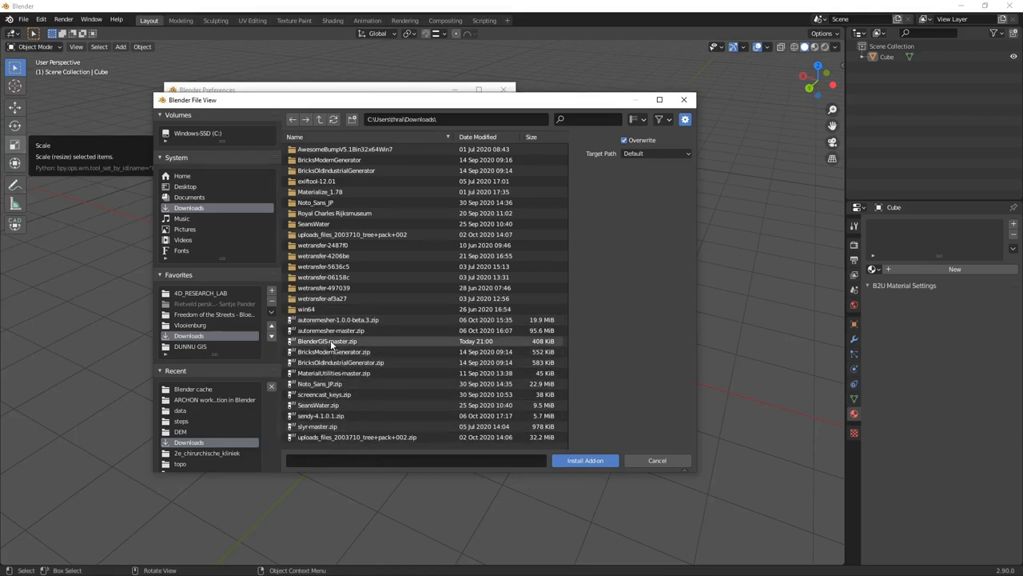
{"action": "left_click", "coordinate": [326, 340]}
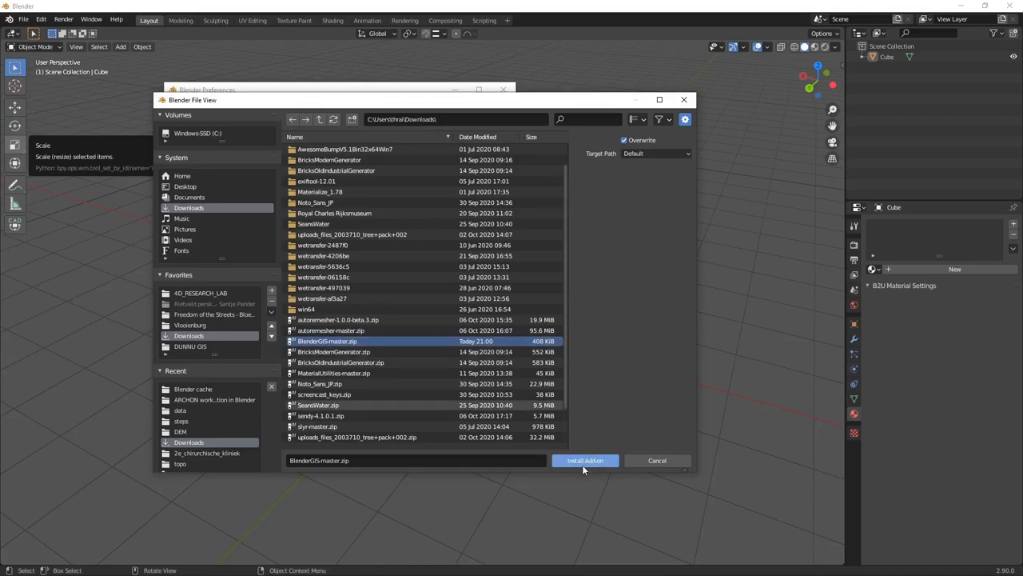
{"action": "mouse_move", "coordinate": [650, 465]}
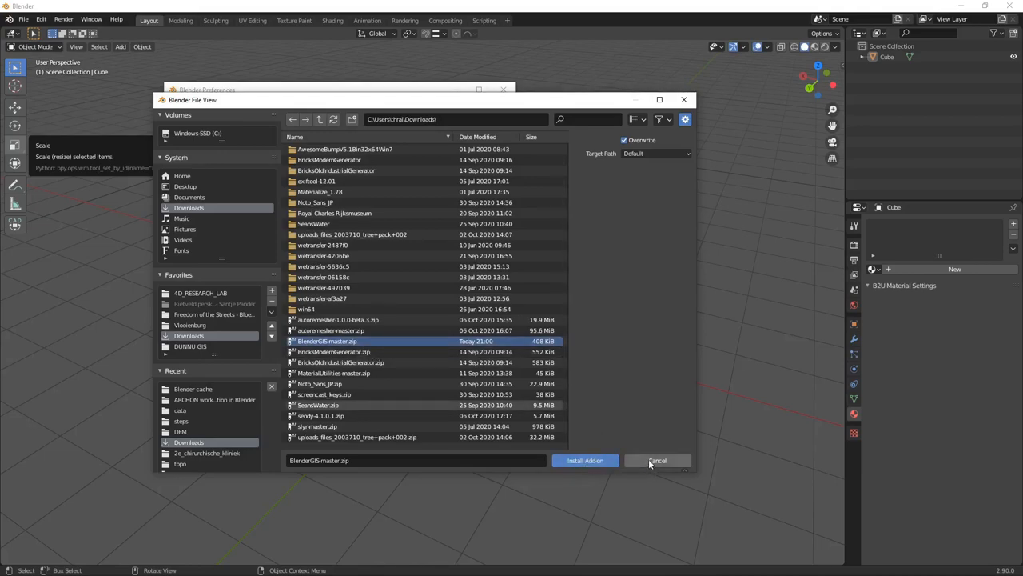
{"action": "mouse_move", "coordinate": [656, 459]}
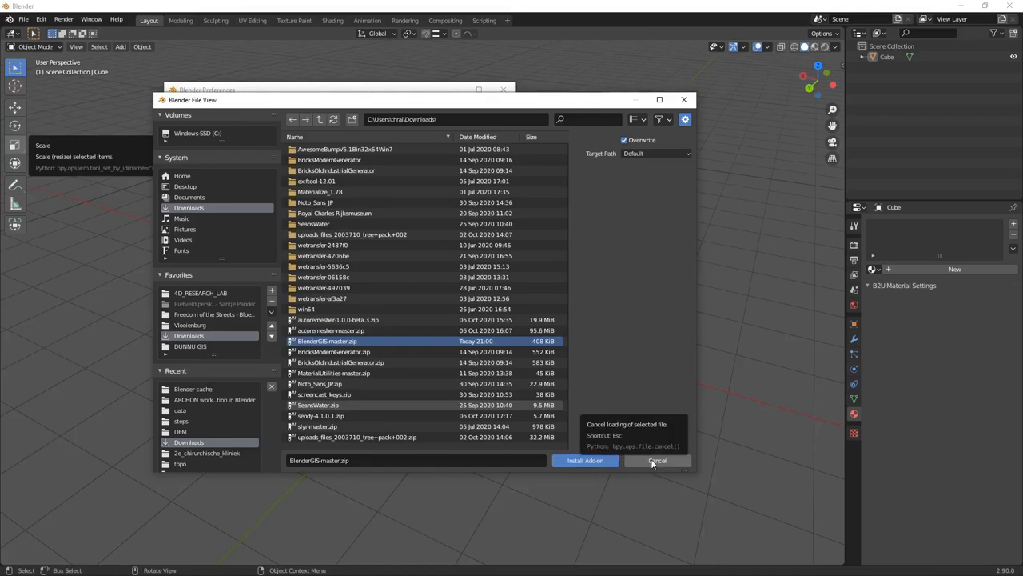
Filter add-ons by 'ble', enable 3D View: BlenderGIS and expand its details.
{"action": "left_click", "coordinate": [657, 460]}
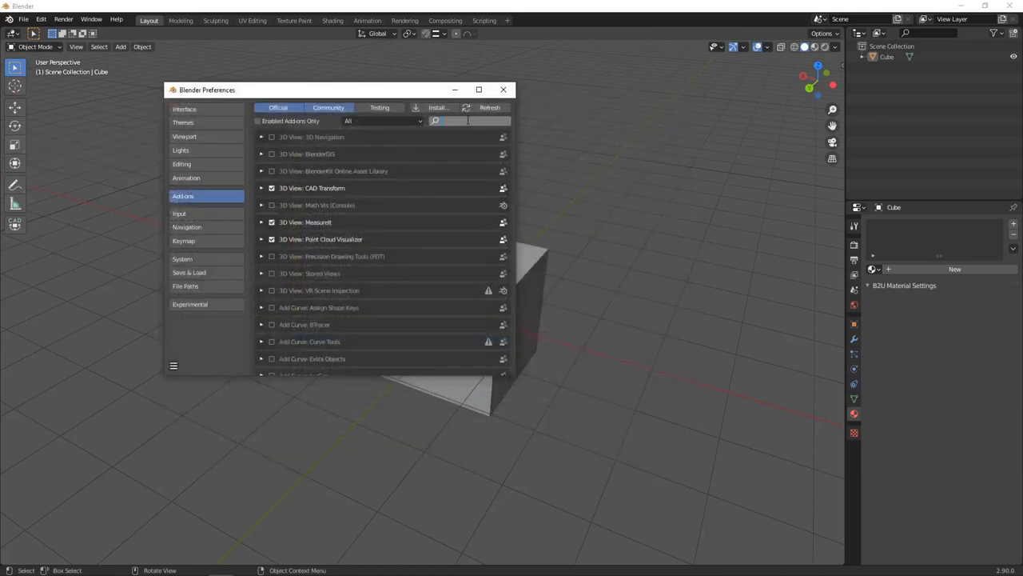
{"action": "type", "text": "blender"}
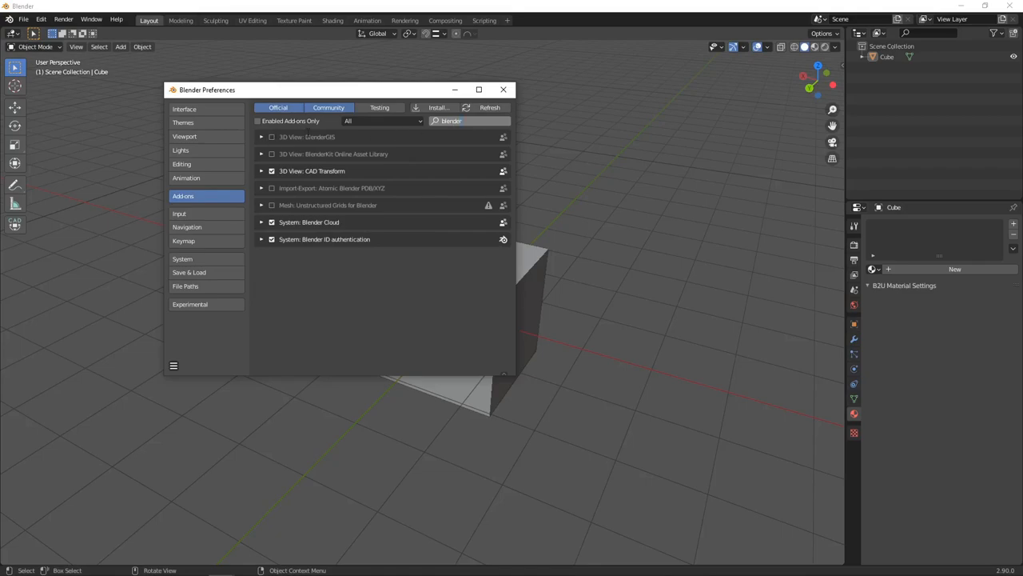
{"action": "left_click", "coordinate": [272, 137]}
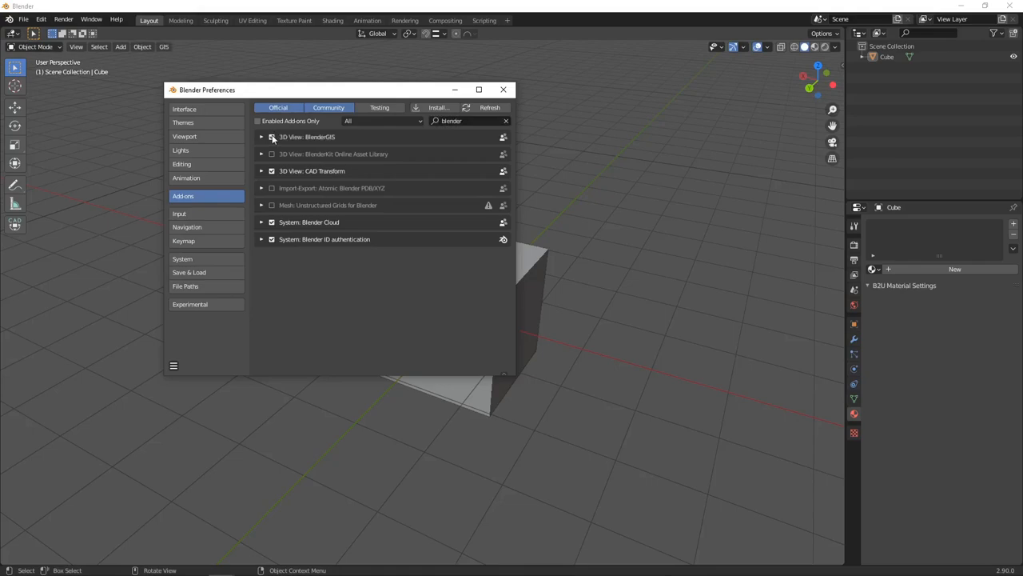
{"action": "left_click", "coordinate": [261, 137]}
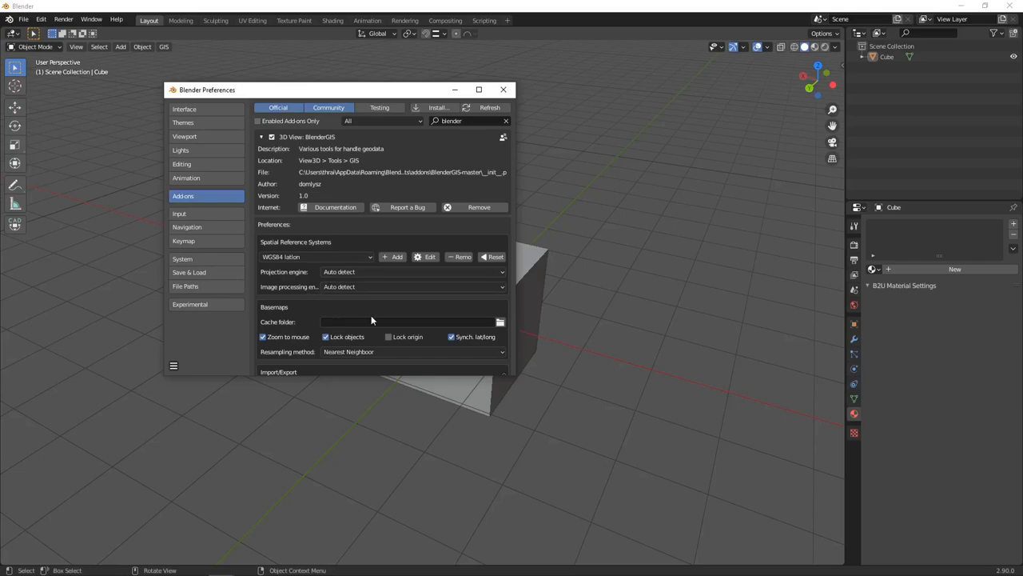
Set the BlenderGIS cache folder to Documents\Blender cache and close Preferences.
{"action": "scroll", "scroll_direction": "down", "scroll_amount": 3}
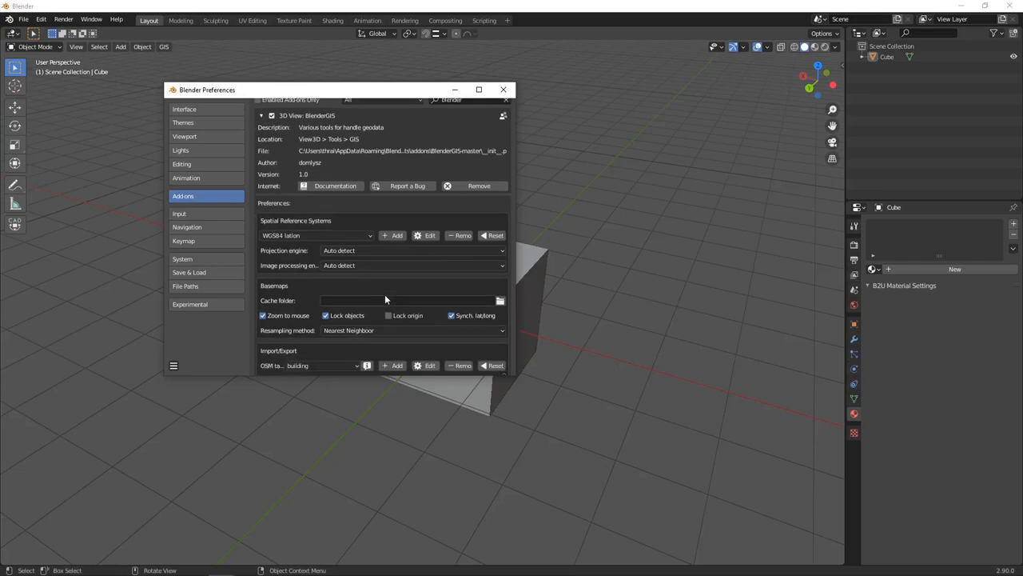
{"action": "scroll", "scroll_direction": "down", "scroll_amount": 3}
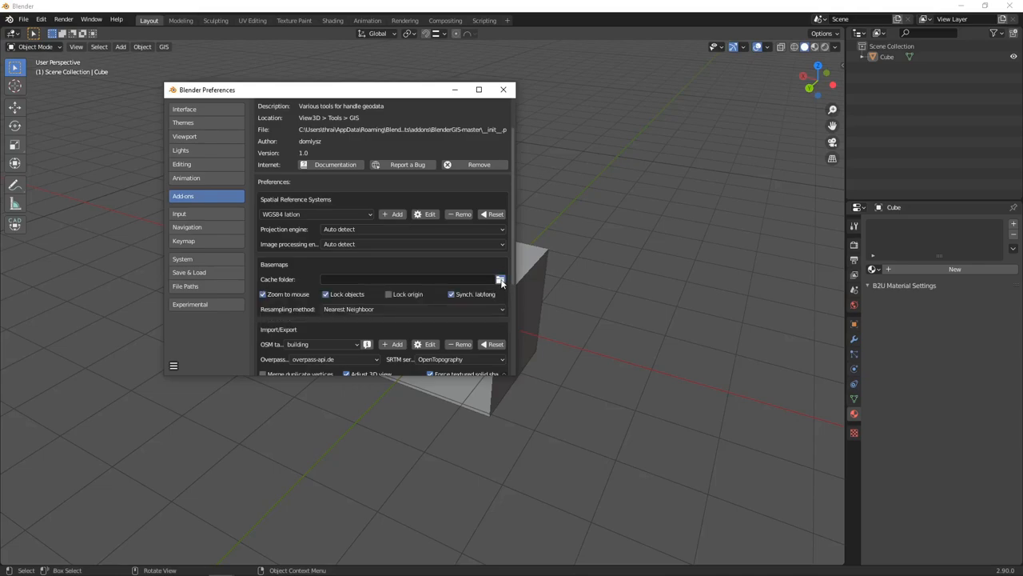
{"action": "left_click", "coordinate": [501, 279]}
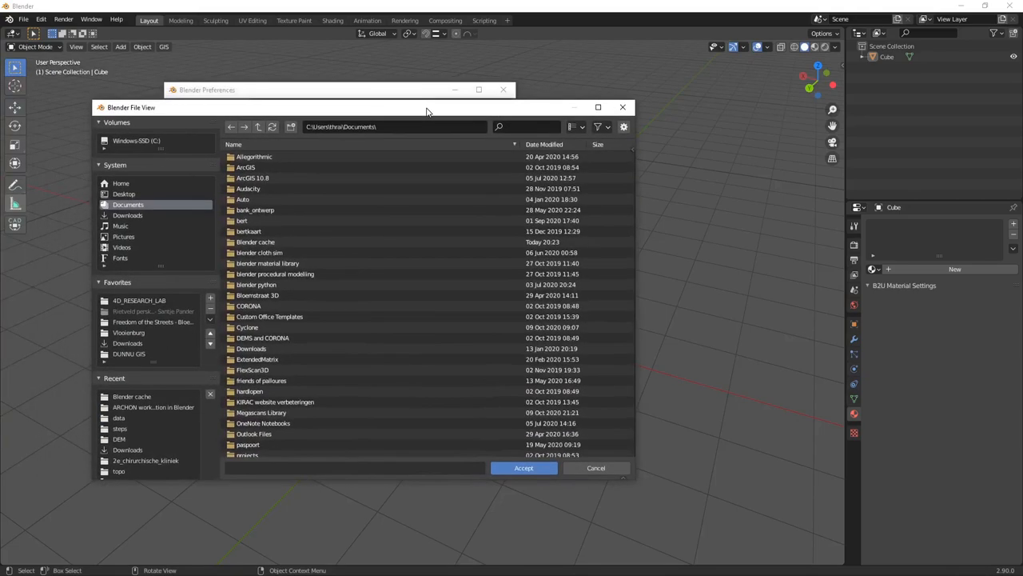
{"action": "mouse_move", "coordinate": [291, 127]}
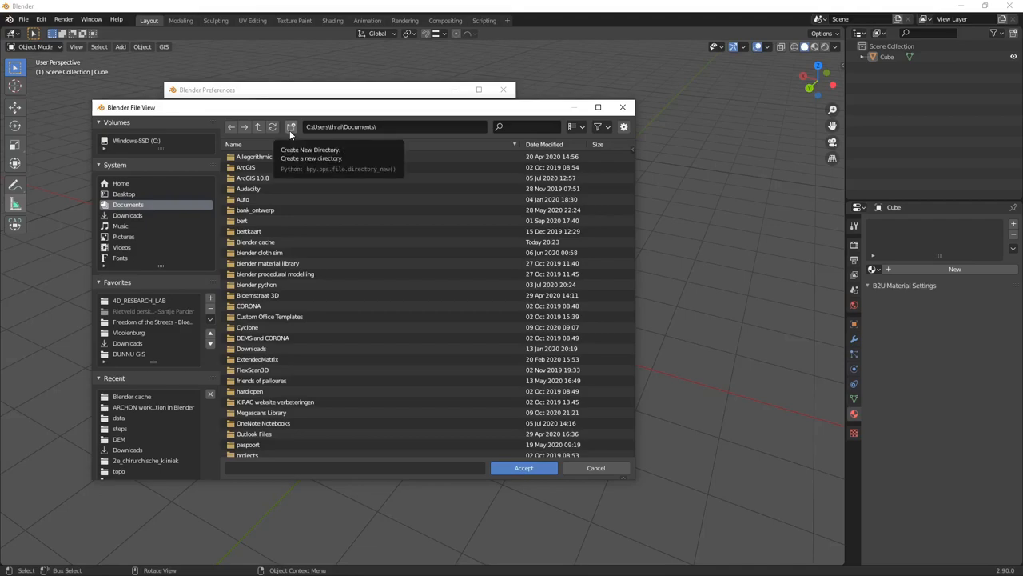
{"action": "mouse_move", "coordinate": [264, 241]}
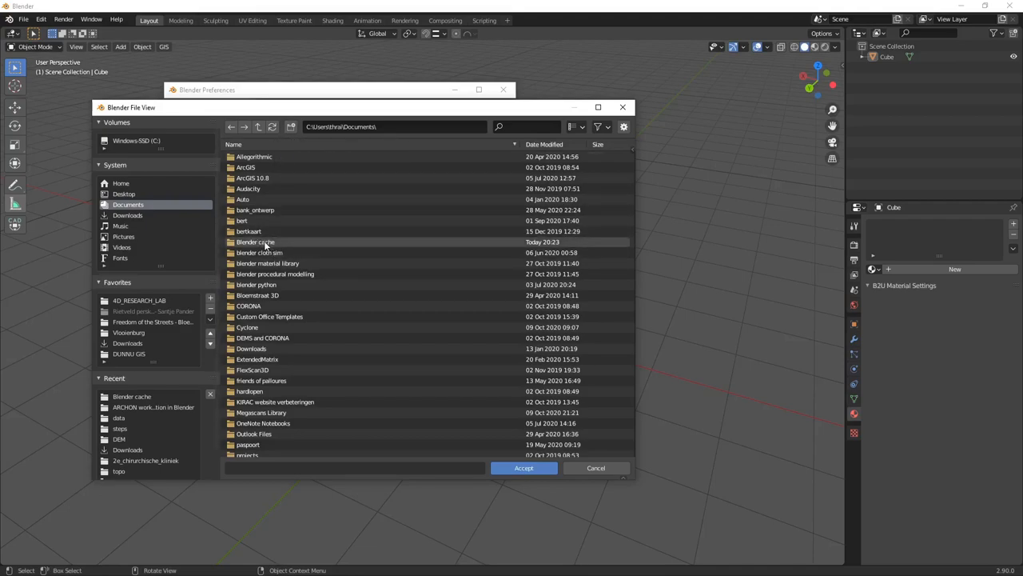
{"action": "double_click", "coordinate": [255, 242]}
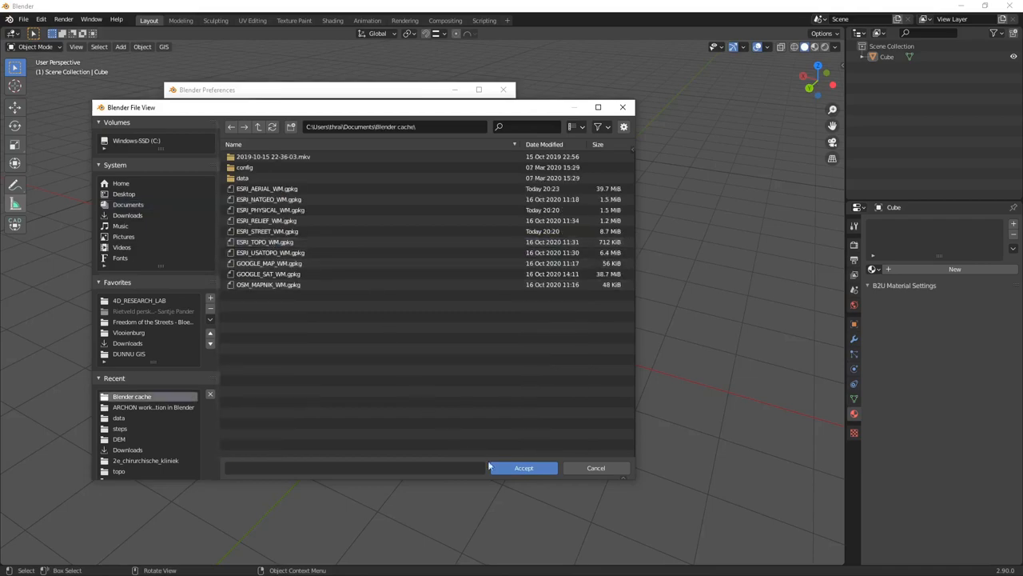
{"action": "left_click", "coordinate": [524, 468]}
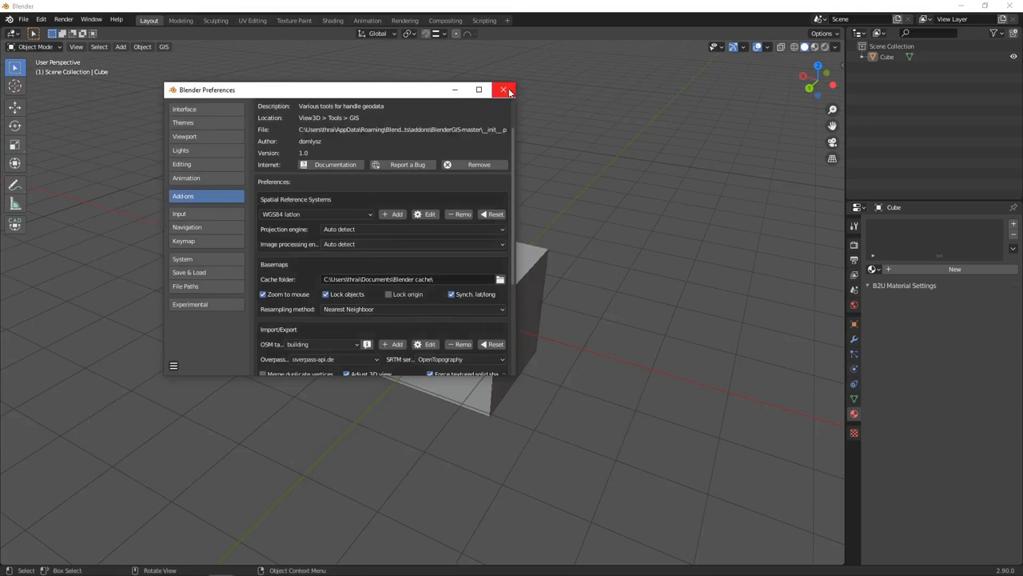
{"action": "left_click", "coordinate": [505, 90]}
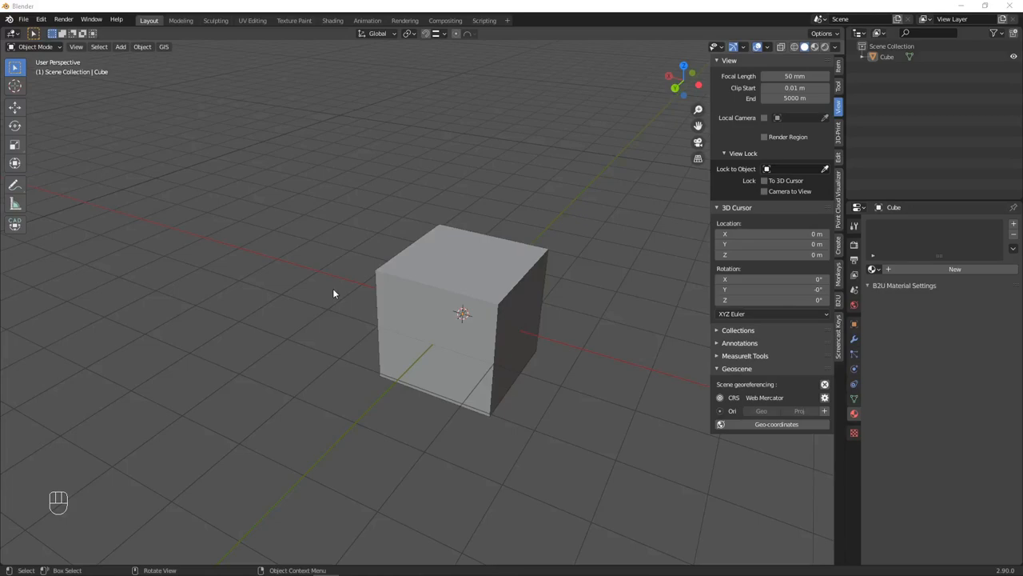
{"action": "mouse_move", "coordinate": [322, 286]}
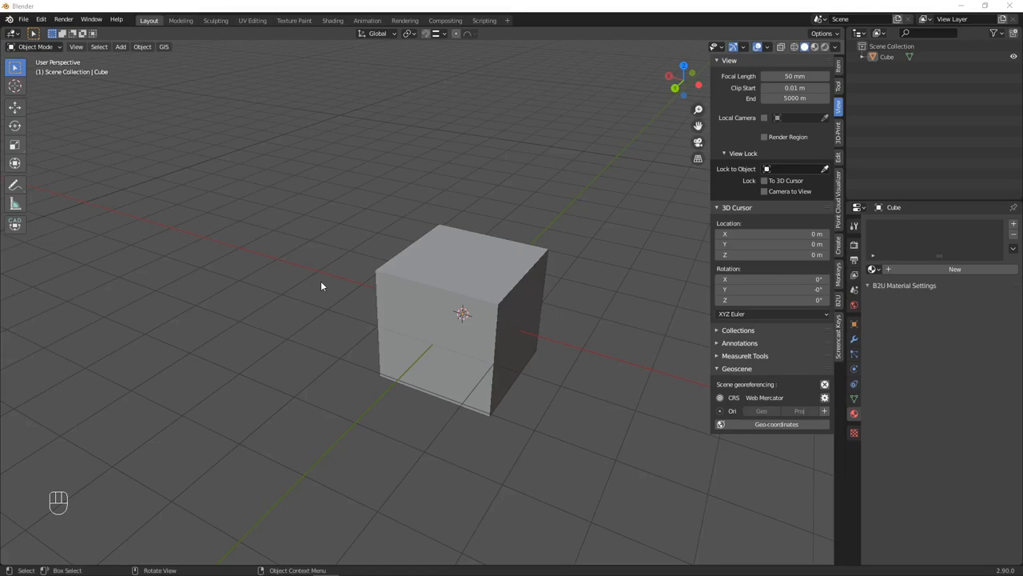
{"action": "mouse_move", "coordinate": [316, 283]}
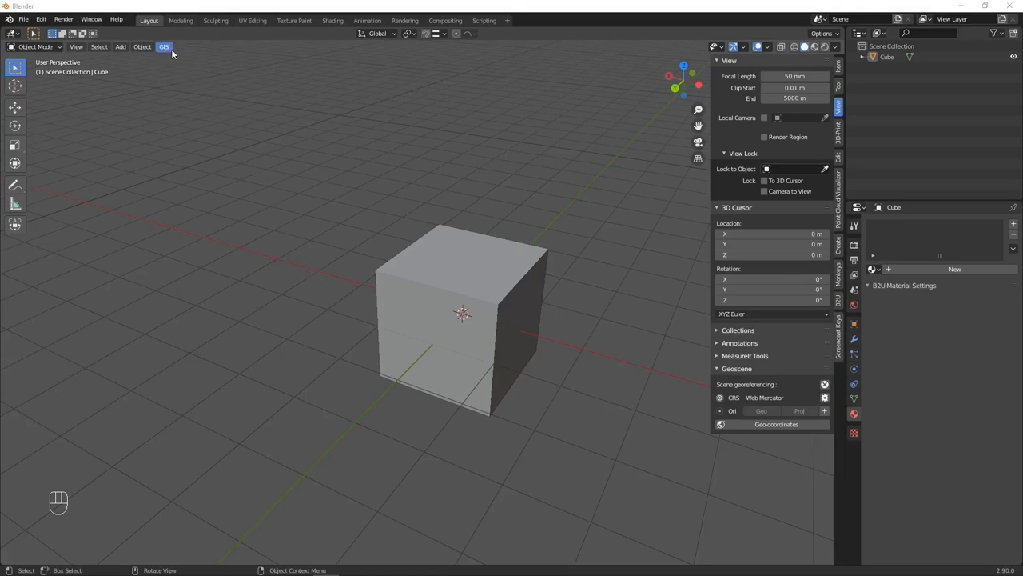
{"action": "left_click", "coordinate": [164, 46]}
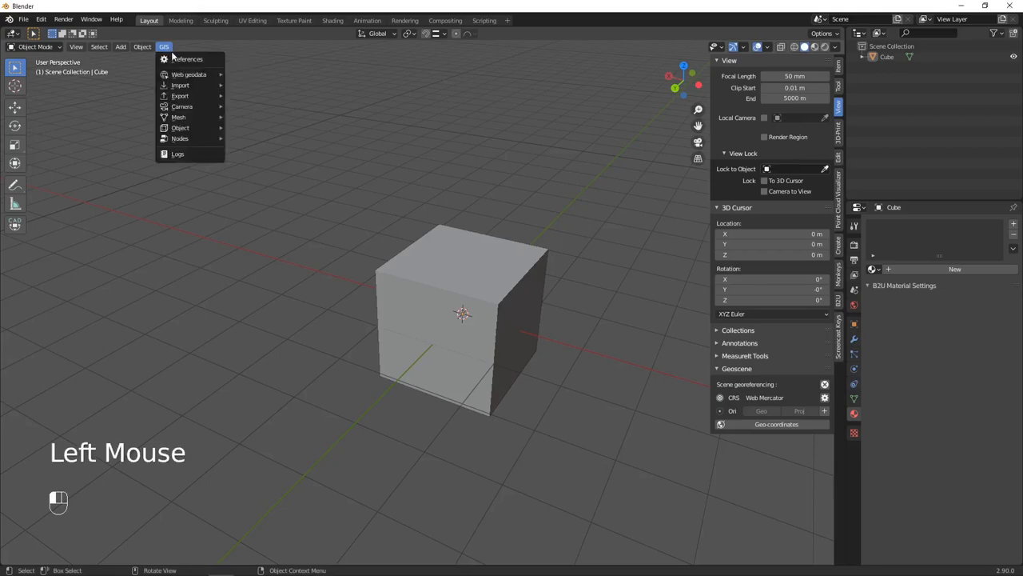
{"action": "left_click", "coordinate": [164, 47]}
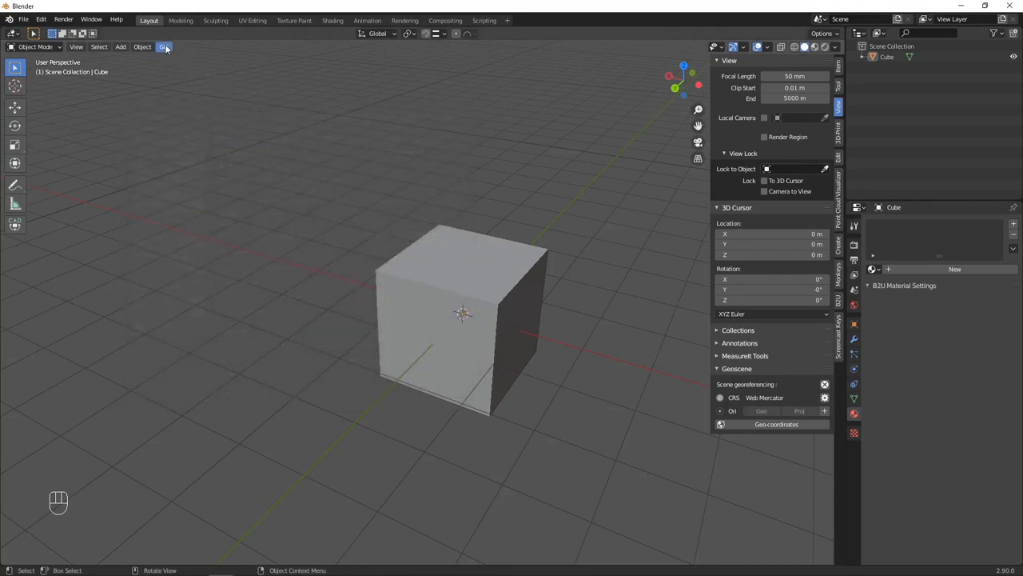
{"action": "left_click", "coordinate": [164, 46]}
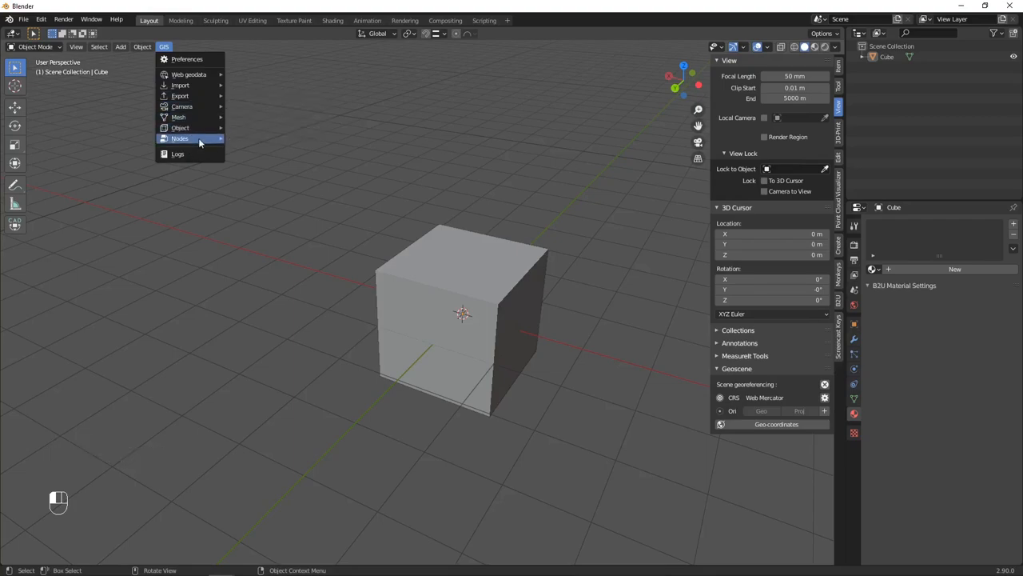
{"action": "mouse_move", "coordinate": [182, 106]}
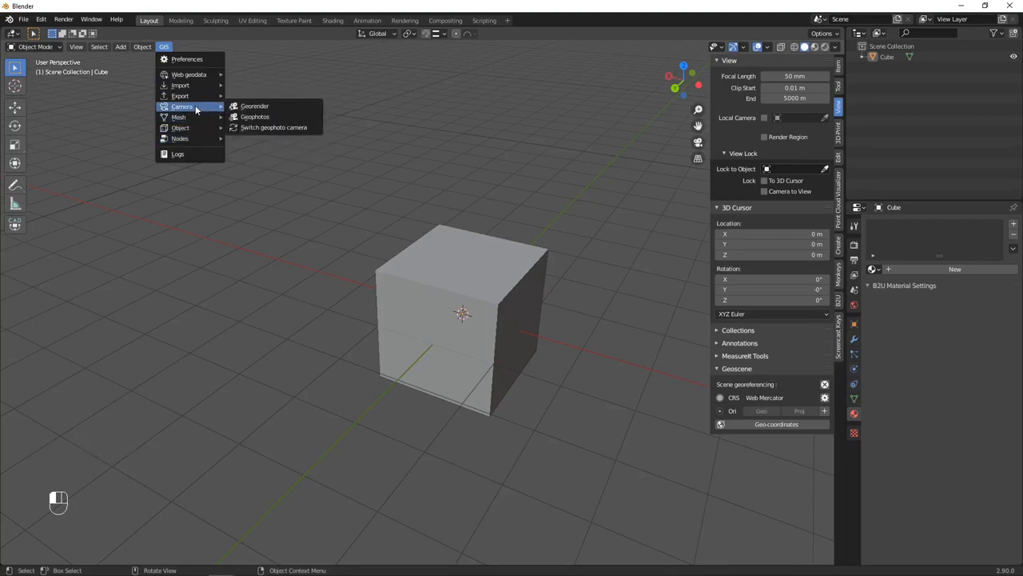
{"action": "mouse_move", "coordinate": [180, 96]}
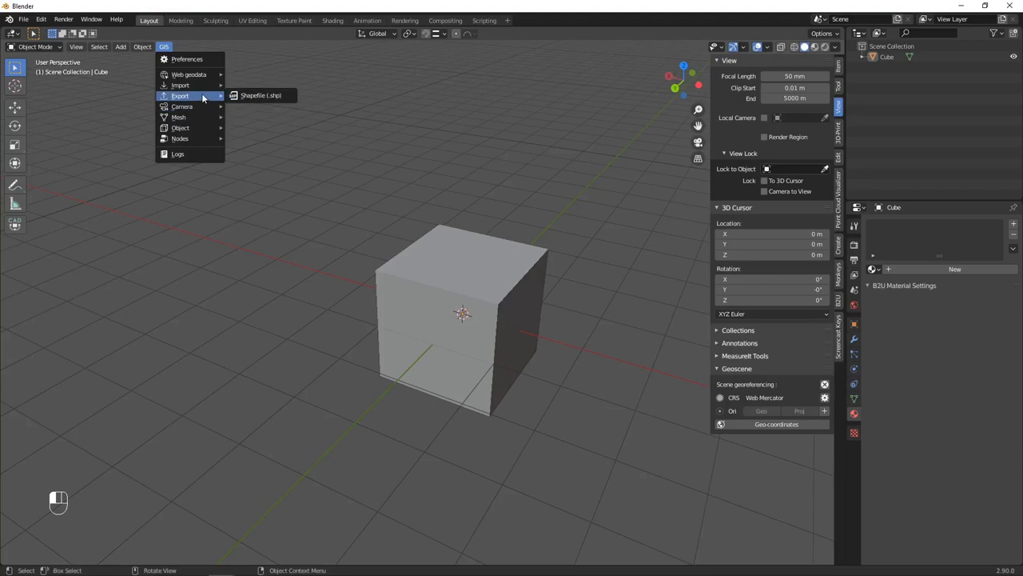
{"action": "left_click", "coordinate": [411, 102]}
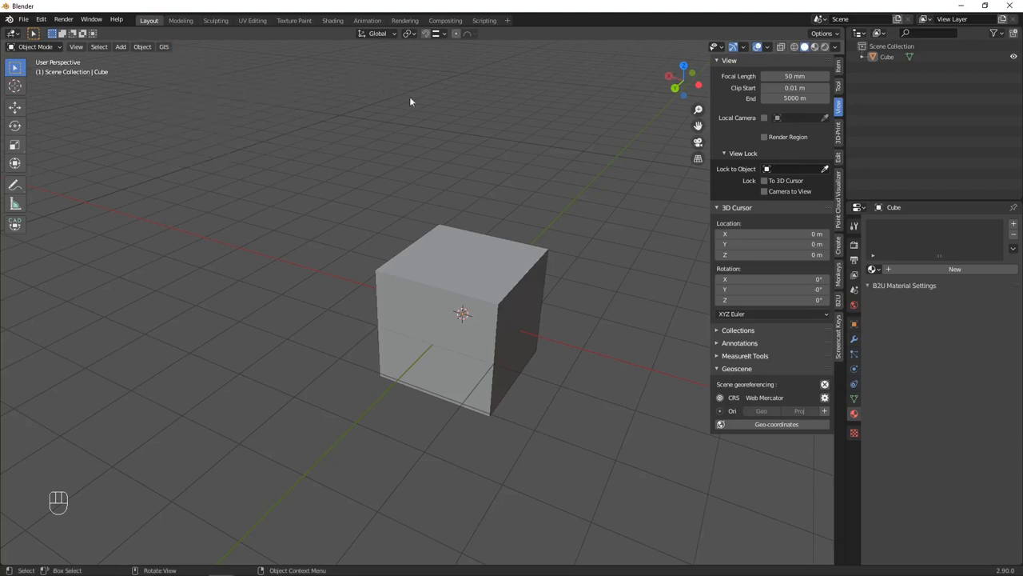
{"action": "mouse_move", "coordinate": [677, 153]}
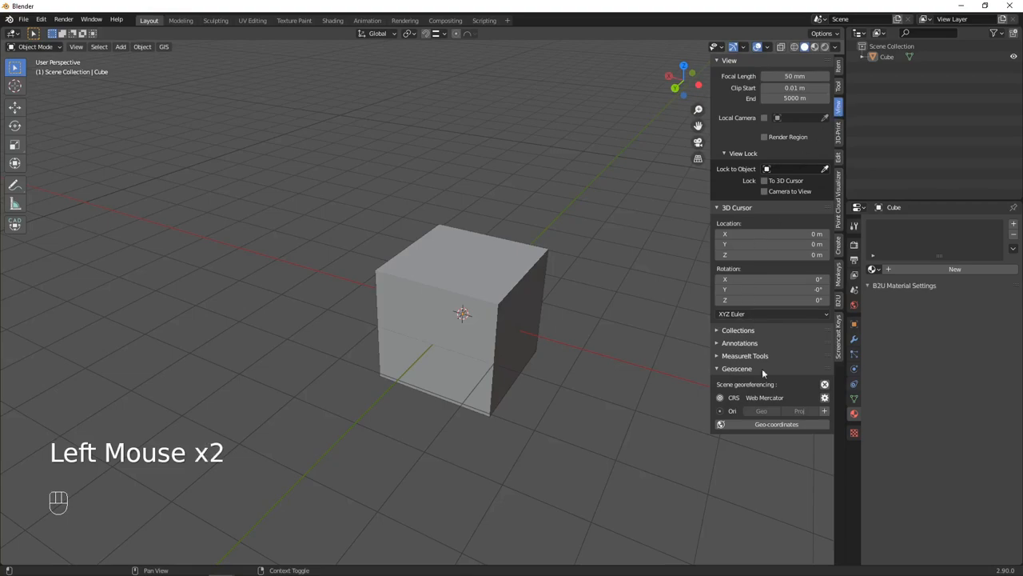
{"action": "mouse_move", "coordinate": [804, 383]}
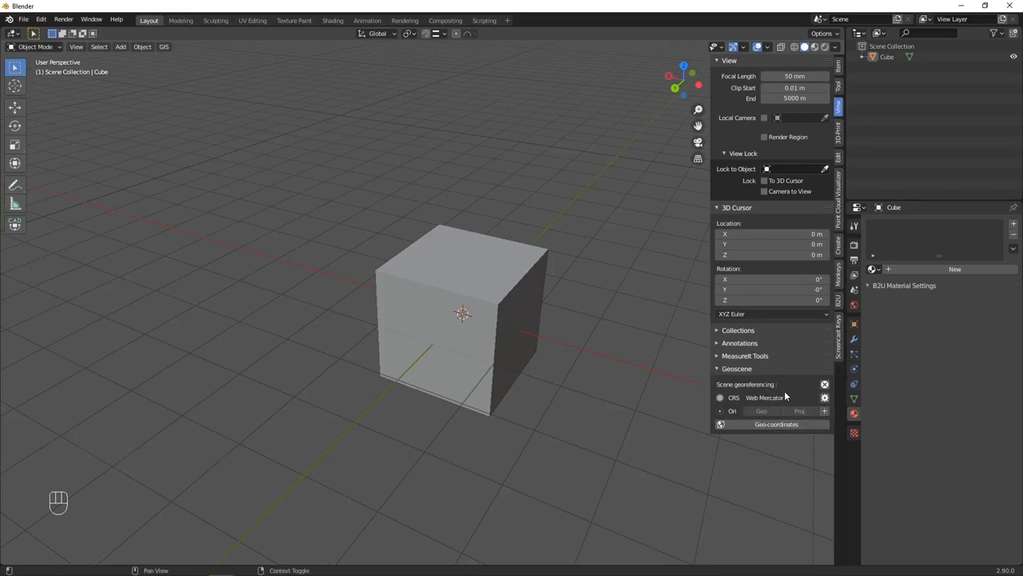
{"action": "mouse_move", "coordinate": [752, 393]}
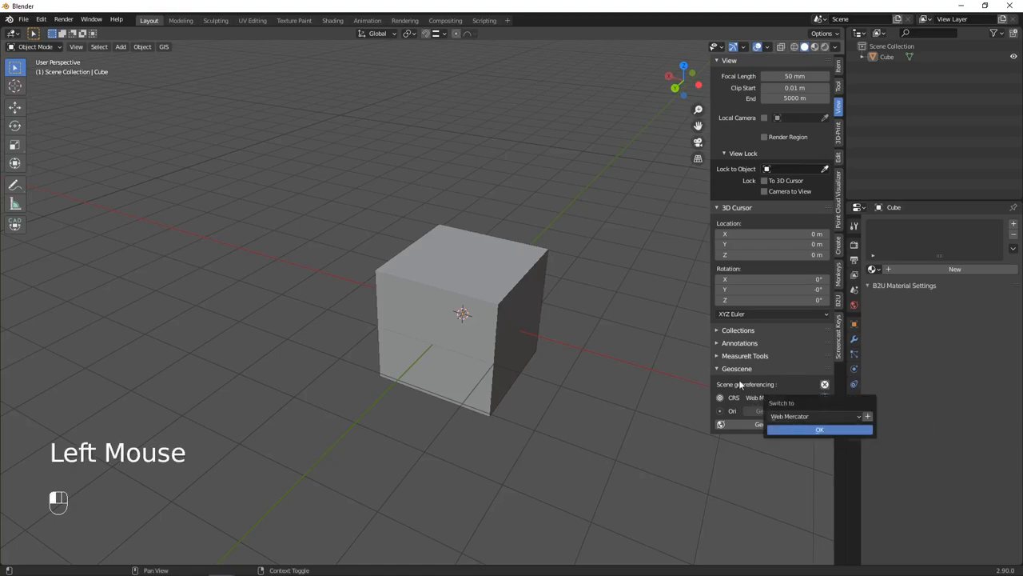
{"action": "left_click", "coordinate": [811, 415]}
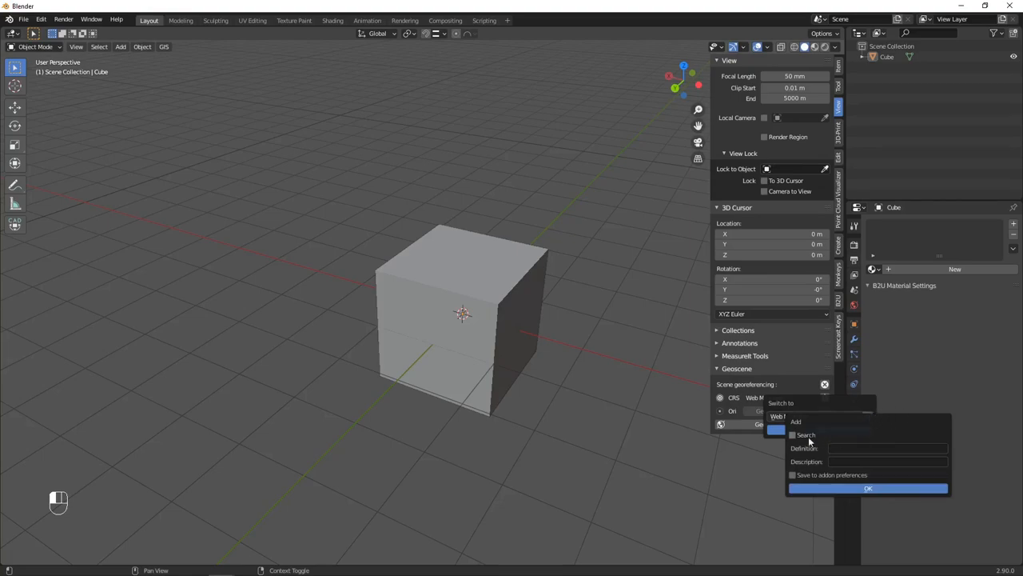
{"action": "left_click", "coordinate": [793, 434]}
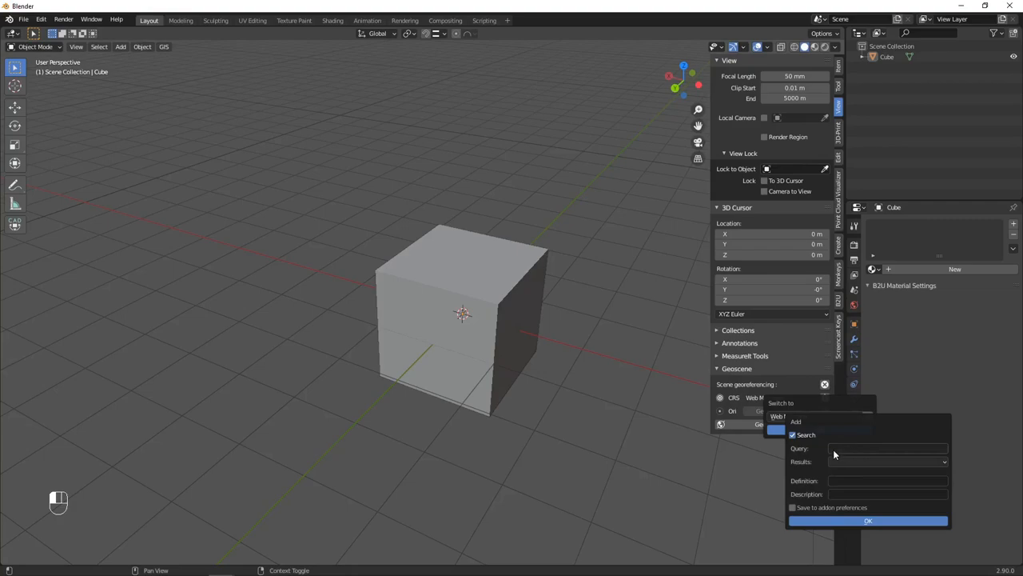
{"action": "left_click", "coordinate": [887, 448]}
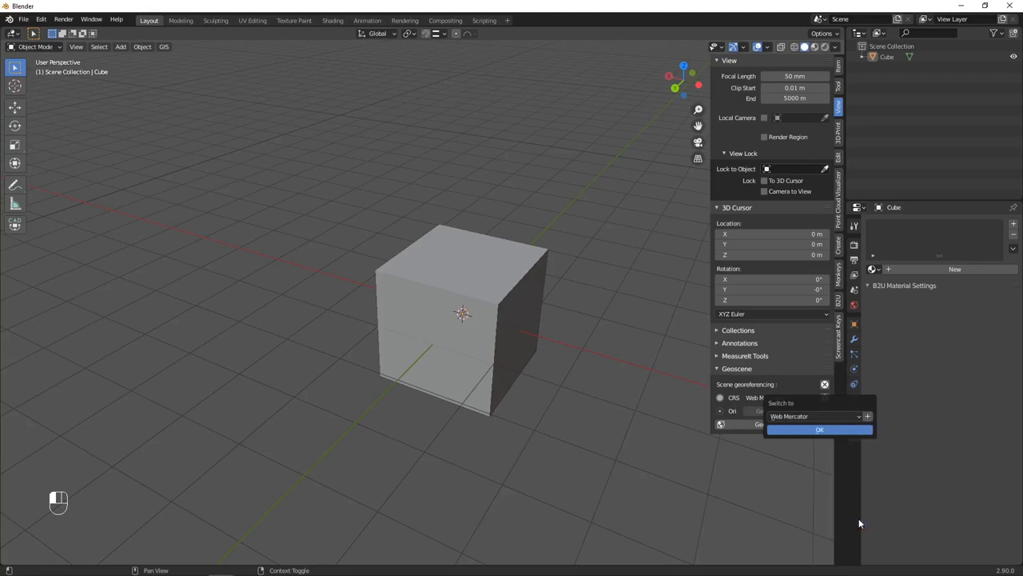
Try Amersfoort / RD New in the CRS list, then reselect Web Mercator.
{"action": "left_click", "coordinate": [812, 416]}
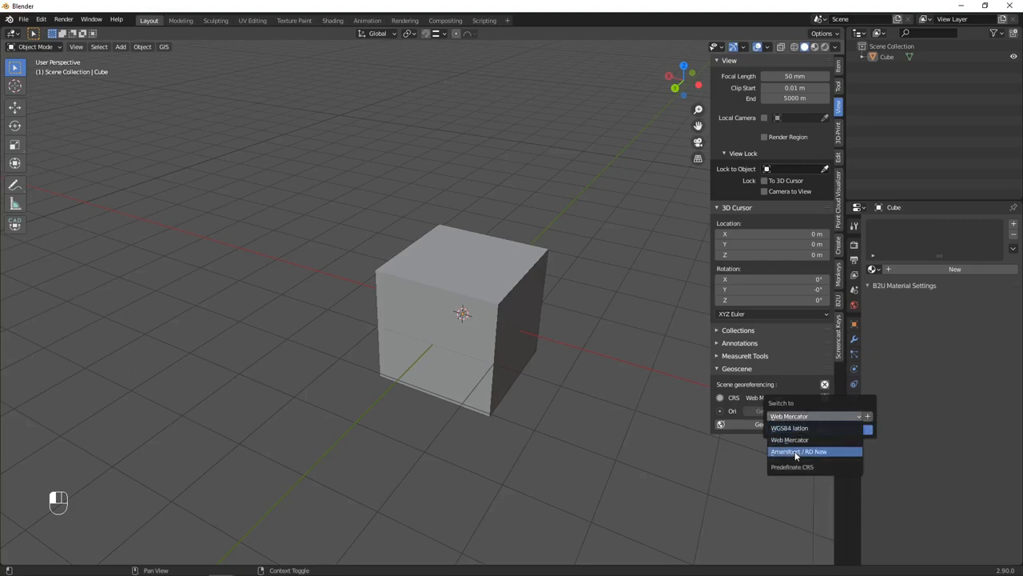
{"action": "left_click", "coordinate": [798, 451]}
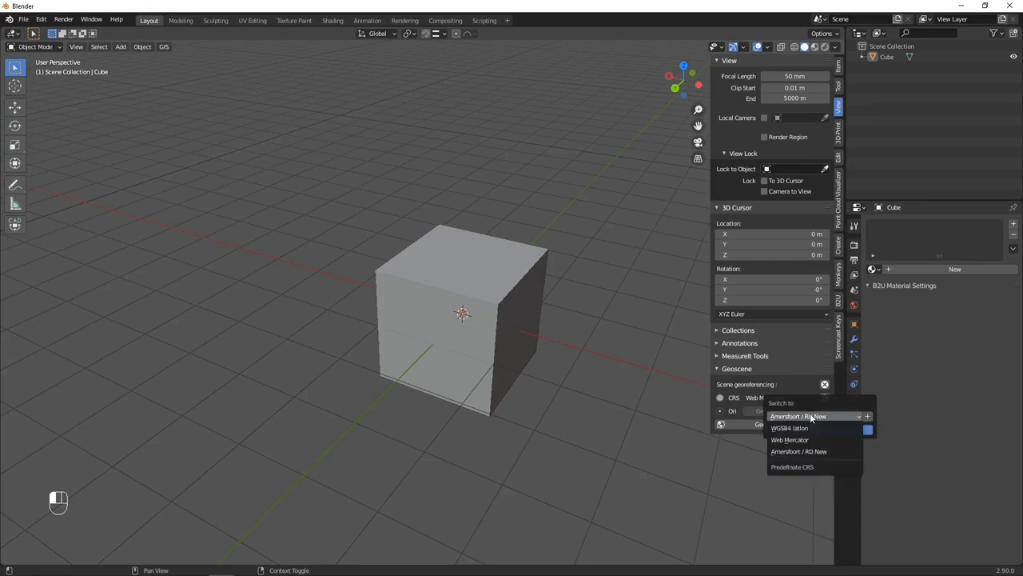
{"action": "mouse_move", "coordinate": [790, 440]}
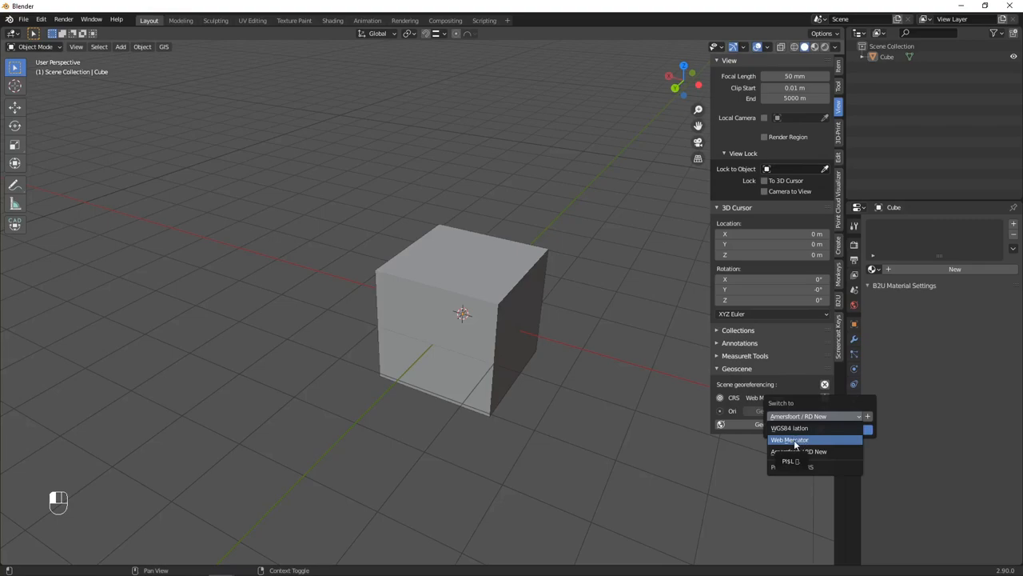
{"action": "mouse_move", "coordinate": [795, 441]}
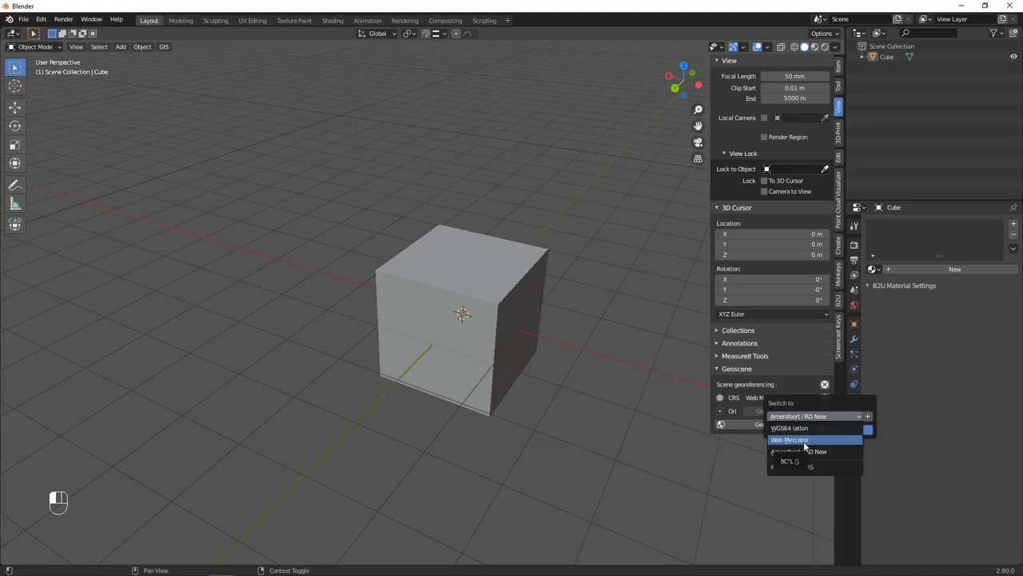
{"action": "left_click", "coordinate": [790, 439]}
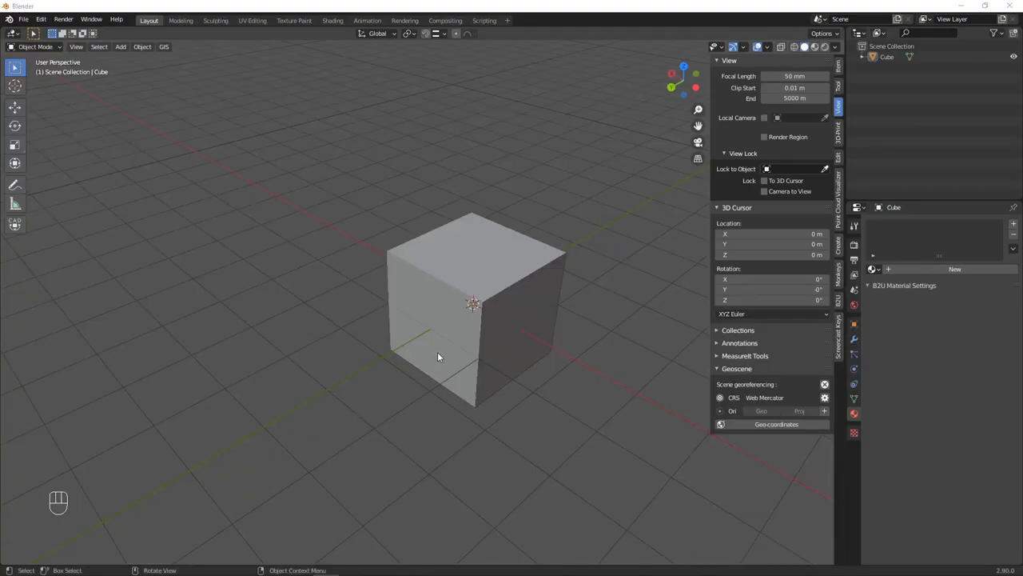
{"action": "mouse_move", "coordinate": [536, 334]}
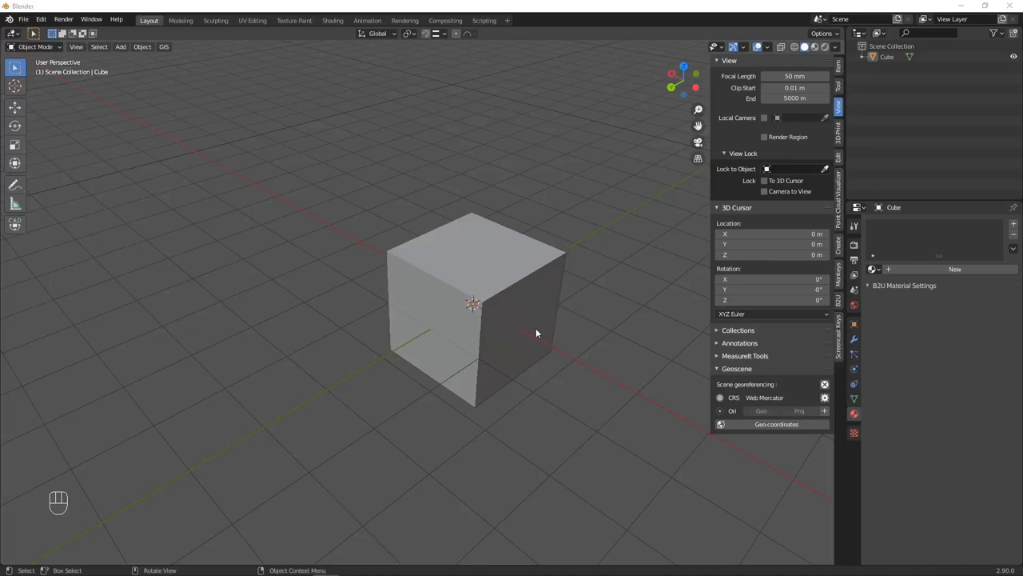
{"action": "mouse_move", "coordinate": [523, 326]}
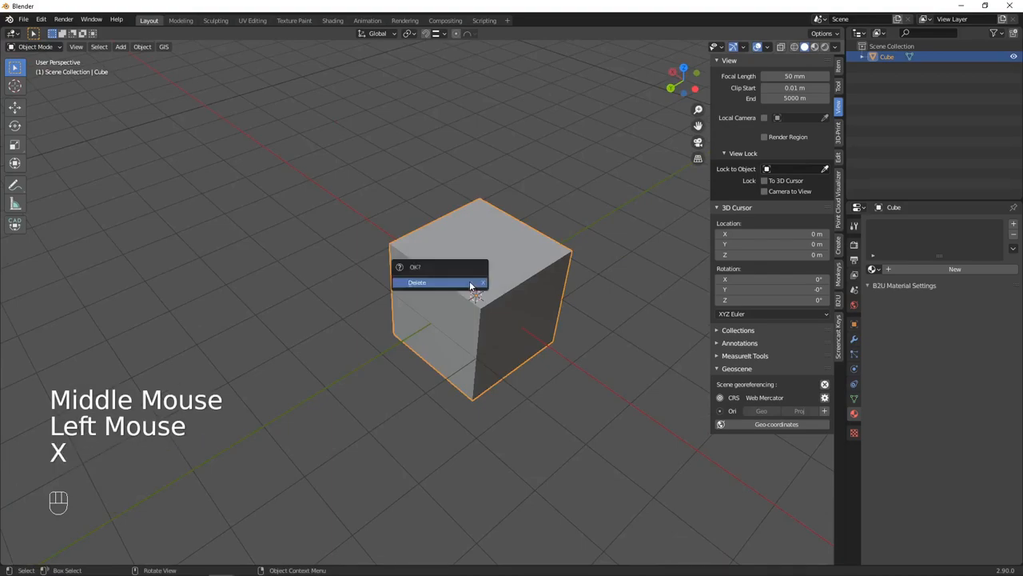
Delete the default cube and pan across the empty grid.
{"action": "left_click", "coordinate": [417, 282]}
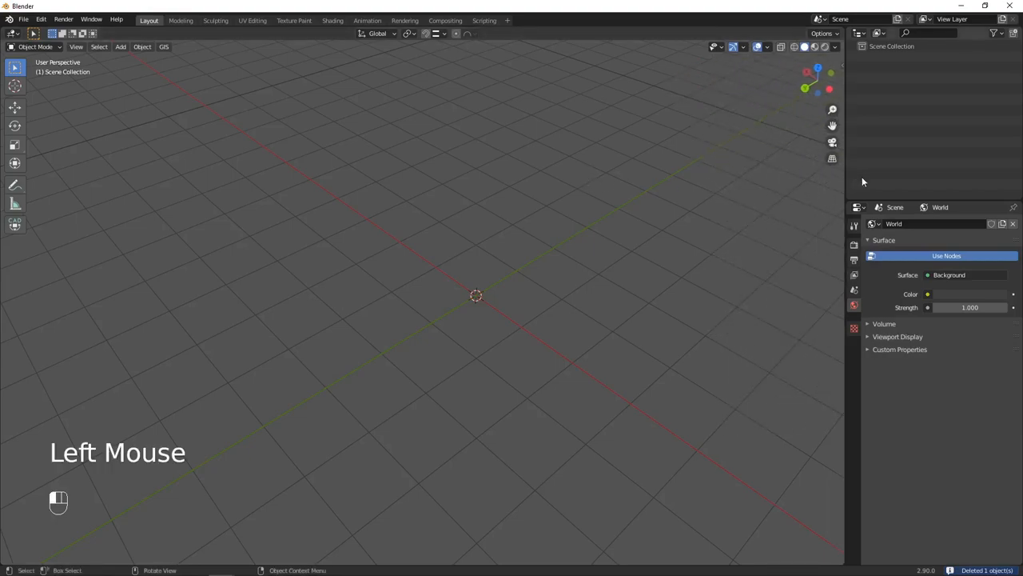
{"action": "left_click_drag", "start_coordinate": [476, 296], "coordinate": [396, 236]}
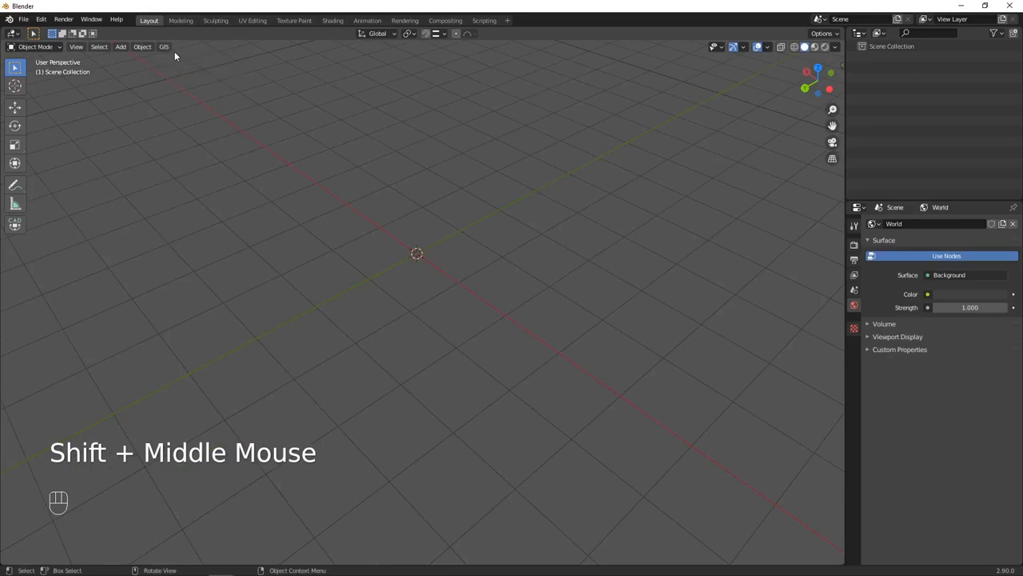
Load a basemap with Google as source and Satellite as layer.
{"action": "left_click", "coordinate": [164, 47]}
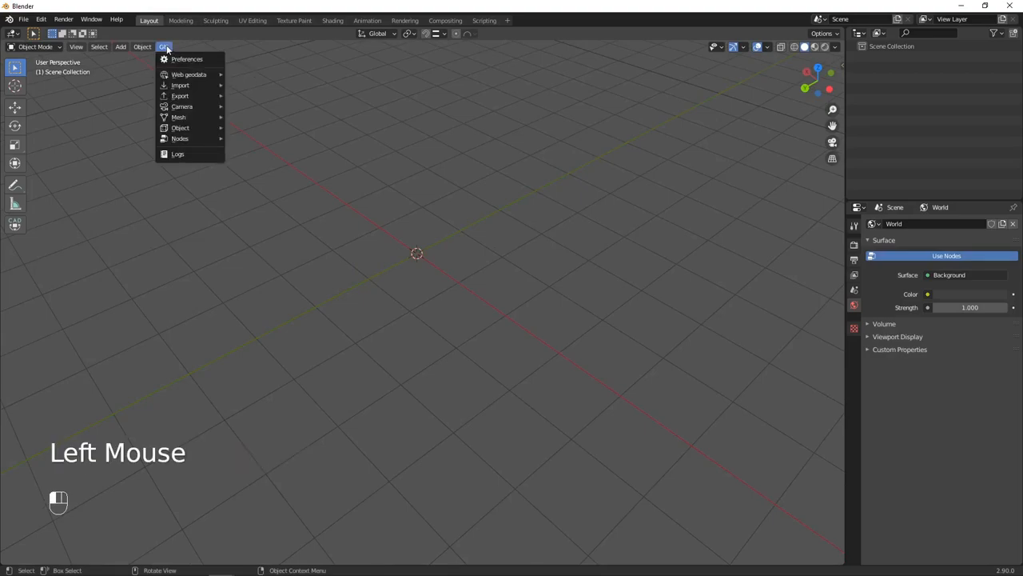
{"action": "mouse_move", "coordinate": [189, 74]}
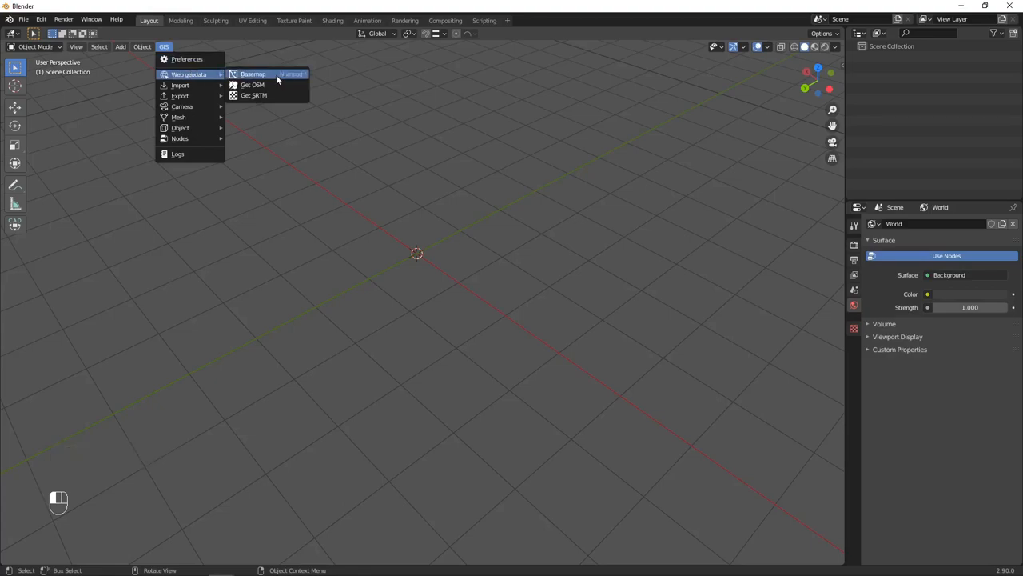
{"action": "mouse_move", "coordinate": [254, 74]}
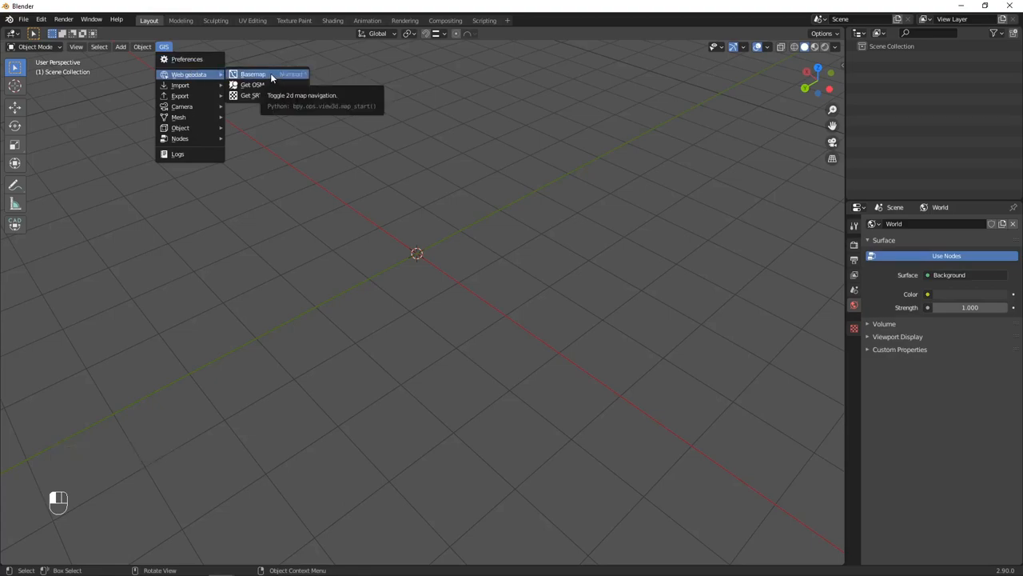
{"action": "left_click", "coordinate": [252, 74]}
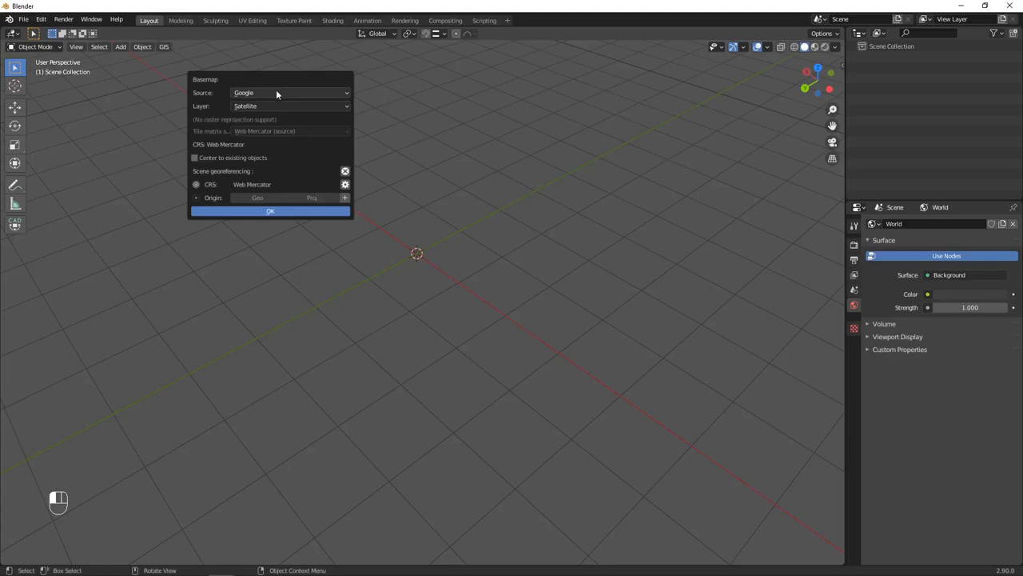
{"action": "mouse_move", "coordinate": [260, 93]}
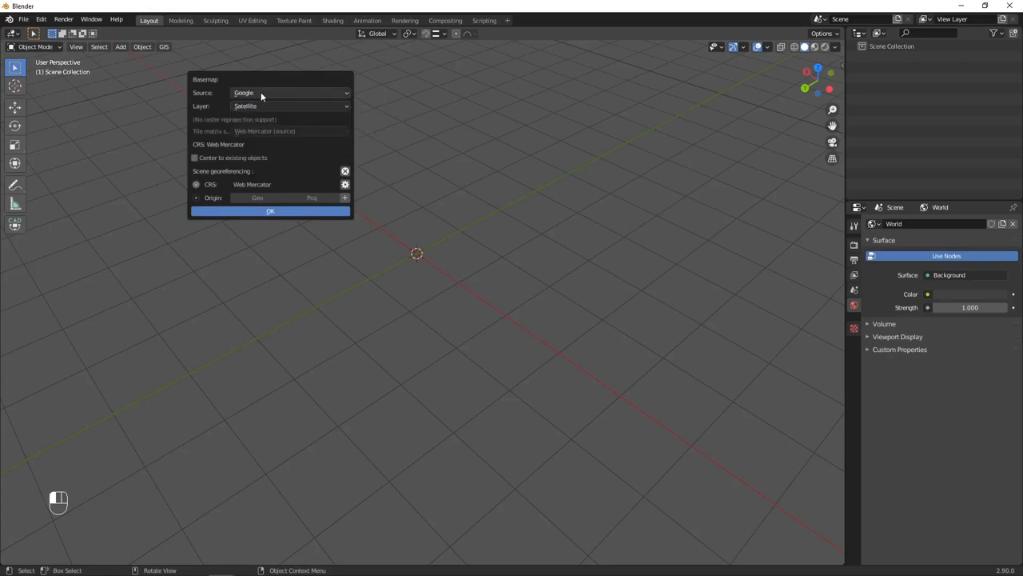
{"action": "left_click", "coordinate": [289, 92]}
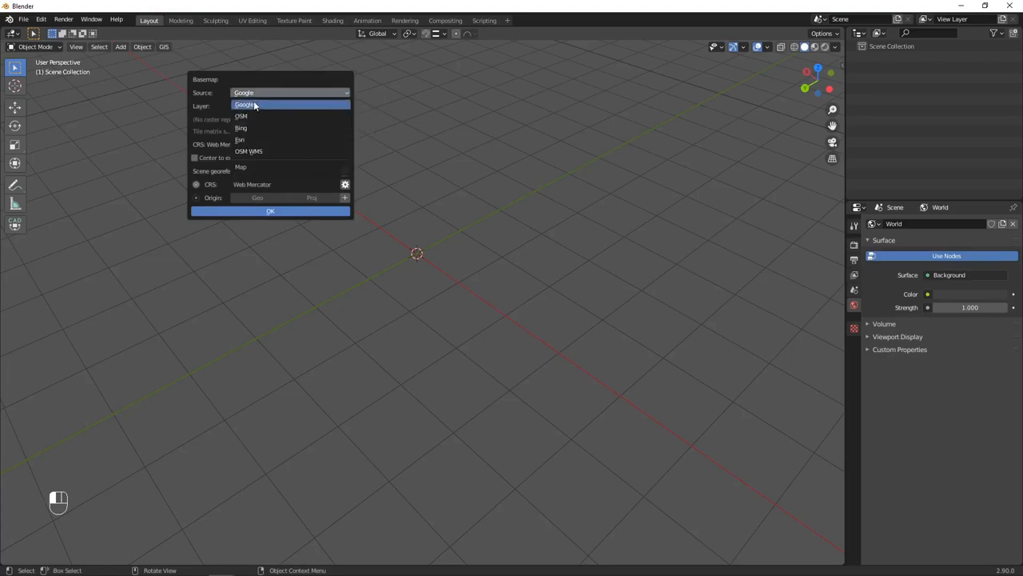
{"action": "mouse_move", "coordinate": [256, 117]}
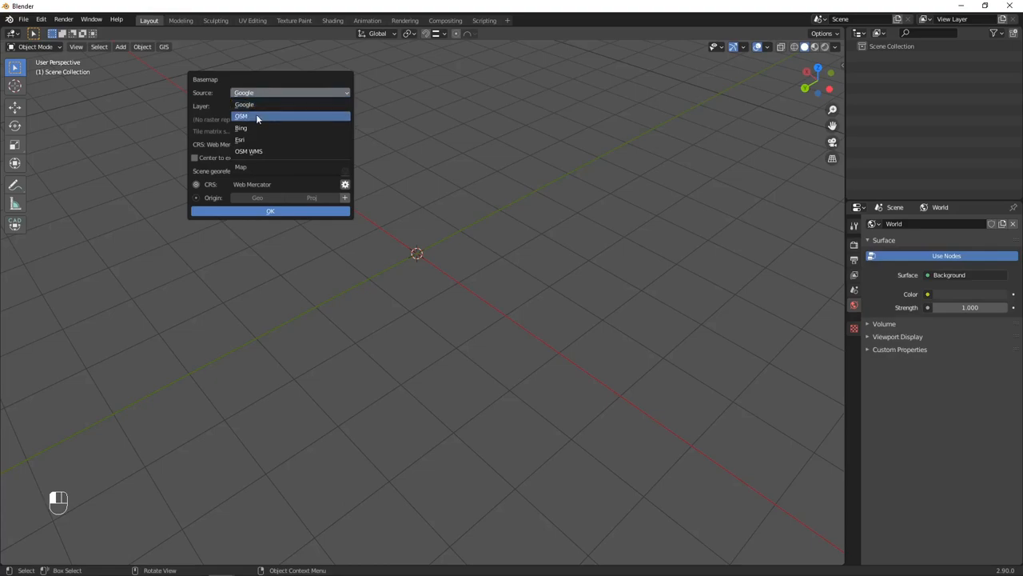
{"action": "mouse_move", "coordinate": [250, 140]}
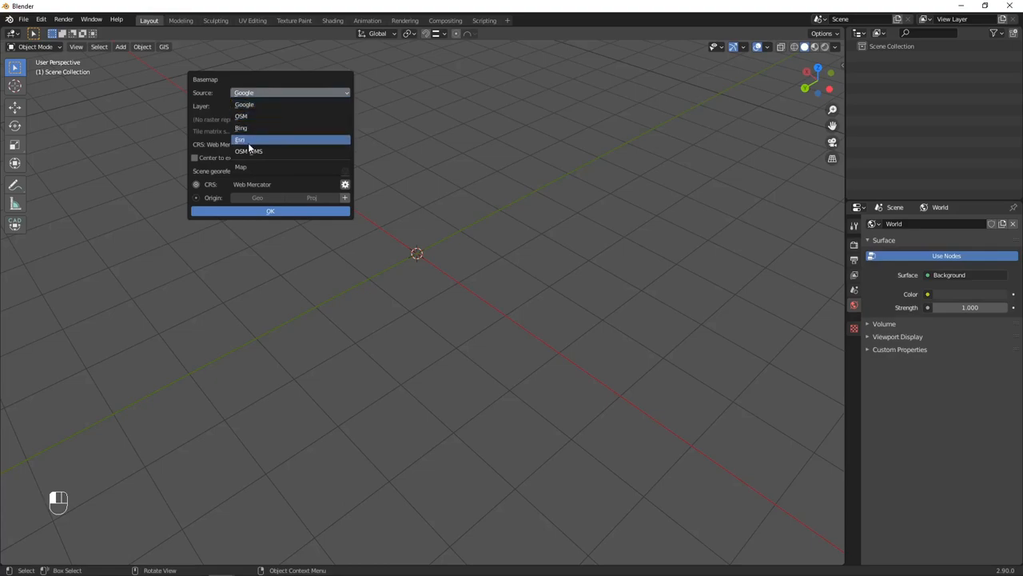
{"action": "left_click", "coordinate": [241, 139]}
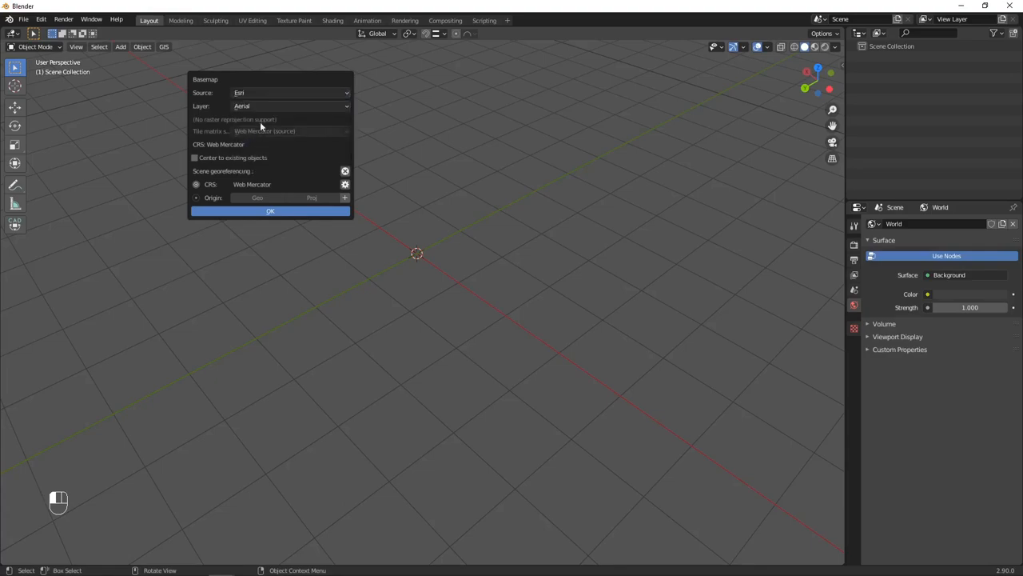
{"action": "left_click", "coordinate": [290, 105]}
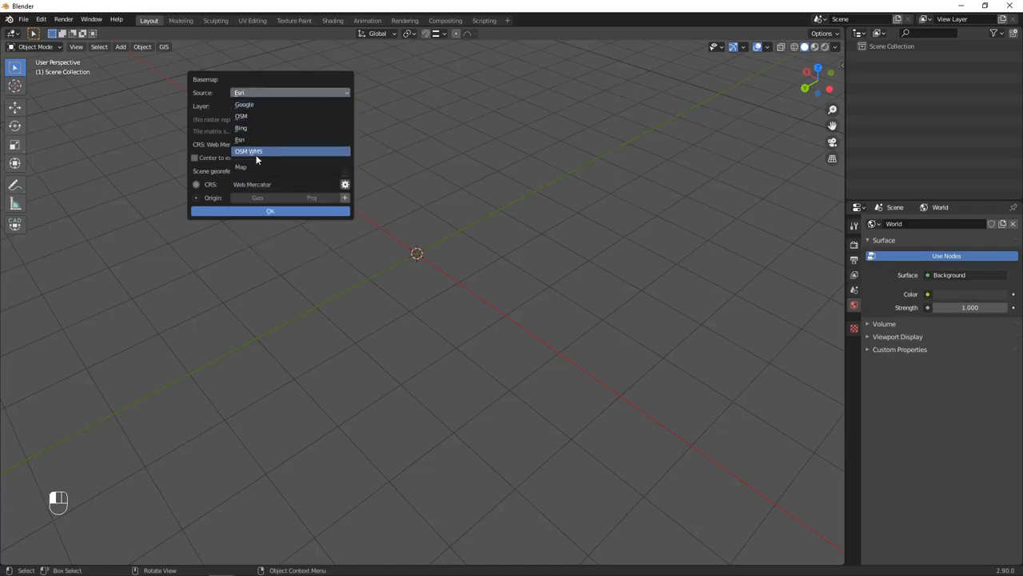
{"action": "mouse_move", "coordinate": [260, 155]}
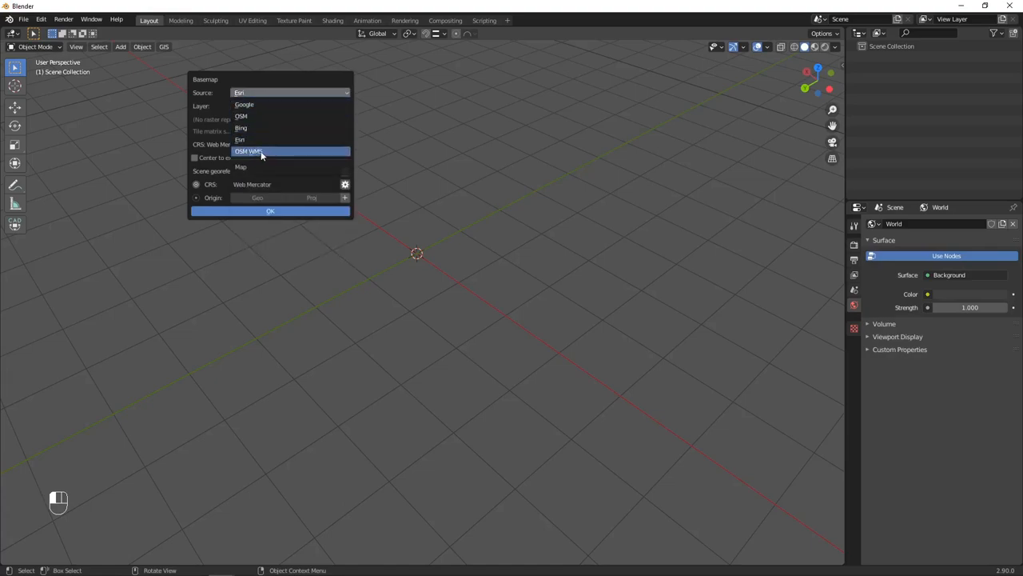
{"action": "mouse_move", "coordinate": [248, 140]}
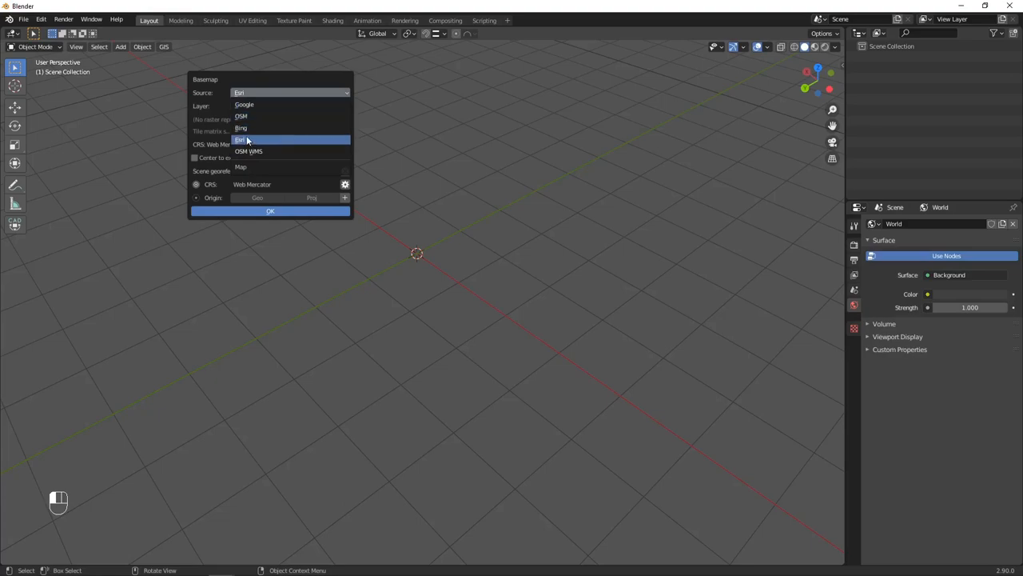
{"action": "mouse_move", "coordinate": [268, 104]}
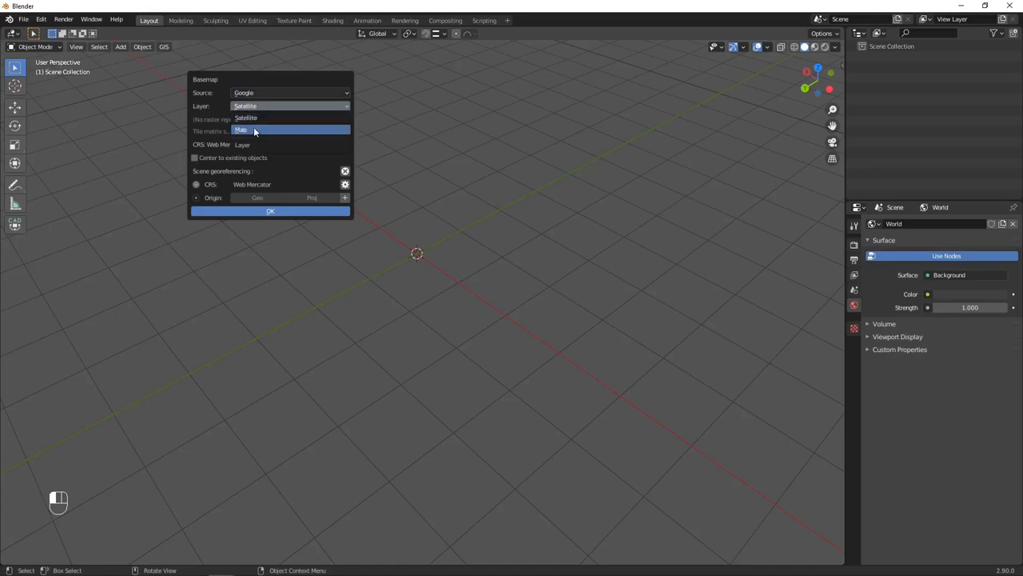
{"action": "left_click", "coordinate": [245, 117]}
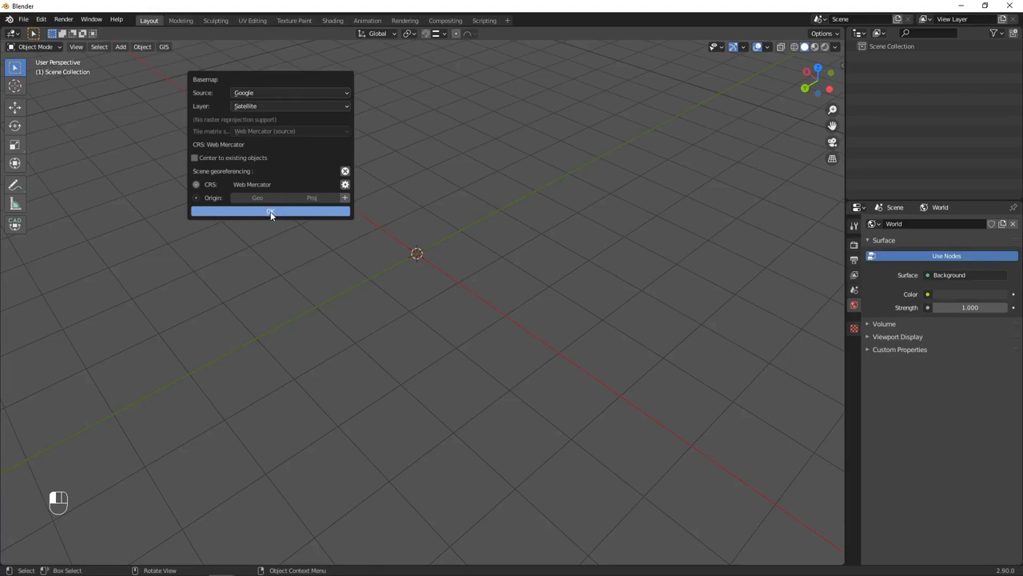
{"action": "left_click", "coordinate": [271, 210]}
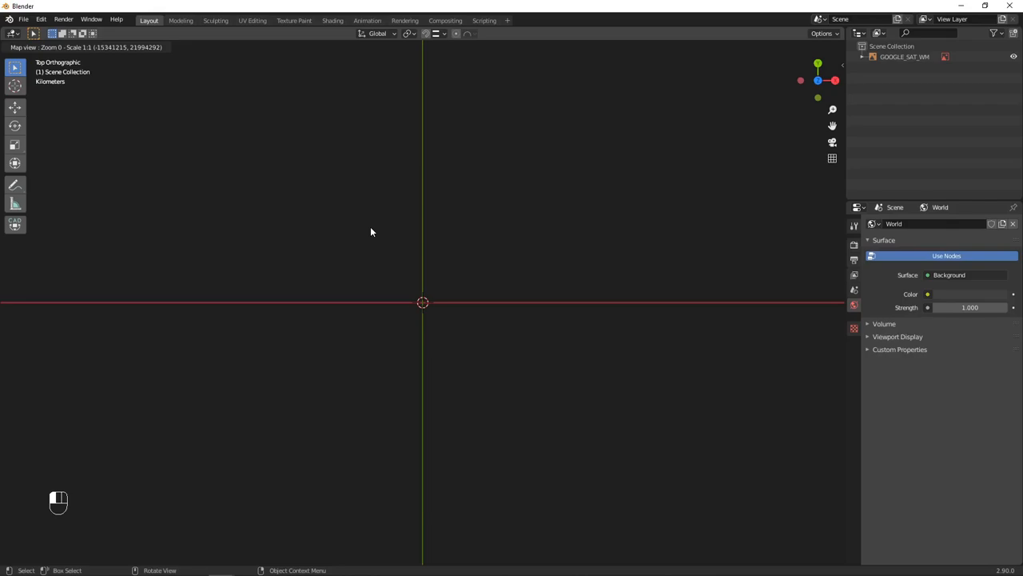
{"action": "mouse_move", "coordinate": [370, 236]}
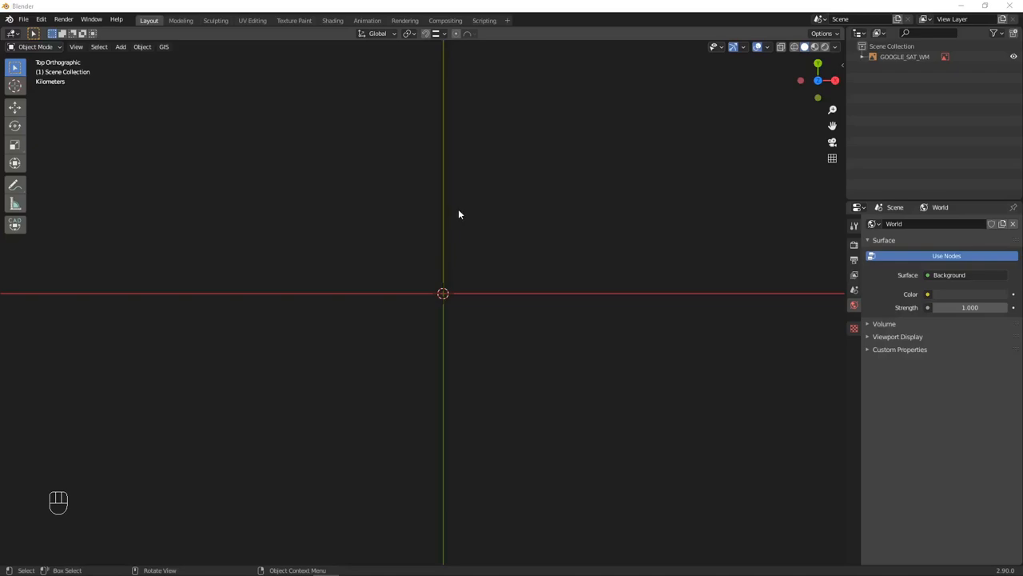
{"action": "mouse_move", "coordinate": [426, 236]}
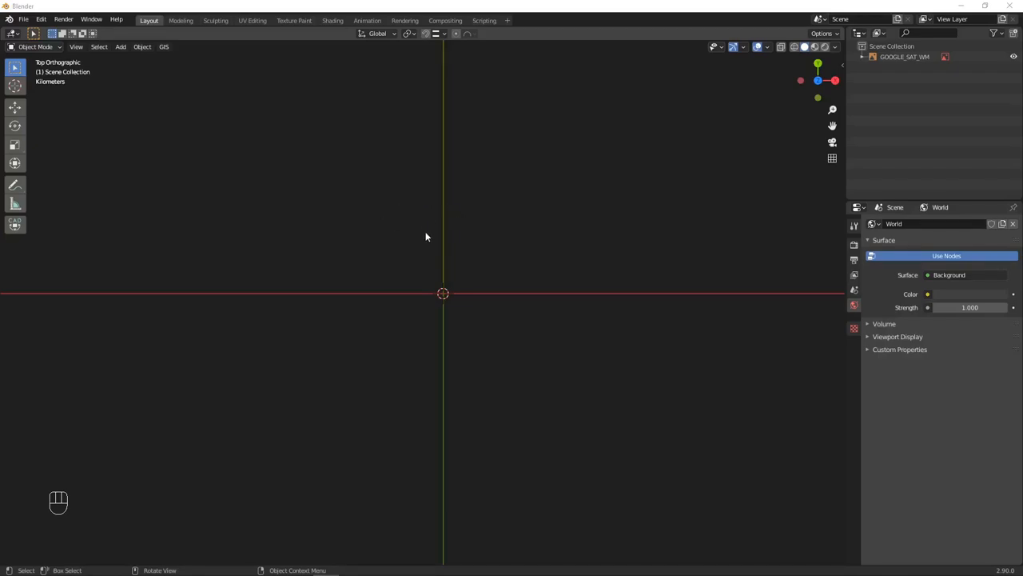
{"action": "mouse_move", "coordinate": [394, 286]}
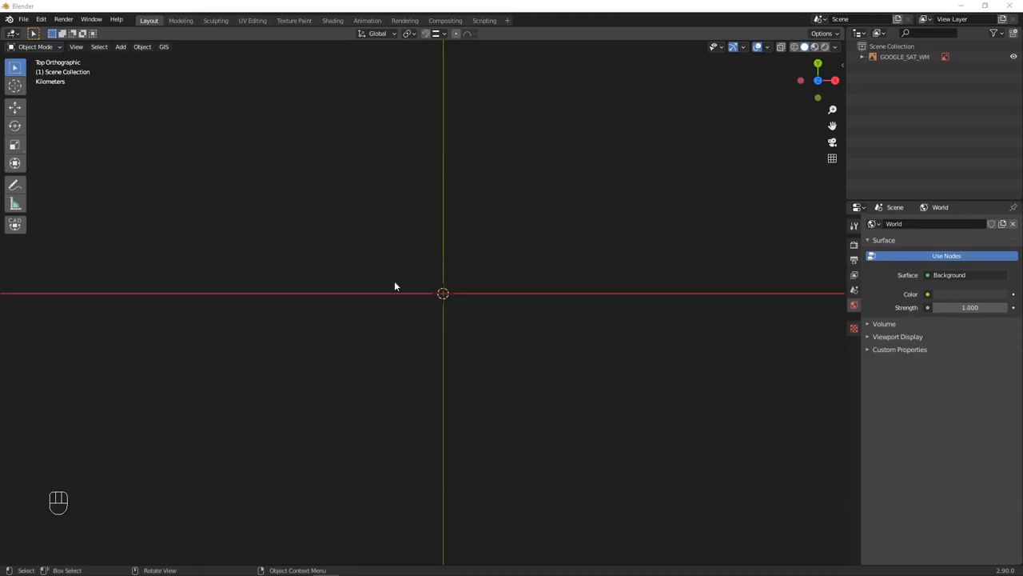
{"action": "mouse_move", "coordinate": [408, 262]}
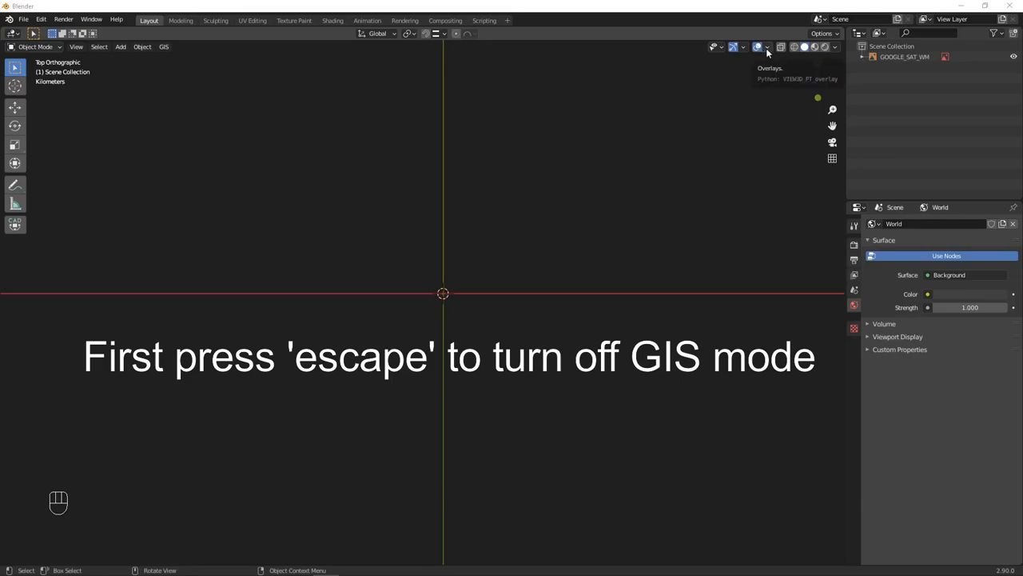
Turn off the Grid viewport overlay and zoom in on the world map.
{"action": "left_click", "coordinate": [766, 46]}
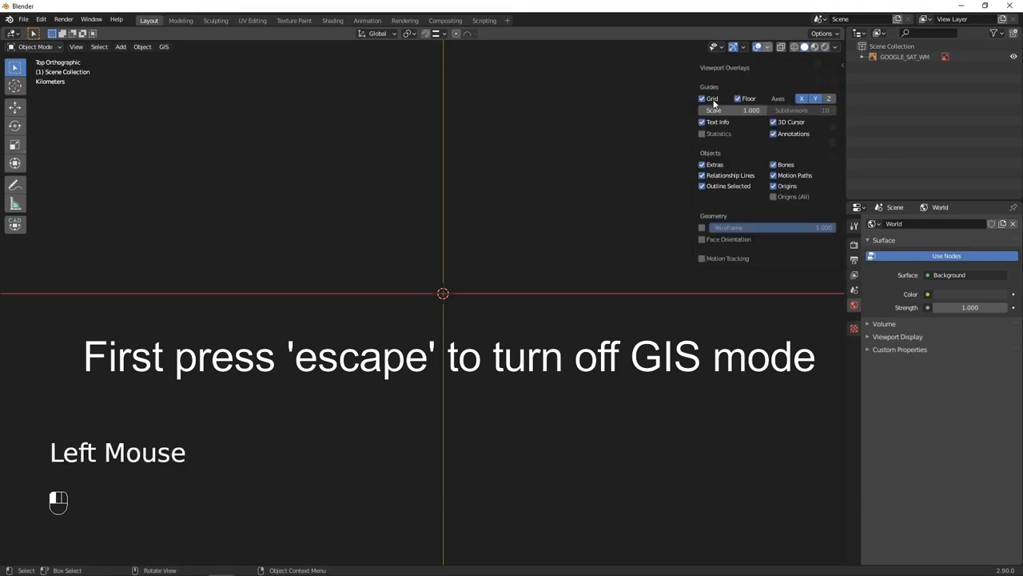
{"action": "left_click", "coordinate": [703, 99]}
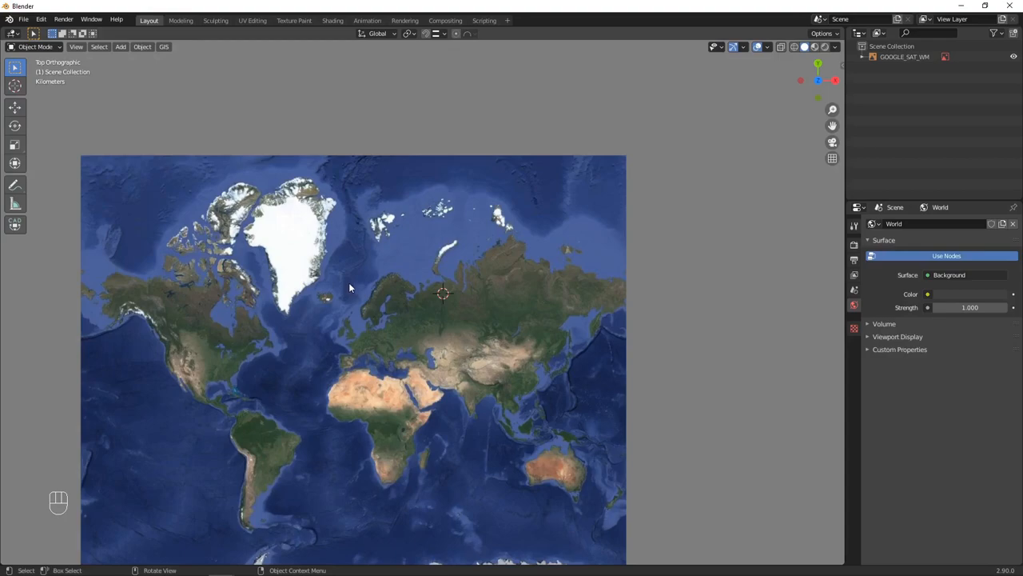
{"action": "mouse_move", "coordinate": [171, 179]}
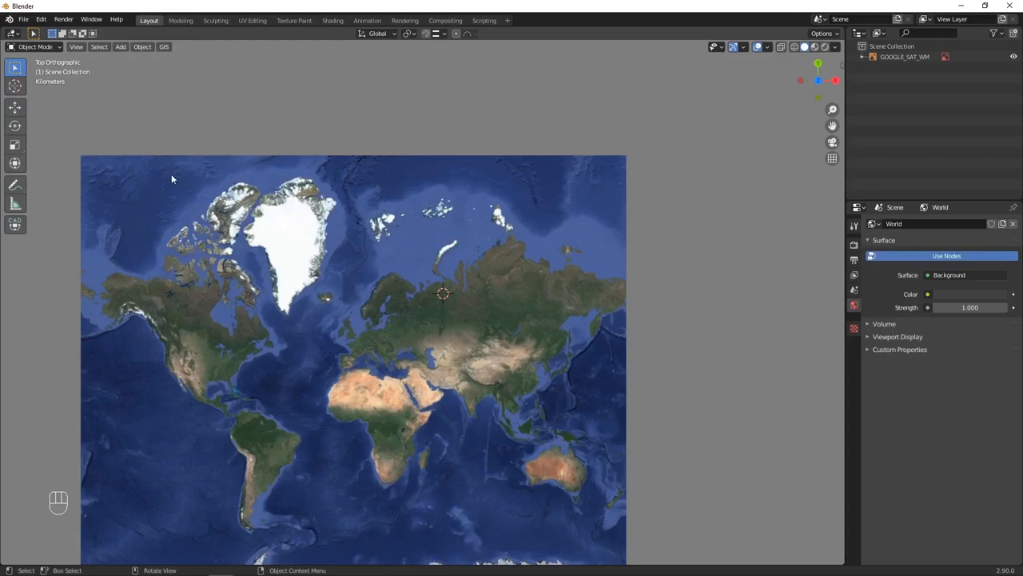
{"action": "mouse_move", "coordinate": [169, 178]}
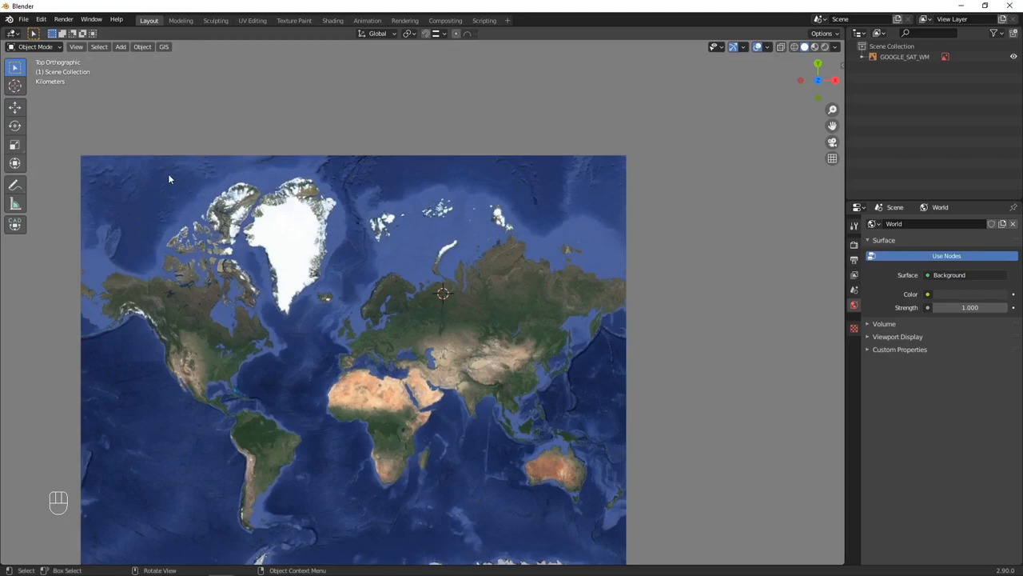
{"action": "scroll", "scroll_direction": "down", "scroll_amount": 3}
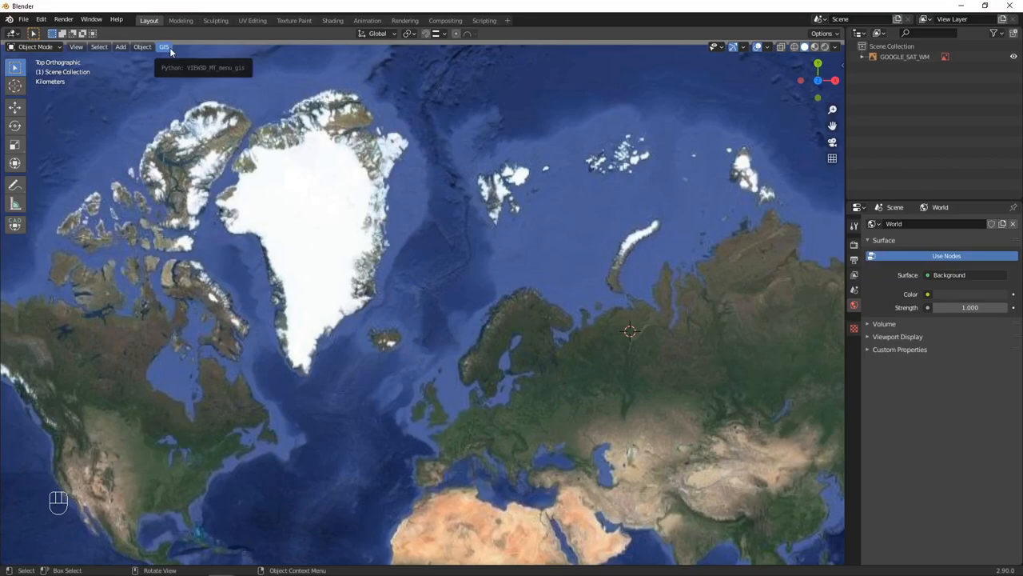
Rerun the Google satellite basemap tool and zoom into the Alps and Austria.
{"action": "left_click", "coordinate": [164, 47]}
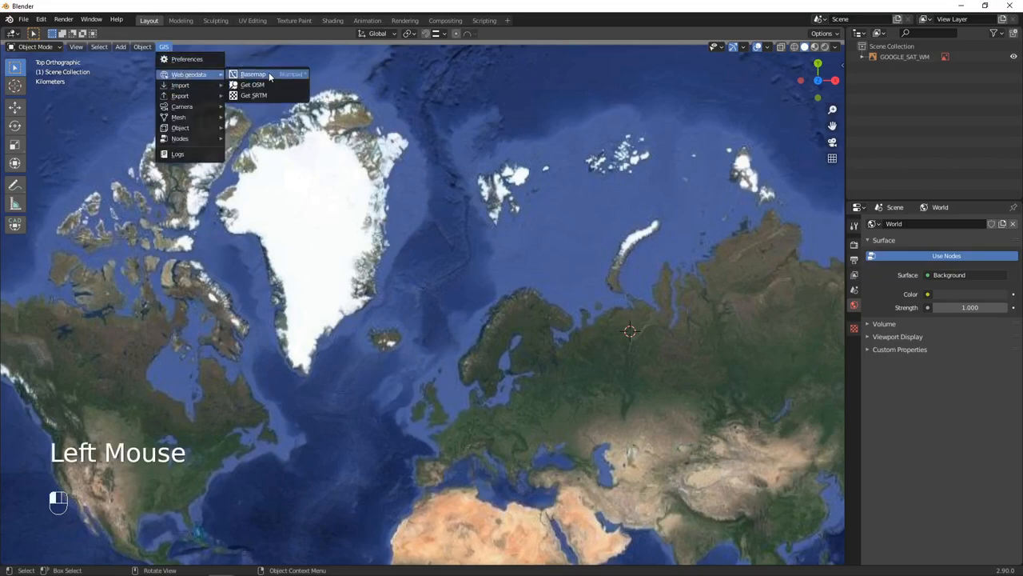
{"action": "left_click", "coordinate": [252, 74]}
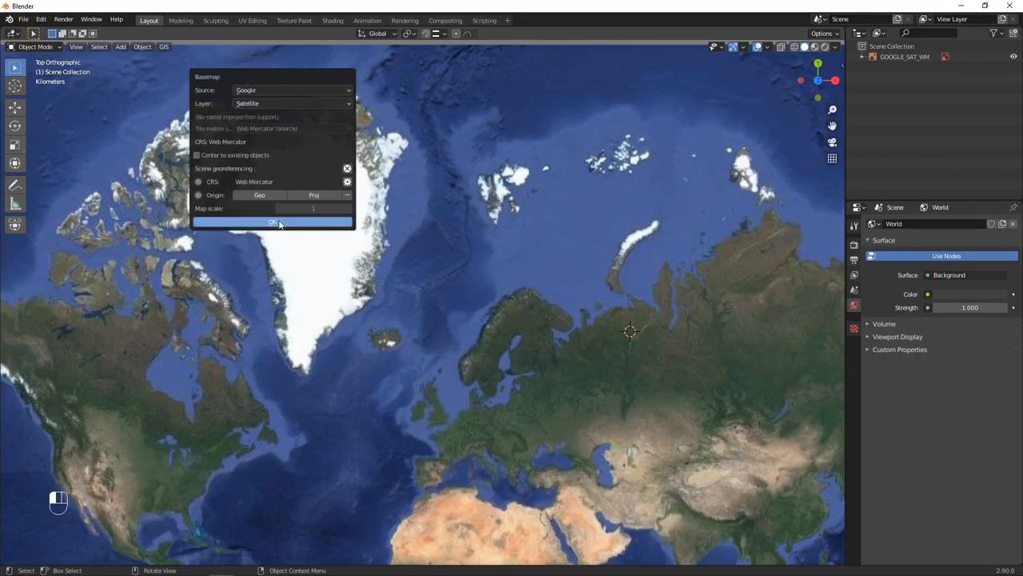
{"action": "left_click", "coordinate": [273, 221]}
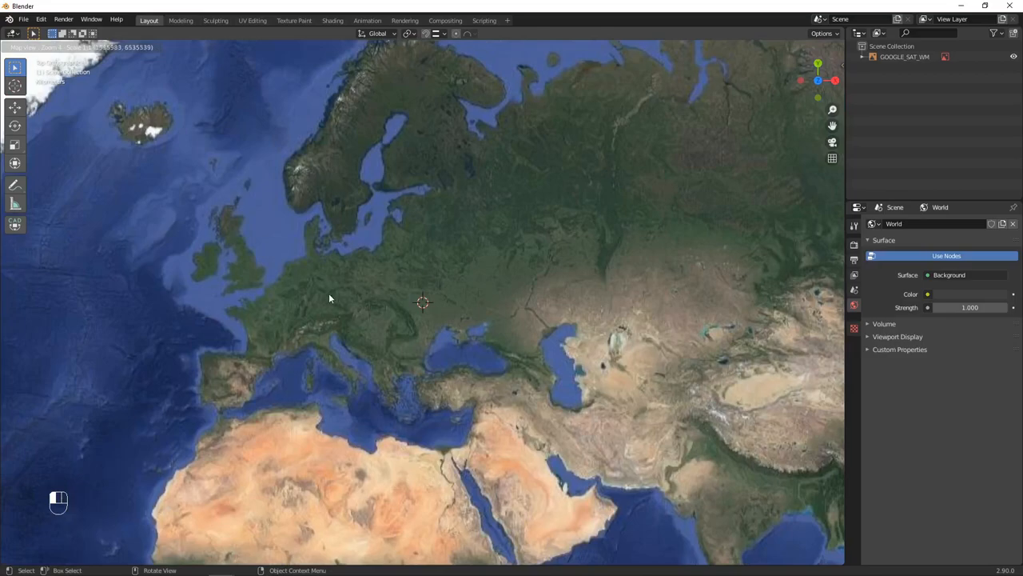
{"action": "scroll", "scroll_direction": "up", "scroll_amount": 3}
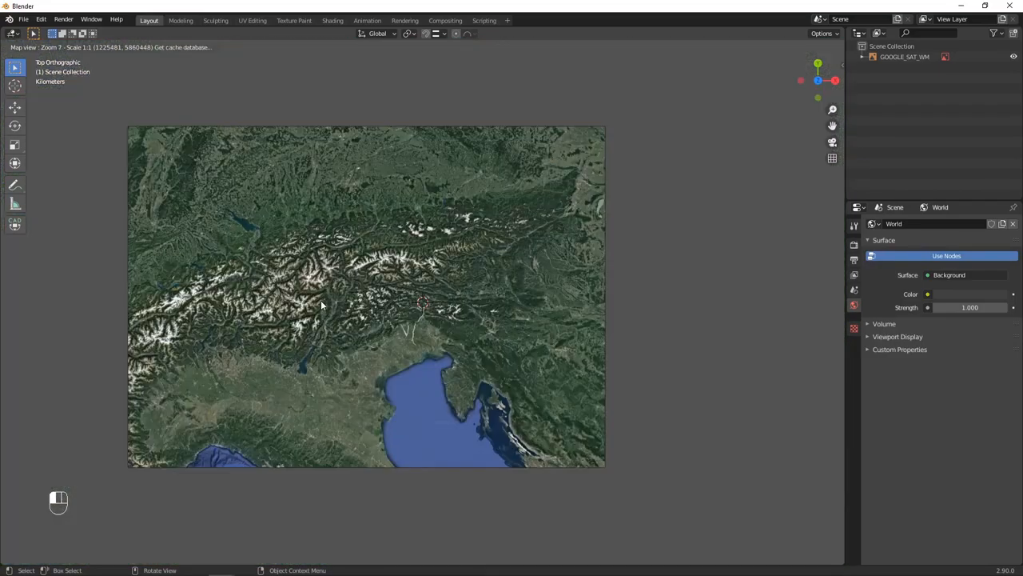
{"action": "scroll", "scroll_direction": "down", "scroll_amount": 3}
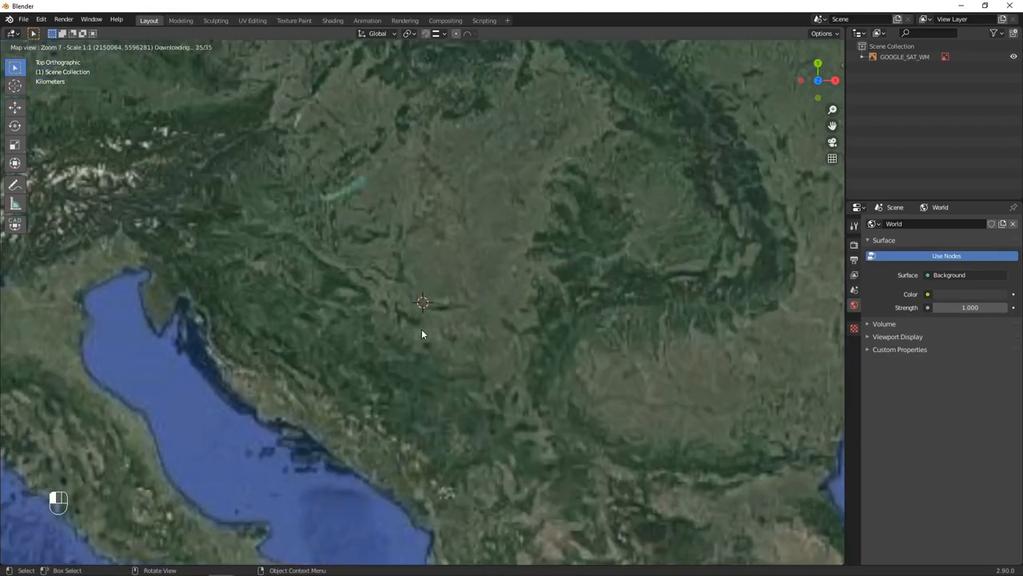
{"action": "scroll", "scroll_direction": "down", "scroll_amount": 3}
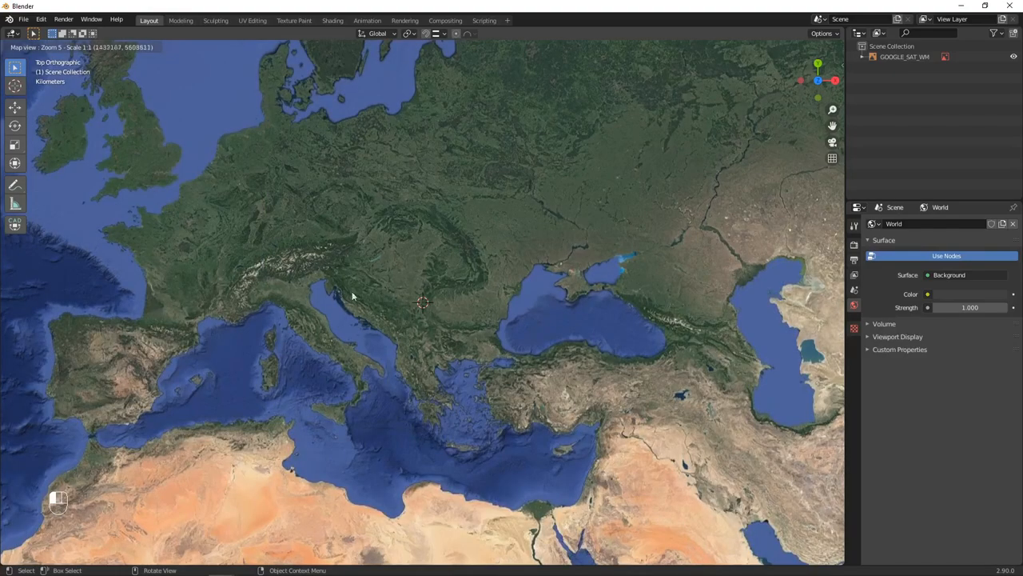
{"action": "key", "text": "b"}
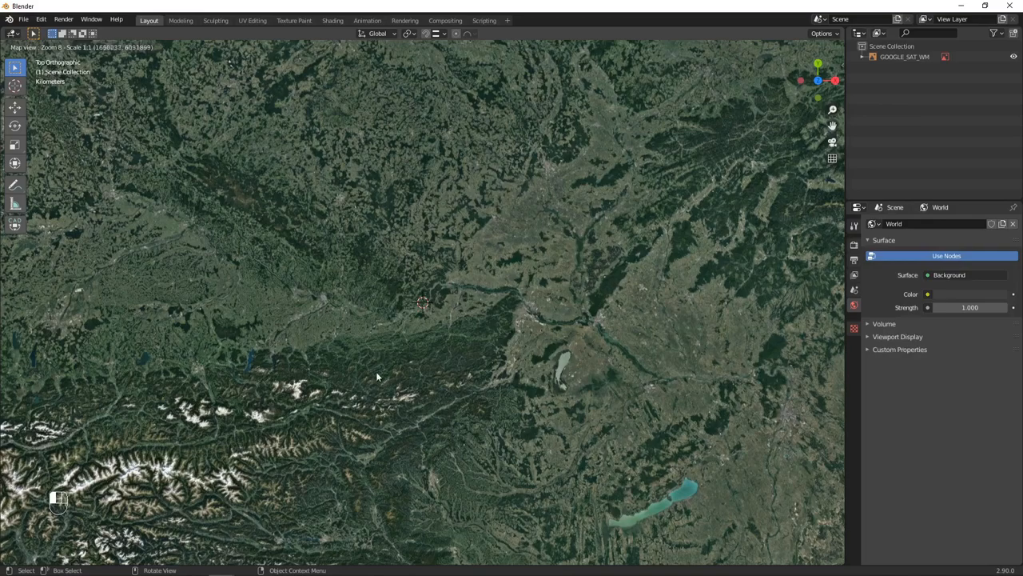
Pan the map, then search 'paris' to jump the satellite view to Paris.
{"action": "scroll", "scroll_direction": "up", "scroll_amount": 3}
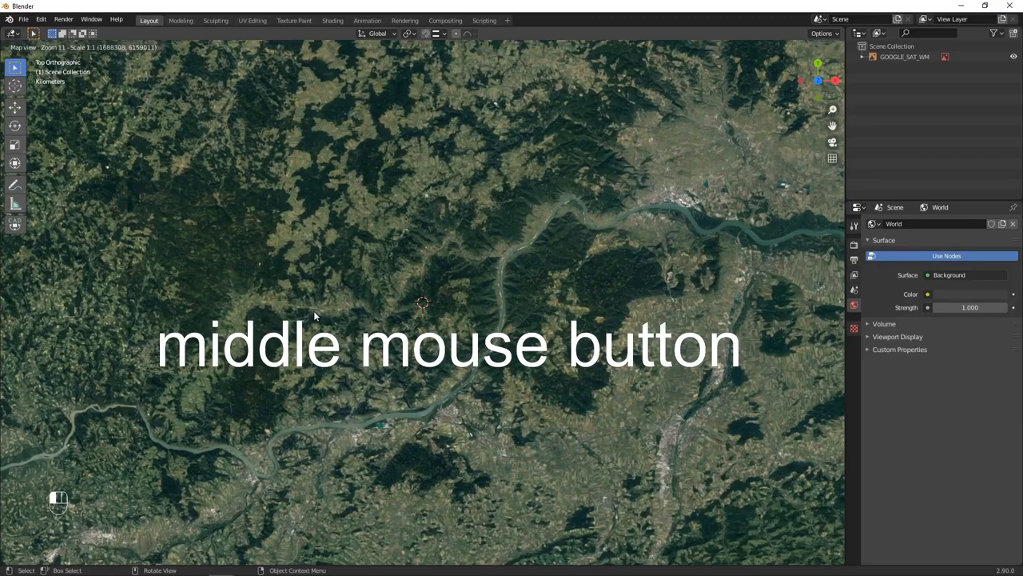
{"action": "left_click_drag", "start_coordinate": [314, 315], "coordinate": [196, 374]}
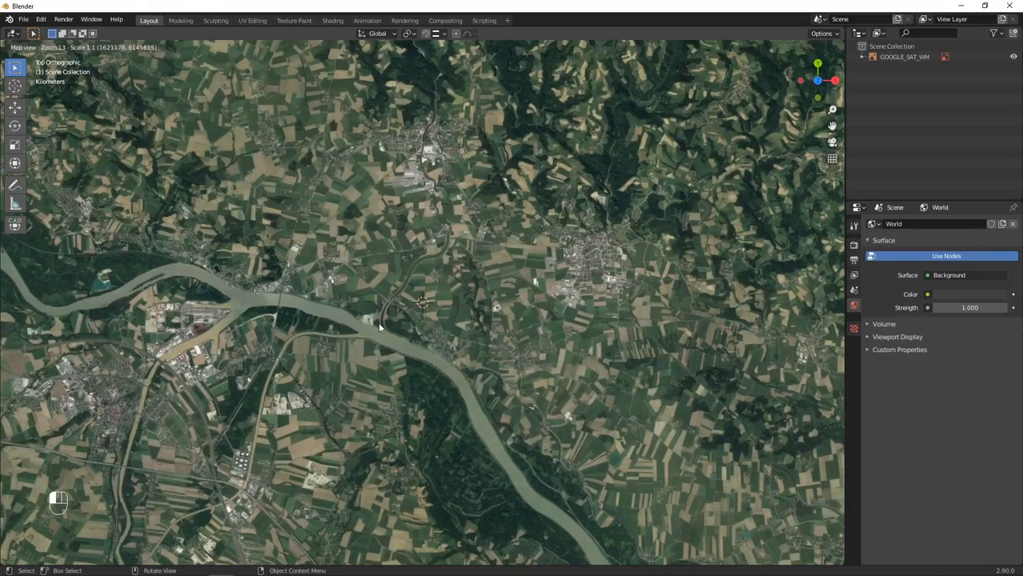
{"action": "mouse_move", "coordinate": [399, 324]}
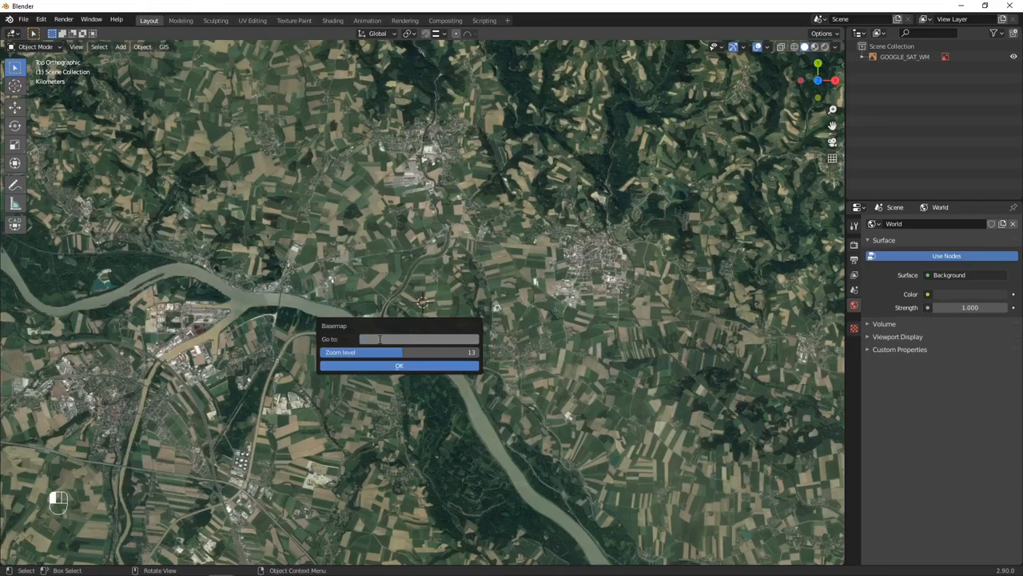
{"action": "type", "text": "paris"}
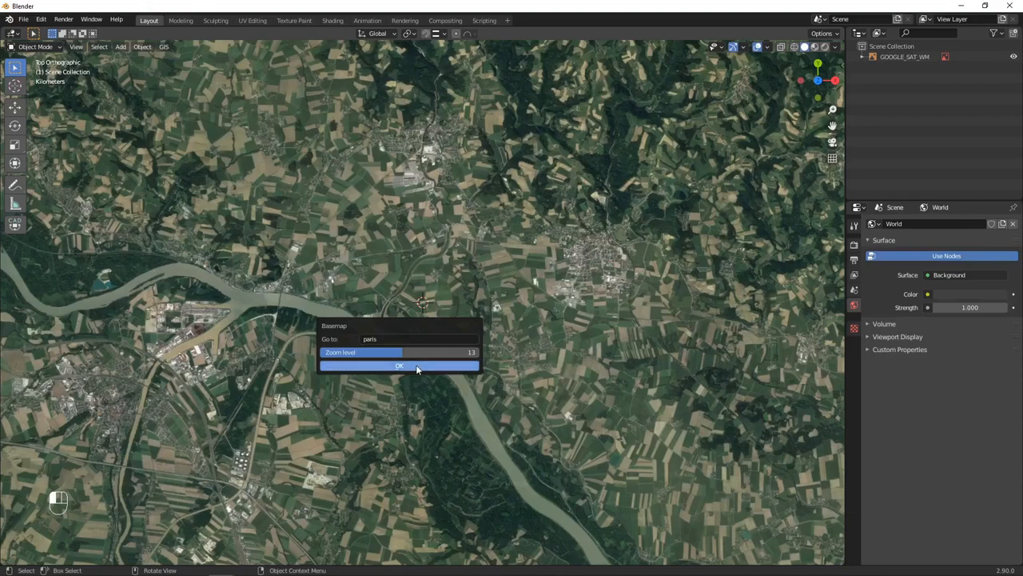
{"action": "left_click", "coordinate": [399, 366]}
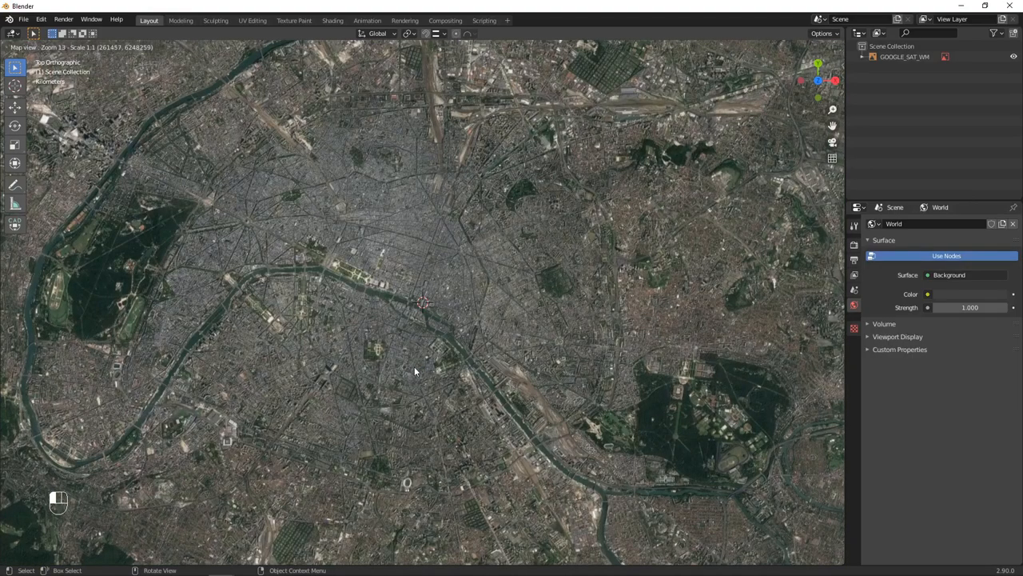
{"action": "scroll", "scroll_direction": "down", "scroll_amount": 3}
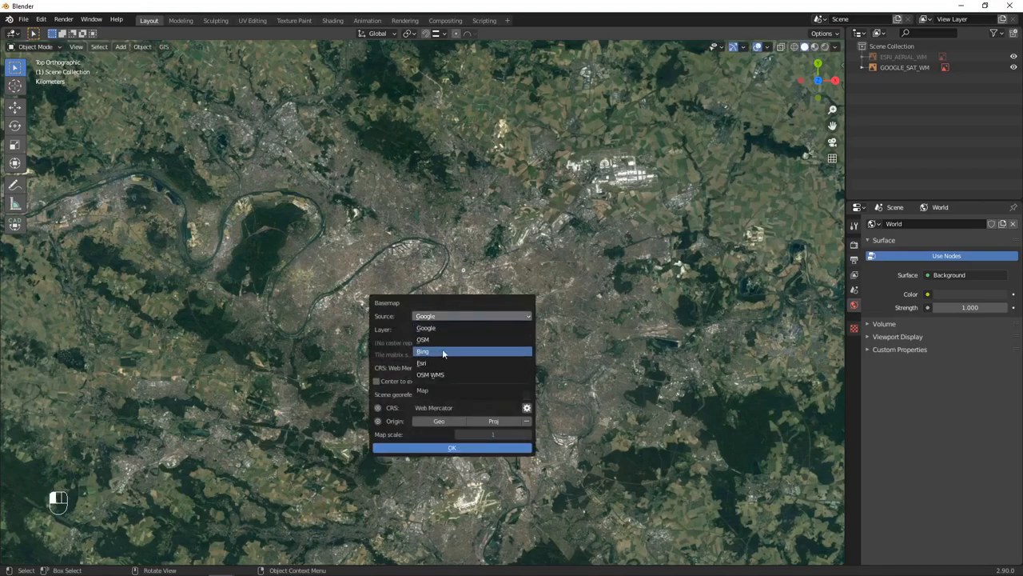
{"action": "mouse_move", "coordinate": [437, 363]}
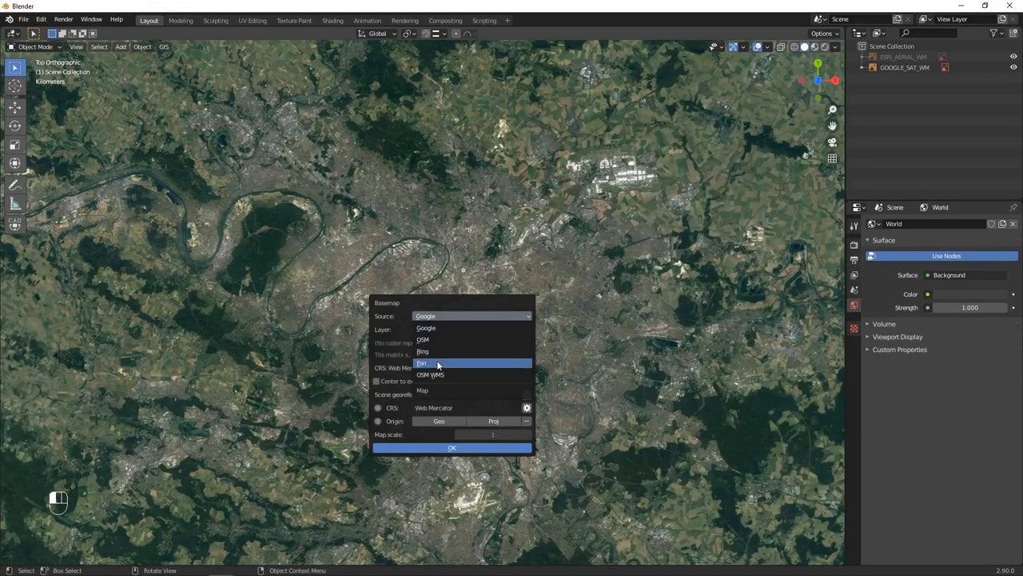
Switch the basemap to Esri Shaded Relief and zoom in on the river meanders.
{"action": "left_click", "coordinate": [421, 362]}
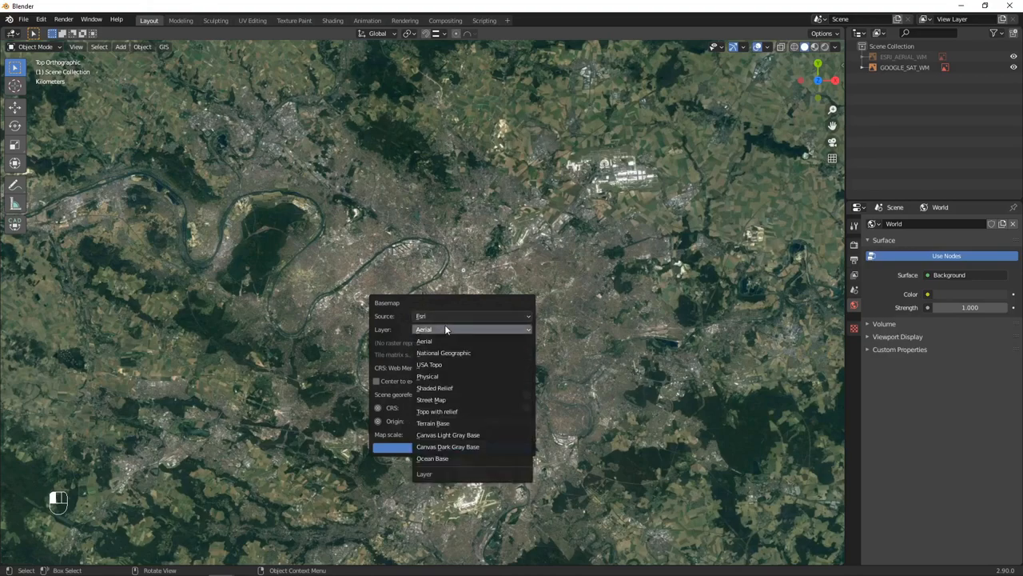
{"action": "mouse_move", "coordinate": [434, 387]}
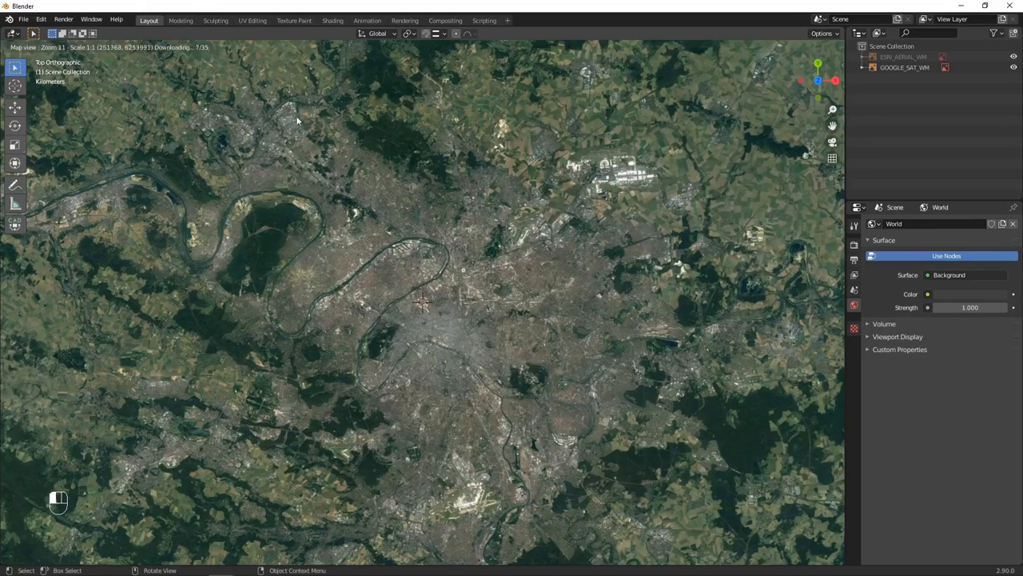
{"action": "mouse_move", "coordinate": [277, 165]}
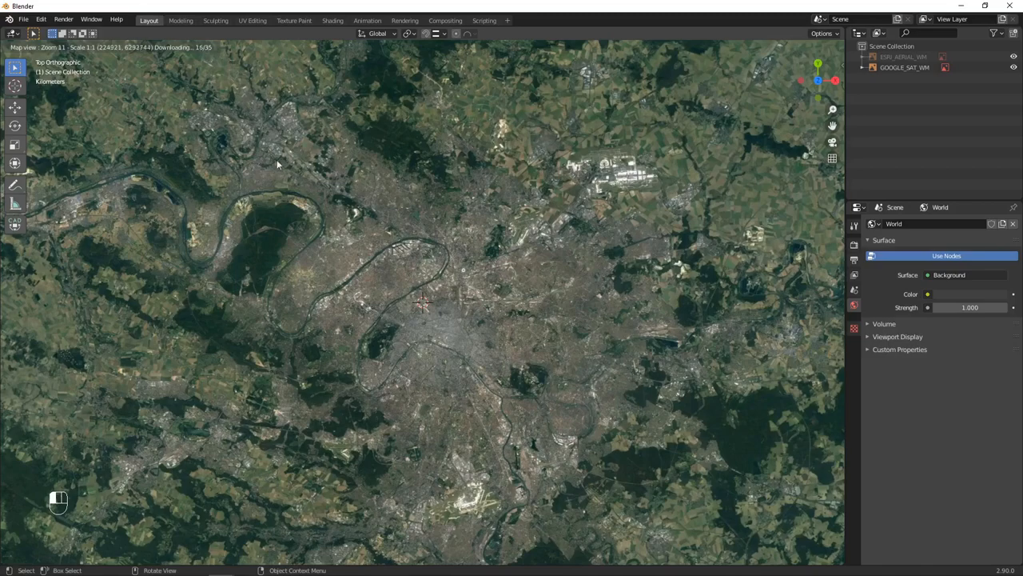
{"action": "mouse_move", "coordinate": [451, 319]}
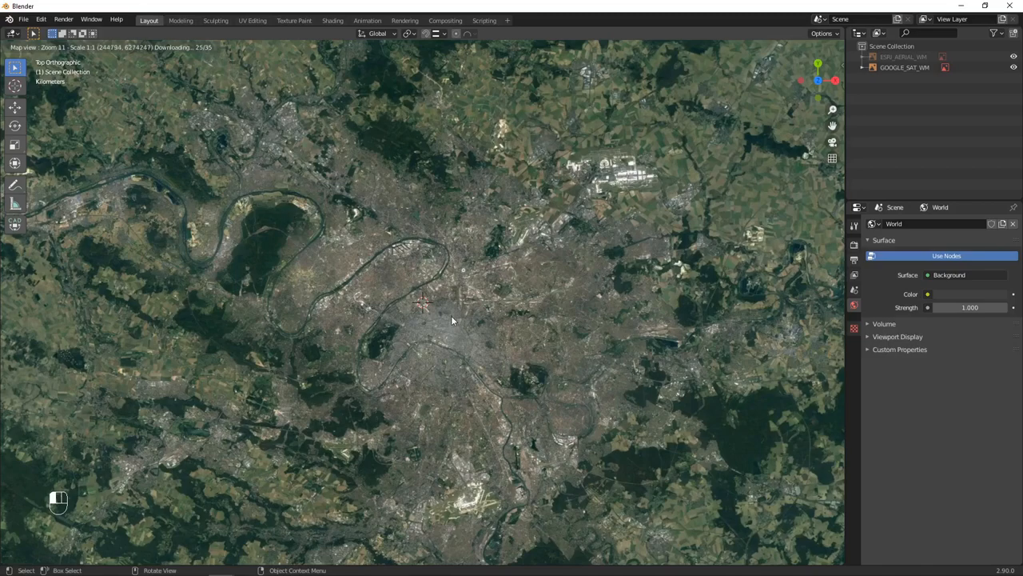
{"action": "mouse_move", "coordinate": [422, 337]}
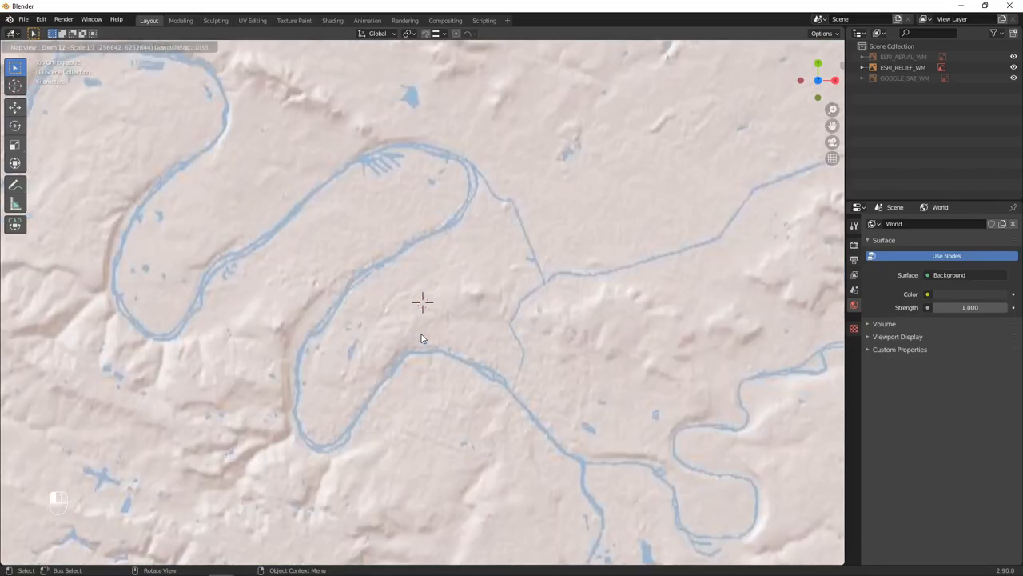
{"action": "scroll", "scroll_direction": "down", "scroll_amount": 3}
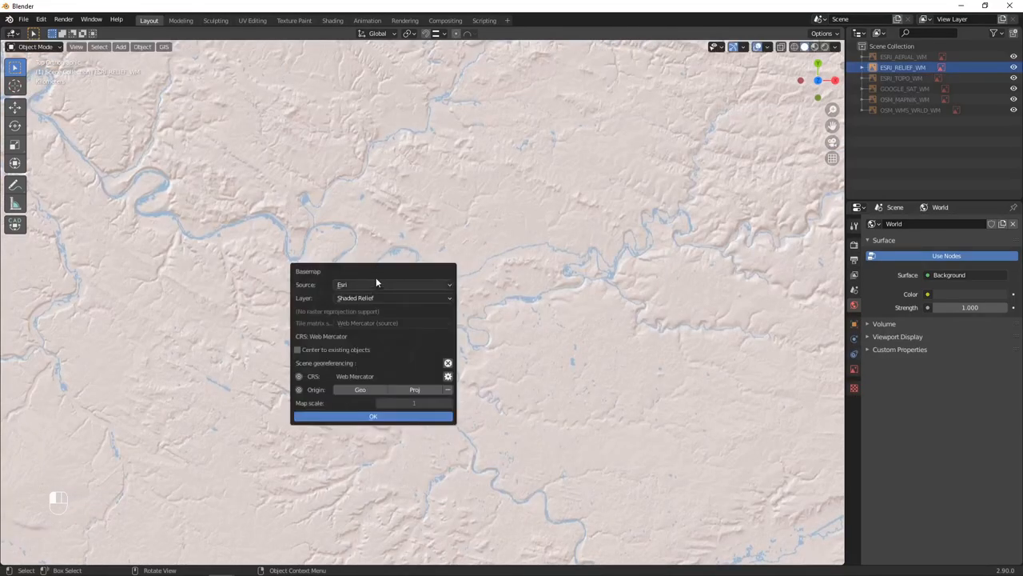
Set the basemap layer to National Geographic and start a Go To search for 'norma' at zoom 10.
{"action": "left_click", "coordinate": [391, 285]}
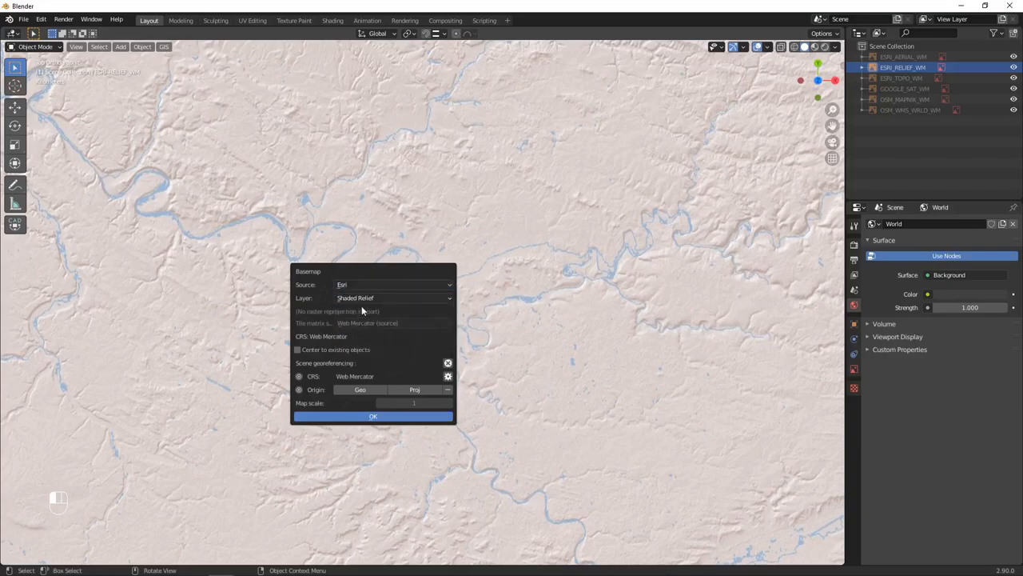
{"action": "left_click", "coordinate": [391, 298]}
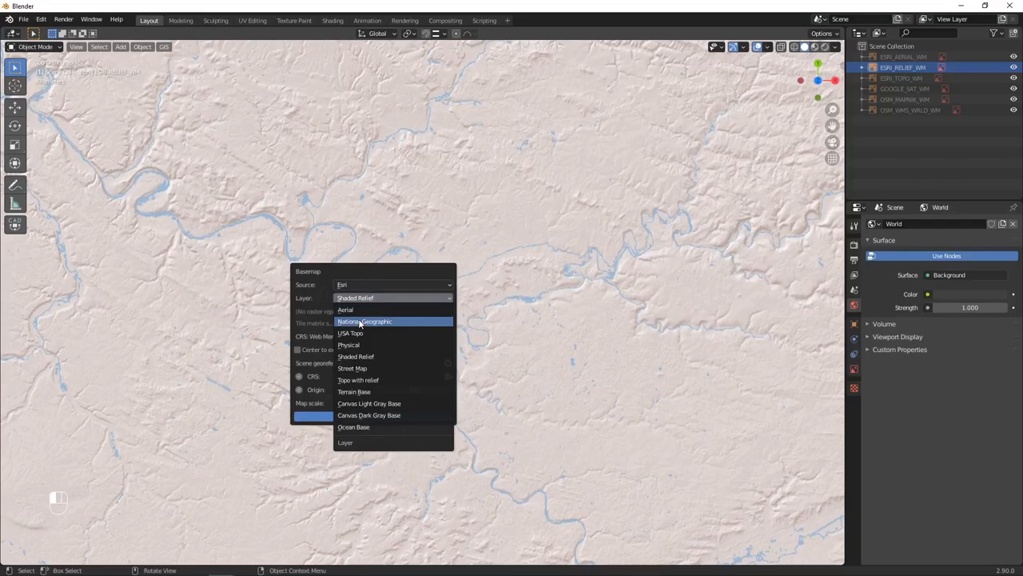
{"action": "left_click", "coordinate": [365, 320]}
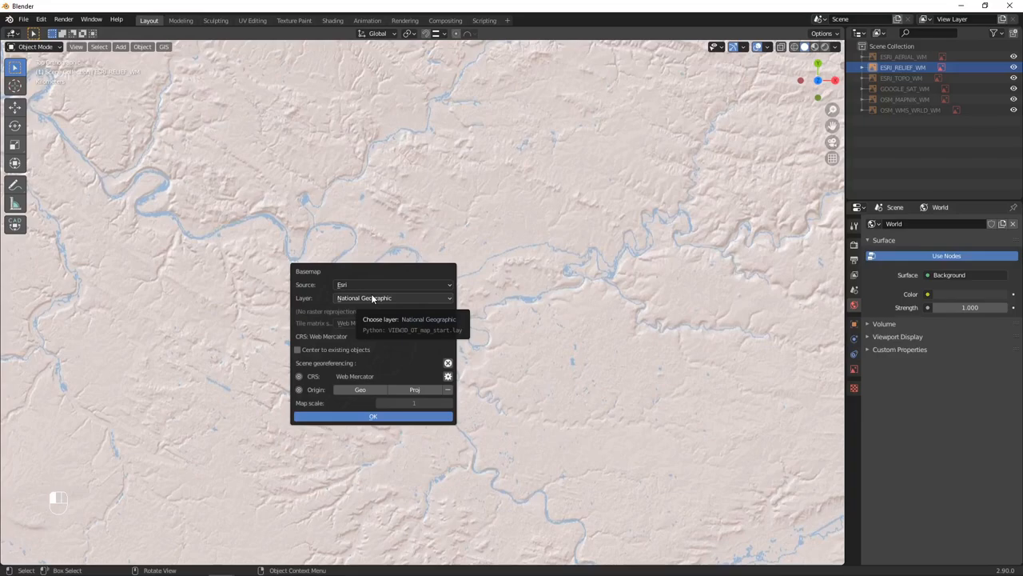
{"action": "left_click", "coordinate": [373, 416]}
{"action": "type", "text": "norma"}
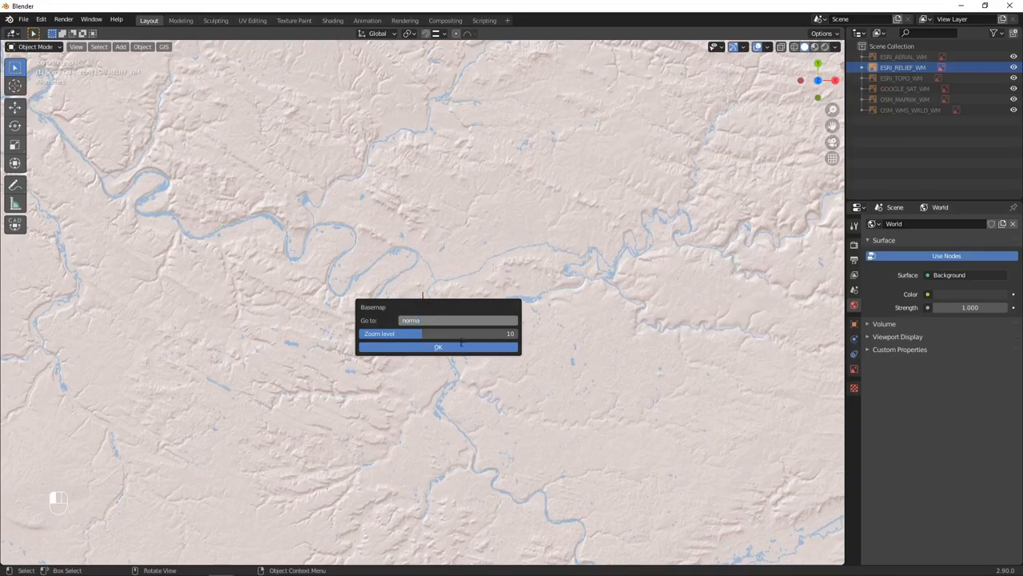
Jump to Norma, then zoom and pan the satellite map onto the hilltop town.
{"action": "left_click", "coordinate": [438, 346]}
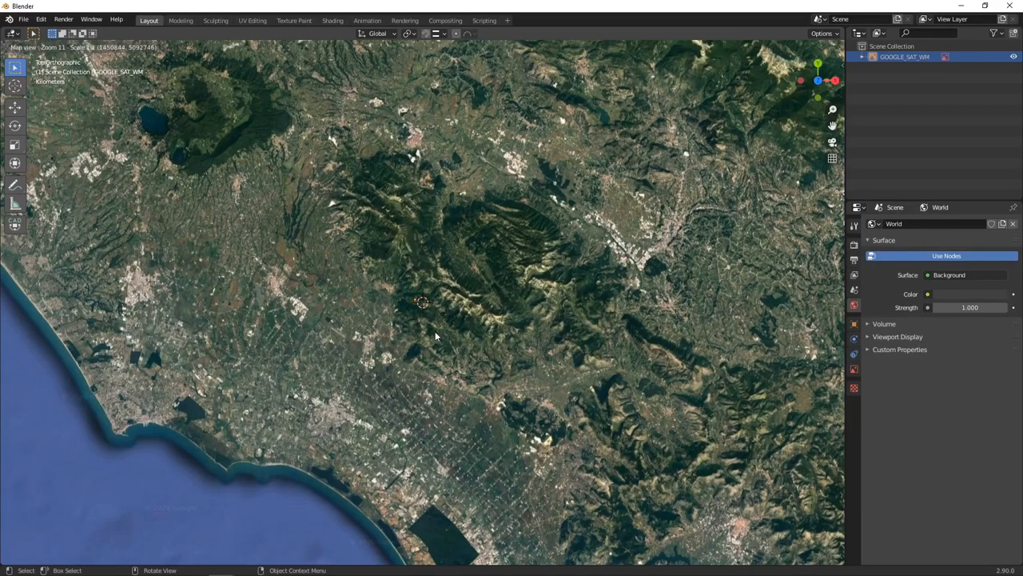
{"action": "mouse_move", "coordinate": [416, 323]}
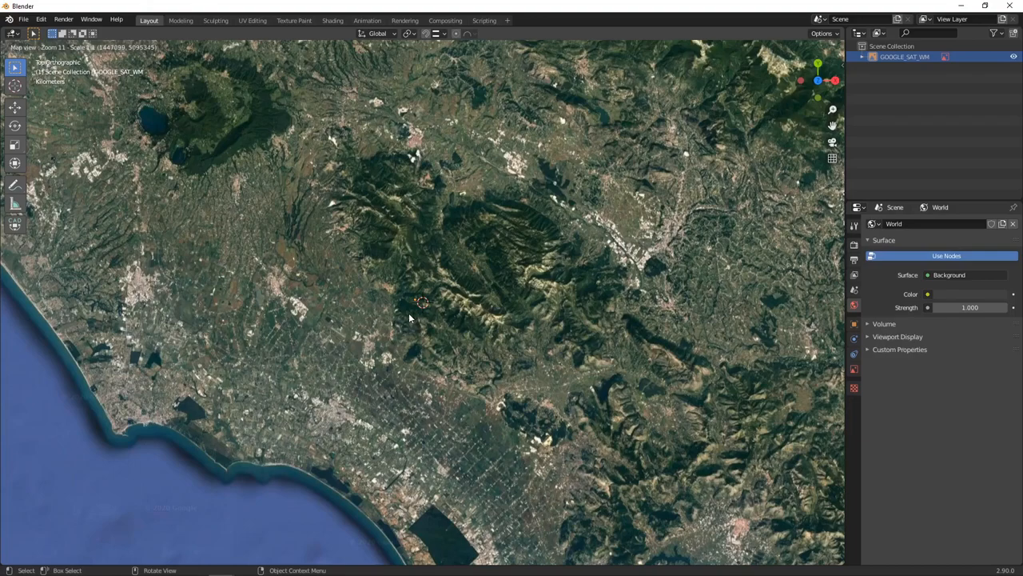
{"action": "mouse_move", "coordinate": [423, 306]}
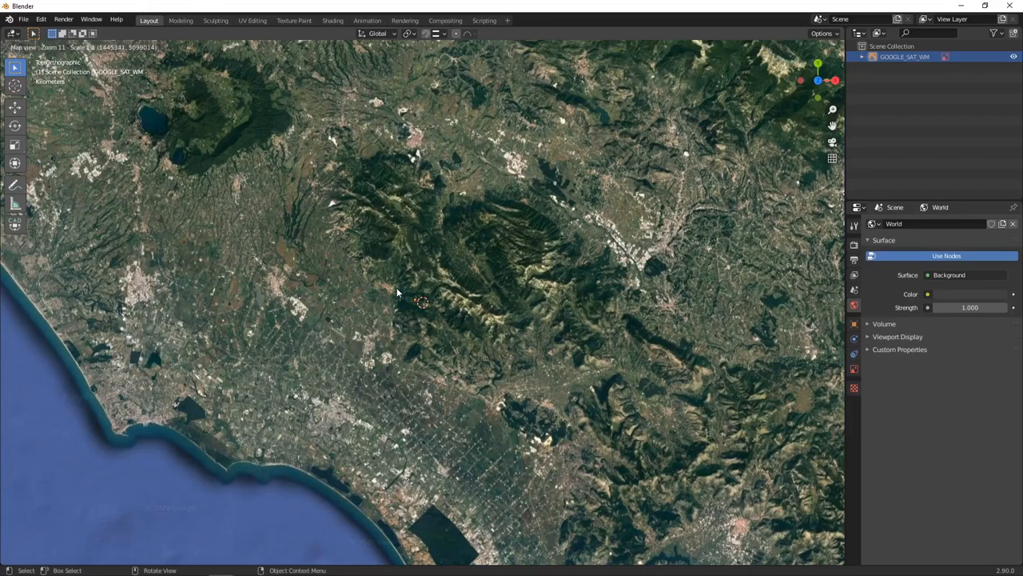
{"action": "left_click_drag", "start_coordinate": [397, 292], "coordinate": [421, 310]}
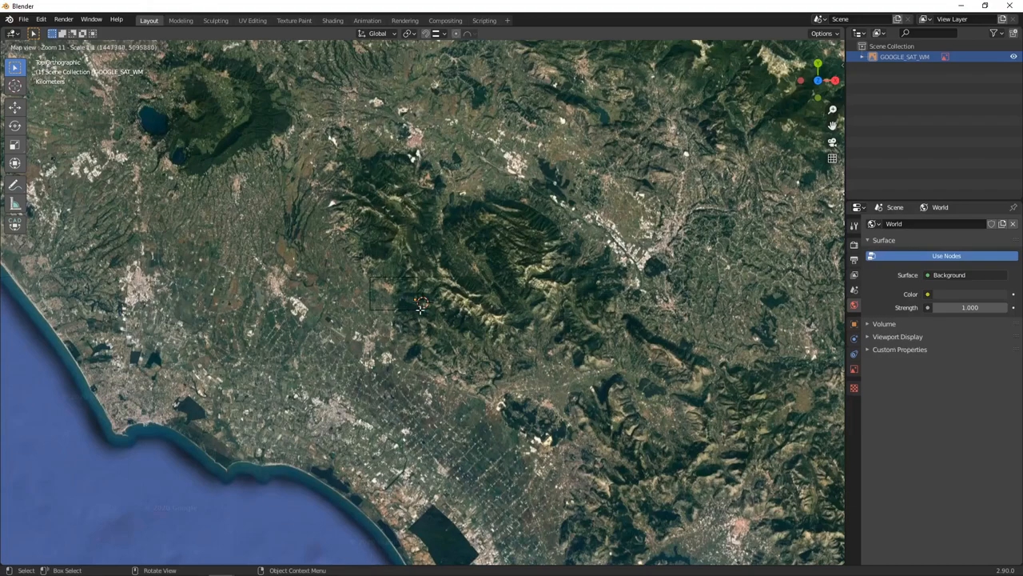
{"action": "scroll", "scroll_direction": "up", "scroll_amount": 3}
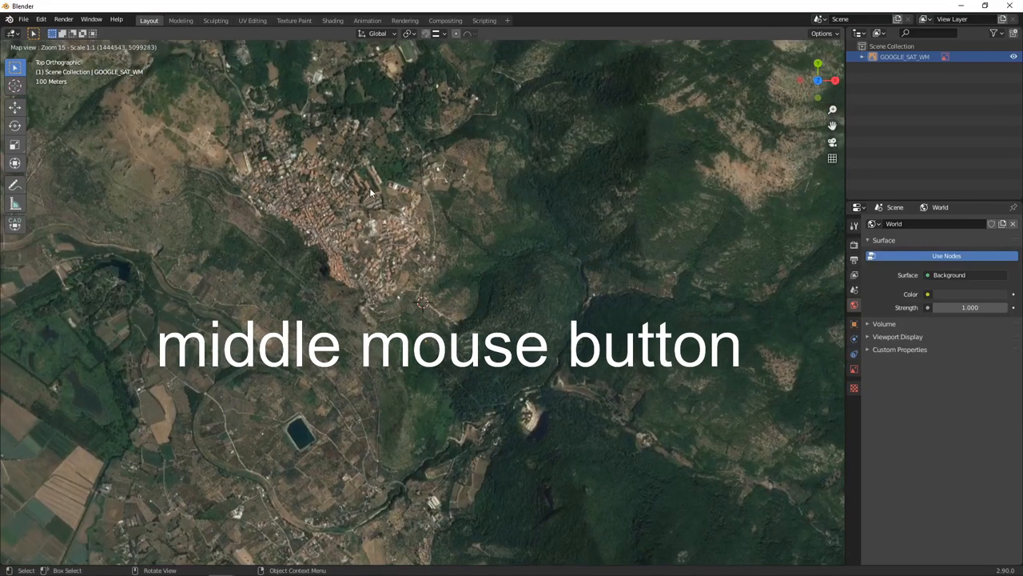
{"action": "scroll", "scroll_direction": "down", "scroll_amount": 3}
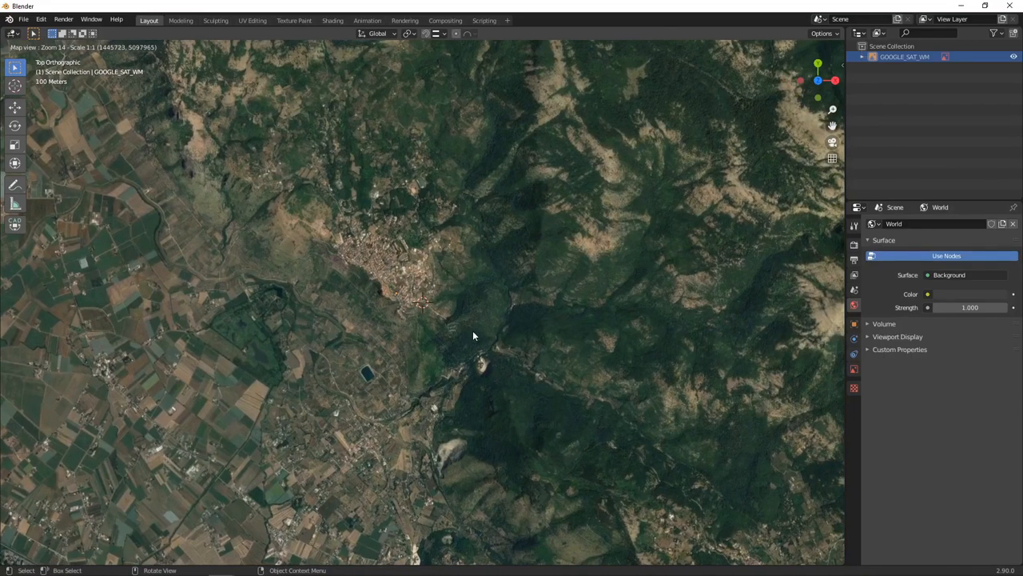
{"action": "left_click_drag", "start_coordinate": [472, 335], "coordinate": [483, 304]}
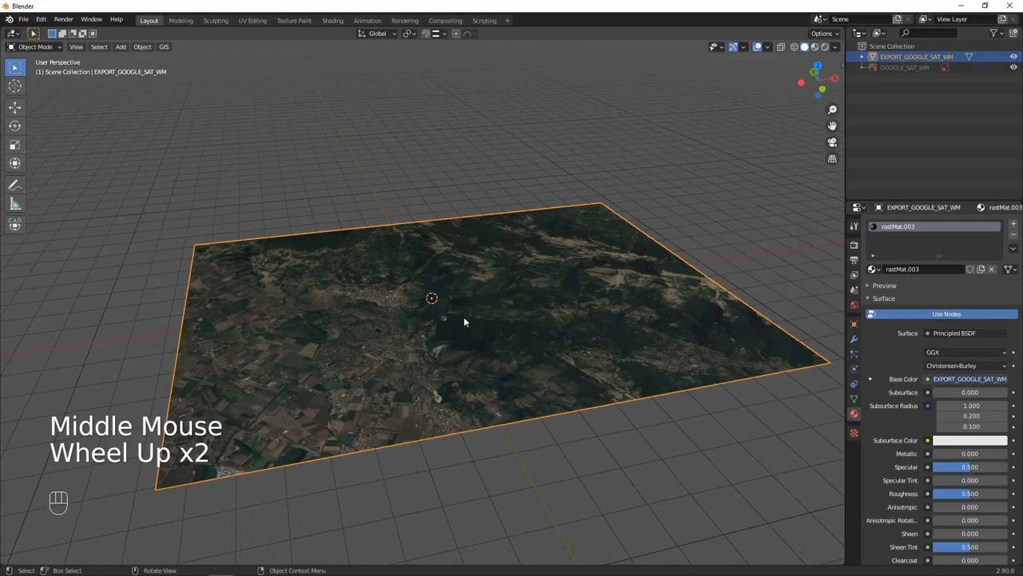
Zoom around the EXPORT_GOOGLE_SAT_WM plane and view it in Solid shading.
{"action": "scroll", "scroll_direction": "up", "scroll_amount": 3}
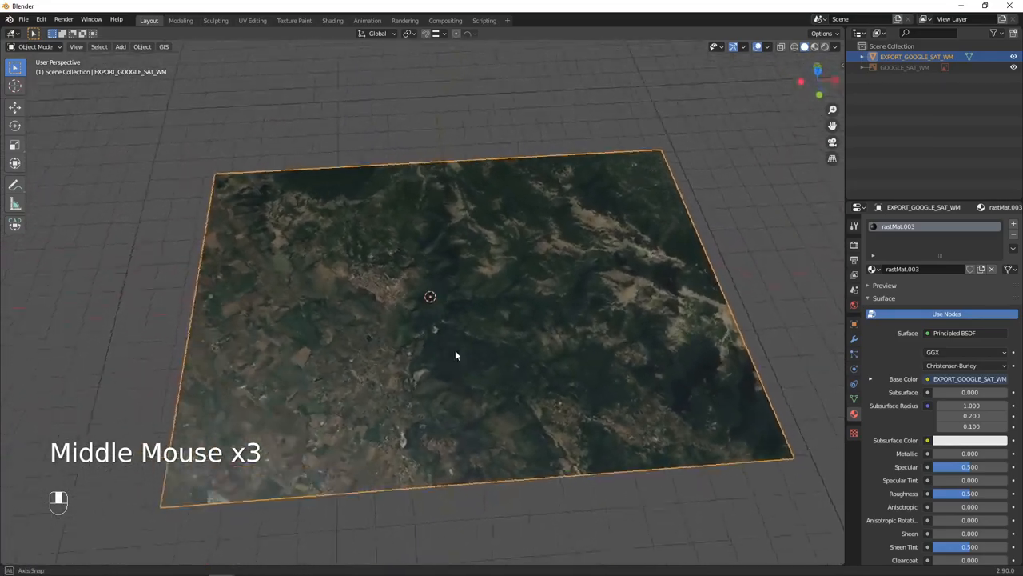
{"action": "scroll", "scroll_direction": "down", "scroll_amount": 3}
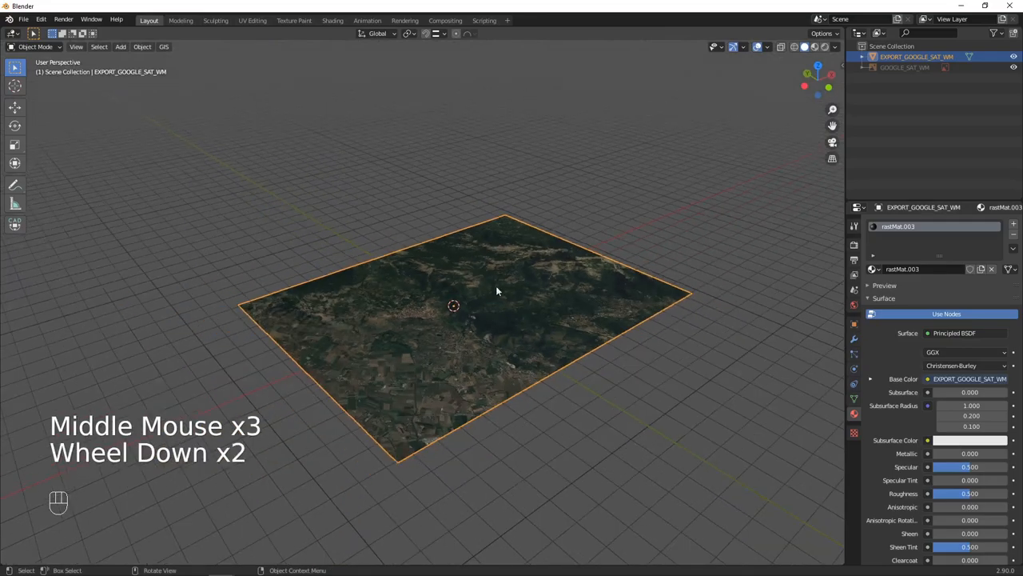
{"action": "scroll", "scroll_direction": "down", "scroll_amount": 3}
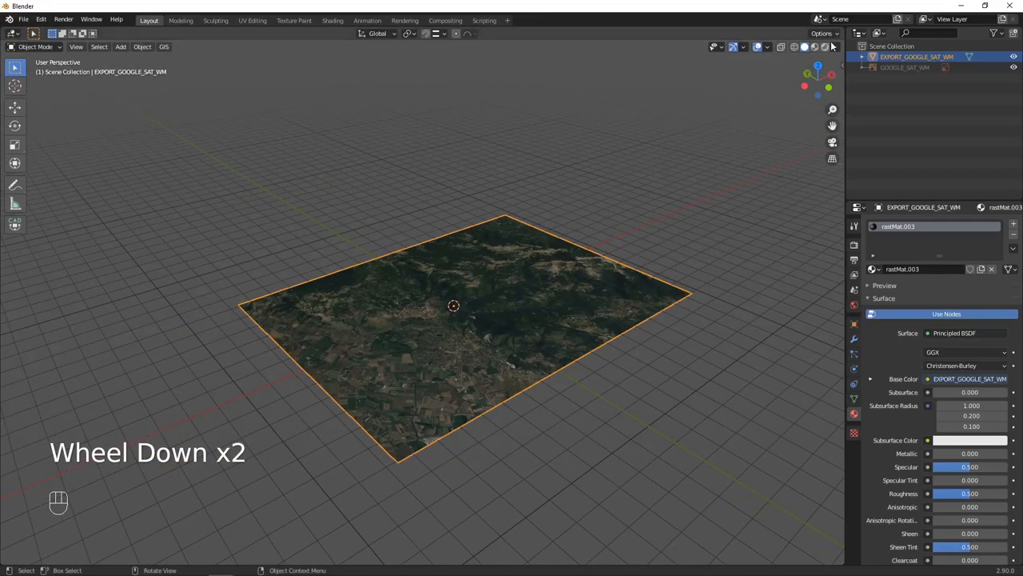
{"action": "left_click", "coordinate": [836, 46]}
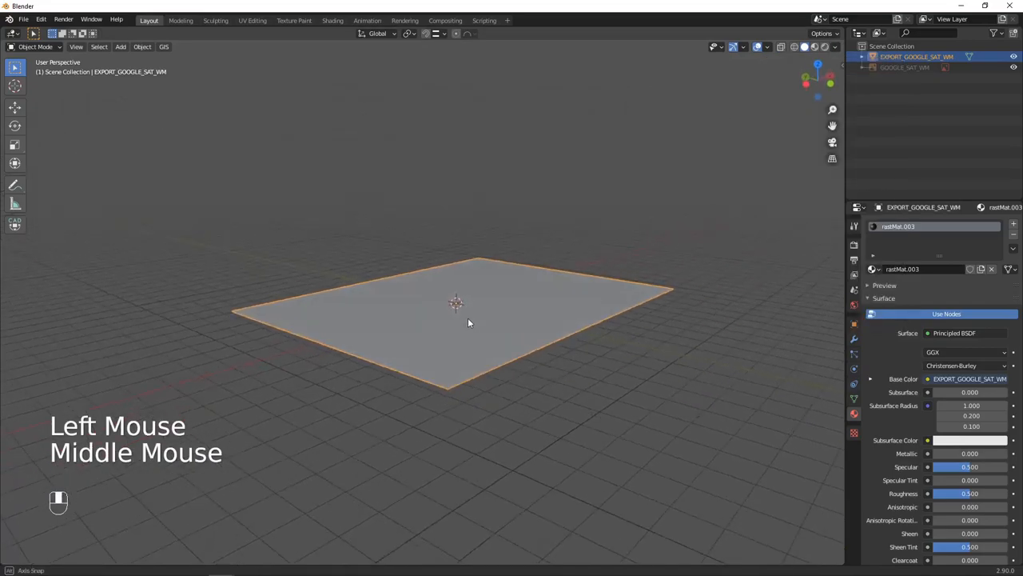
{"action": "left_click_drag", "start_coordinate": [470, 323], "coordinate": [456, 308]}
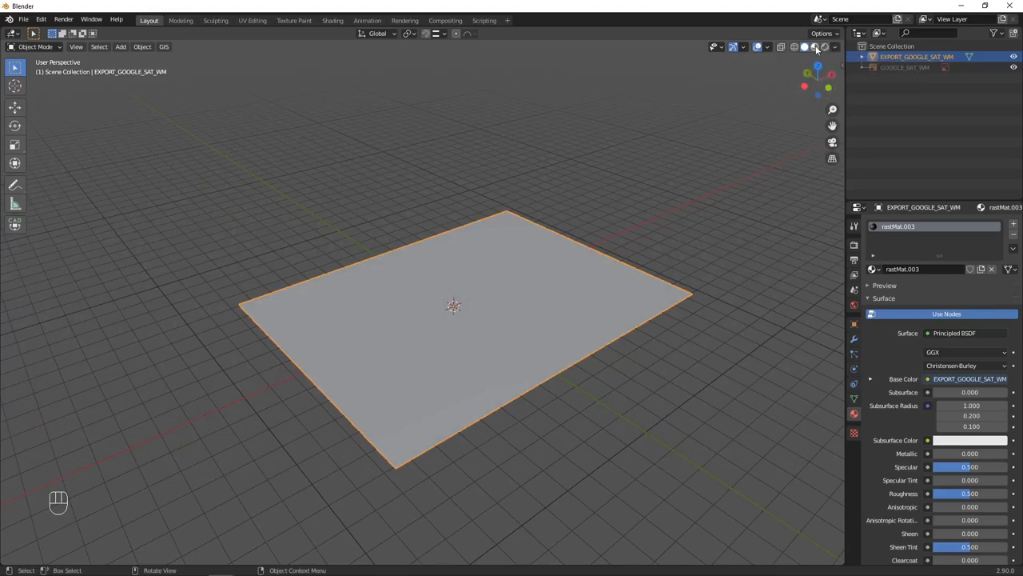
Switch to Material Preview to show the satellite texture and orbit over the terrain.
{"action": "left_click", "coordinate": [816, 46]}
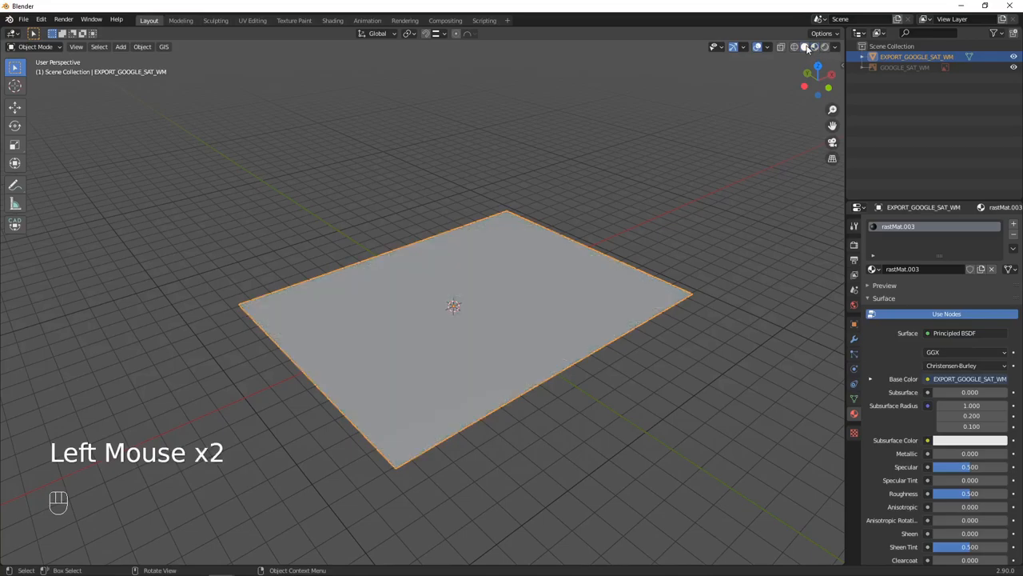
{"action": "left_click", "coordinate": [805, 47]}
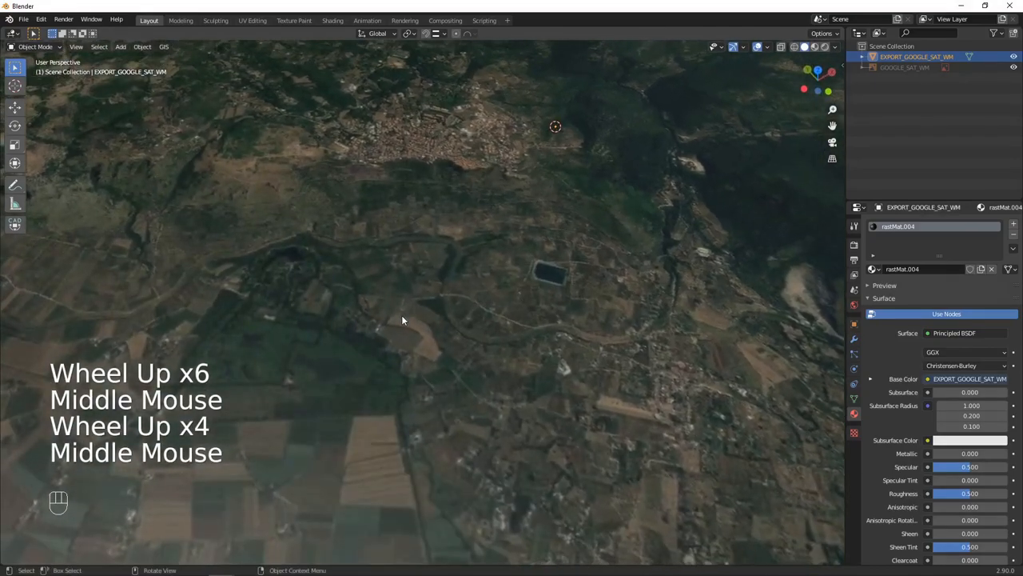
{"action": "scroll", "scroll_direction": "down", "scroll_amount": 3}
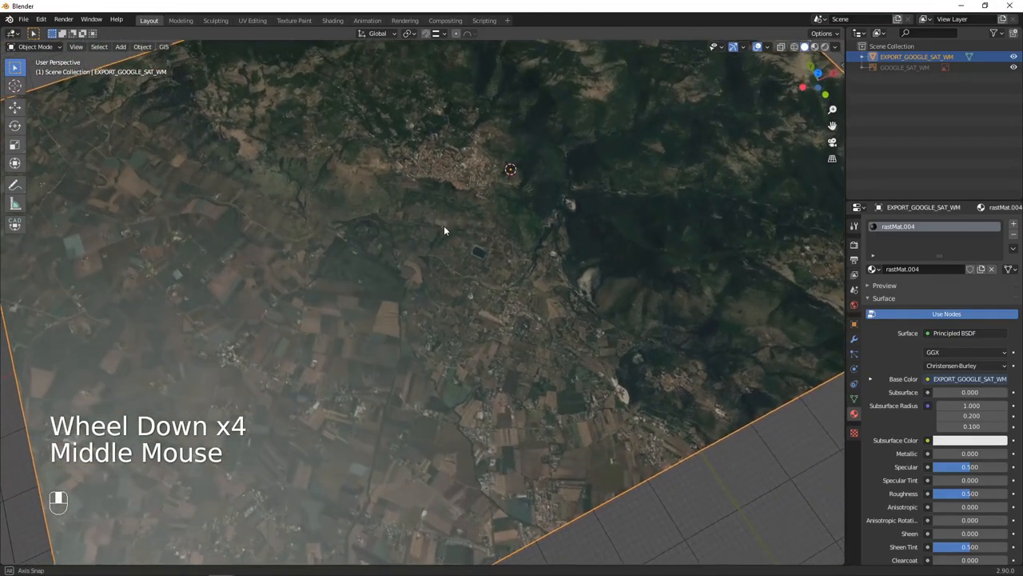
{"action": "scroll", "scroll_direction": "down", "scroll_amount": 3}
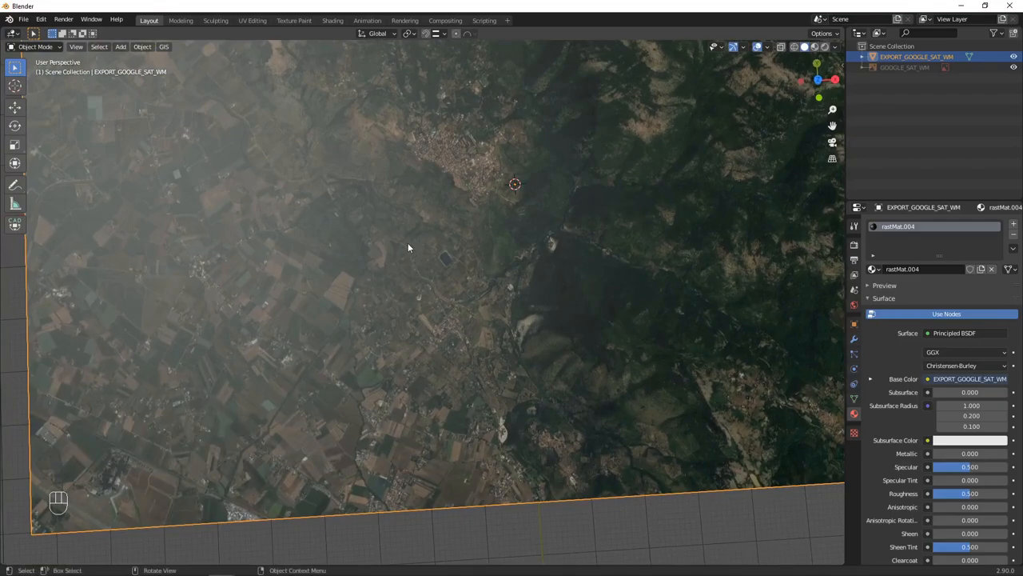
{"action": "mouse_move", "coordinate": [400, 248]}
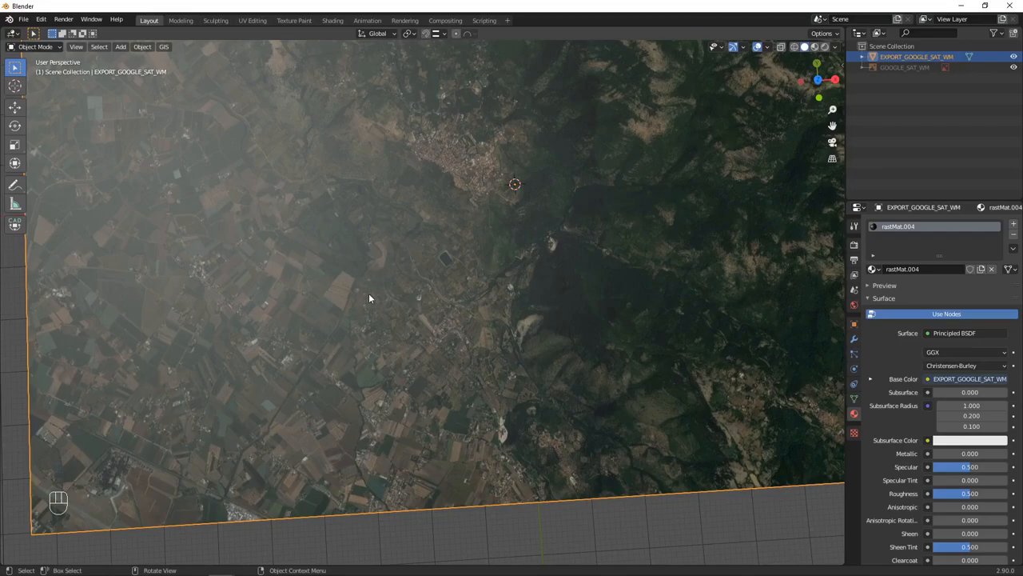
{"action": "left_click_drag", "start_coordinate": [380, 300], "coordinate": [380, 275]}
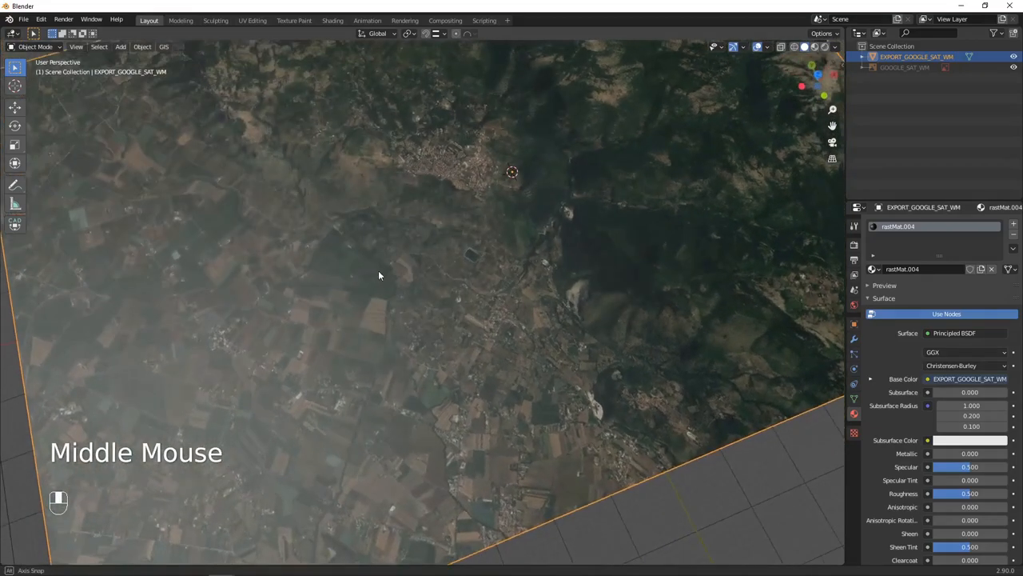
{"action": "left_click_drag", "start_coordinate": [380, 276], "coordinate": [366, 272]}
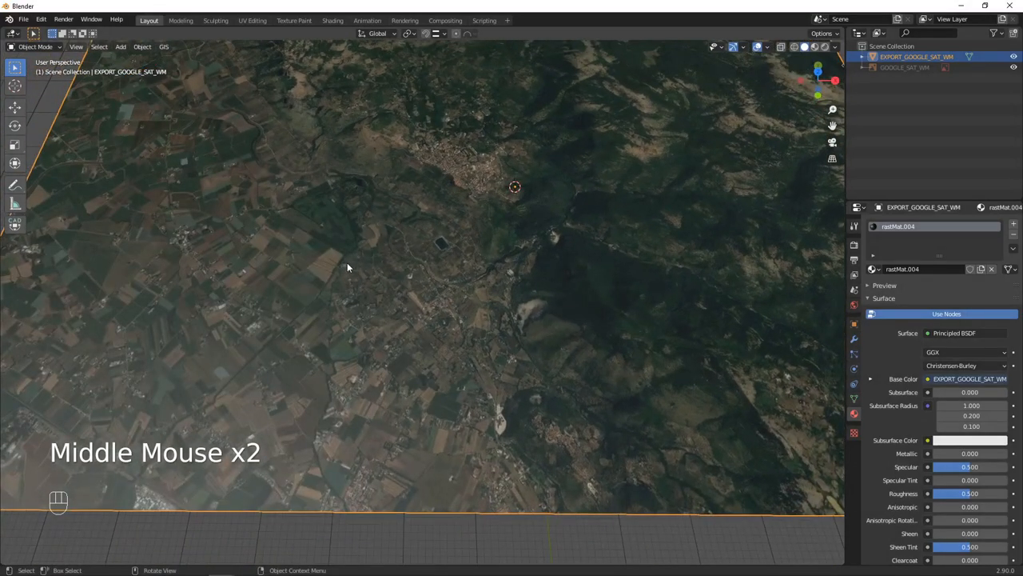
{"action": "scroll", "scroll_direction": "down", "scroll_amount": 3}
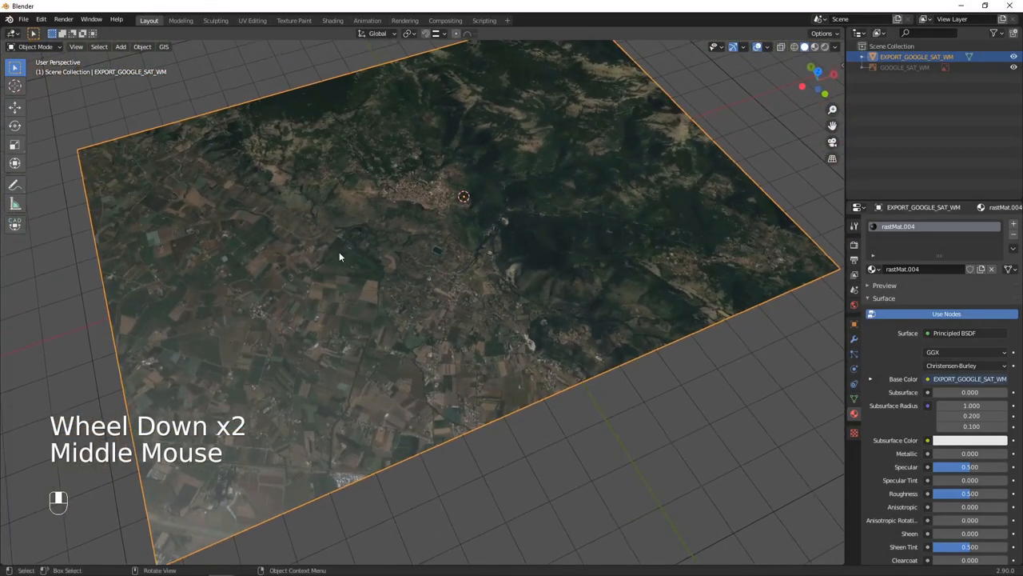
Delete the exported plane and reload the Google Satellite basemap view.
{"action": "key", "text": "x"}
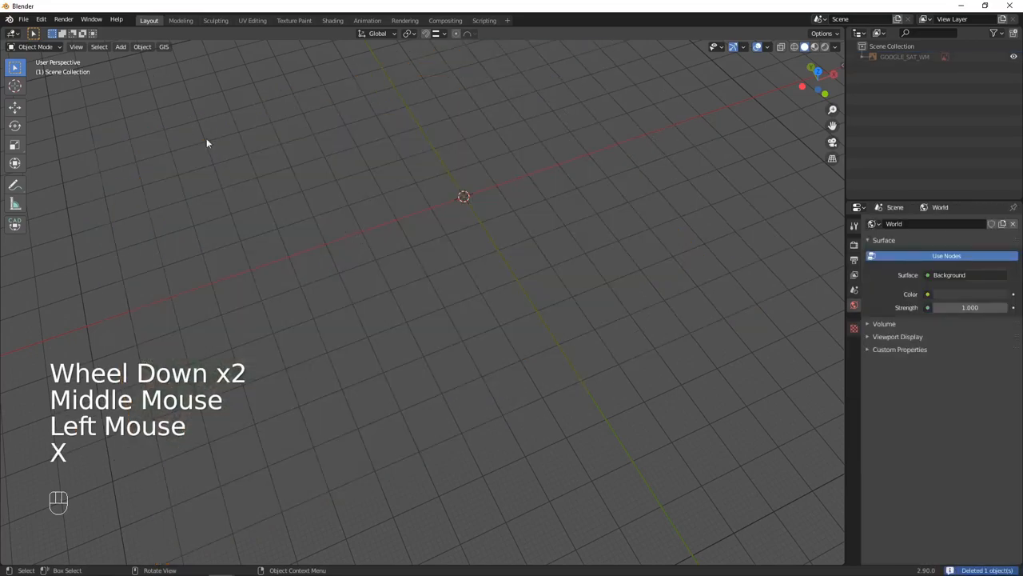
{"action": "left_click", "coordinate": [164, 47]}
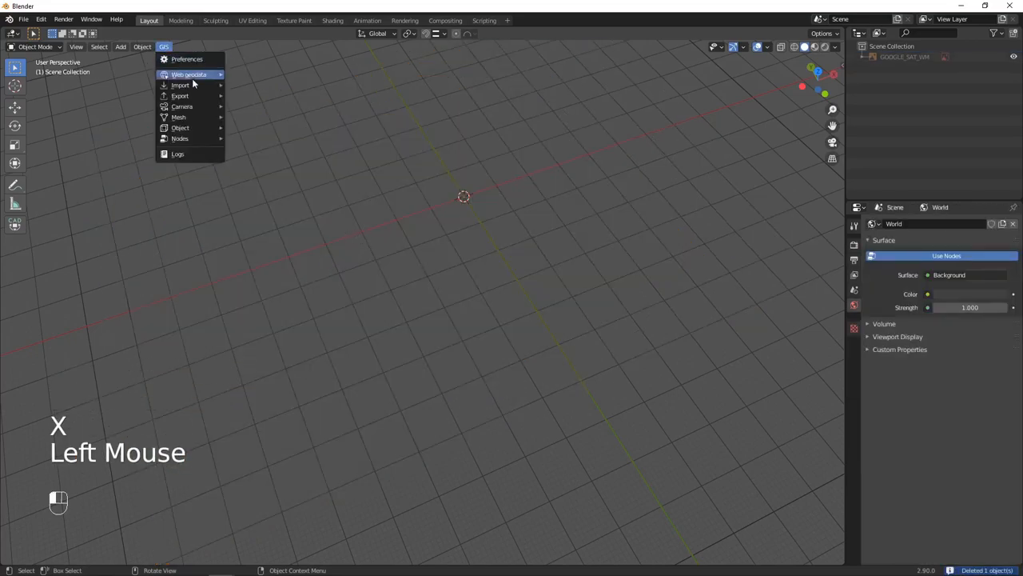
{"action": "left_click", "coordinate": [190, 74]}
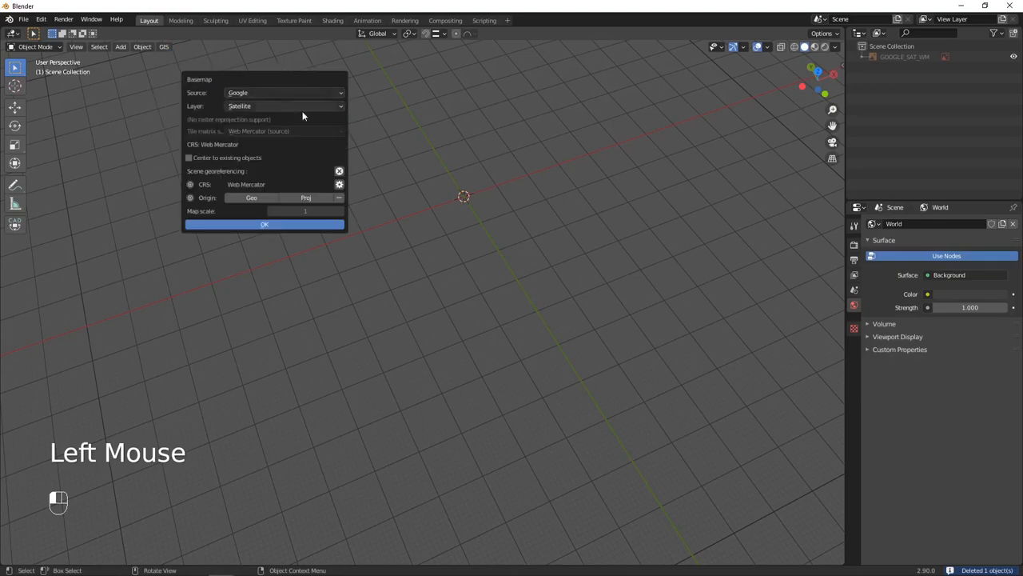
{"action": "left_click", "coordinate": [265, 224]}
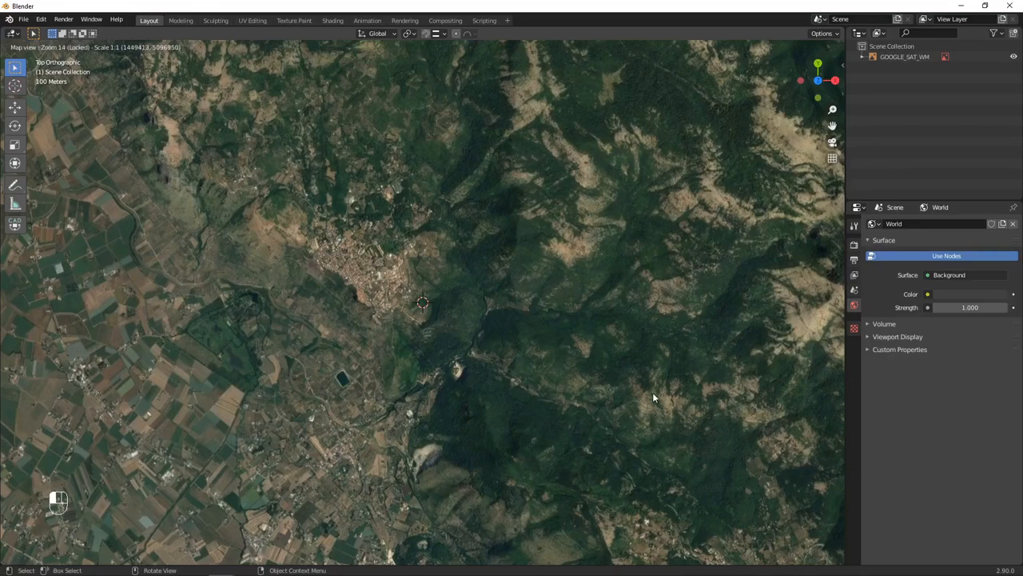
{"action": "mouse_move", "coordinate": [205, 342]}
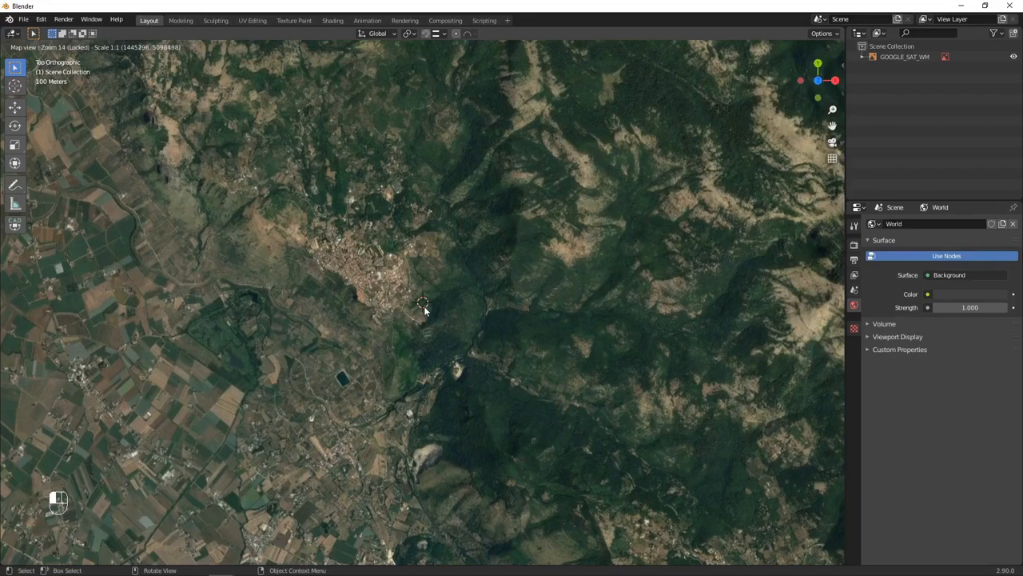
{"action": "mouse_move", "coordinate": [425, 316]}
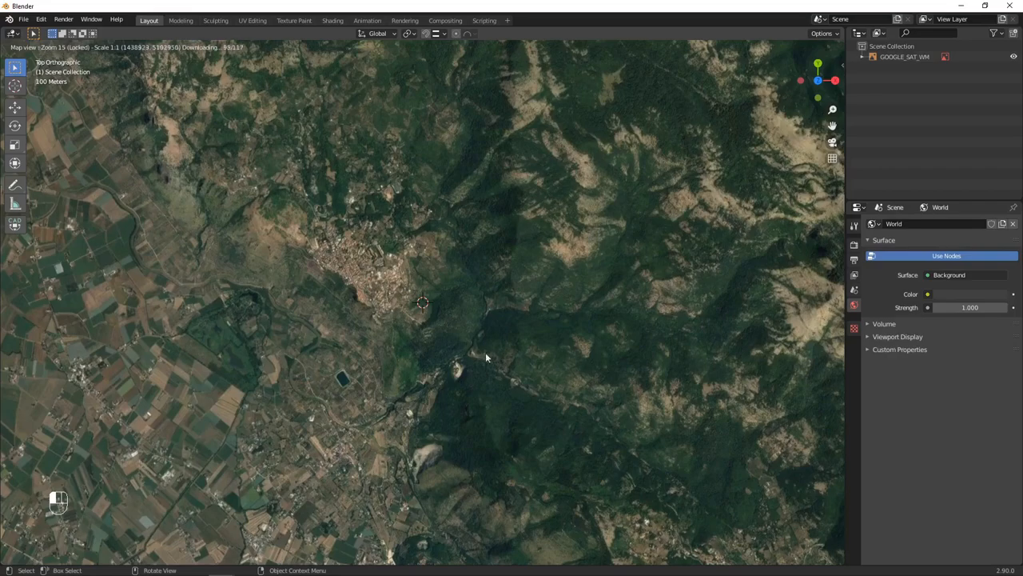
{"action": "mouse_move", "coordinate": [444, 318]}
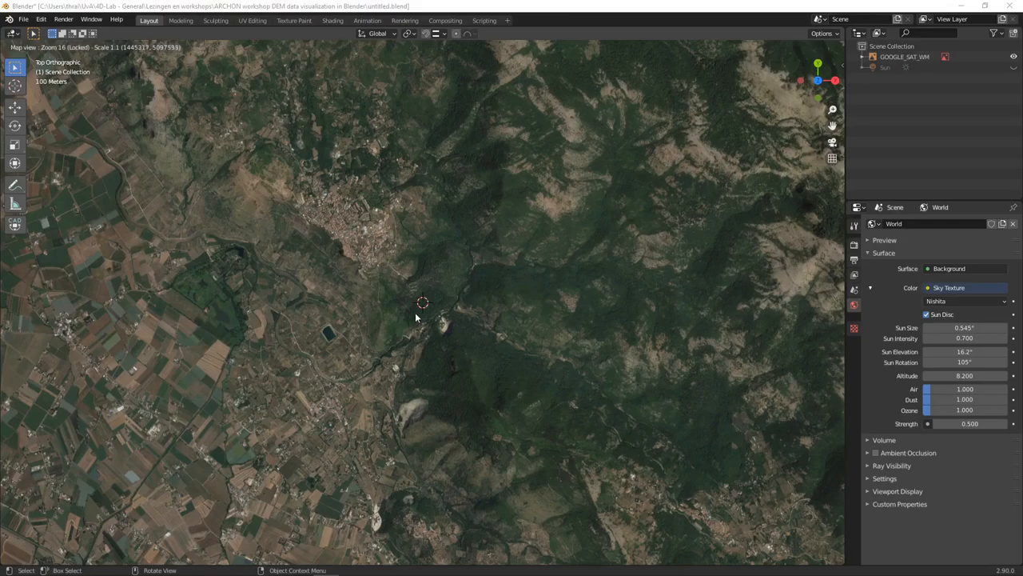
{"action": "mouse_move", "coordinate": [433, 314]}
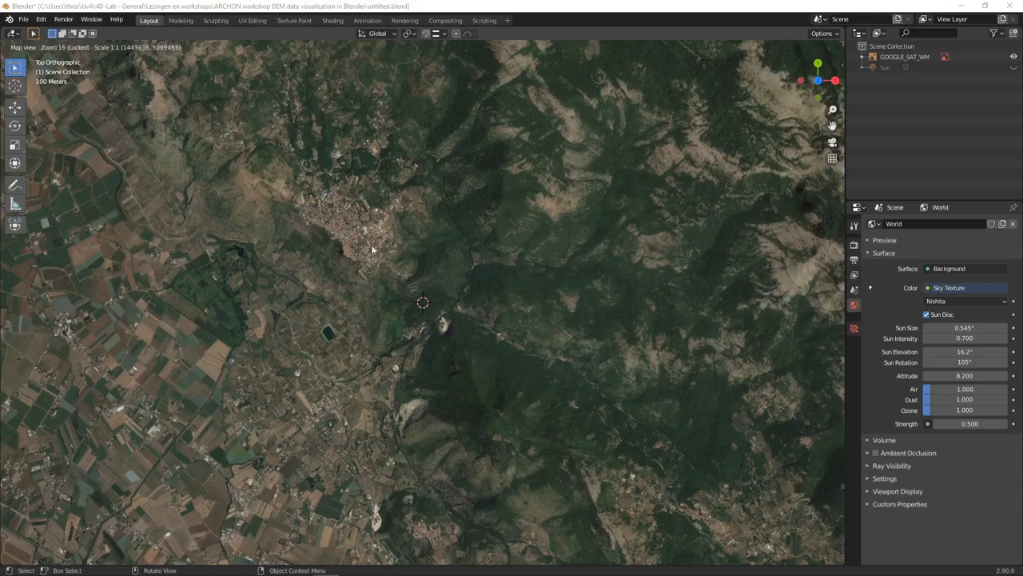
{"action": "mouse_move", "coordinate": [453, 320]}
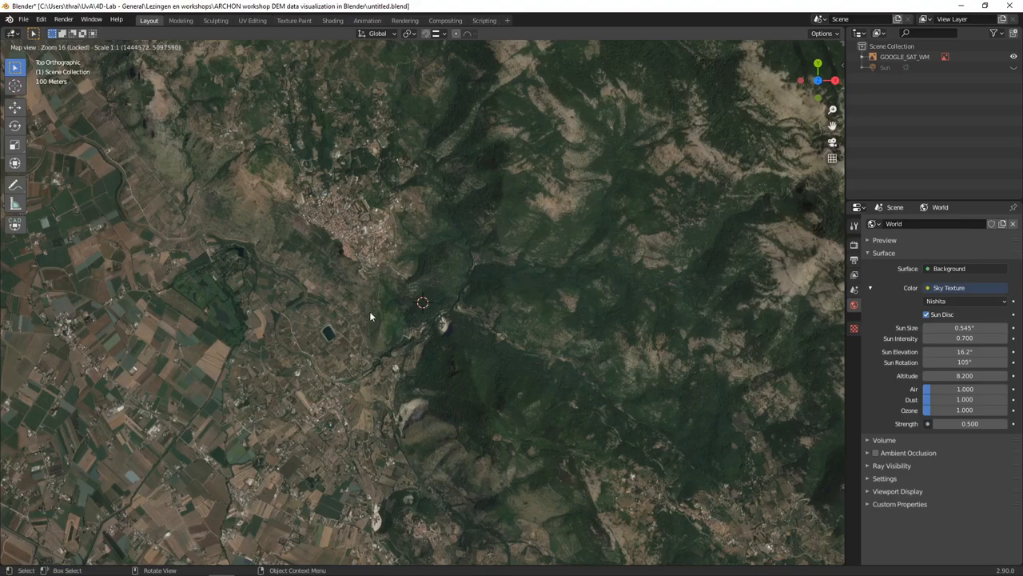
Exit the basemap view to create the textured EXPORT_GOOGLE_SAT_WM plane.
{"action": "key", "text": "e"}
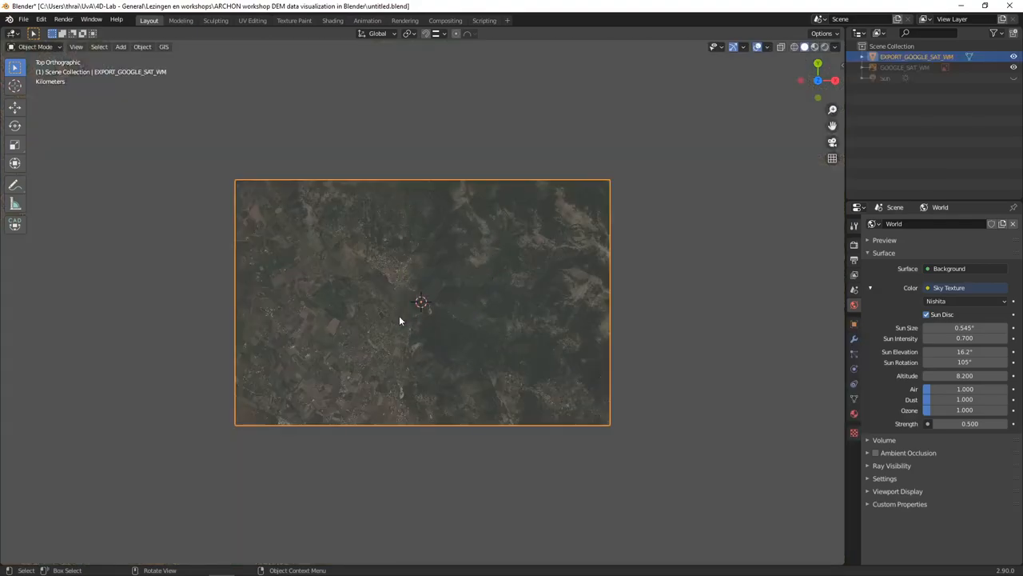
{"action": "mouse_move", "coordinate": [395, 363]}
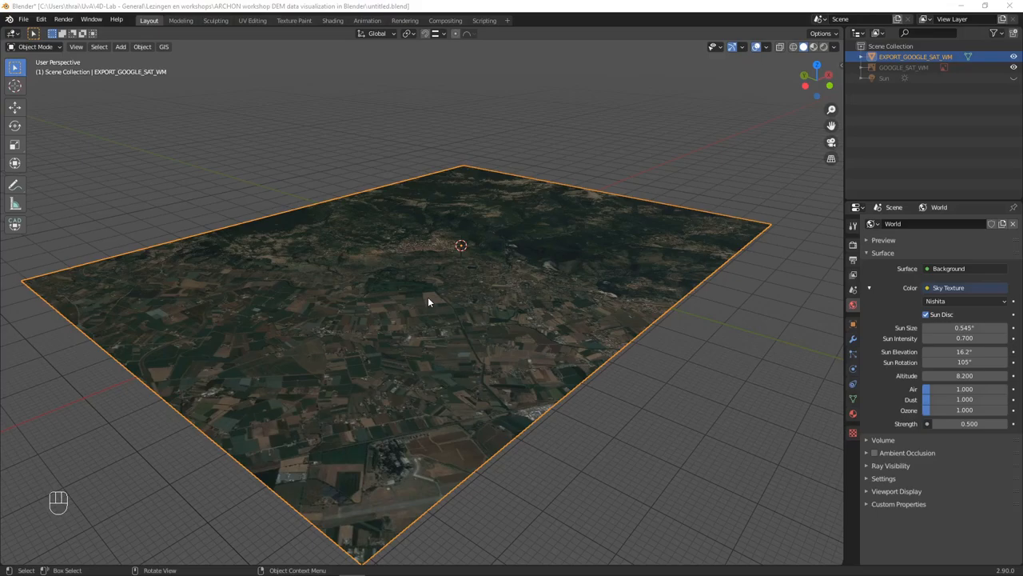
{"action": "mouse_move", "coordinate": [434, 286]}
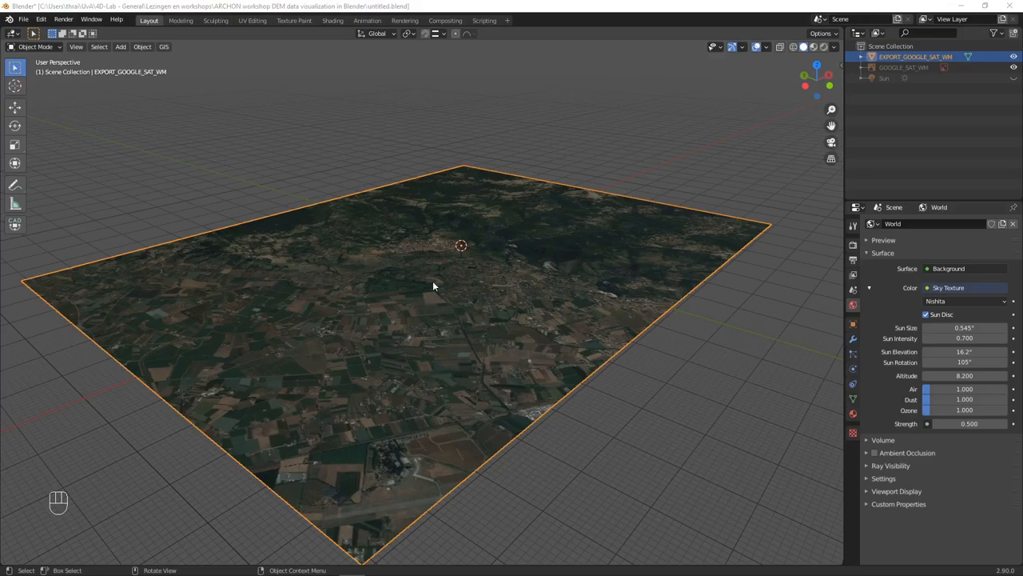
{"action": "mouse_move", "coordinate": [425, 304]}
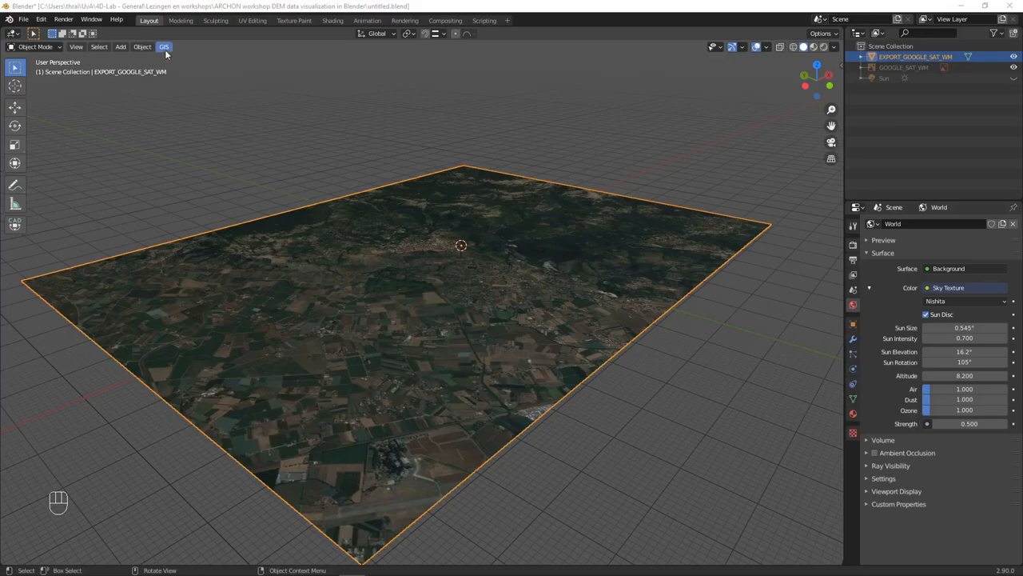
{"action": "mouse_move", "coordinate": [179, 52]}
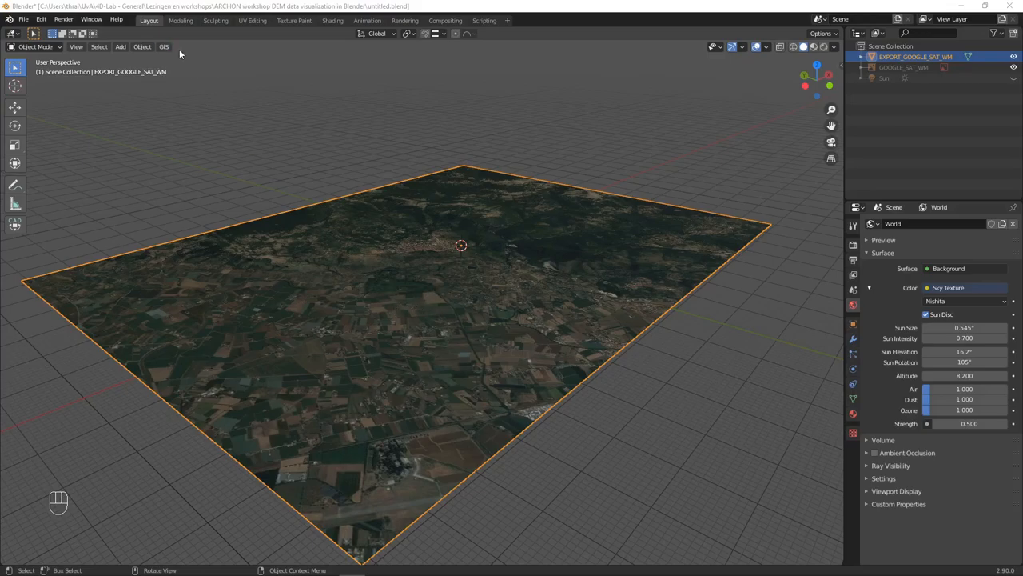
{"action": "mouse_move", "coordinate": [432, 315]}
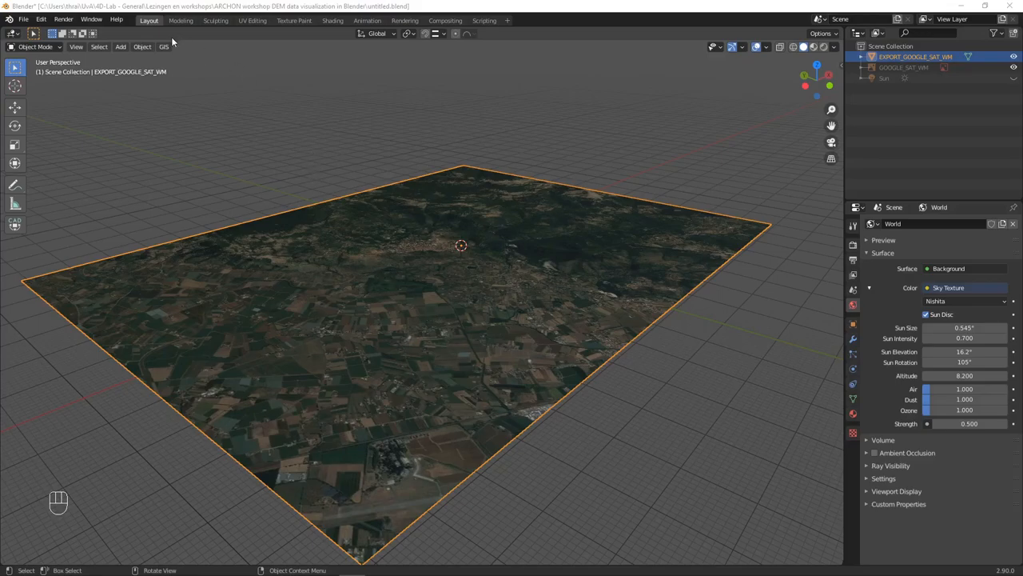
{"action": "mouse_move", "coordinate": [175, 48]}
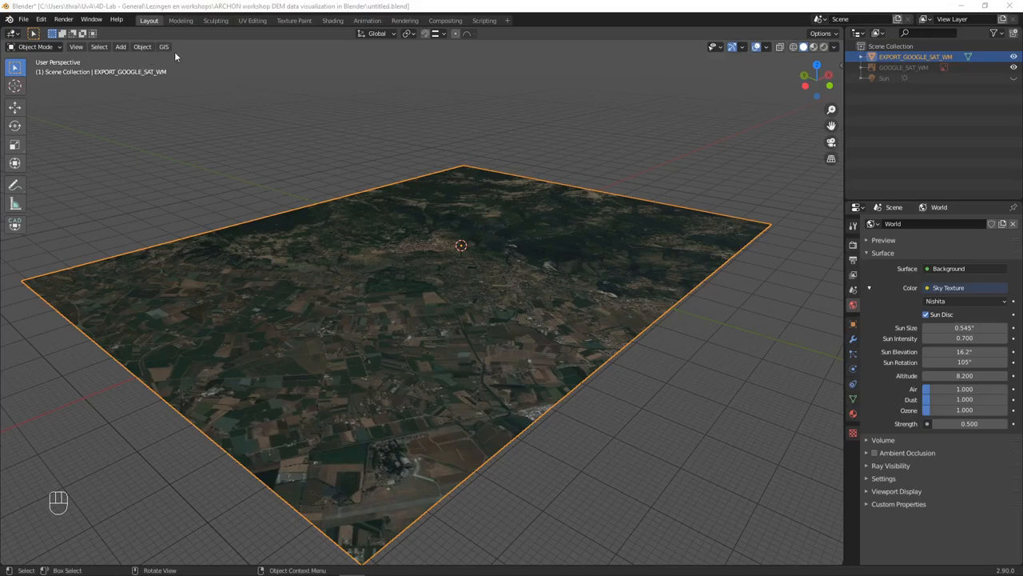
{"action": "left_click", "coordinate": [164, 47]}
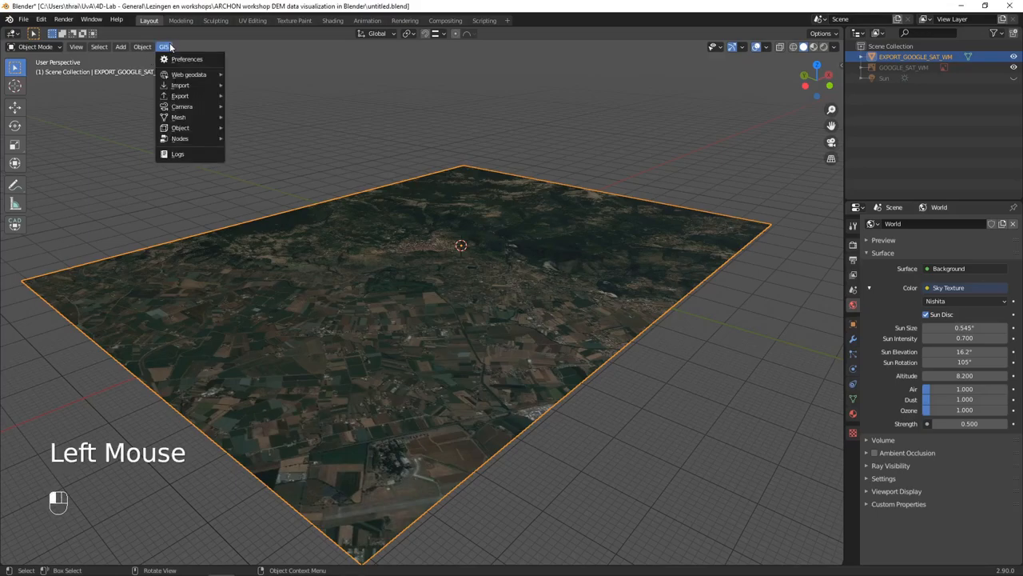
{"action": "mouse_move", "coordinate": [189, 75]}
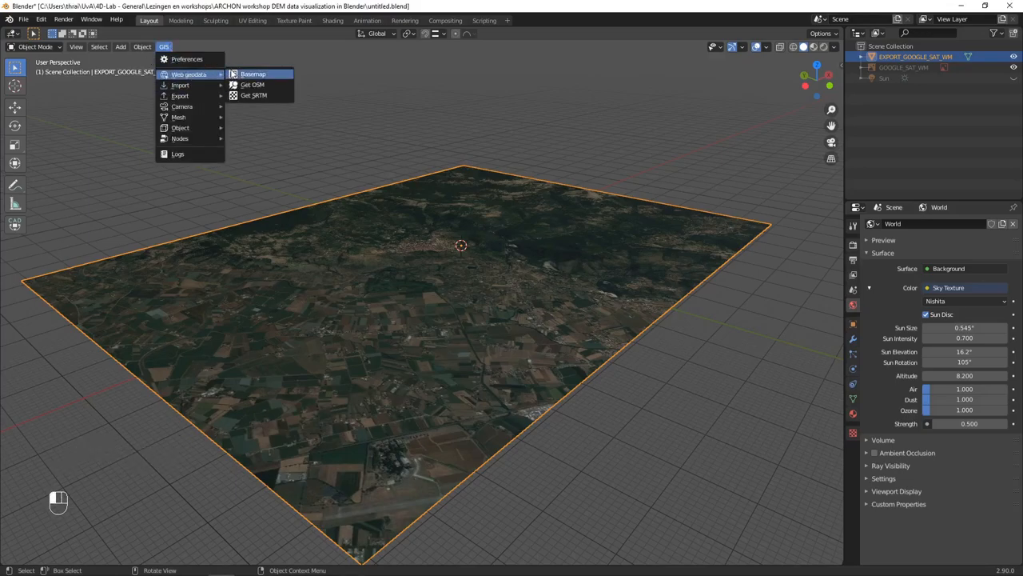
{"action": "mouse_move", "coordinate": [253, 95]}
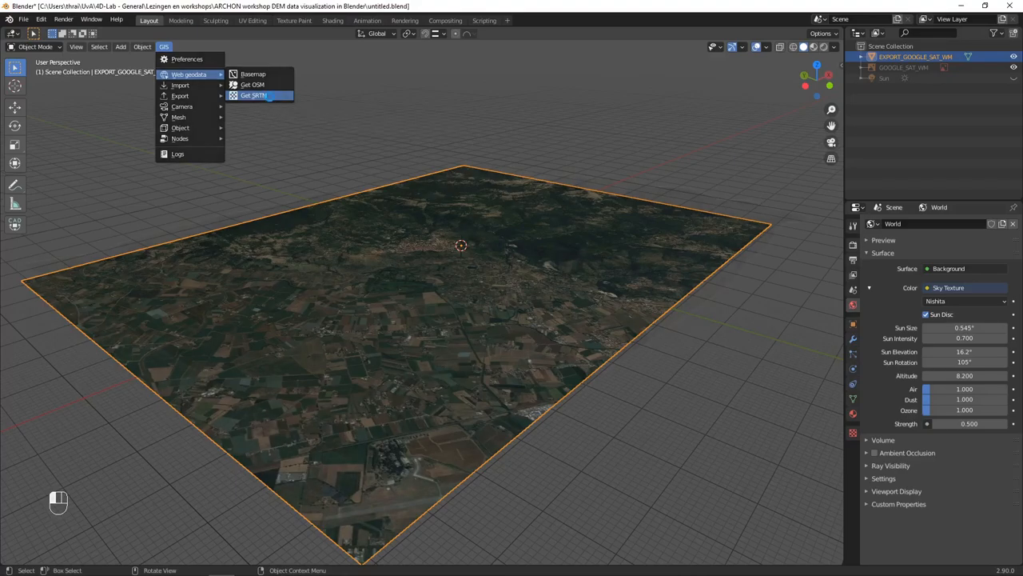
Apply SRTM elevation data to the EXPORT_GOOGLE_SAT_WM plane.
{"action": "left_click", "coordinate": [253, 96]}
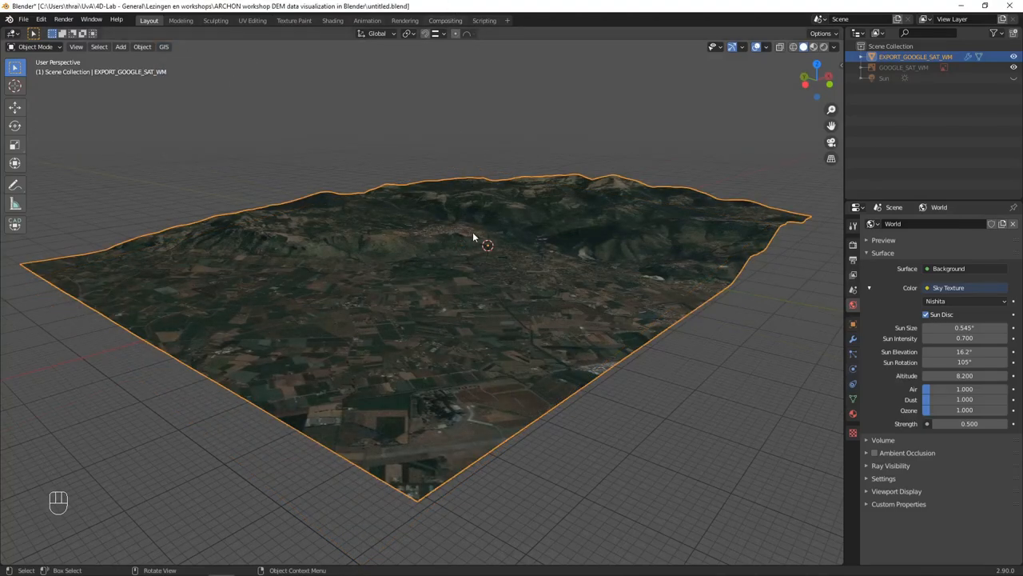
Orbit around the grey relief terrain and bring back its satellite texture.
{"action": "left_click_drag", "start_coordinate": [487, 245], "coordinate": [447, 254]}
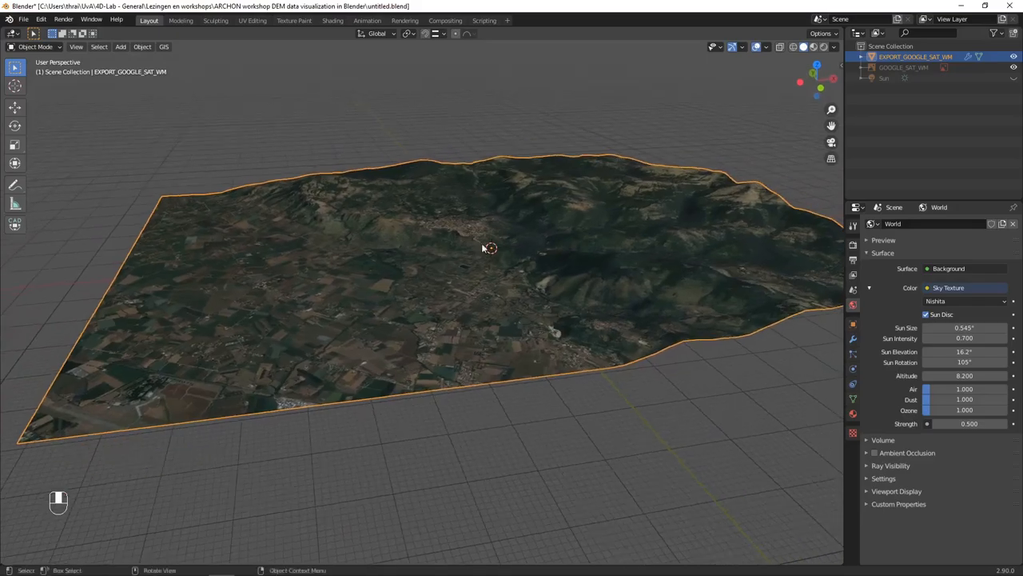
{"action": "scroll", "scroll_direction": "up", "scroll_amount": 3}
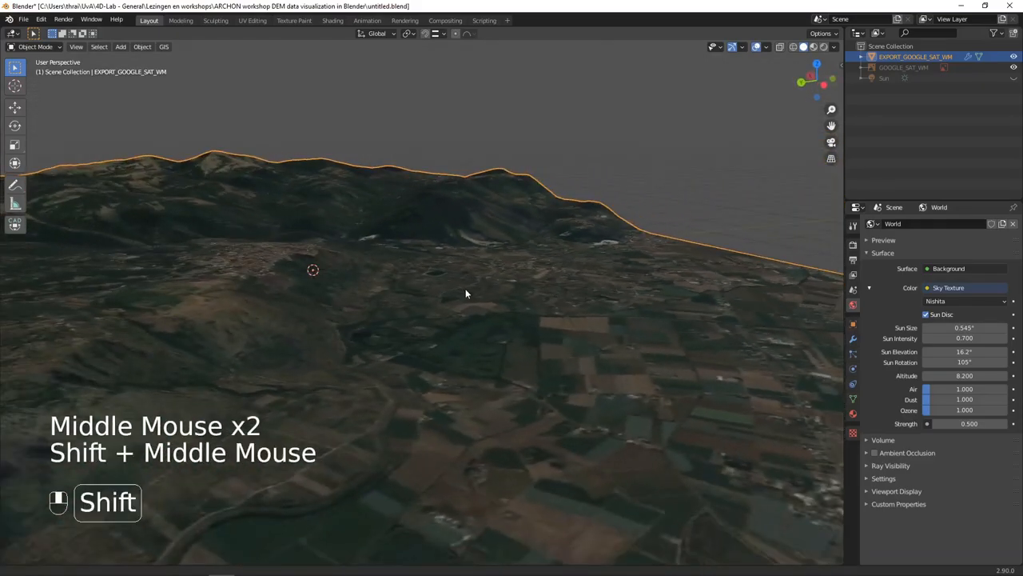
{"action": "scroll", "scroll_direction": "down", "scroll_amount": 3}
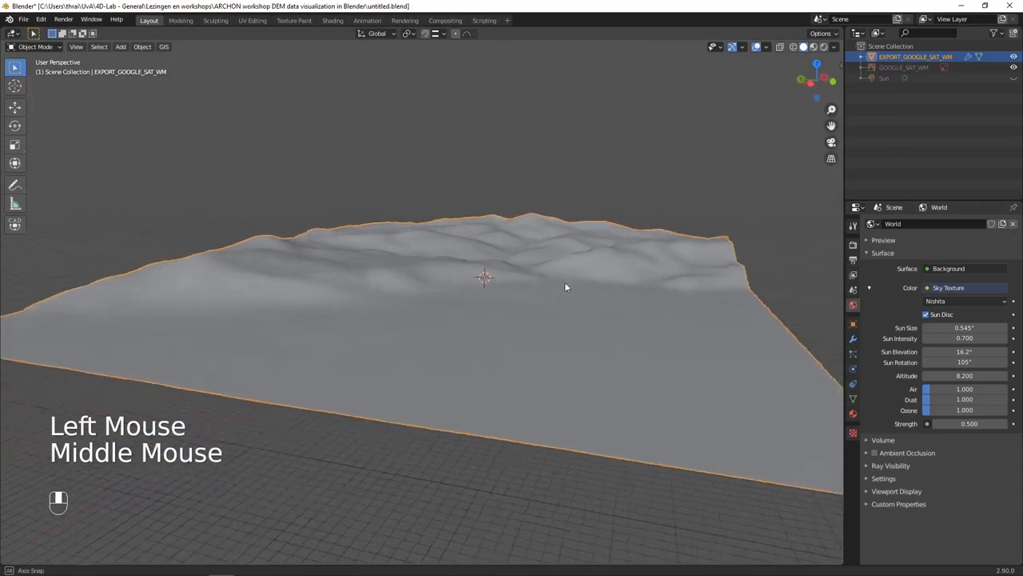
{"action": "left_click_drag", "start_coordinate": [566, 288], "coordinate": [516, 281]}
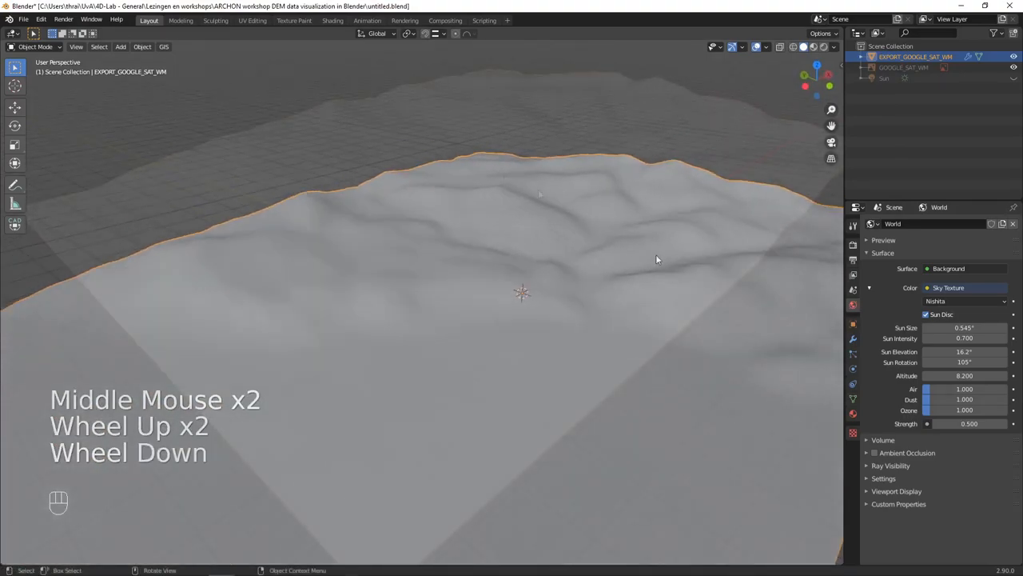
{"action": "left_click", "coordinate": [834, 46]}
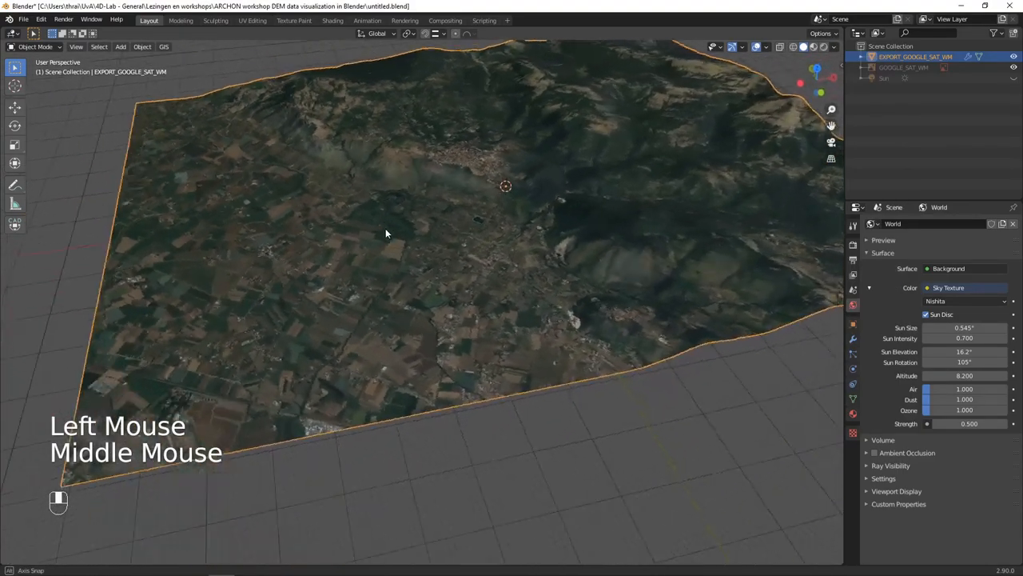
Orbit and zoom in on the hilltop town among the textured mountains.
{"action": "left_click_drag", "start_coordinate": [386, 233], "coordinate": [422, 199]}
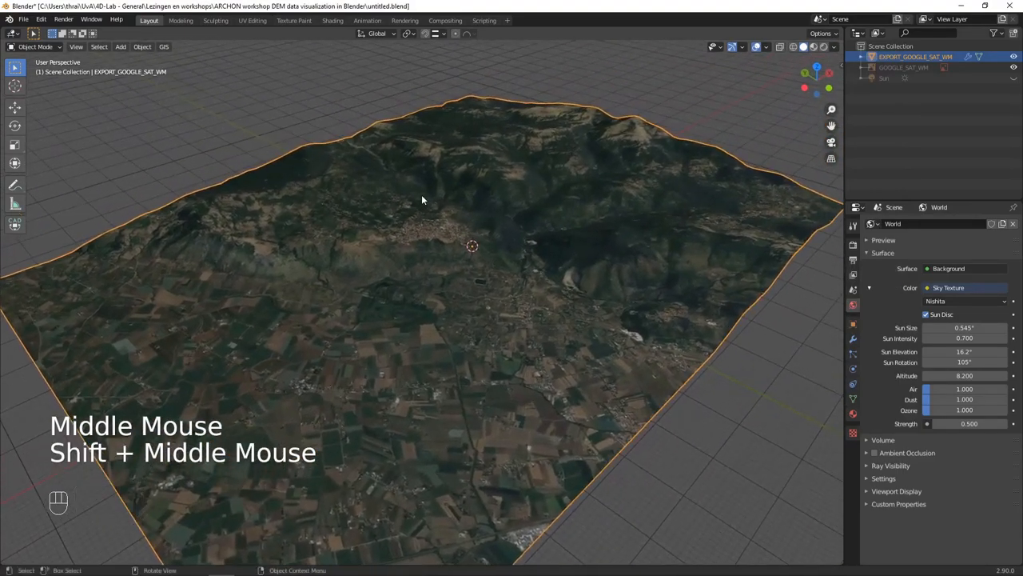
{"action": "scroll", "scroll_direction": "up", "scroll_amount": 3}
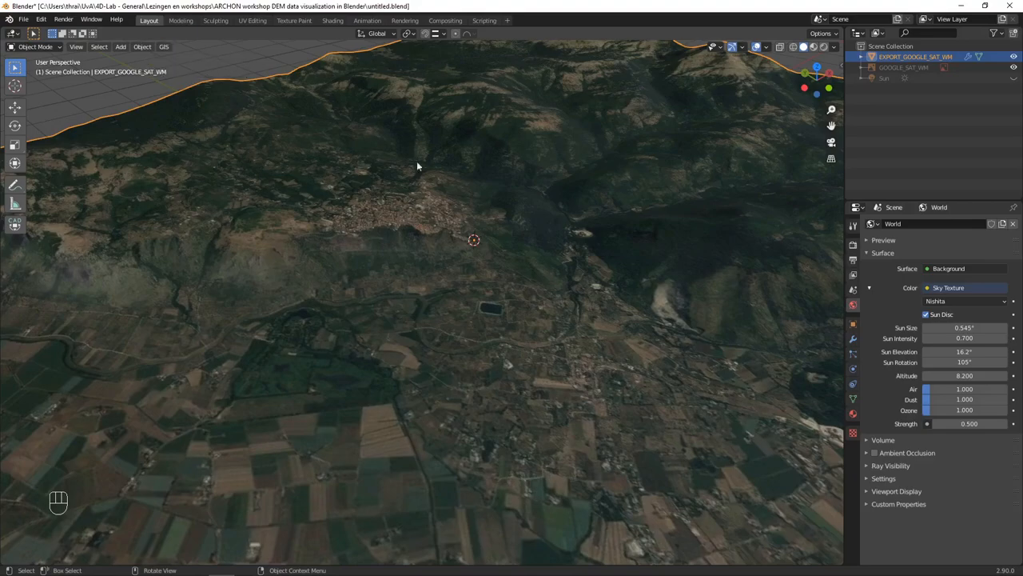
{"action": "left_click_drag", "start_coordinate": [416, 166], "coordinate": [432, 244]}
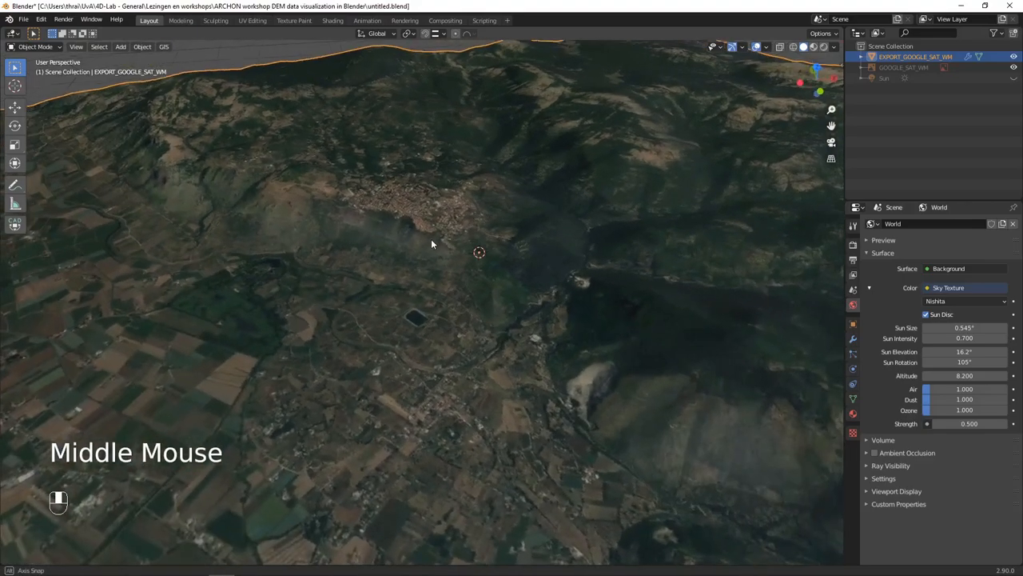
{"action": "scroll", "scroll_direction": "up", "scroll_amount": 3}
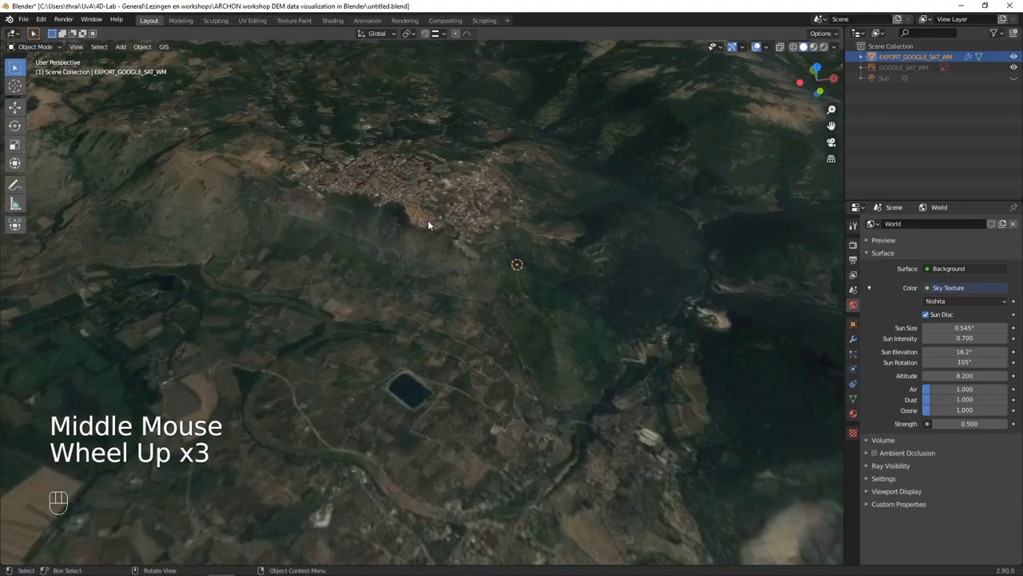
{"action": "scroll", "scroll_direction": "up", "scroll_amount": 3}
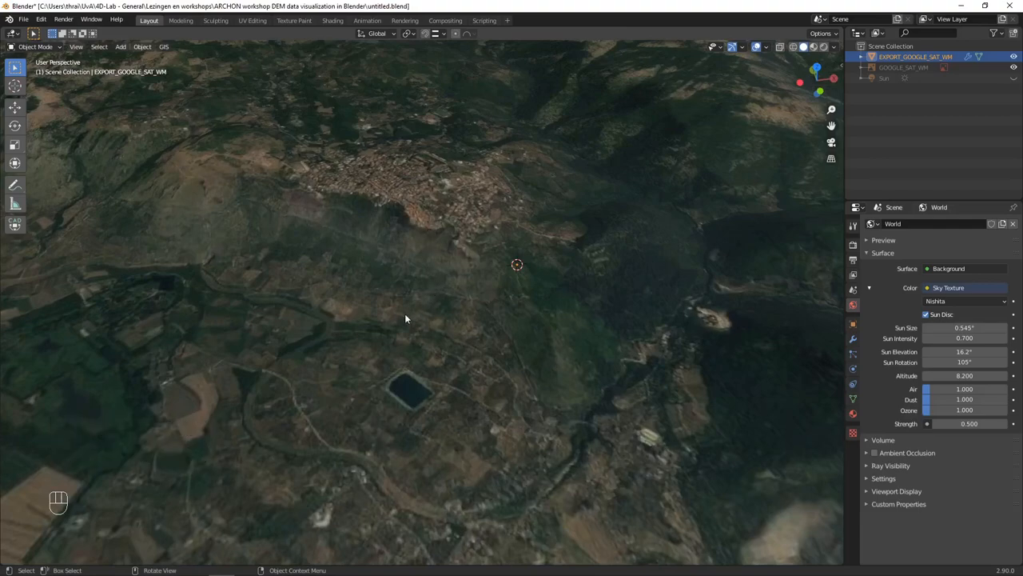
{"action": "left_click", "coordinate": [163, 46]}
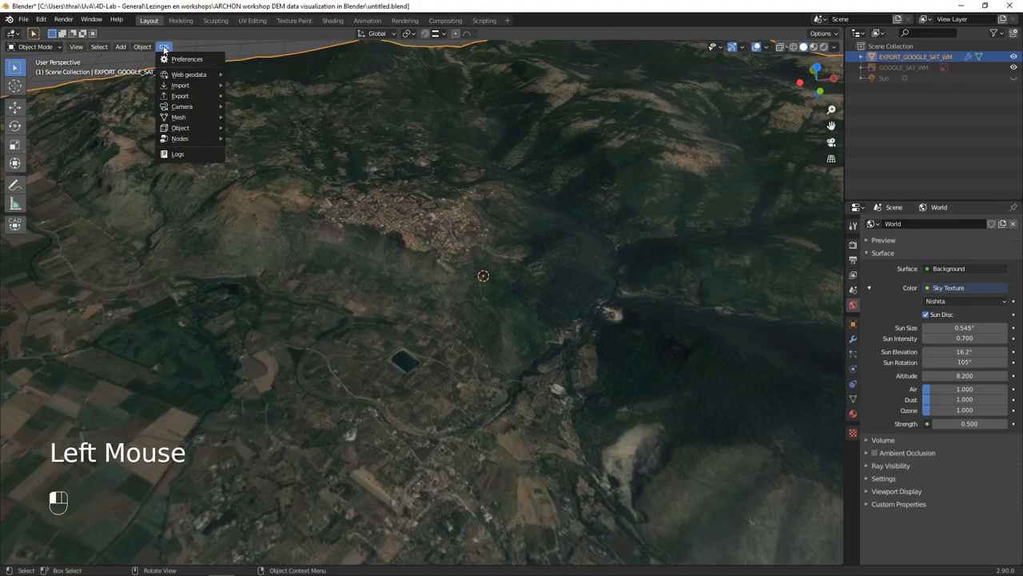
{"action": "mouse_move", "coordinate": [180, 85]}
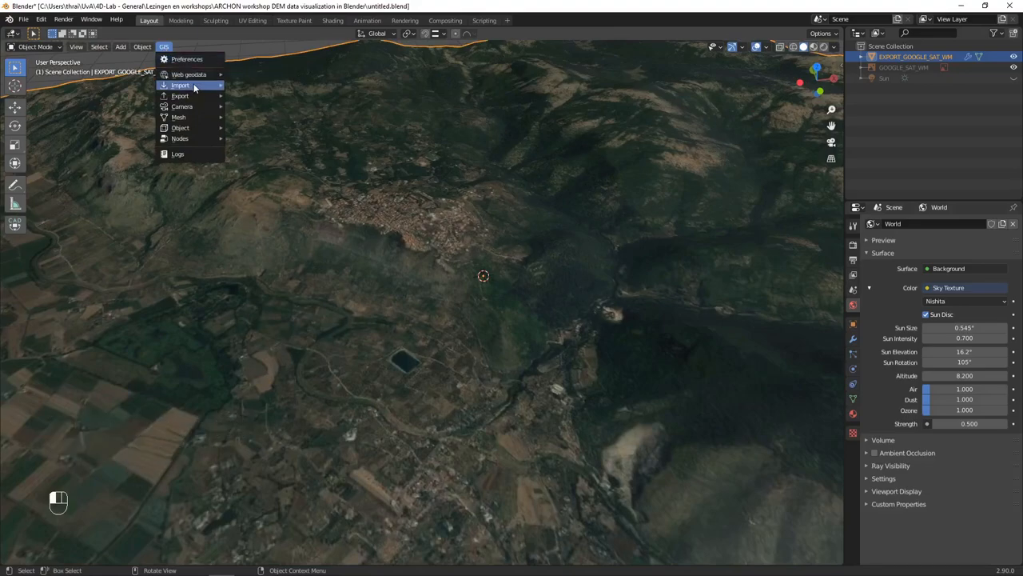
{"action": "mouse_move", "coordinate": [189, 75]}
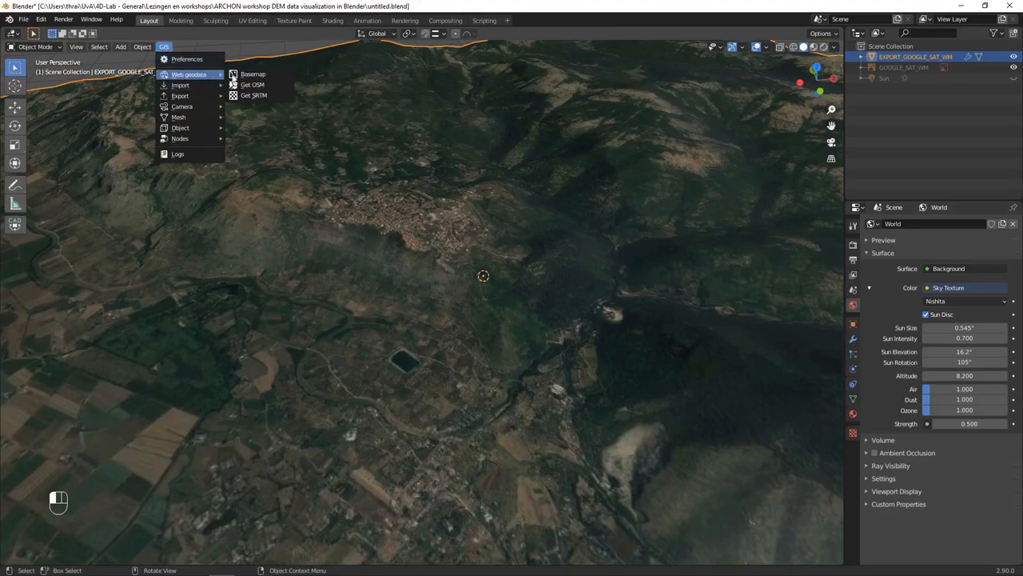
{"action": "mouse_move", "coordinate": [253, 85]}
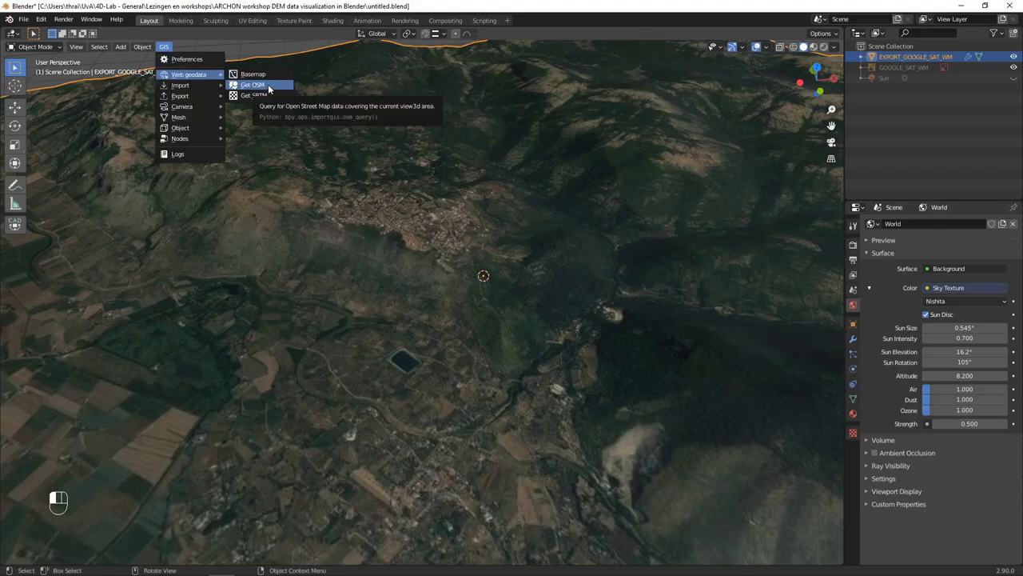
Open the Get OSM download options for the area in view.
{"action": "left_click", "coordinate": [252, 85]}
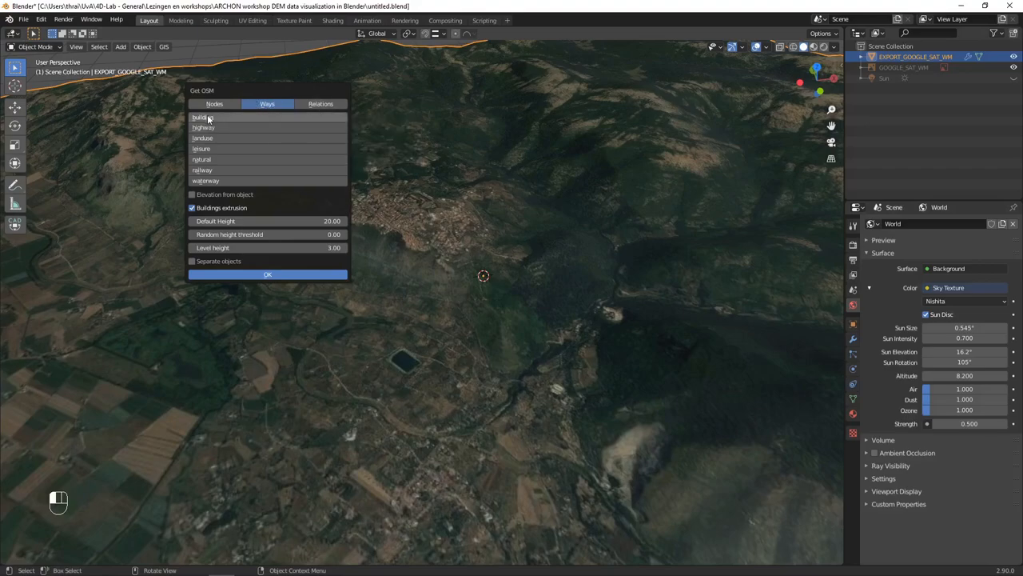
Fetch OSM buildings on the terrain elevation with default height 6 and random threshold 4.
{"action": "left_click", "coordinate": [202, 118]}
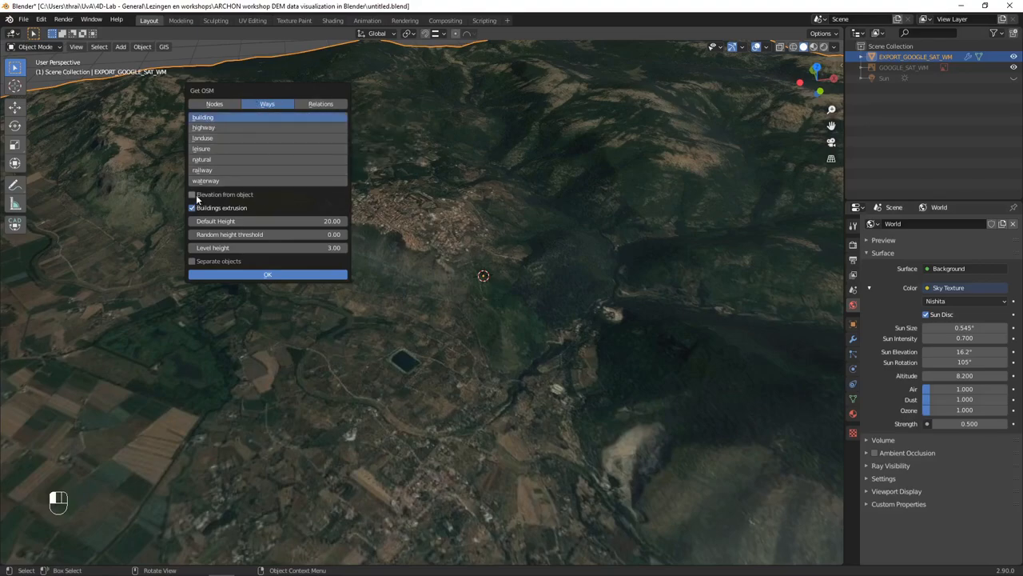
{"action": "left_click", "coordinate": [191, 194]}
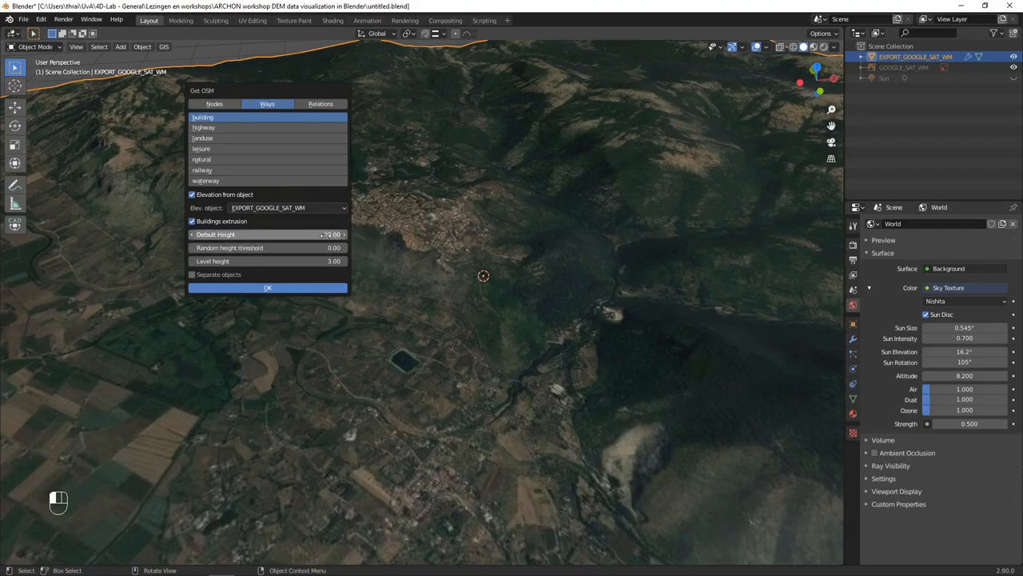
{"action": "mouse_move", "coordinate": [268, 235]}
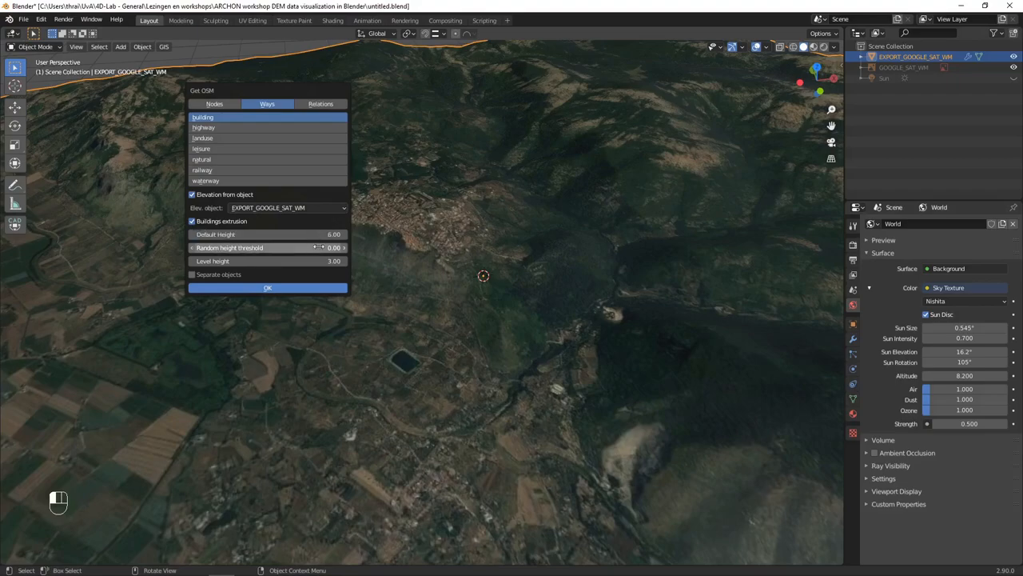
{"action": "left_click", "coordinate": [268, 247]}
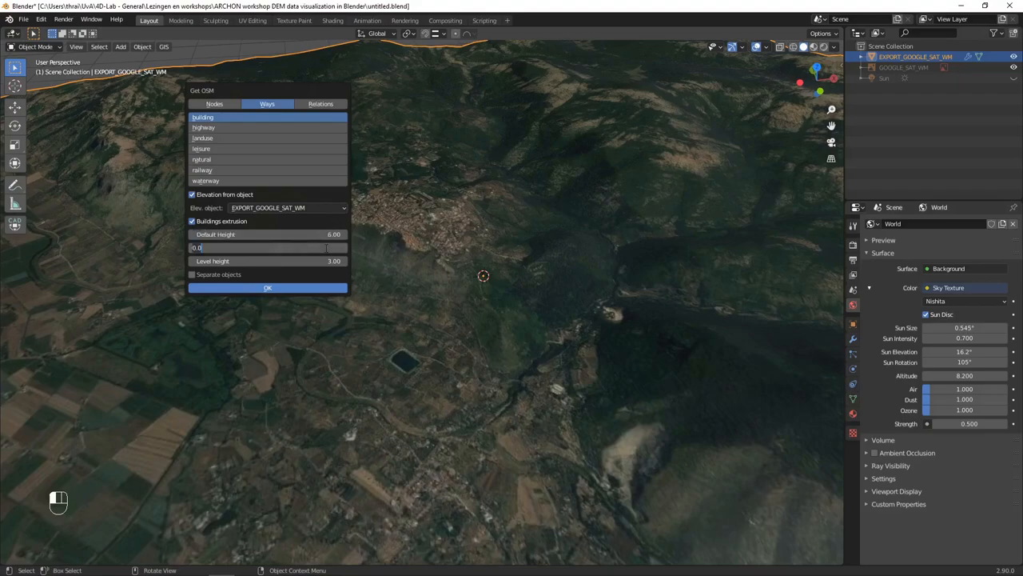
{"action": "left_click", "coordinate": [268, 247]}
{"action": "type", "text": "4"}
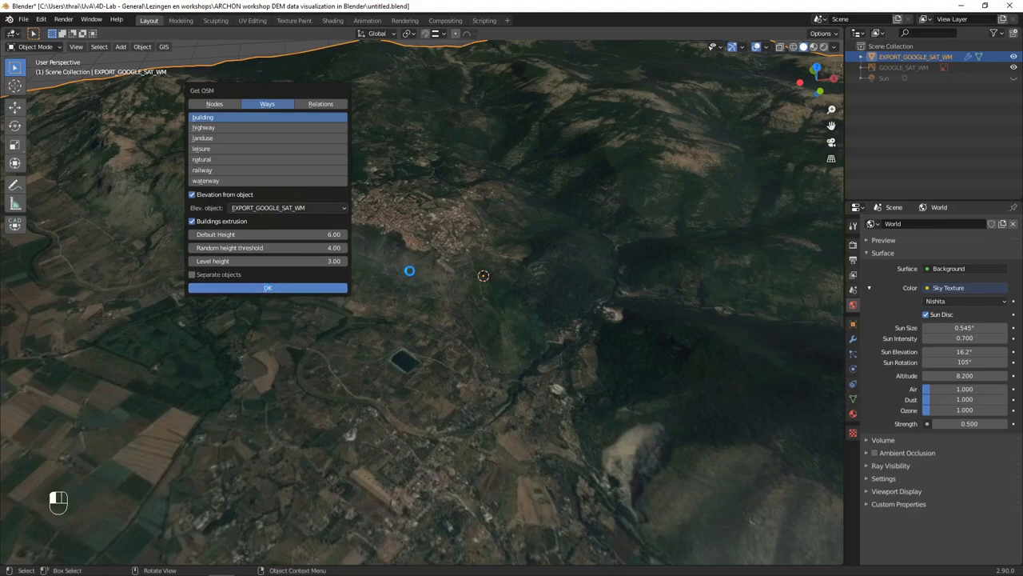
{"action": "left_click", "coordinate": [268, 287]}
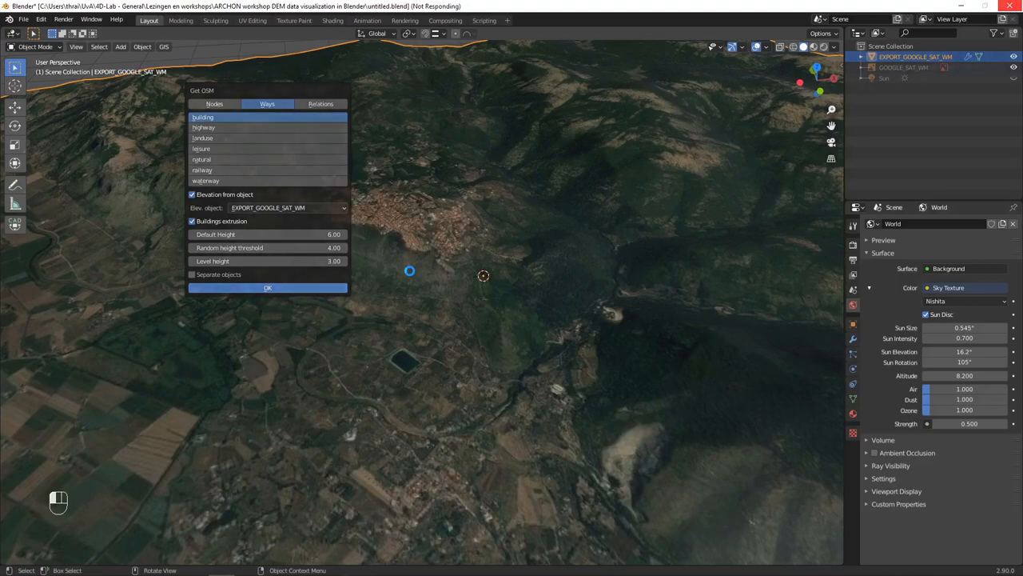
{"action": "left_click", "coordinate": [267, 287]}
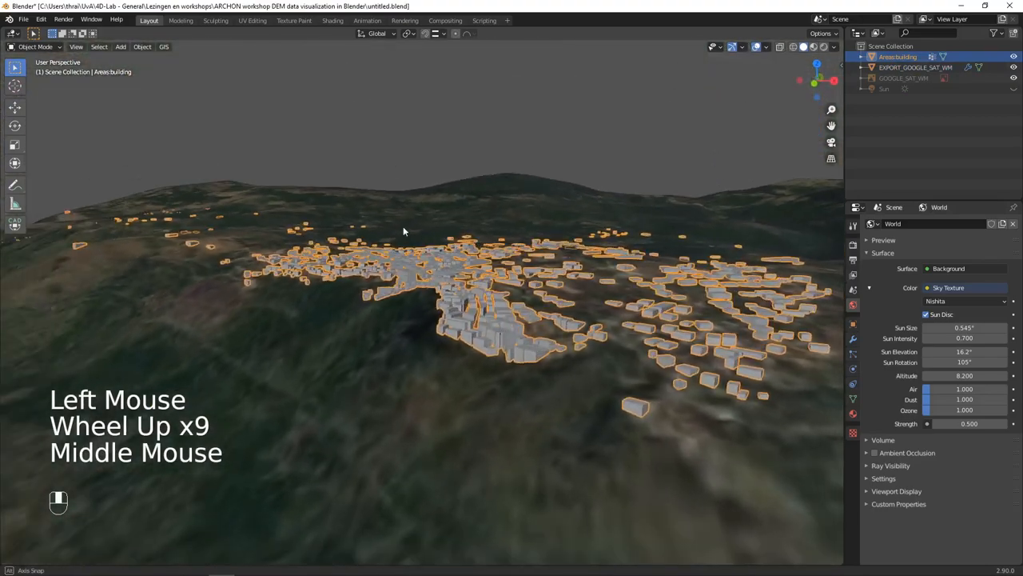
Zoom the viewport to inspect the imported Areas:building blocks on the terrain.
{"action": "scroll", "scroll_direction": "down", "scroll_amount": 3}
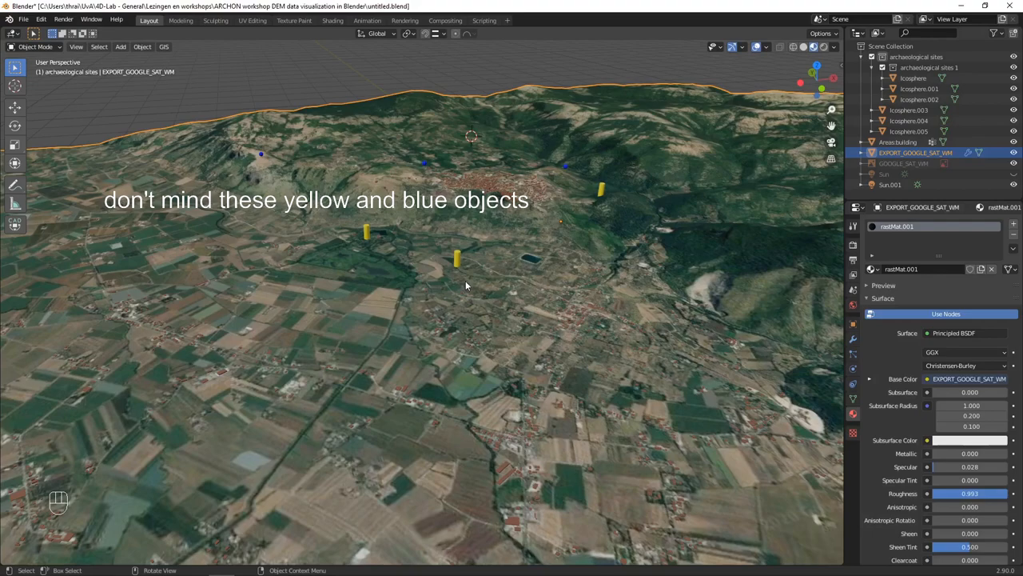
{"action": "mouse_move", "coordinate": [435, 265]}
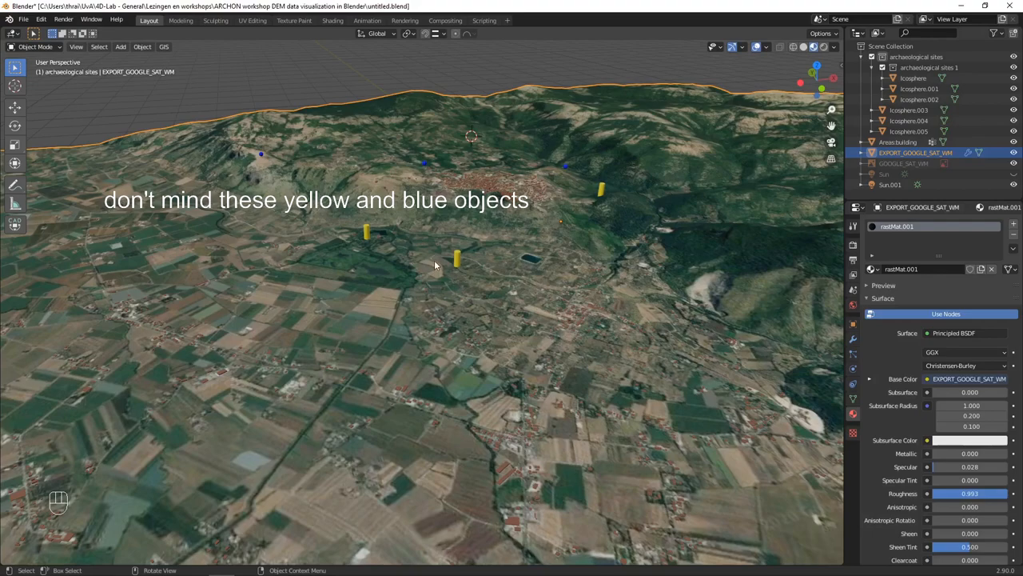
{"action": "mouse_move", "coordinate": [377, 281]}
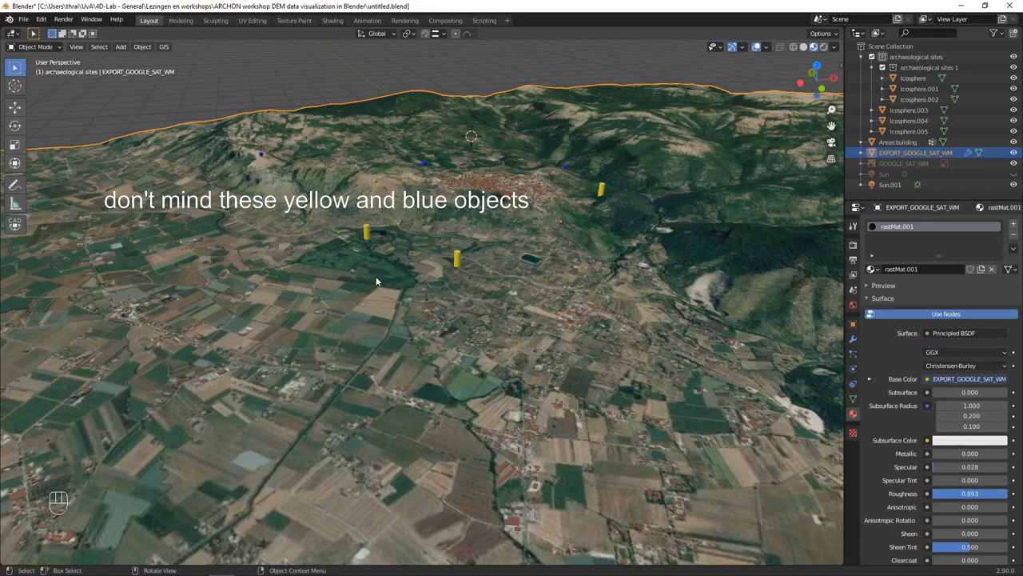
{"action": "mouse_move", "coordinate": [384, 281]}
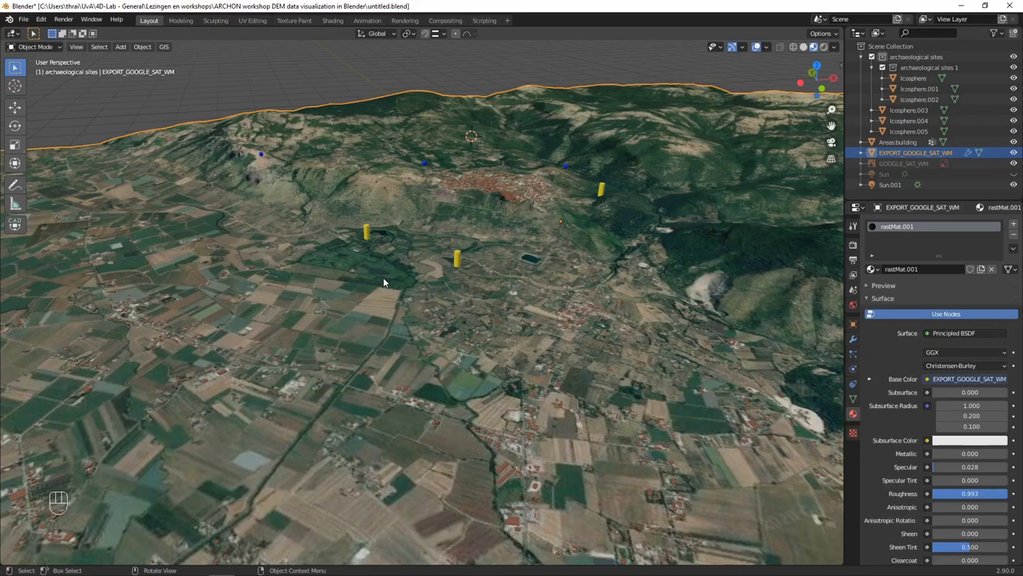
{"action": "mouse_move", "coordinate": [216, 76]}
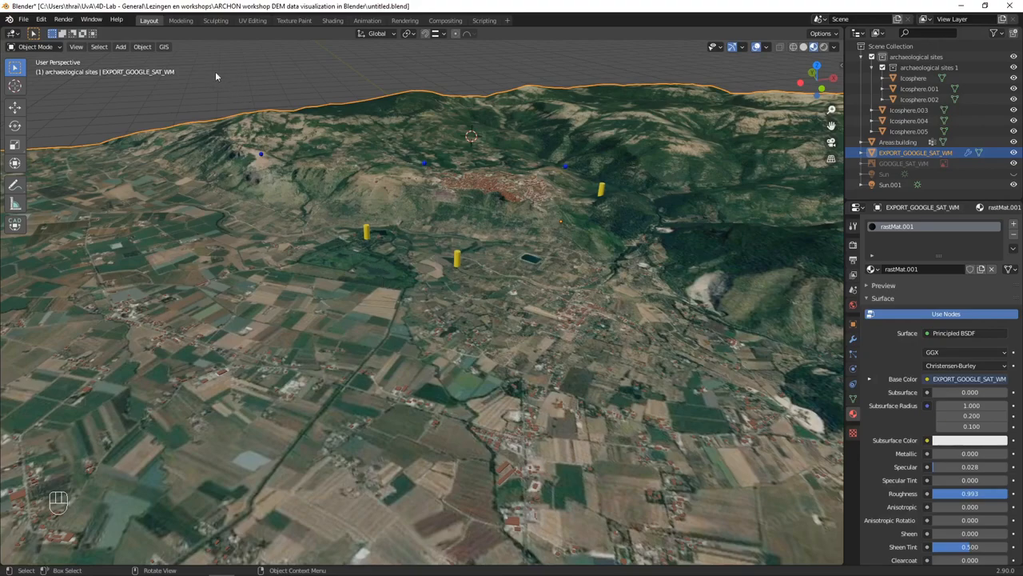
{"action": "mouse_move", "coordinate": [349, 310]}
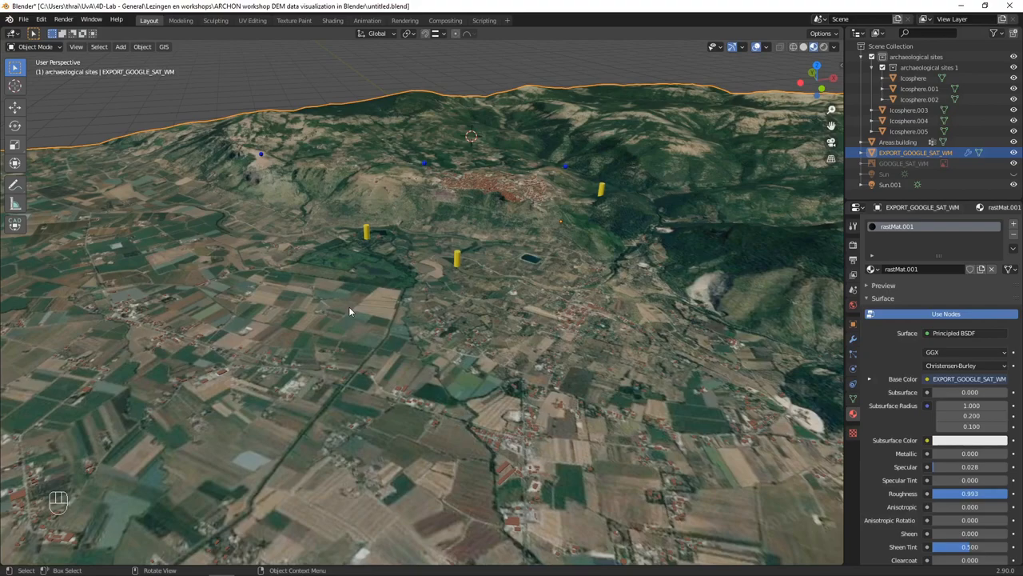
{"action": "mouse_move", "coordinate": [384, 148]}
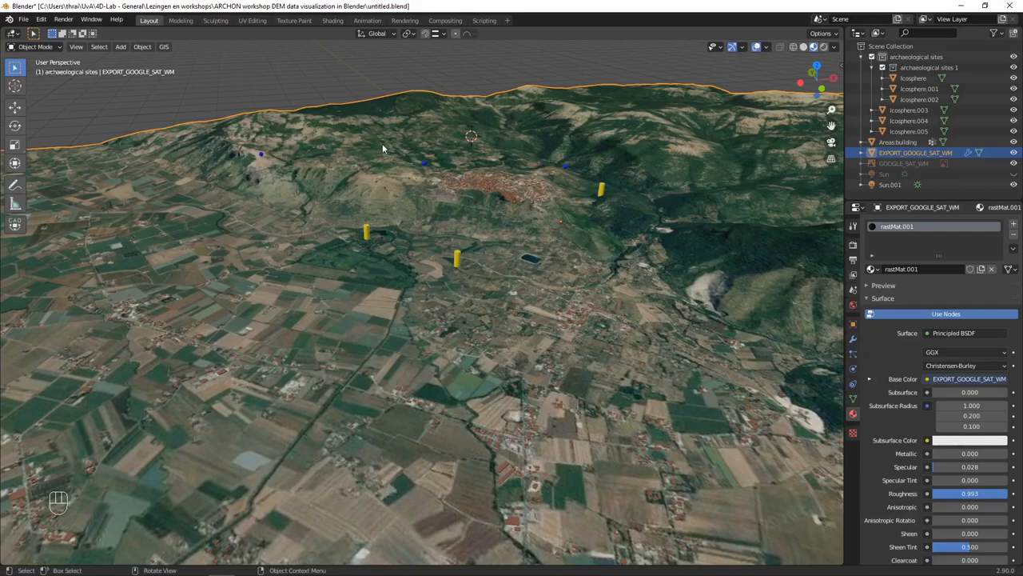
Create terrain analysis materials for the terrain from the GIS Nodes menu.
{"action": "left_click", "coordinate": [164, 47]}
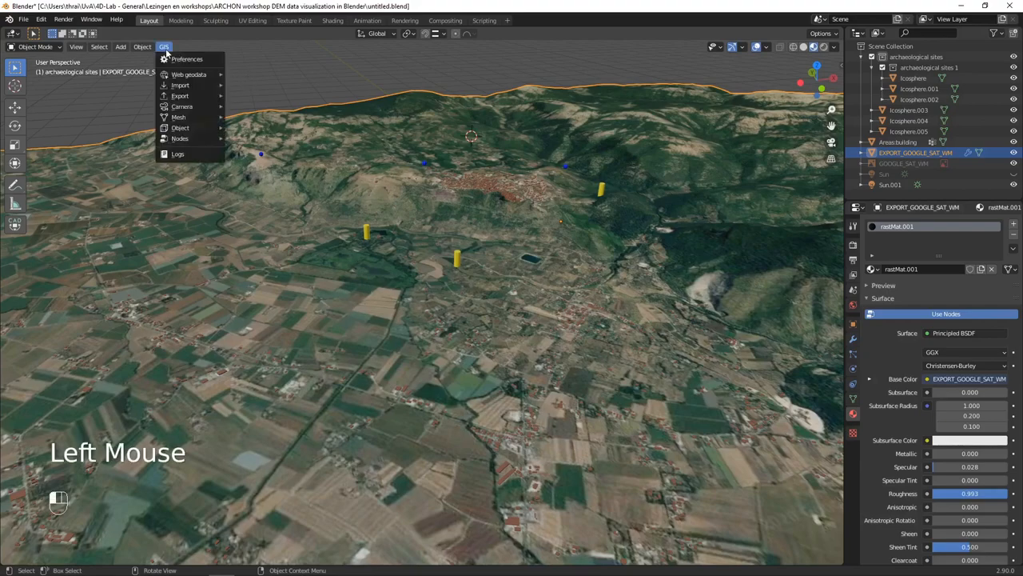
{"action": "mouse_move", "coordinate": [179, 137]}
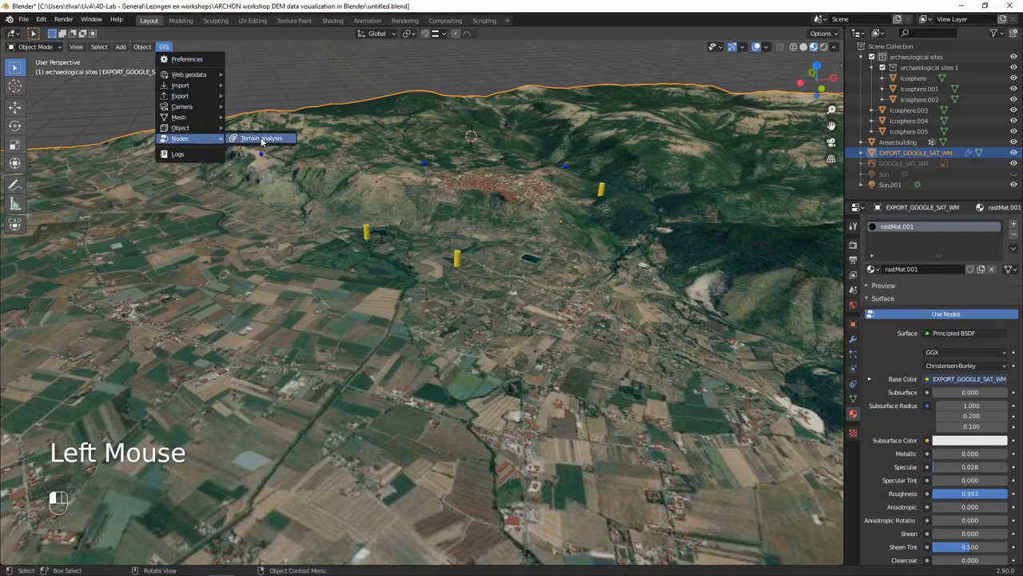
{"action": "left_click", "coordinate": [262, 138]}
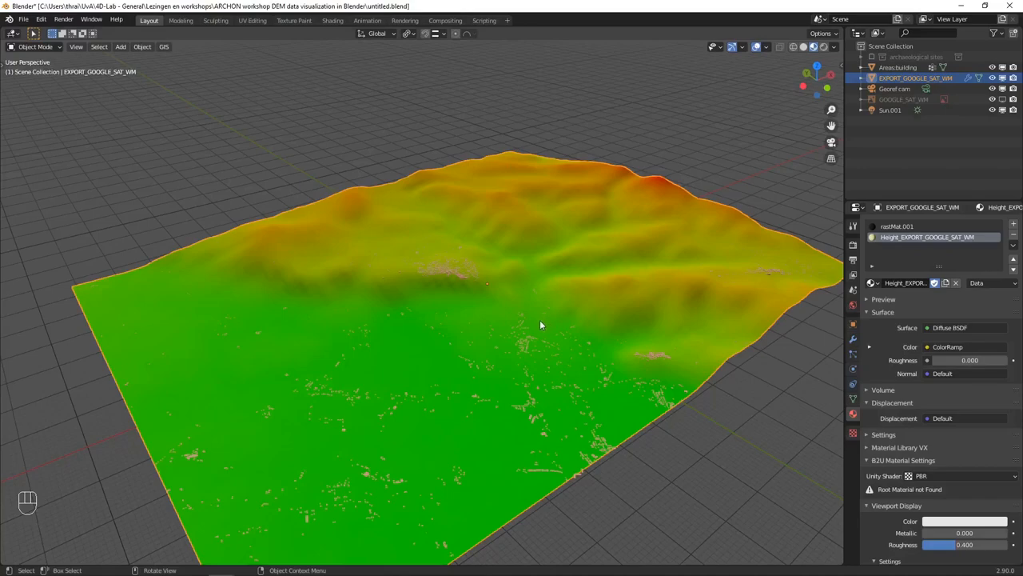
{"action": "mouse_move", "coordinate": [543, 319]}
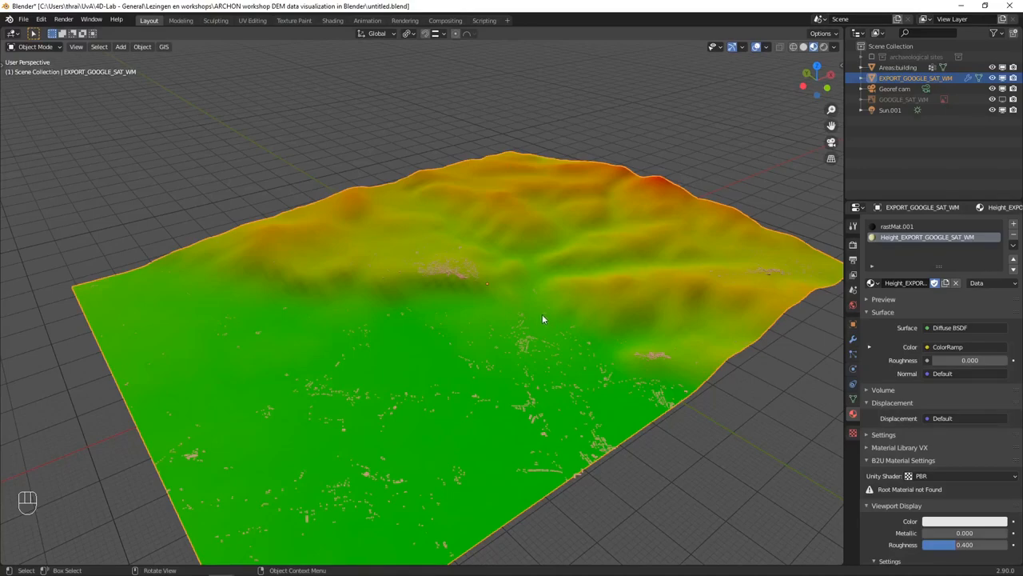
{"action": "mouse_move", "coordinate": [526, 285]}
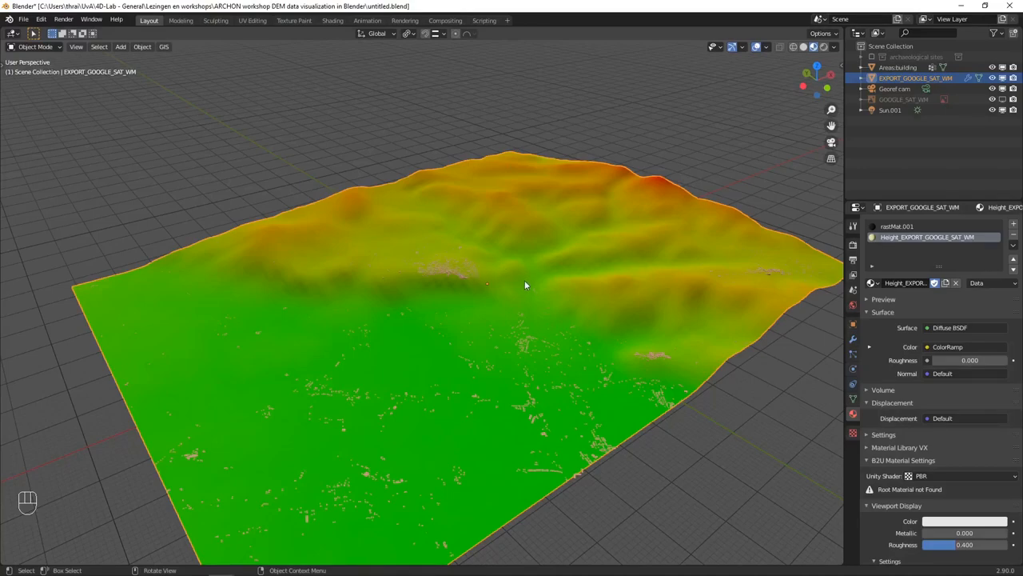
{"action": "mouse_move", "coordinate": [683, 196]}
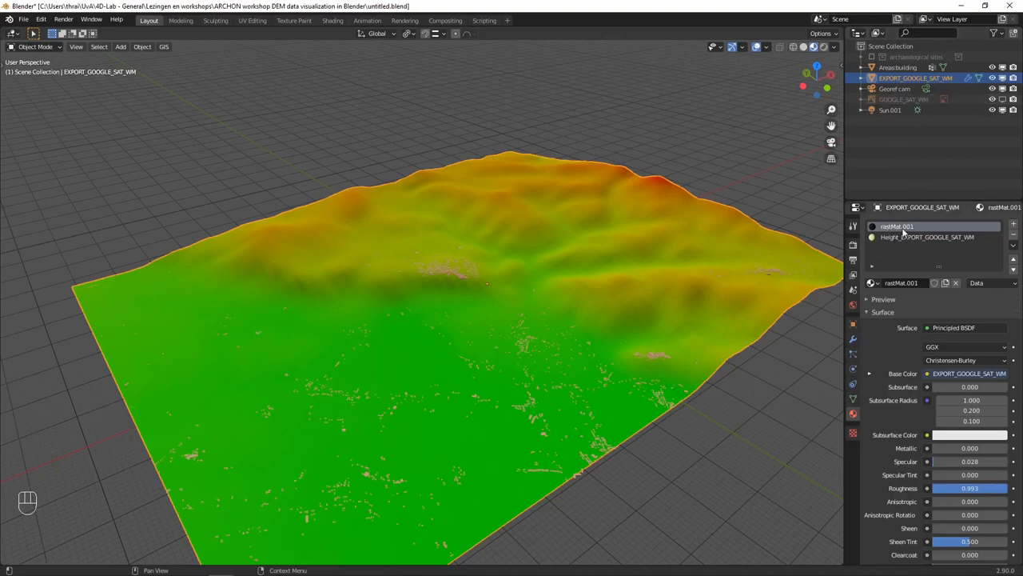
{"action": "mouse_move", "coordinate": [906, 238]}
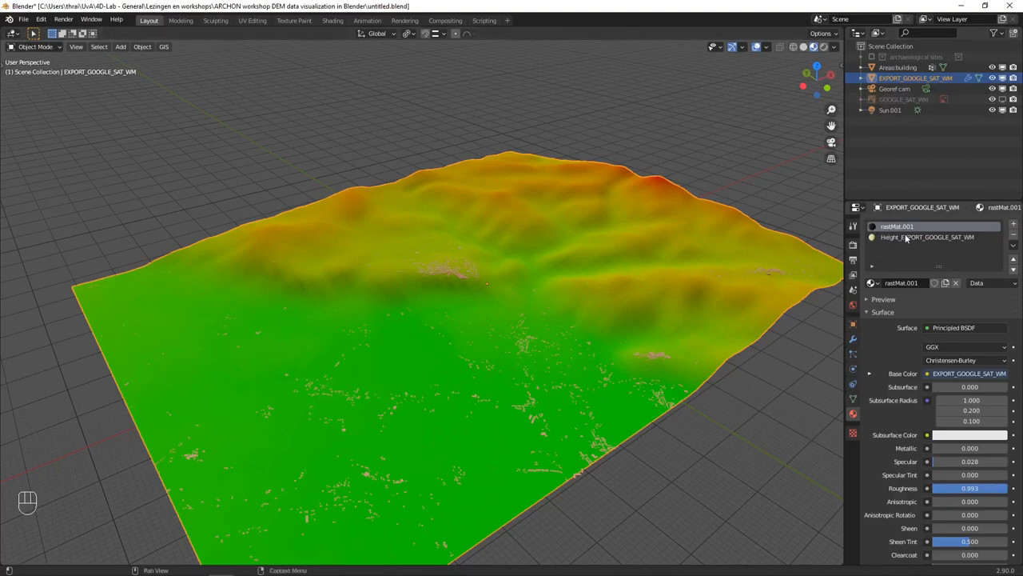
{"action": "left_click", "coordinate": [927, 237]}
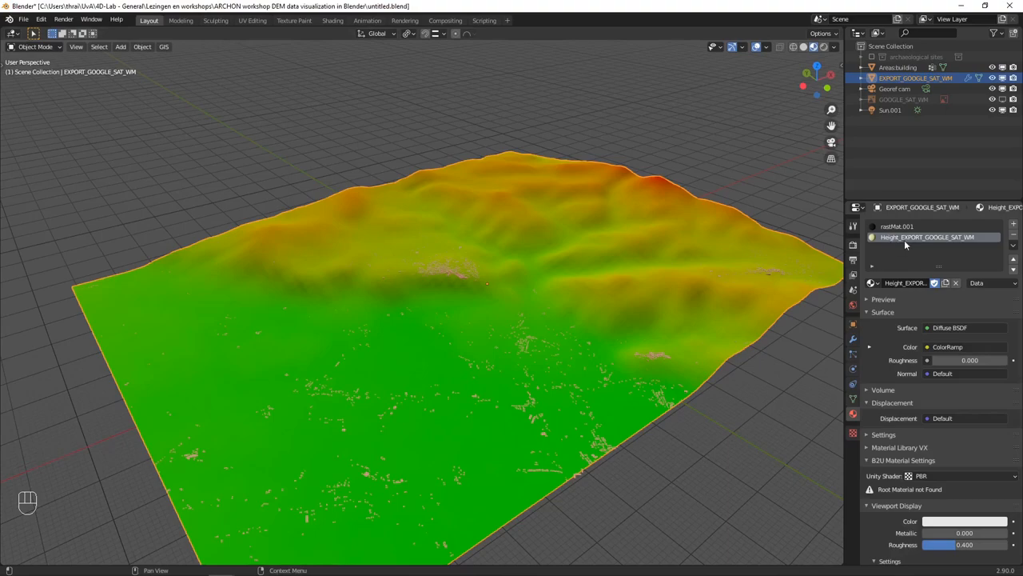
{"action": "left_click_drag", "start_coordinate": [560, 301], "coordinate": [560, 302]}
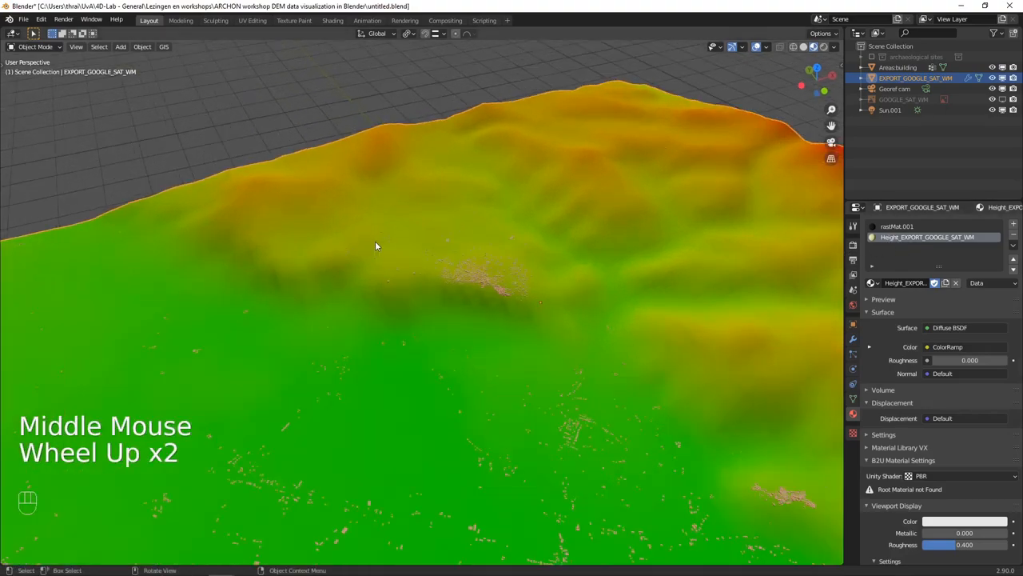
{"action": "scroll", "scroll_direction": "down", "scroll_amount": 3}
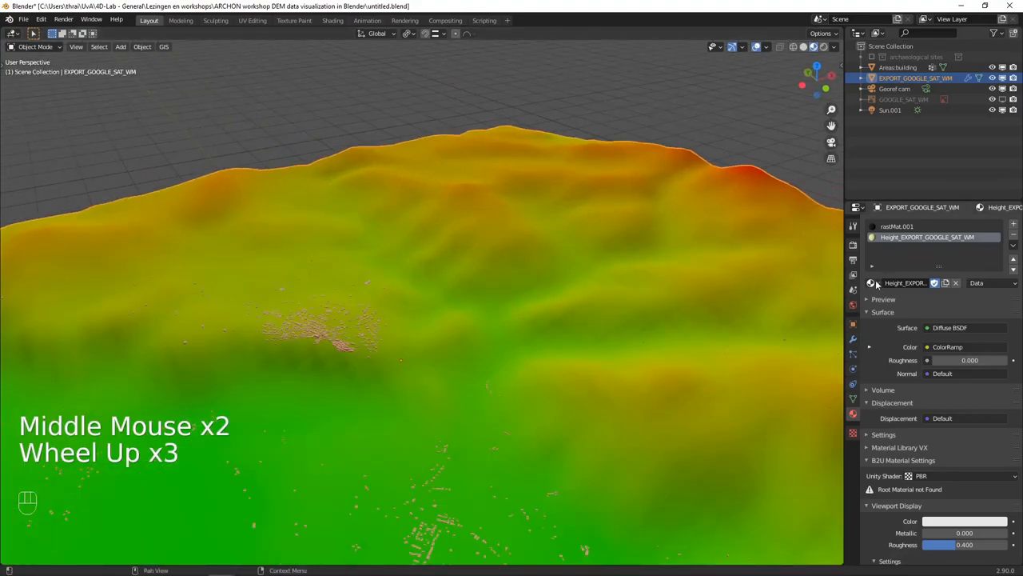
{"action": "scroll", "scroll_direction": "down", "scroll_amount": 3}
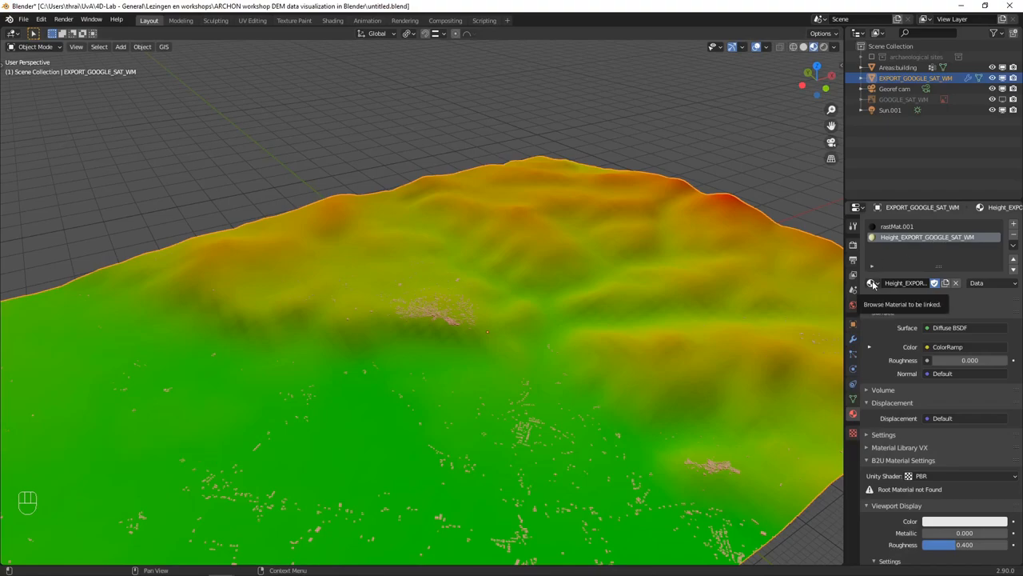
{"action": "left_click", "coordinate": [872, 283]}
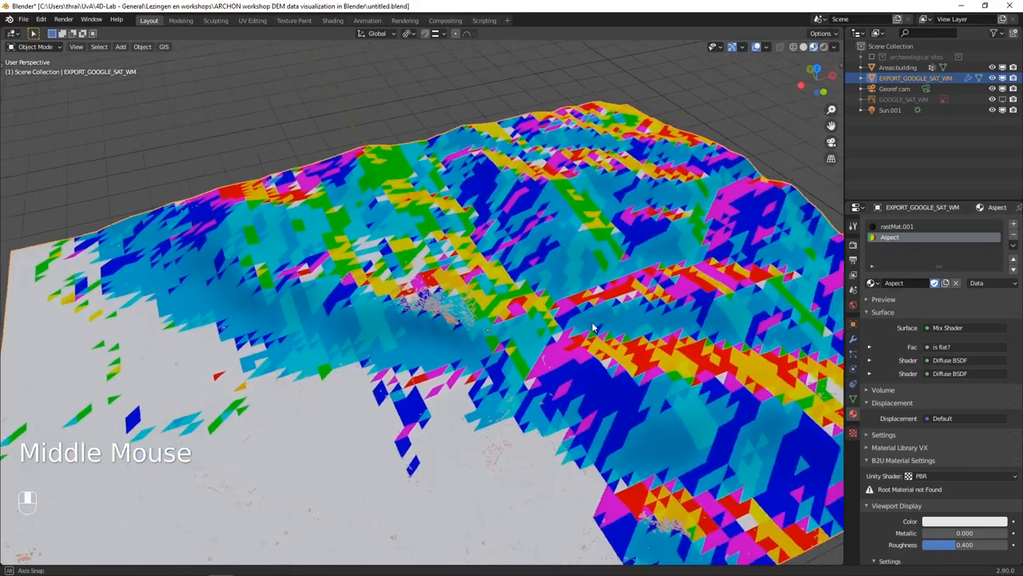
Swap the terrain's Aspect material for the F.Slope material.
{"action": "left_click_drag", "start_coordinate": [592, 328], "coordinate": [719, 264]}
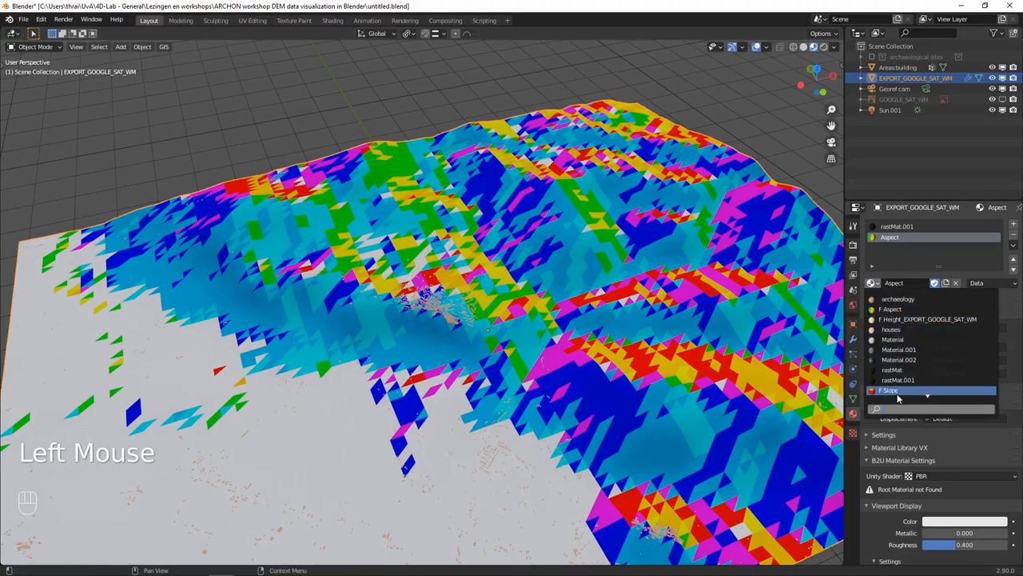
{"action": "left_click", "coordinate": [895, 390]}
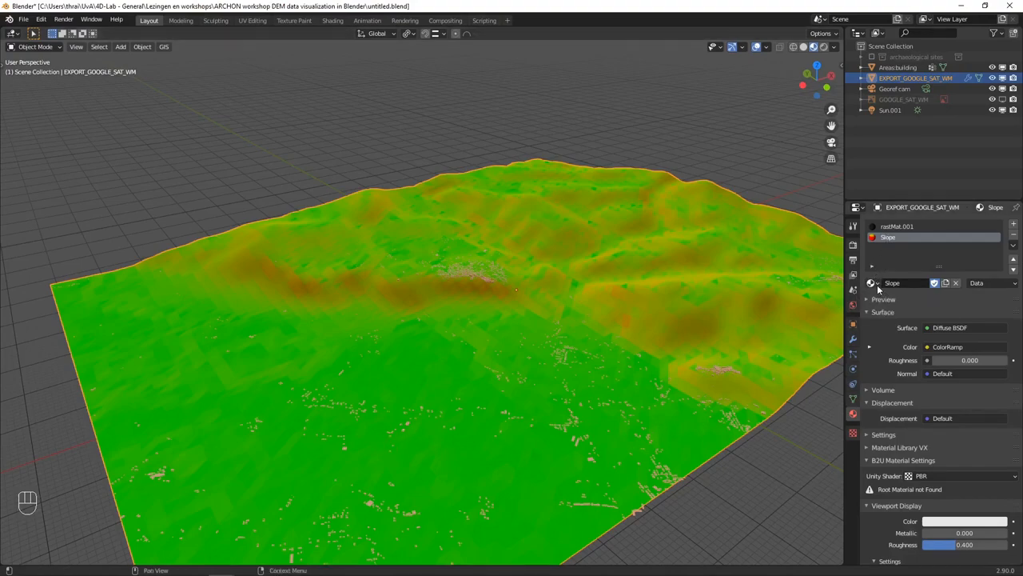
{"action": "left_click", "coordinate": [872, 282]}
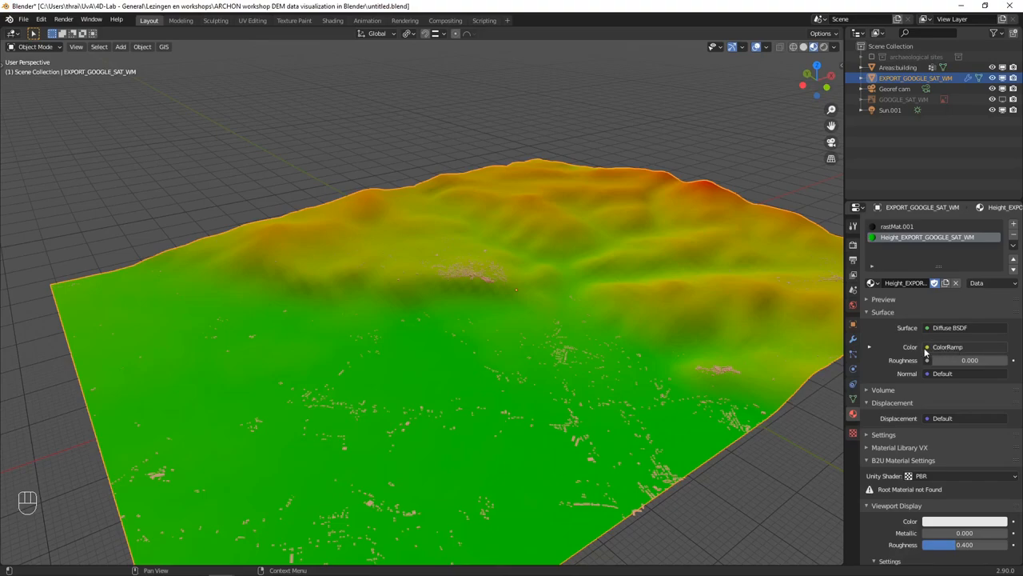
Expand the Height material's ColorRamp and nudge its red and green stops, green at zero.
{"action": "left_click", "coordinate": [870, 347]}
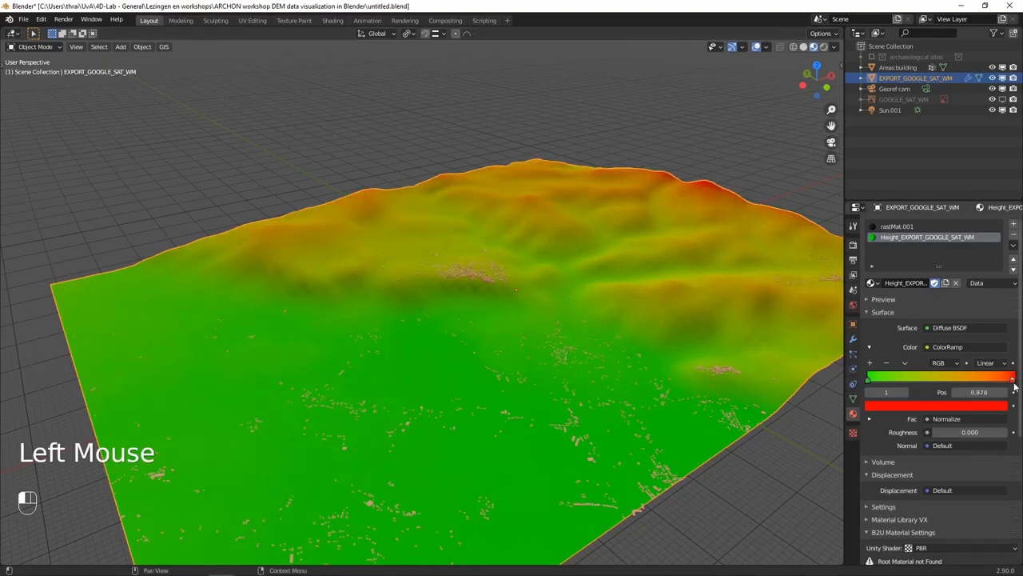
{"action": "left_click_drag", "start_coordinate": [1011, 377], "coordinate": [1015, 376]}
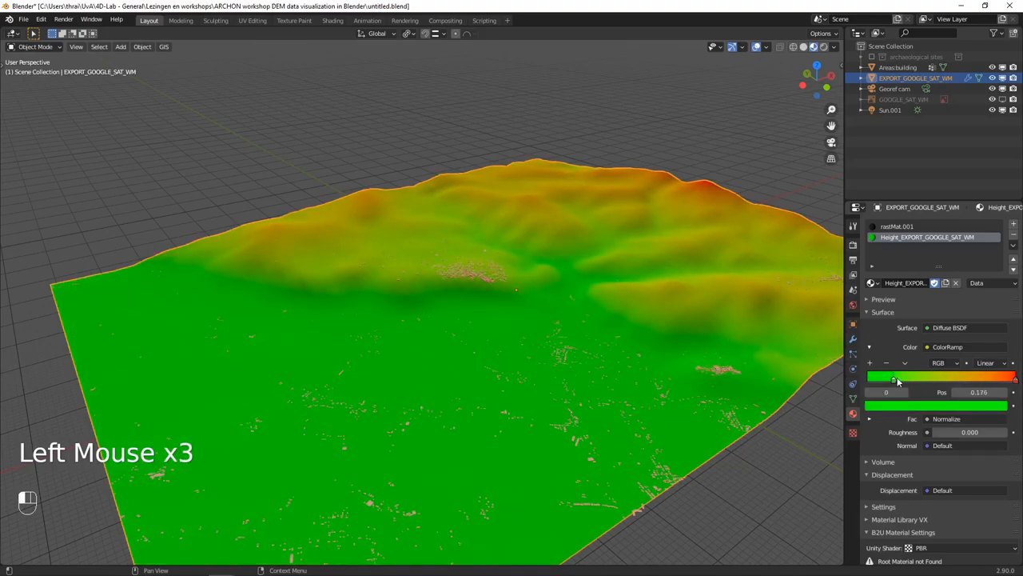
{"action": "left_click_drag", "start_coordinate": [895, 377], "coordinate": [868, 377]}
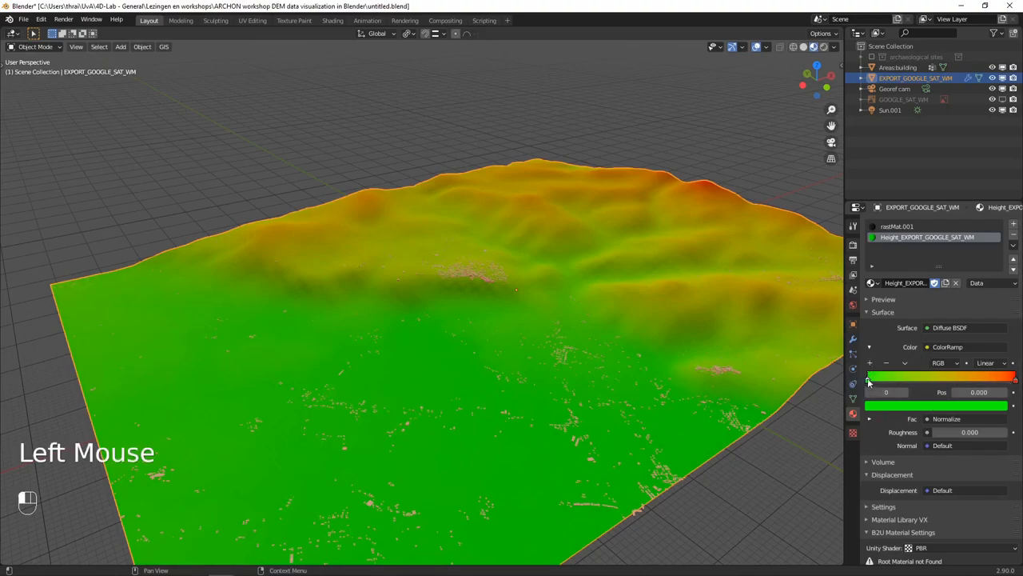
{"action": "mouse_move", "coordinate": [892, 411]}
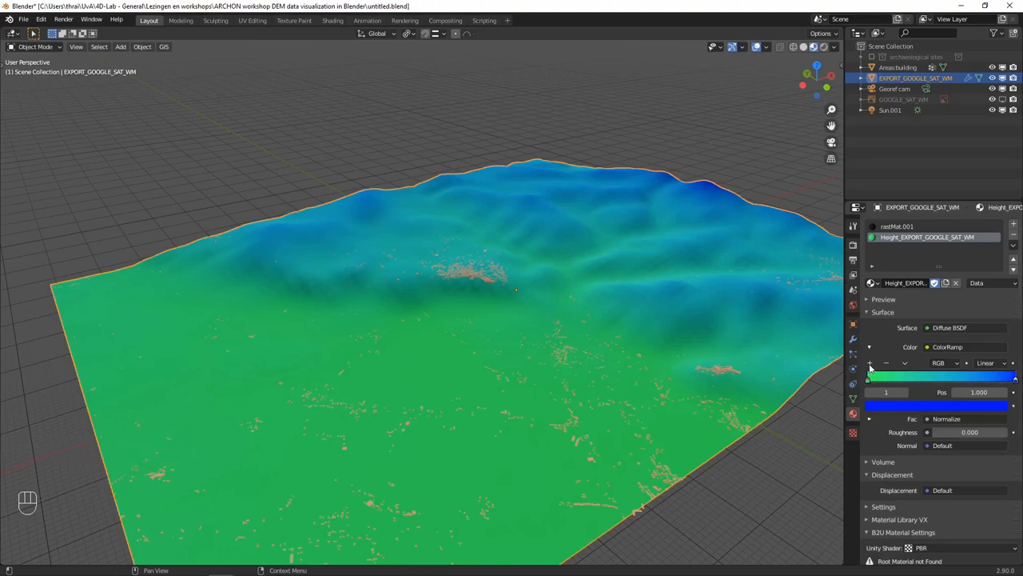
Drag the ColorRamp's red stop to 0.243, making a thin red valley-edge band.
{"action": "left_click_drag", "start_coordinate": [1015, 377], "coordinate": [942, 378]}
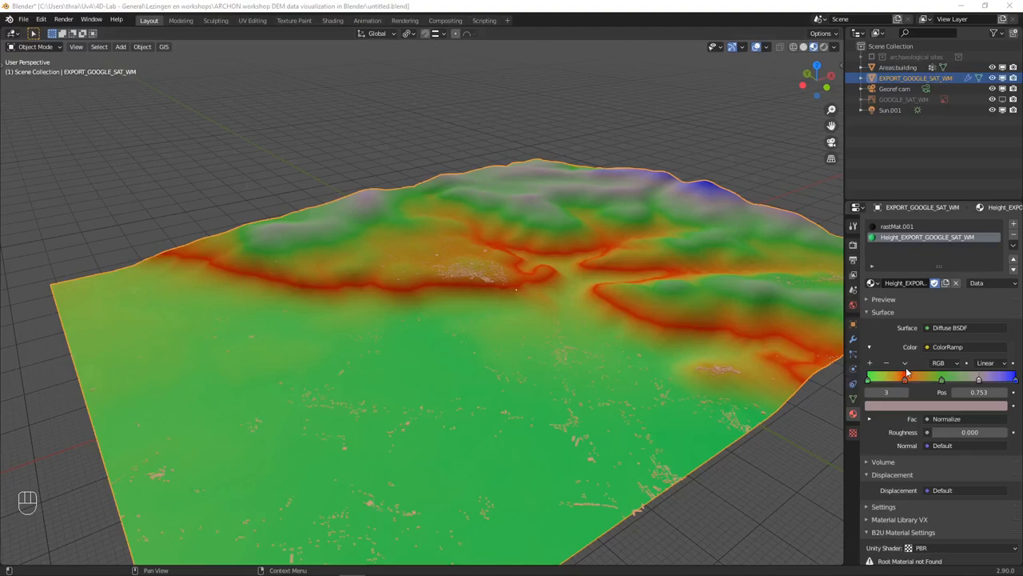
{"action": "mouse_move", "coordinate": [906, 380]}
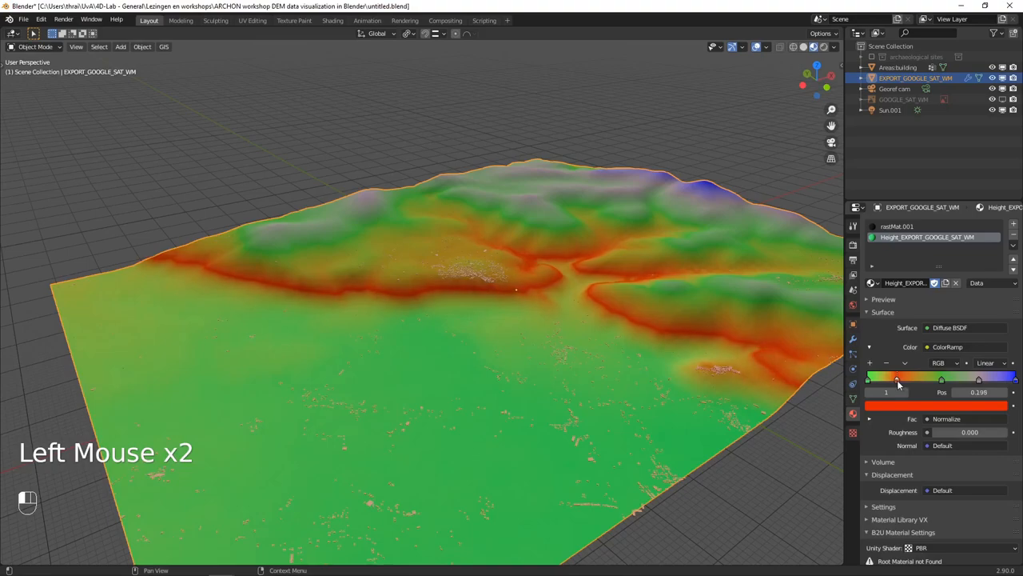
{"action": "left_click_drag", "start_coordinate": [897, 379], "coordinate": [879, 379]}
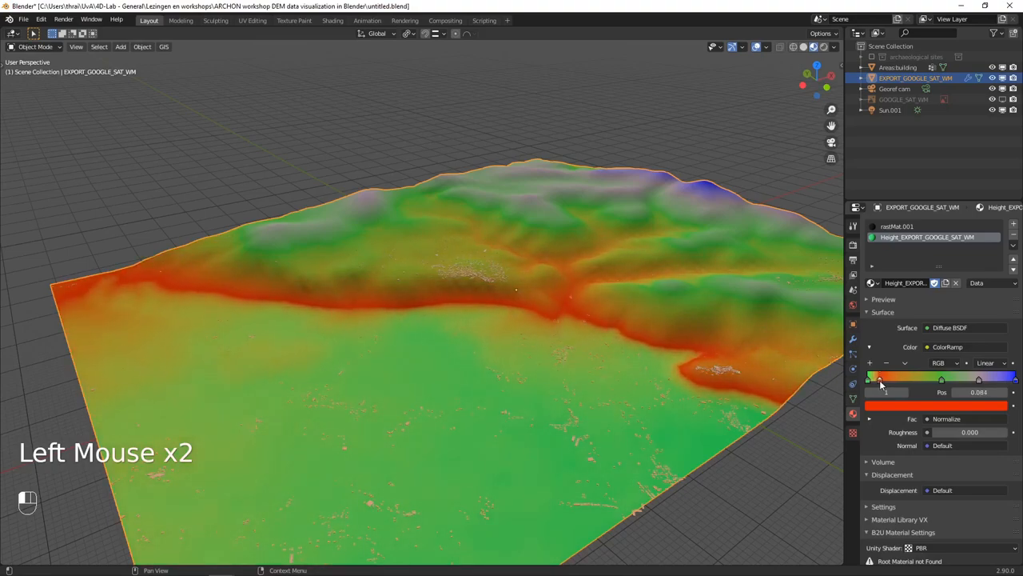
{"action": "left_click_drag", "start_coordinate": [879, 379], "coordinate": [893, 379]}
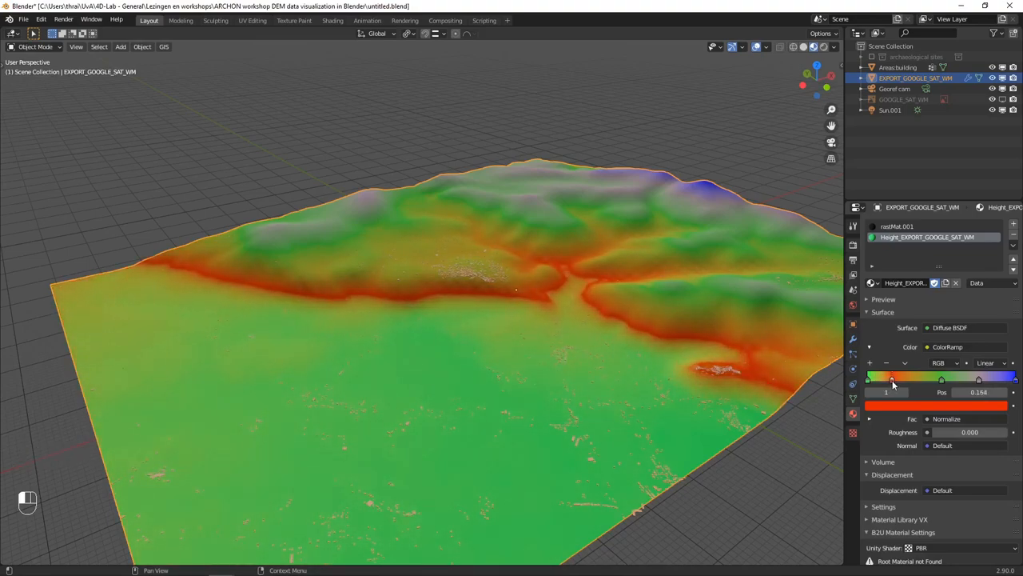
{"action": "left_click_drag", "start_coordinate": [893, 379], "coordinate": [908, 379]}
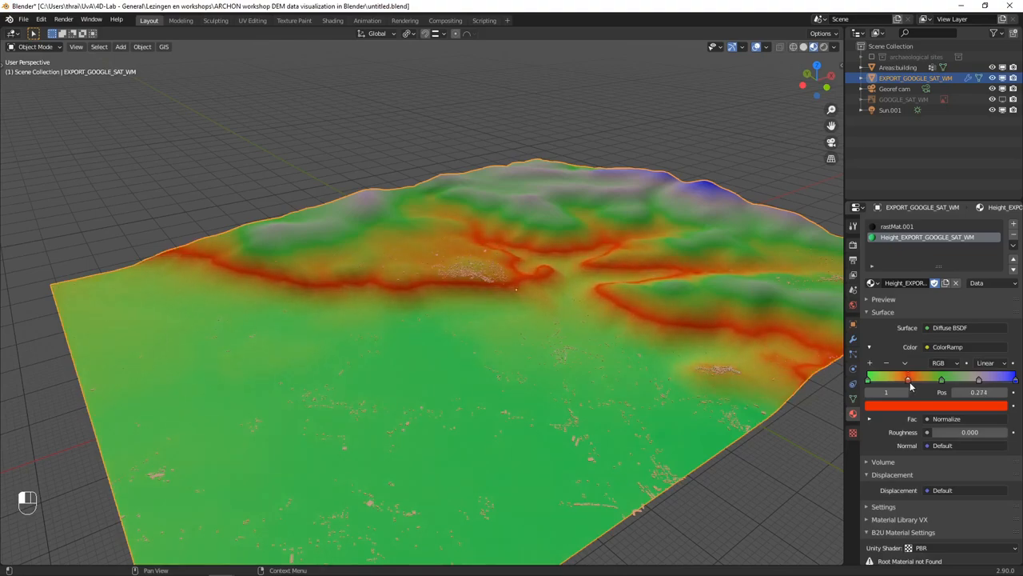
{"action": "left_click_drag", "start_coordinate": [907, 379], "coordinate": [926, 379]}
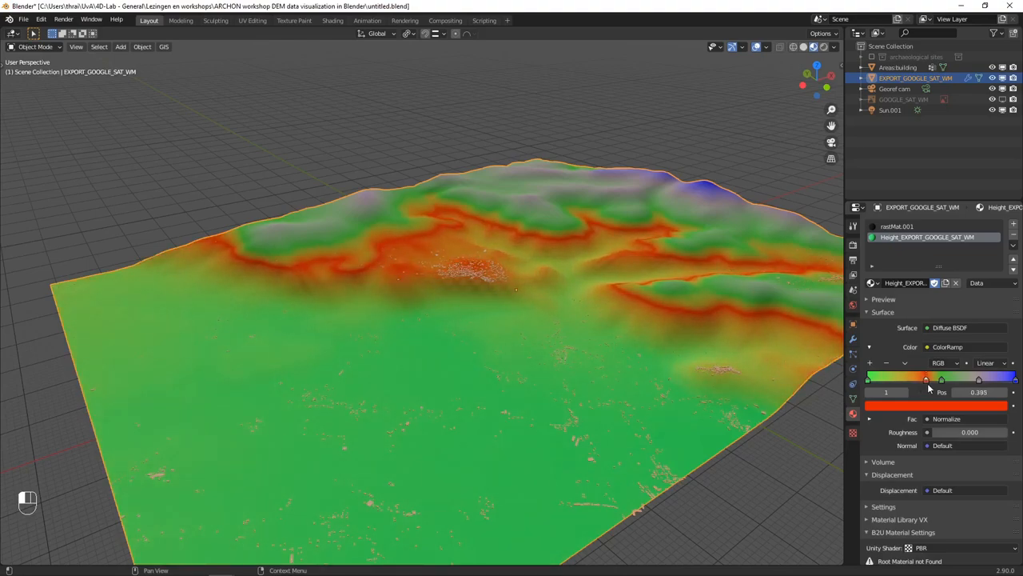
{"action": "left_click_drag", "start_coordinate": [925, 379], "coordinate": [894, 378]}
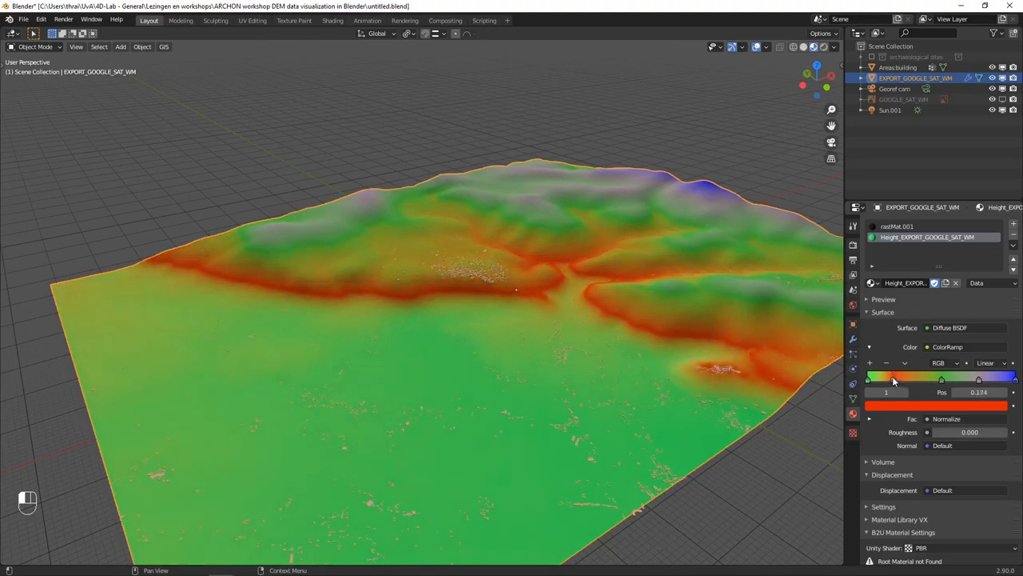
{"action": "left_click_drag", "start_coordinate": [894, 379], "coordinate": [906, 379]}
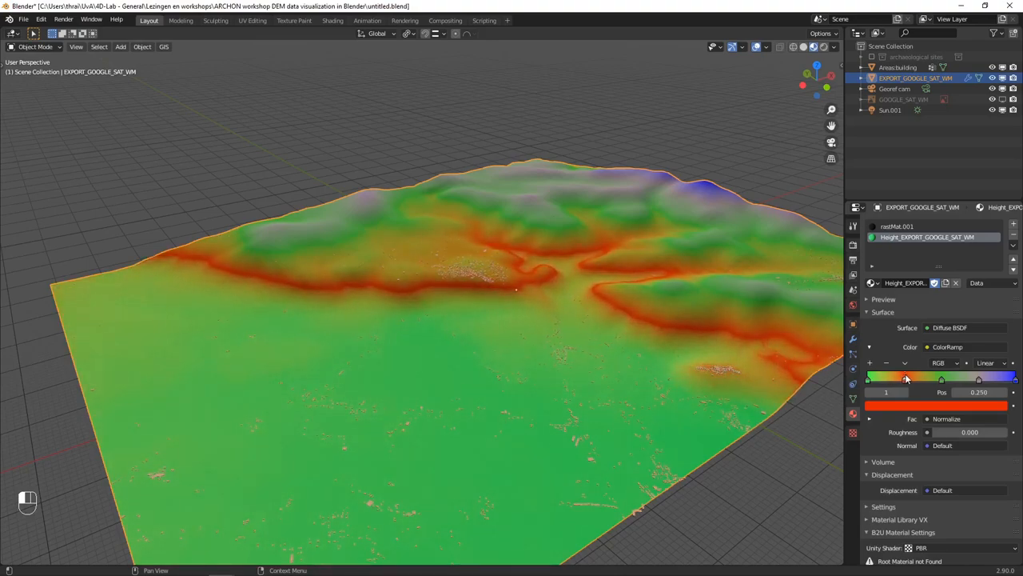
{"action": "left_click_drag", "start_coordinate": [906, 378], "coordinate": [927, 378]}
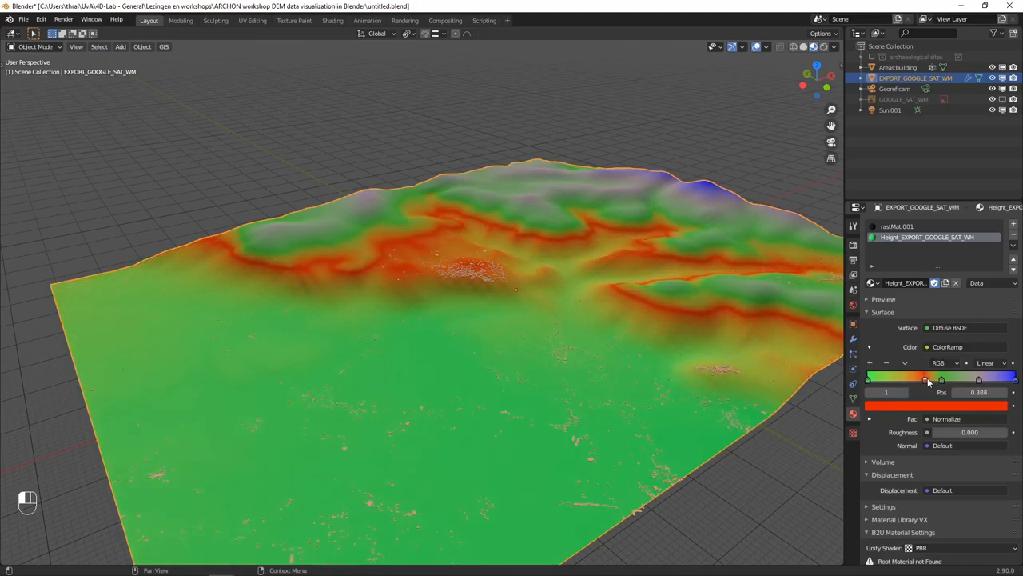
{"action": "left_click_drag", "start_coordinate": [926, 379], "coordinate": [889, 378]}
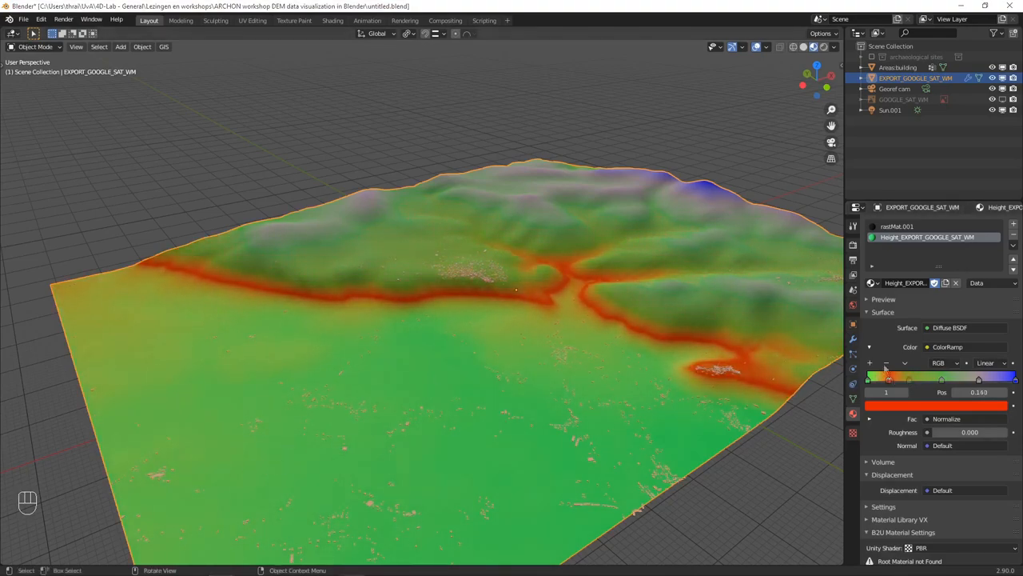
{"action": "left_click_drag", "start_coordinate": [886, 380], "coordinate": [894, 380]}
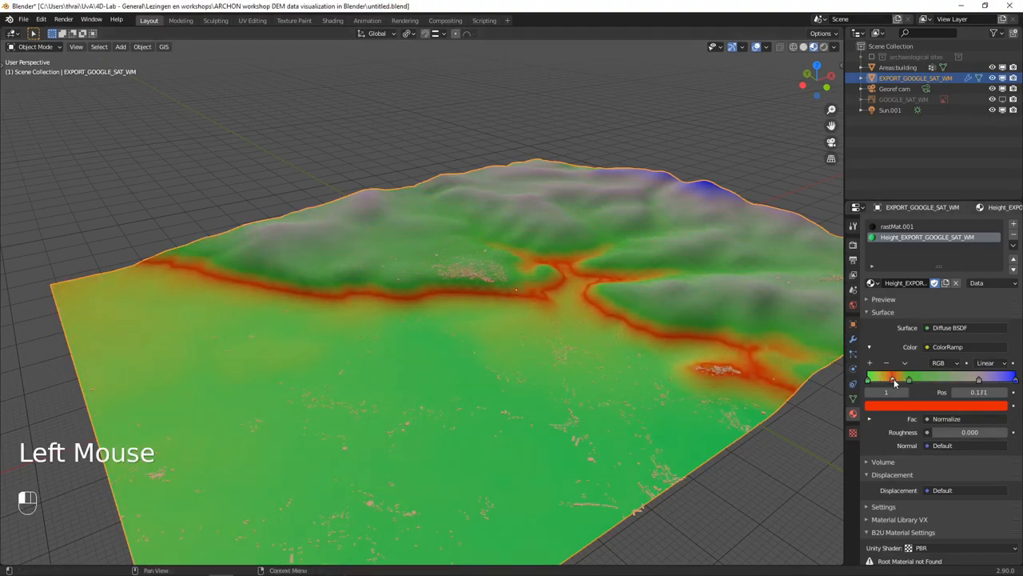
{"action": "left_click_drag", "start_coordinate": [894, 380], "coordinate": [904, 380]}
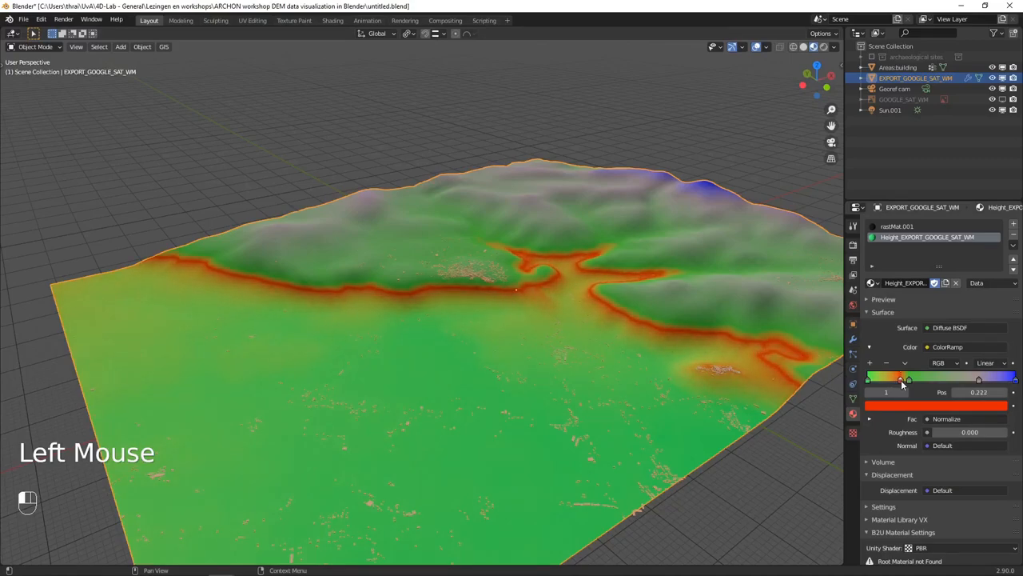
{"action": "left_click_drag", "start_coordinate": [901, 380], "coordinate": [880, 380]}
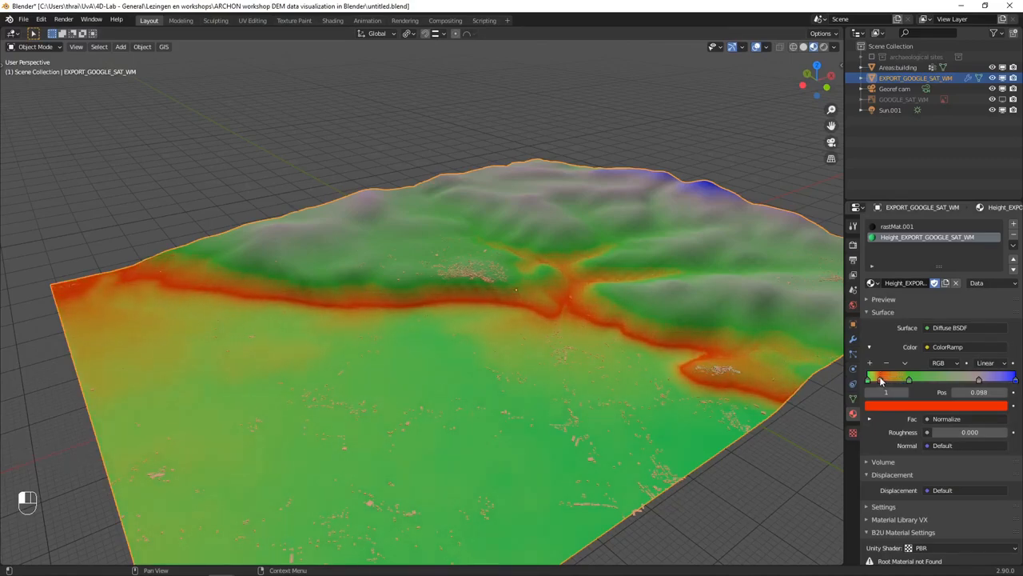
{"action": "left_click_drag", "start_coordinate": [880, 380], "coordinate": [897, 380]}
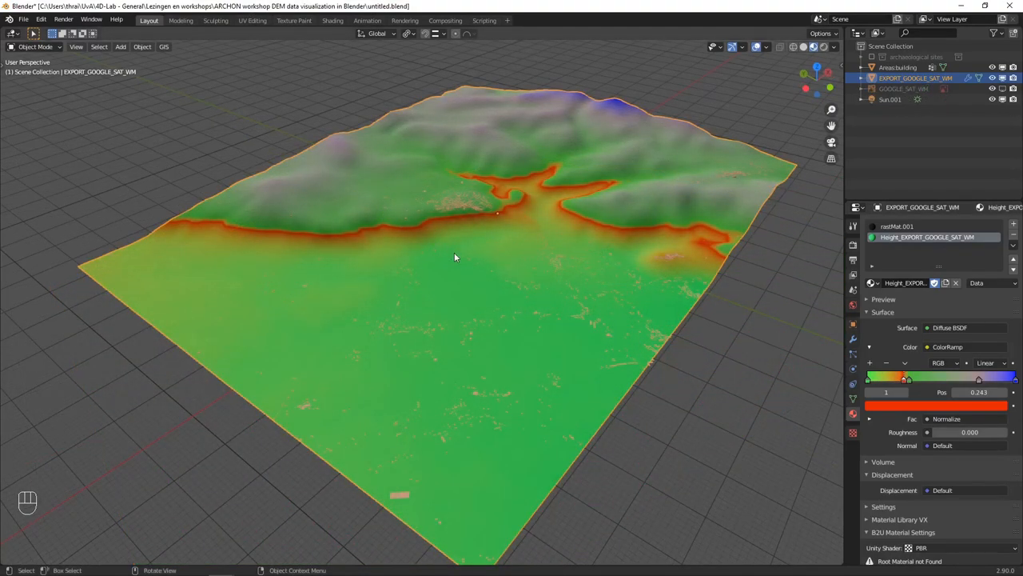
{"action": "mouse_move", "coordinate": [476, 272]}
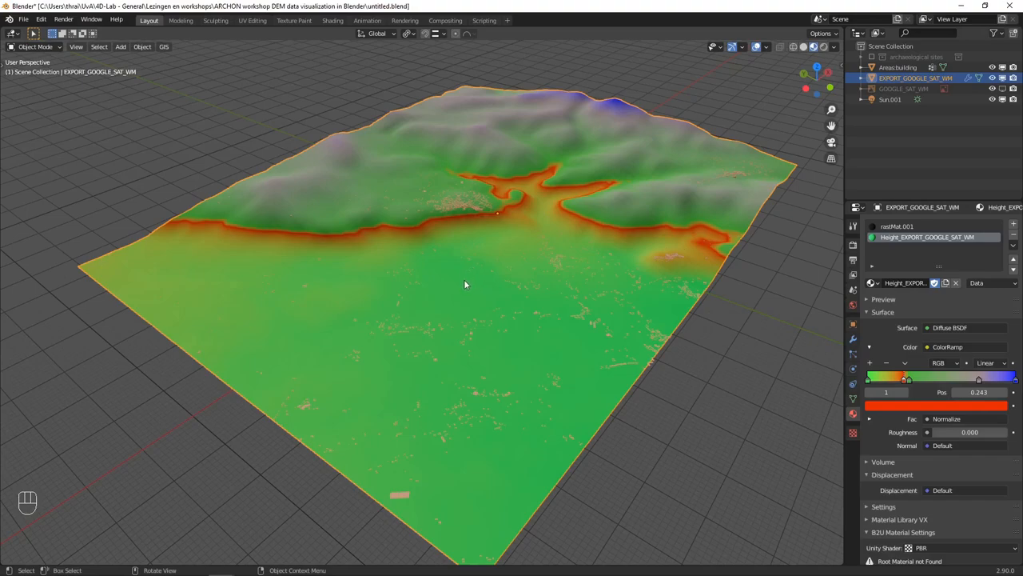
{"action": "mouse_move", "coordinate": [467, 290]}
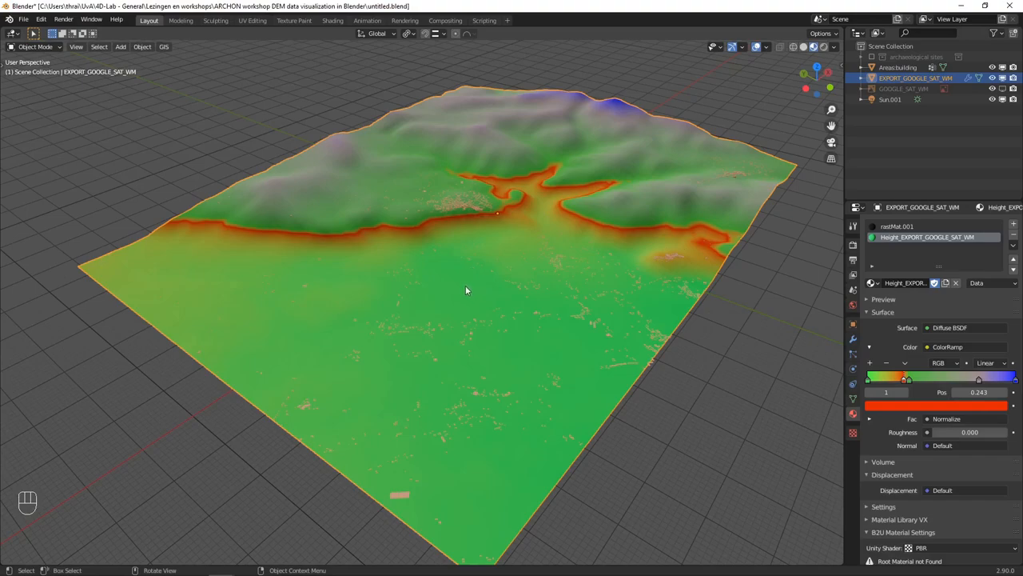
{"action": "mouse_move", "coordinate": [471, 288]}
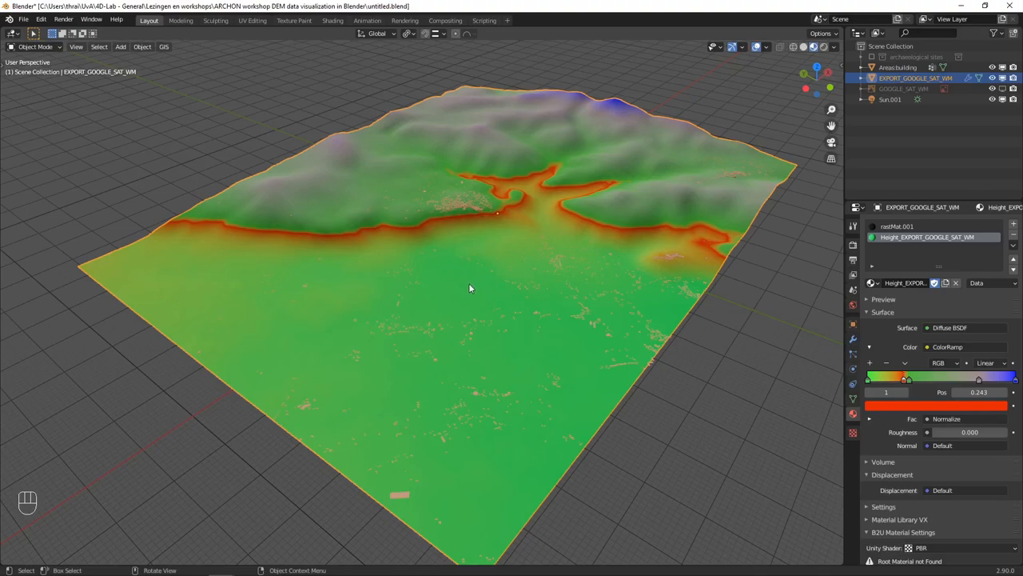
{"action": "mouse_move", "coordinate": [466, 285]}
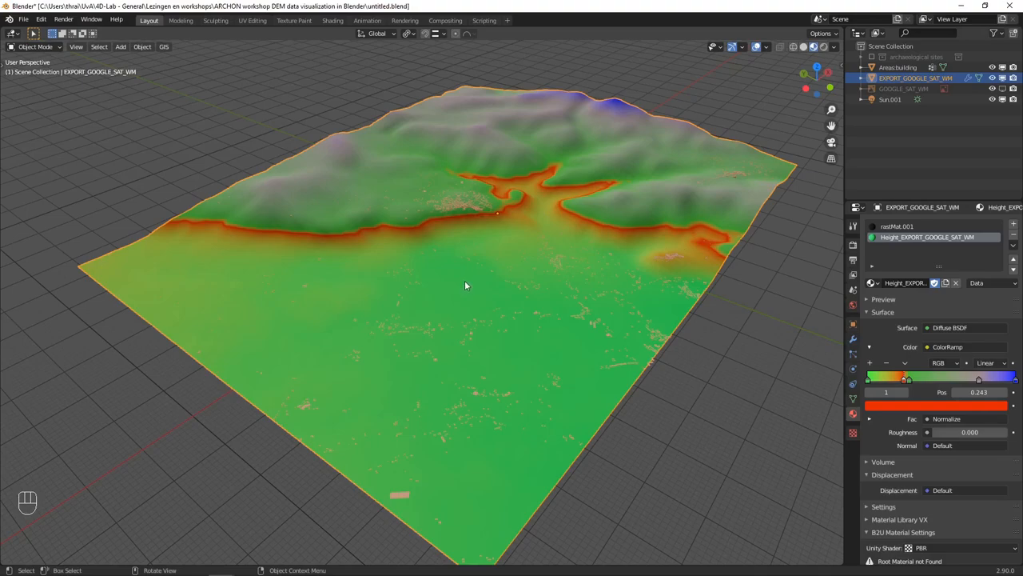
{"action": "mouse_move", "coordinate": [468, 289]}
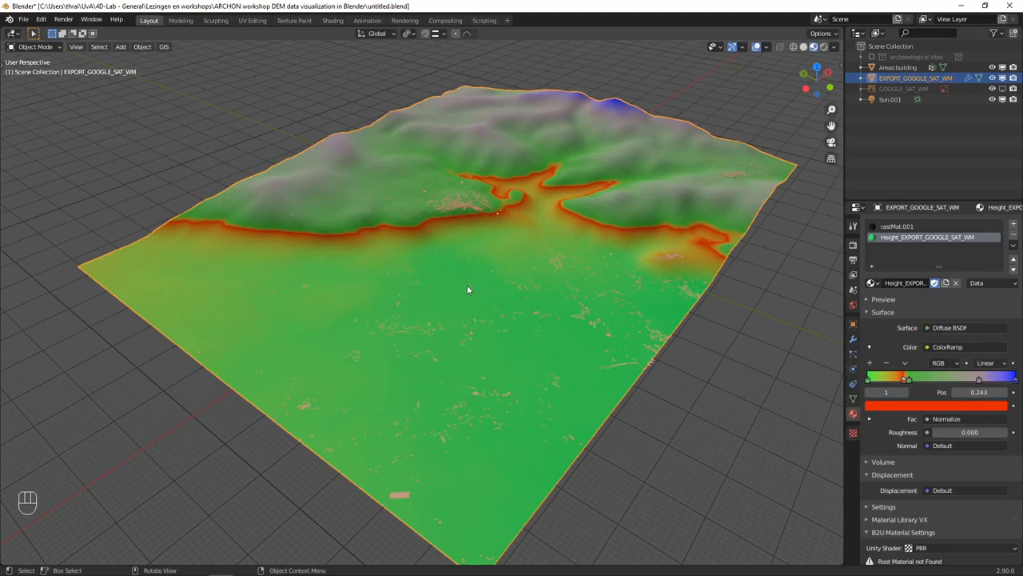
{"action": "mouse_move", "coordinate": [468, 294]}
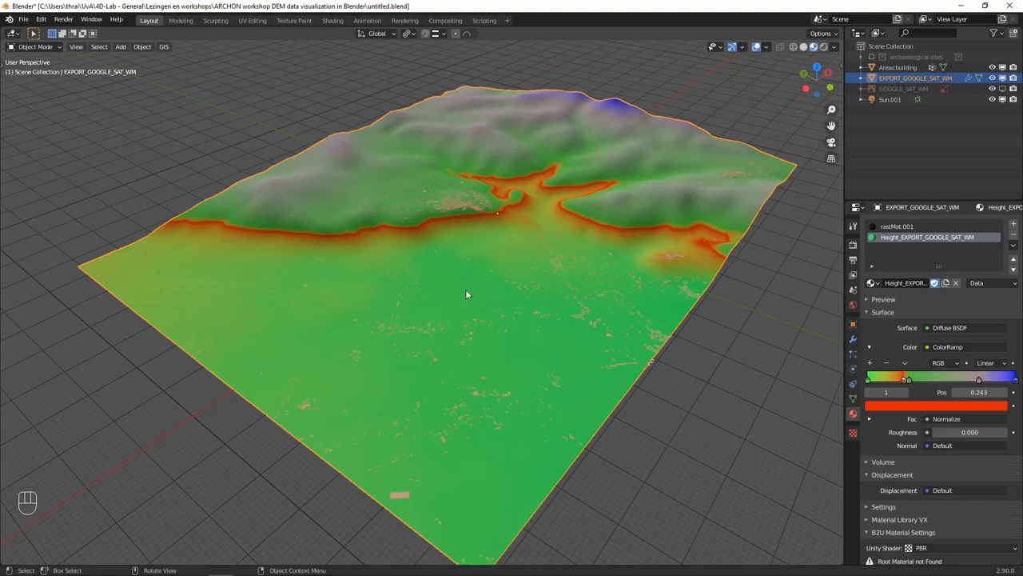
{"action": "mouse_move", "coordinate": [719, 314]}
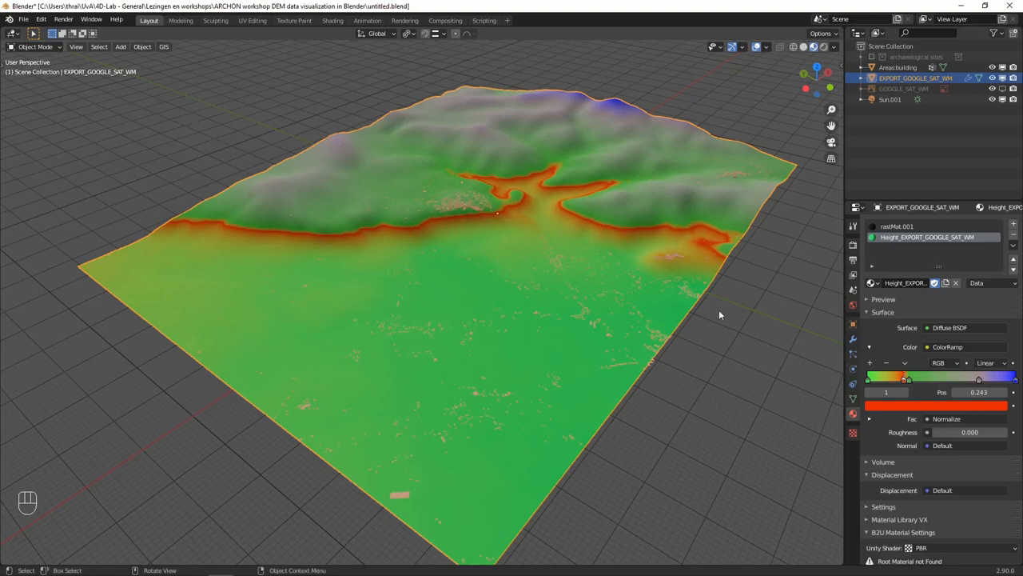
Show the GIS add-on menu's tool categories over the height-coloured terrain.
{"action": "double_click", "coordinate": [366, 238]}
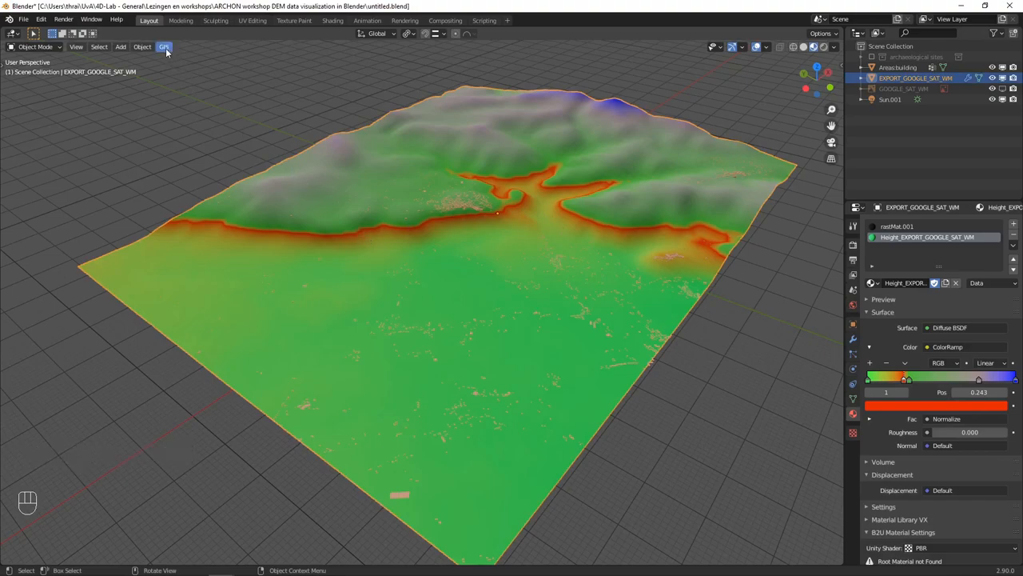
{"action": "left_click", "coordinate": [164, 46]}
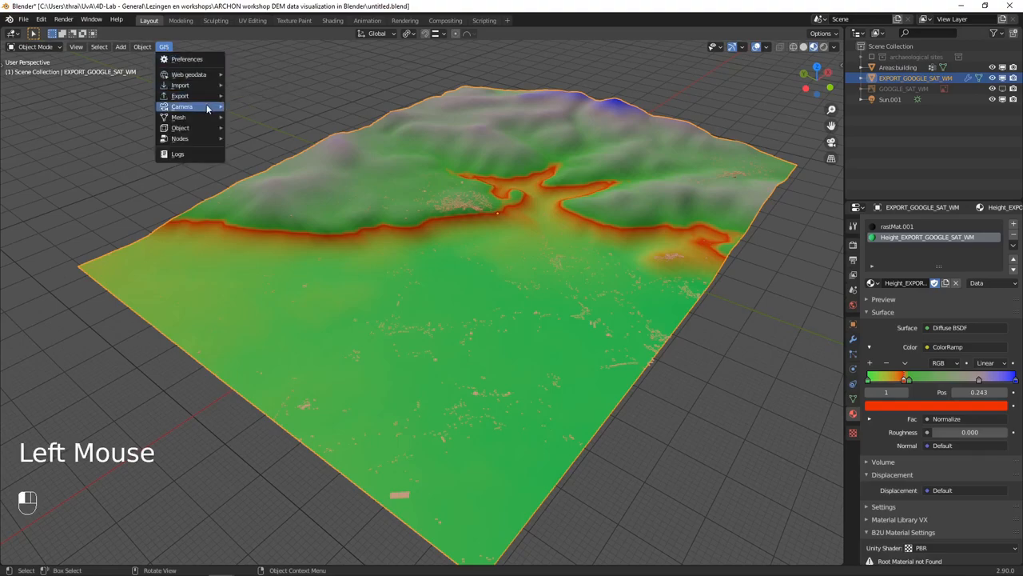
{"action": "left_click", "coordinate": [182, 107]}
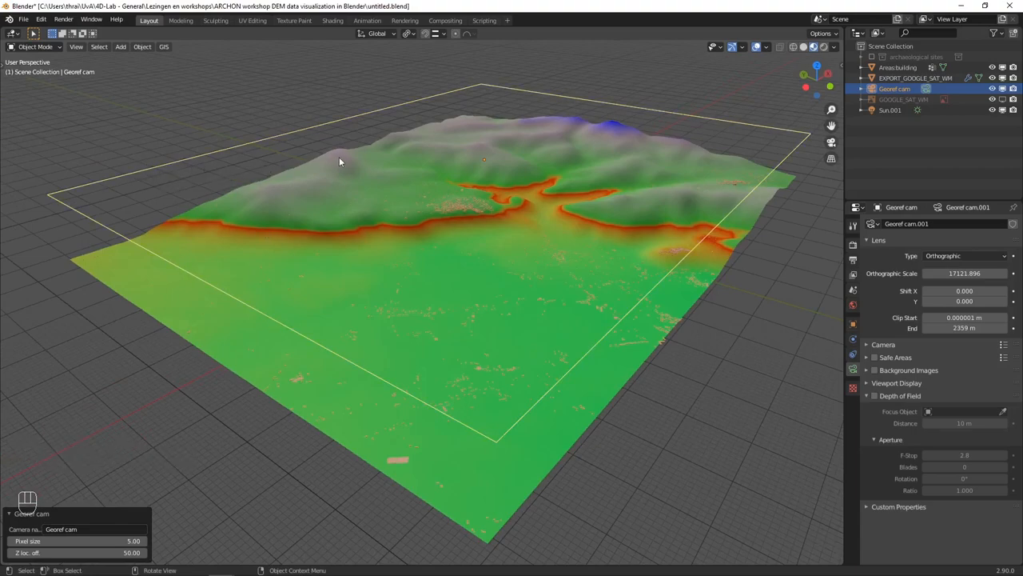
{"action": "scroll", "scroll_direction": "down", "scroll_amount": 3}
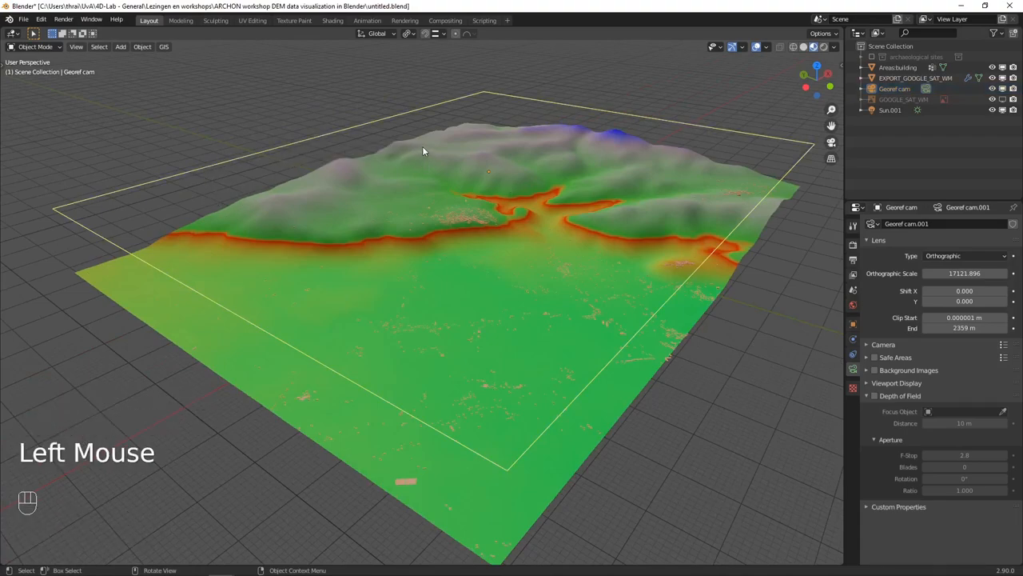
{"action": "left_click_drag", "start_coordinate": [424, 152], "coordinate": [424, 144]}
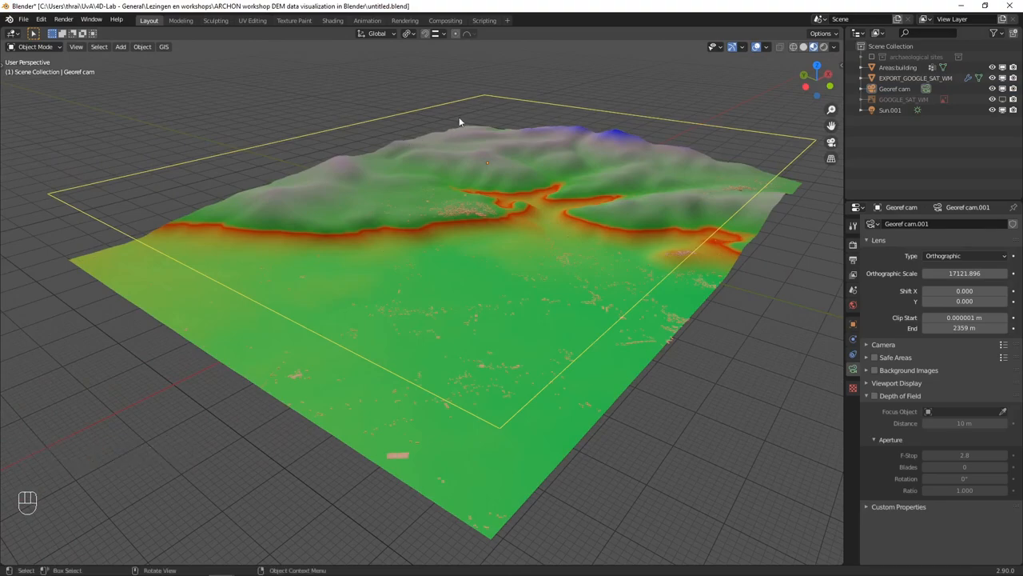
{"action": "mouse_move", "coordinate": [832, 141]}
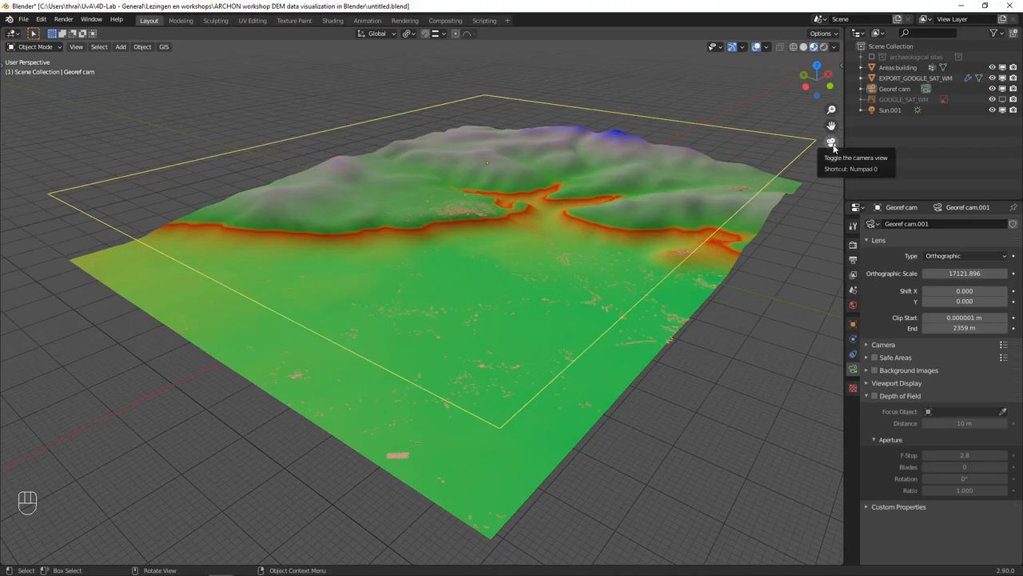
View the terrain through the orthographic Georef cam and show the 3424 × 2445 px output resolution.
{"action": "left_click", "coordinate": [831, 142]}
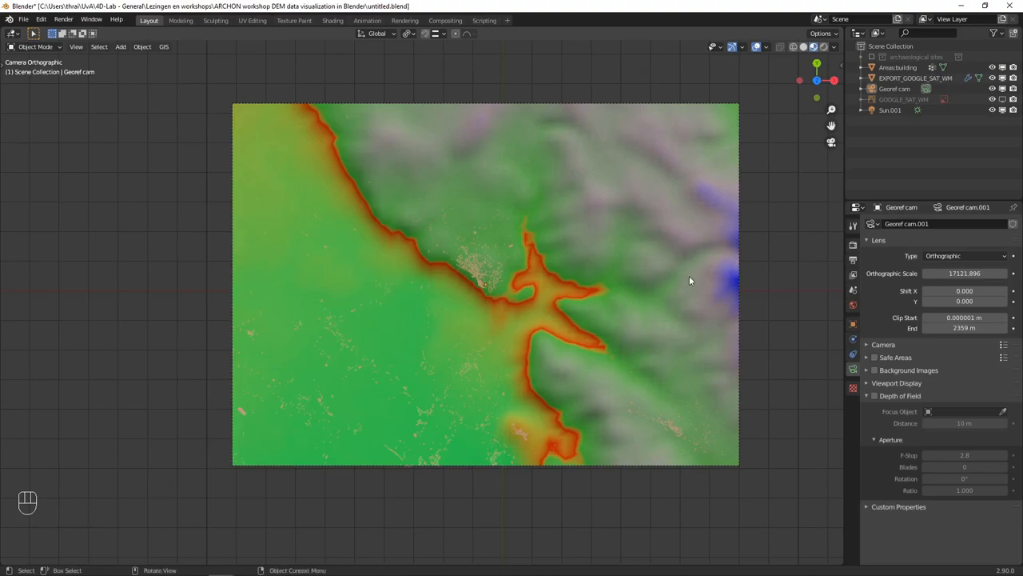
{"action": "mouse_move", "coordinate": [674, 292]}
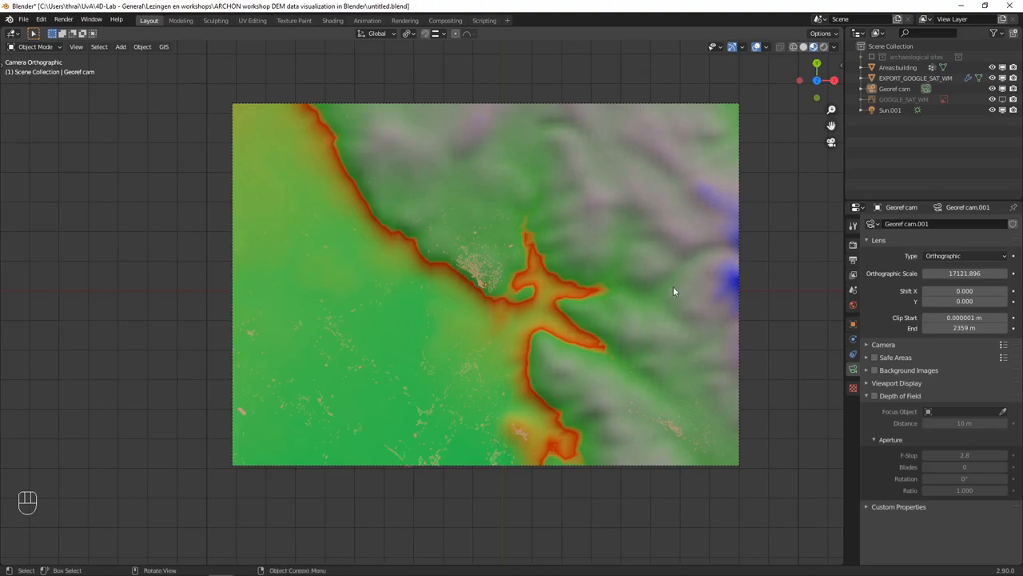
{"action": "mouse_move", "coordinate": [670, 293]}
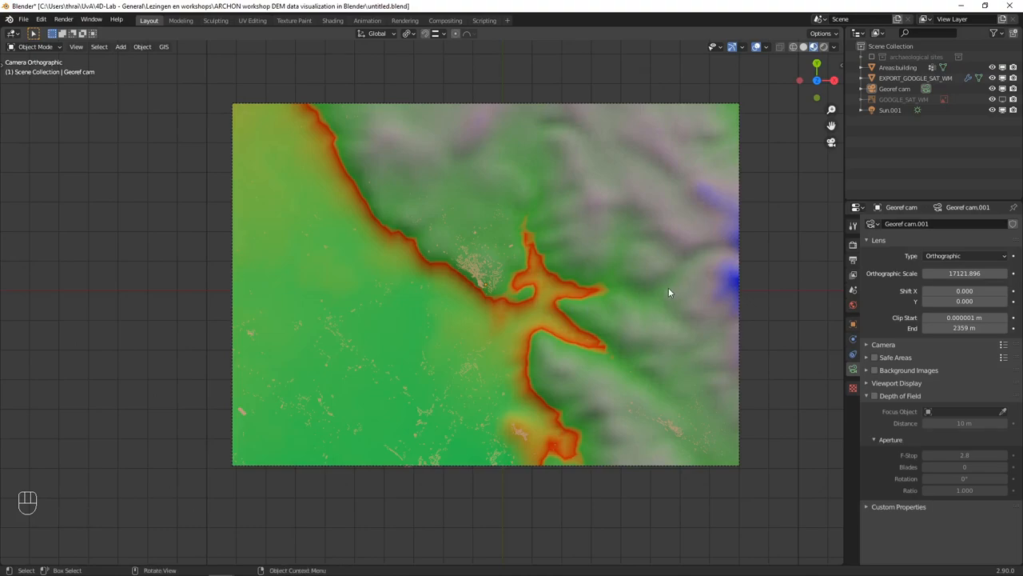
{"action": "mouse_move", "coordinate": [743, 405]}
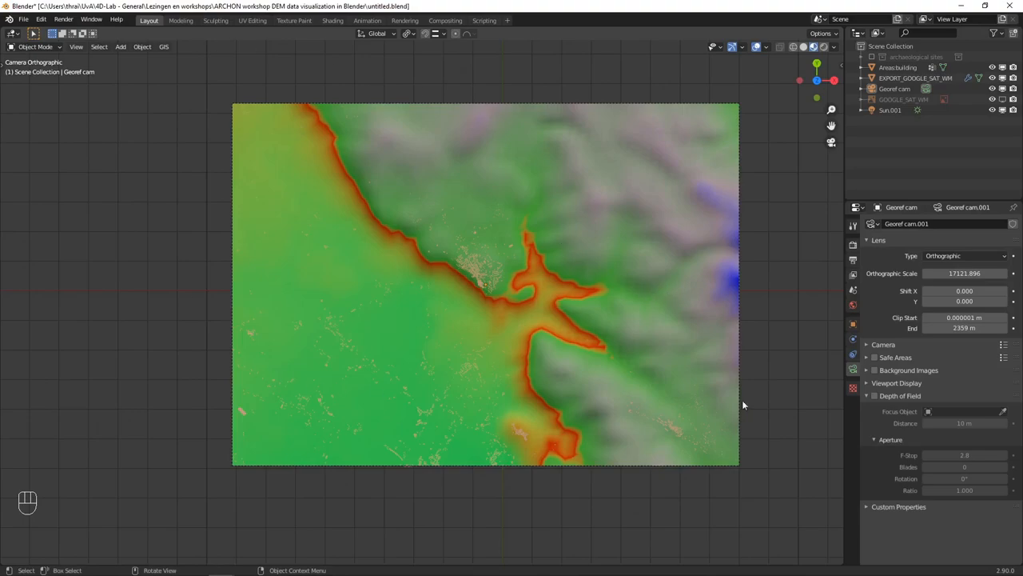
{"action": "left_click", "coordinate": [852, 245]}
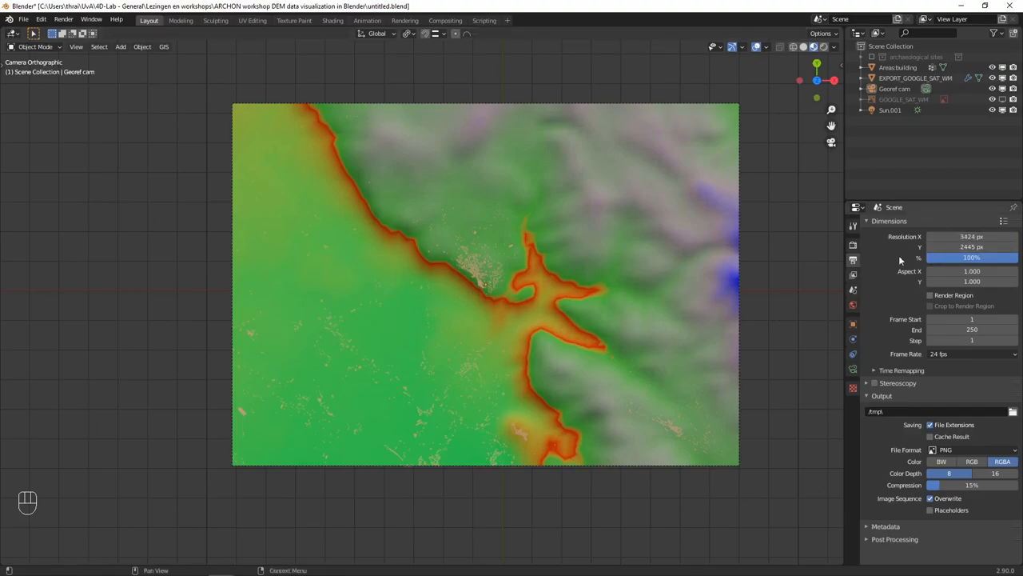
{"action": "mouse_move", "coordinate": [168, 59]}
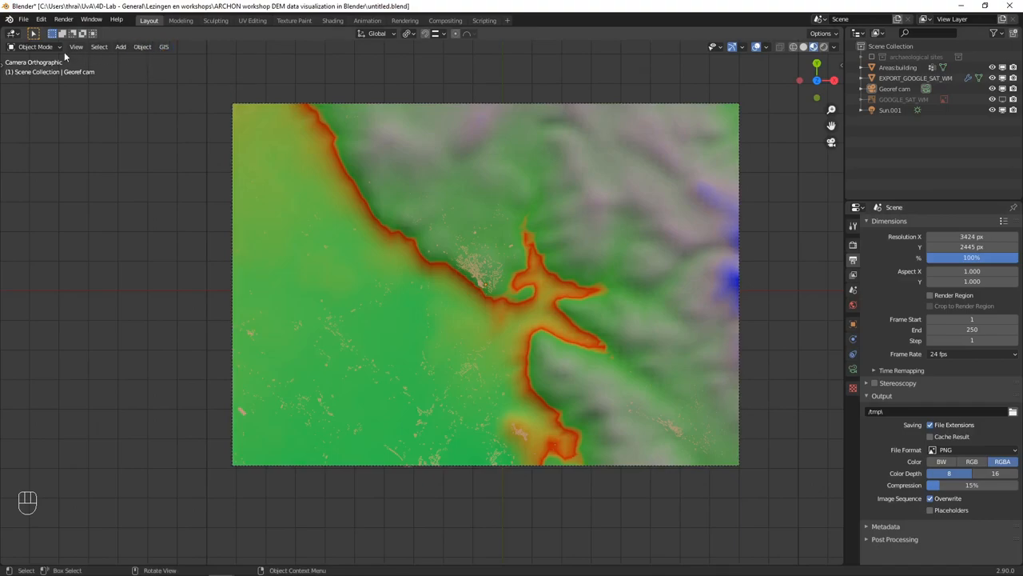
Viewport-render the Georef cam view and save the image as render2.png.
{"action": "left_click", "coordinate": [76, 46]}
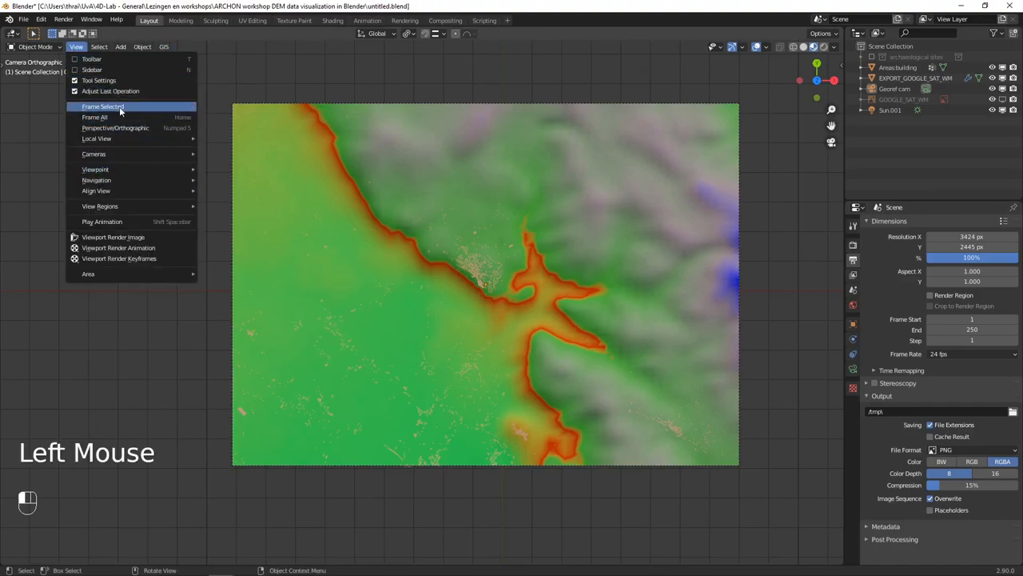
{"action": "mouse_move", "coordinate": [113, 237]}
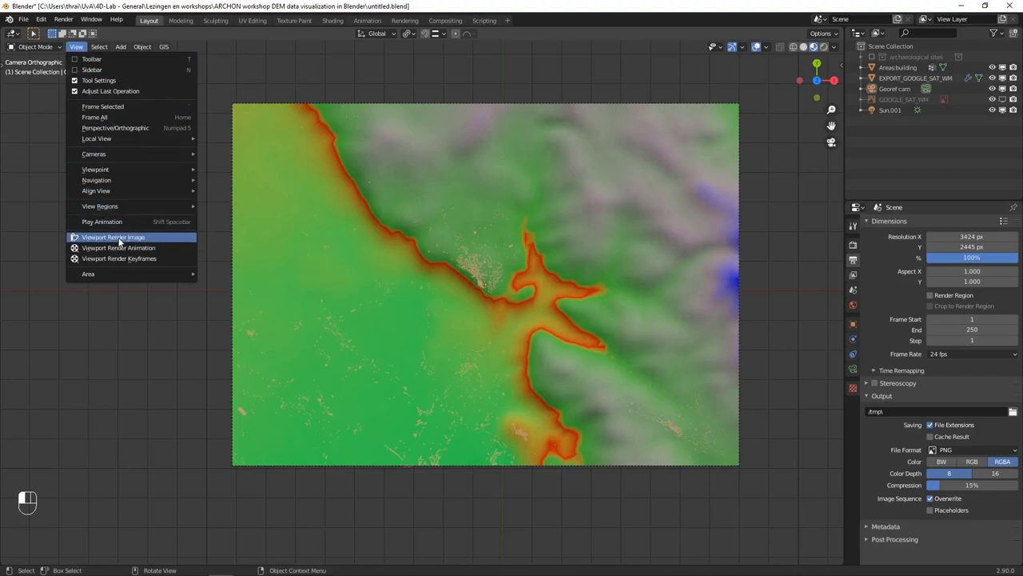
{"action": "left_click", "coordinate": [113, 237]}
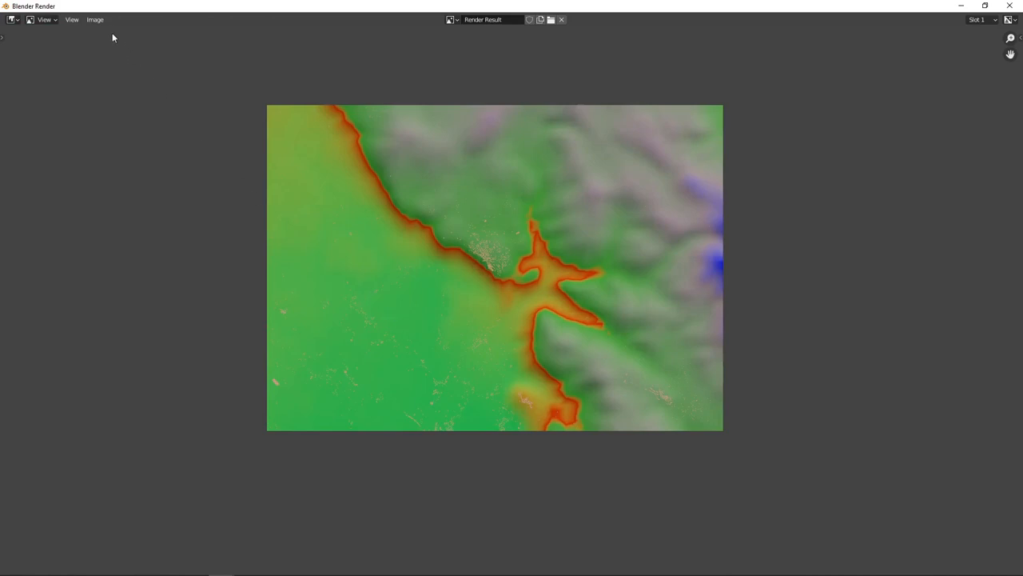
{"action": "left_click", "coordinate": [95, 20]}
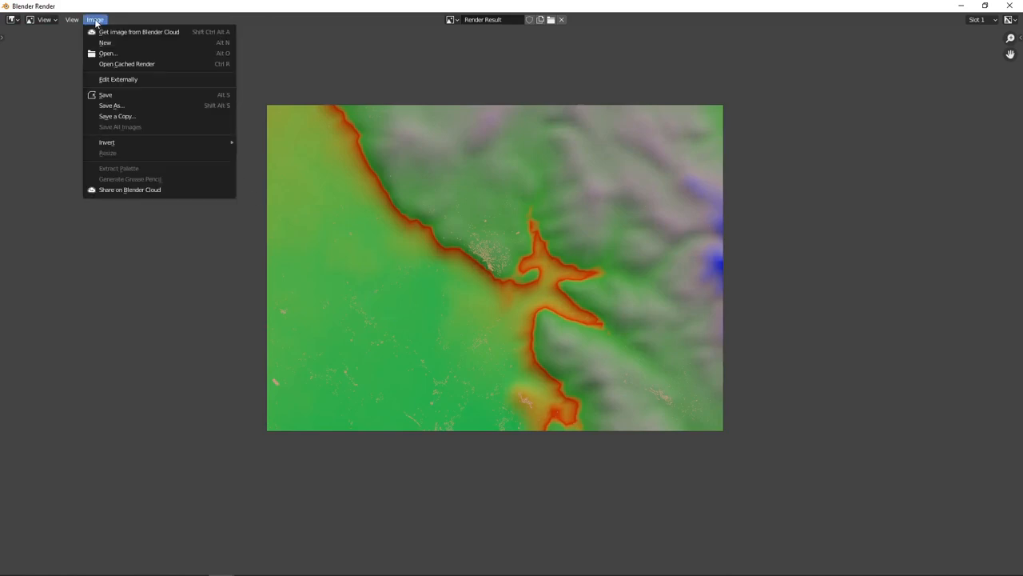
{"action": "mouse_move", "coordinate": [111, 105]}
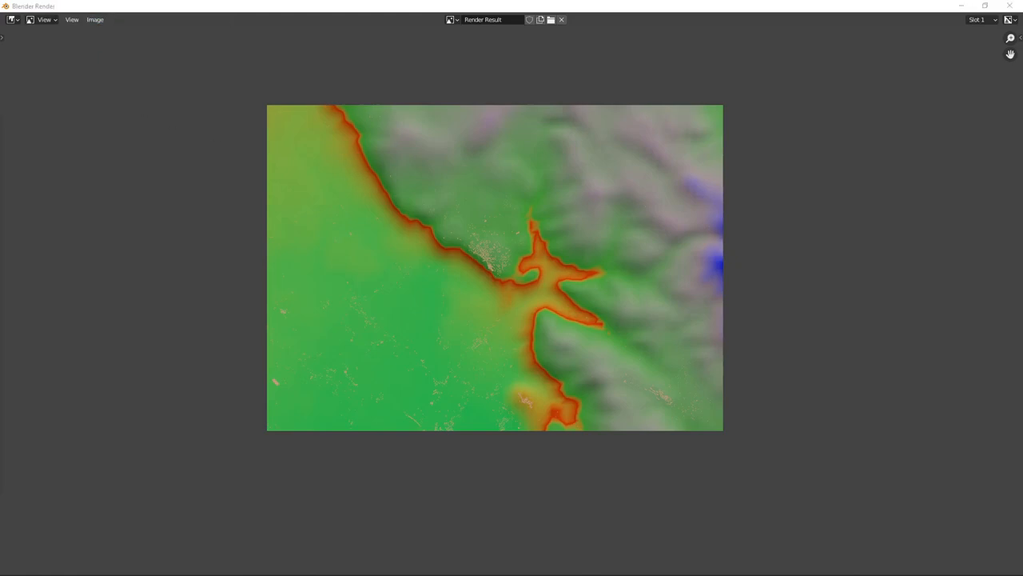
{"action": "left_click", "coordinate": [94, 19]}
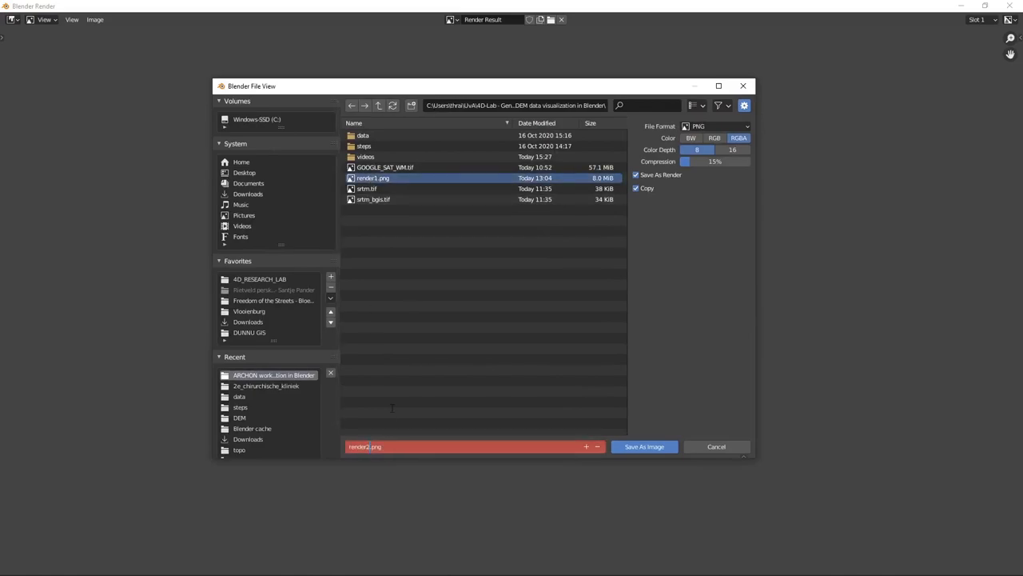
{"action": "left_click", "coordinate": [643, 446]}
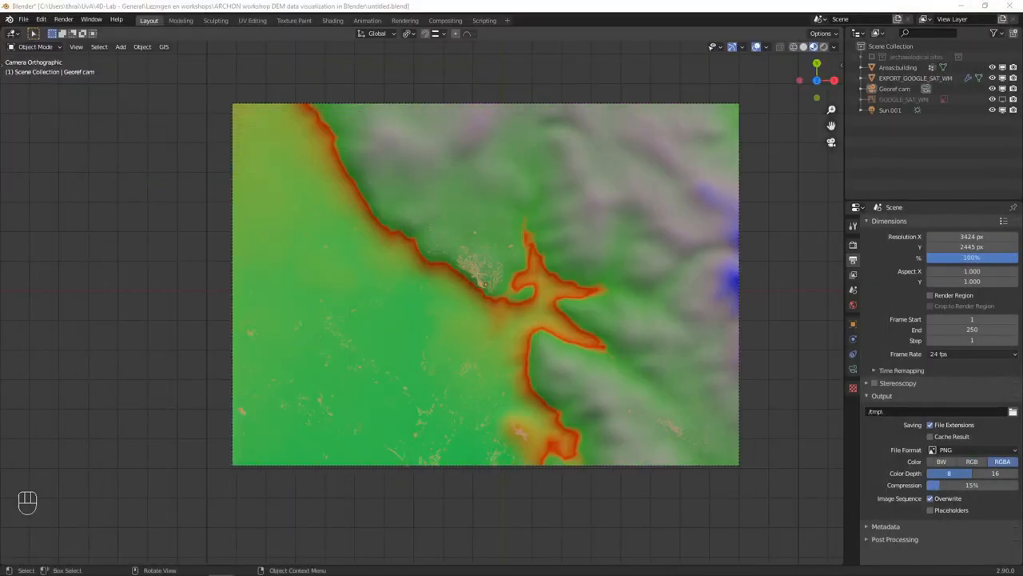
{"action": "mouse_move", "coordinate": [268, 272]}
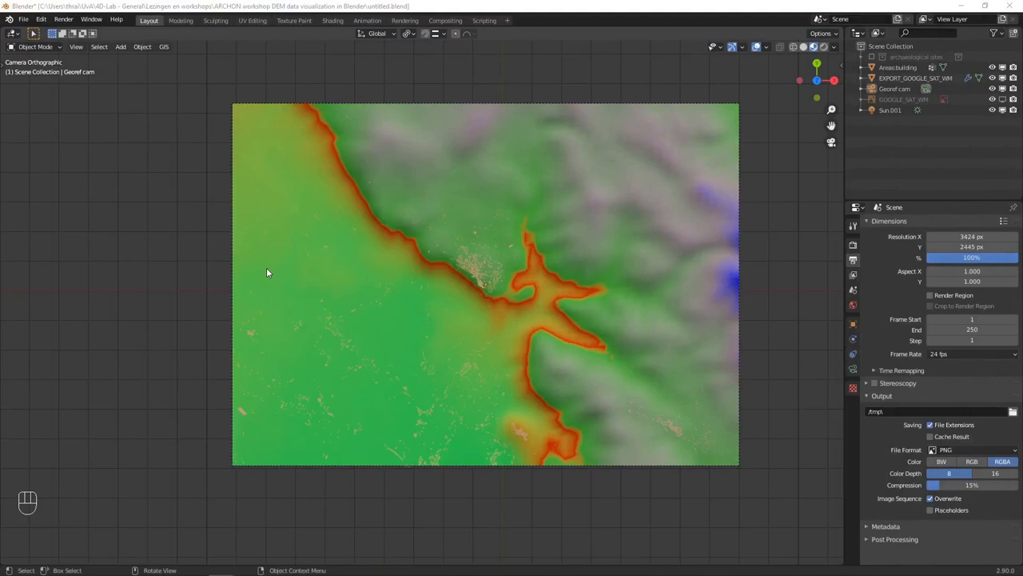
{"action": "mouse_move", "coordinate": [285, 241]}
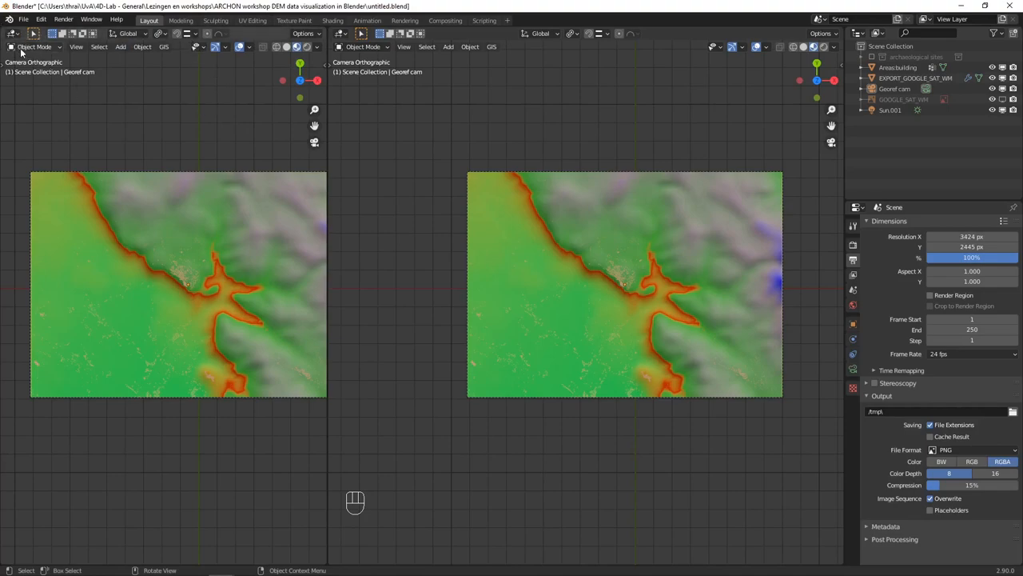
Switch the left area to a Text Editor showing Georef cam.wld.
{"action": "left_click", "coordinate": [13, 32]}
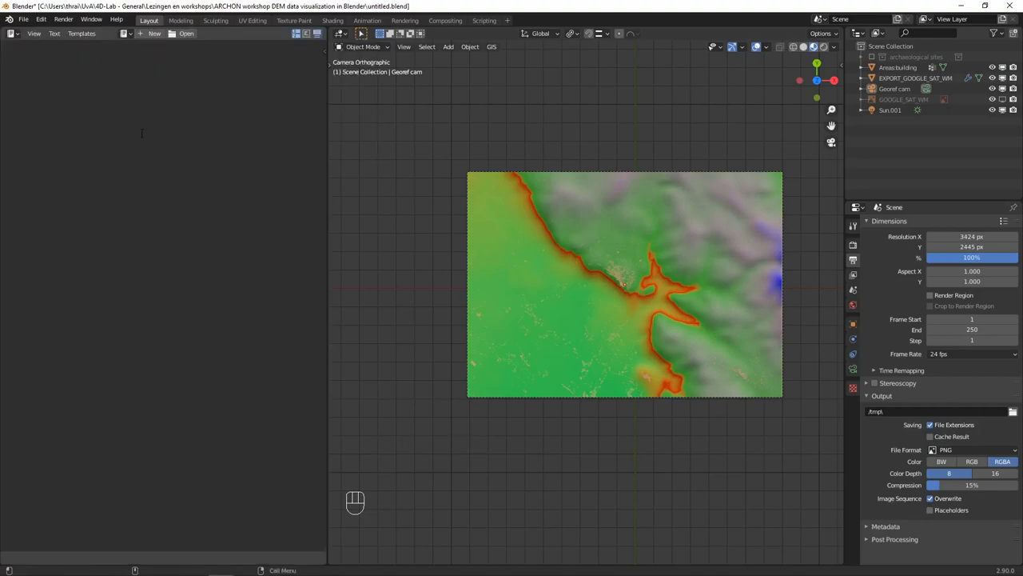
{"action": "mouse_move", "coordinate": [134, 37]}
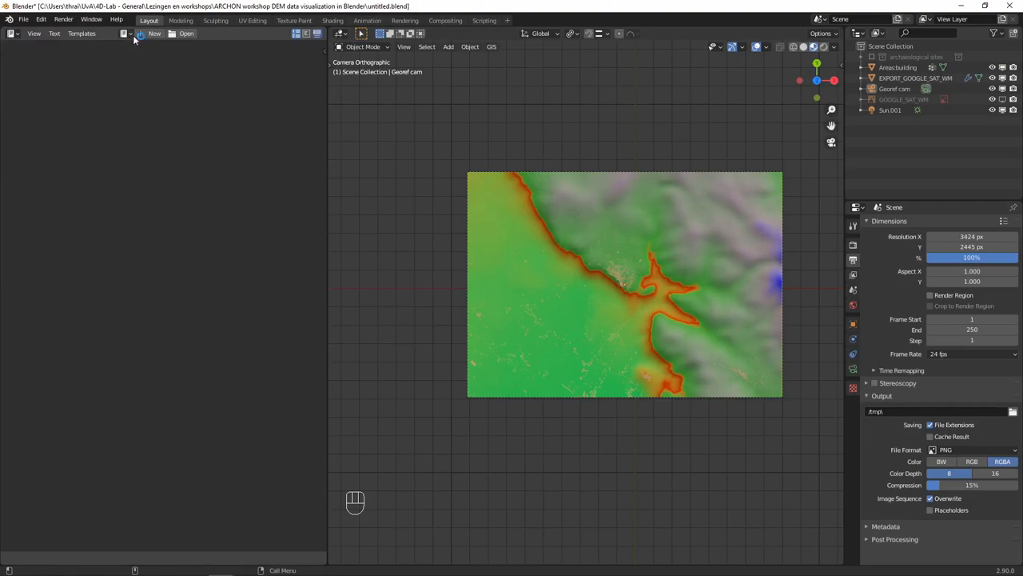
{"action": "left_click", "coordinate": [155, 33]}
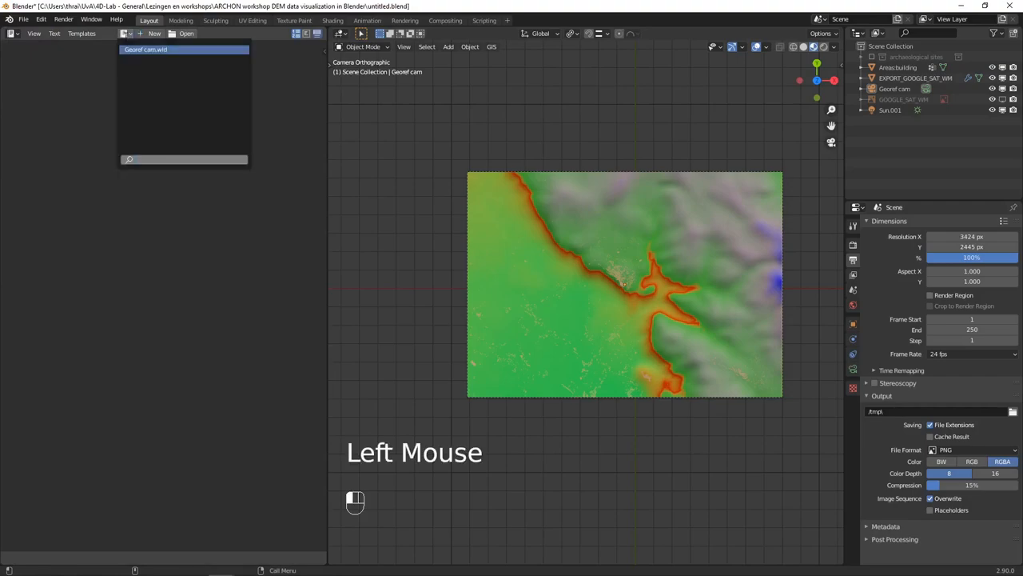
{"action": "left_click", "coordinate": [182, 49]}
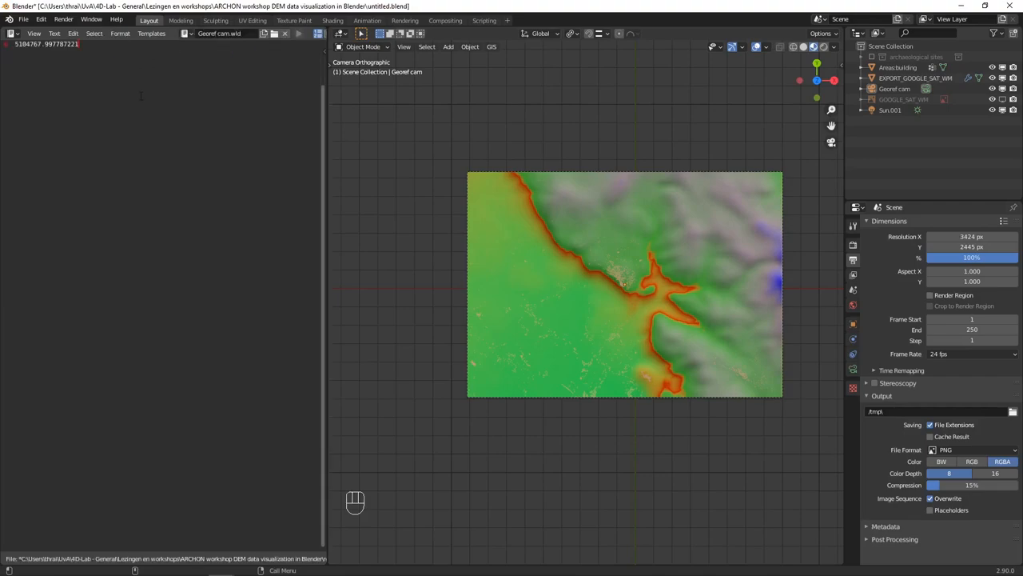
{"action": "scroll", "scroll_direction": "up", "scroll_amount": 3}
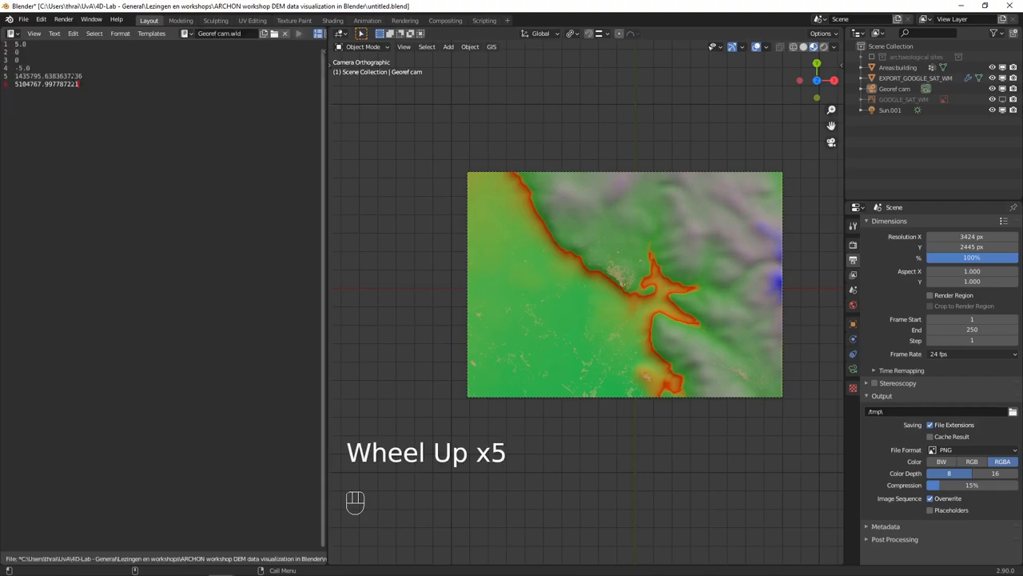
{"action": "scroll", "scroll_direction": "up", "scroll_amount": 3}
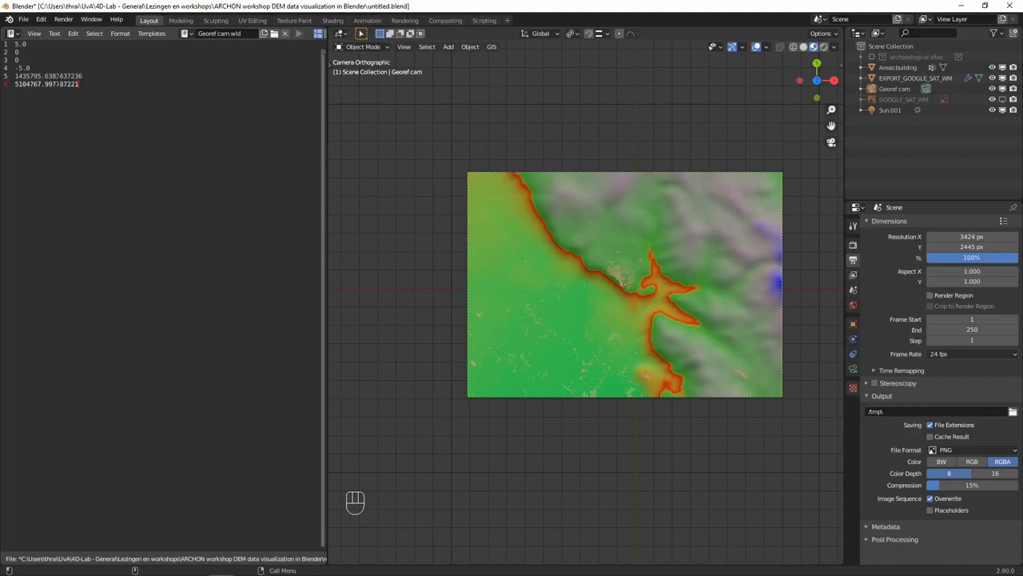
{"action": "mouse_move", "coordinate": [610, 207]}
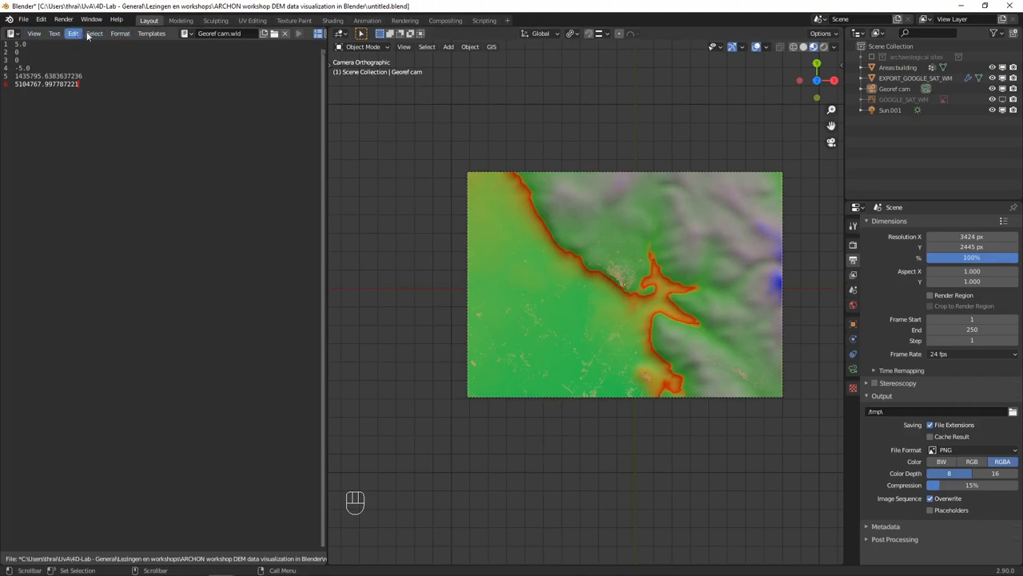
{"action": "mouse_move", "coordinate": [95, 34]}
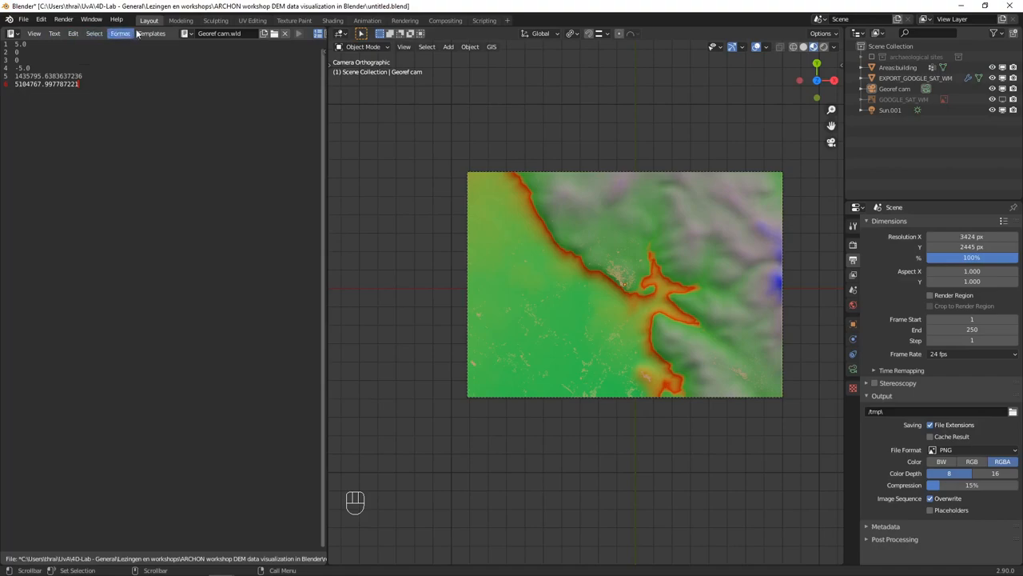
Save the Georef cam world file text as render2.wld.
{"action": "left_click", "coordinate": [55, 34]}
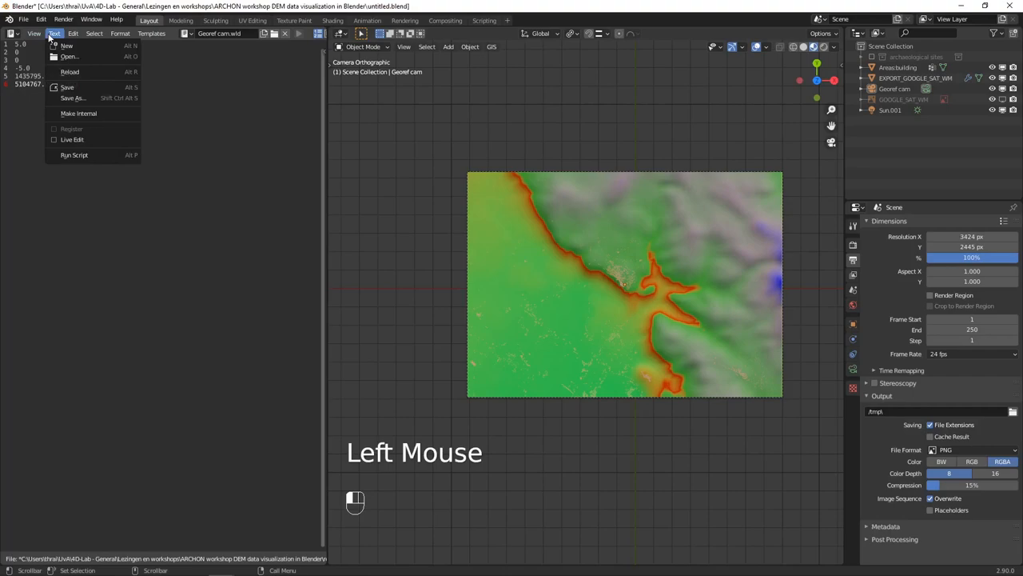
{"action": "left_click", "coordinate": [54, 33]}
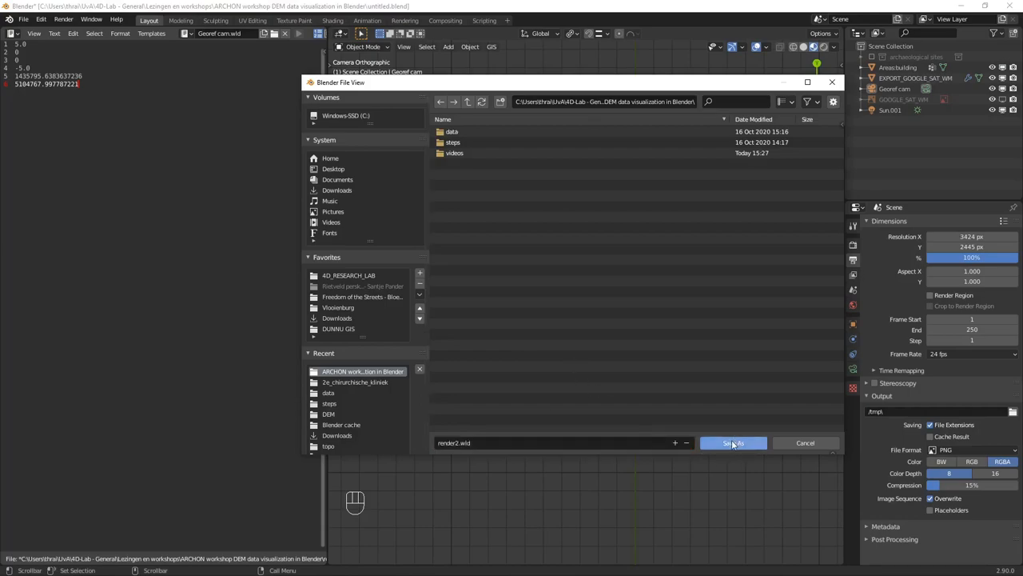
{"action": "mouse_move", "coordinate": [733, 442]}
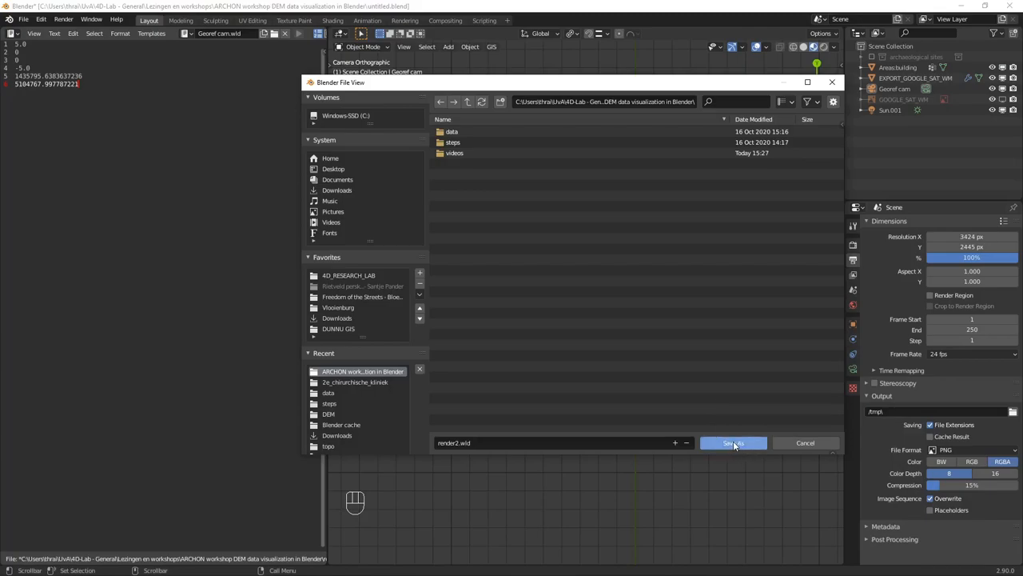
{"action": "left_click", "coordinate": [732, 443]}
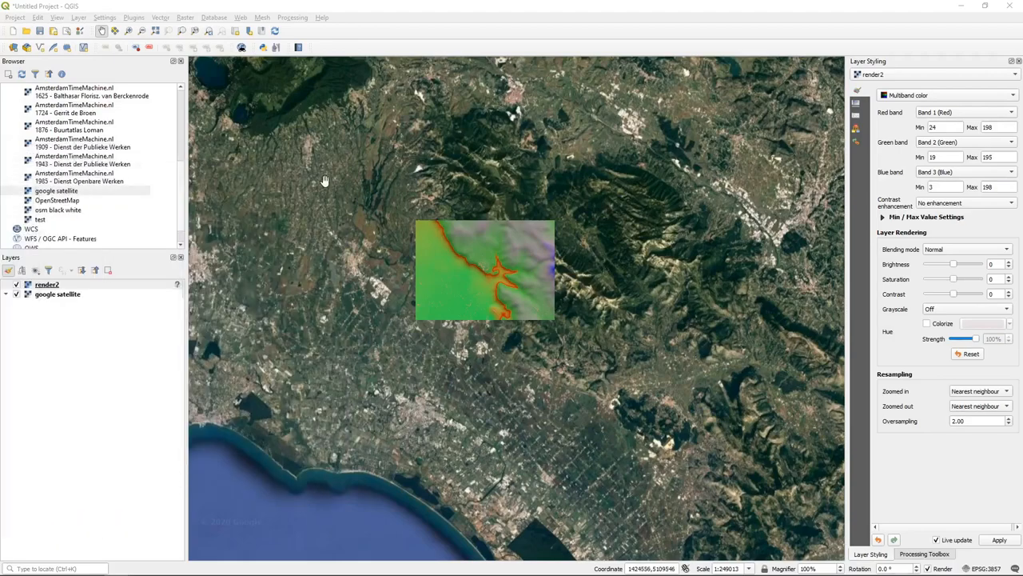
{"action": "mouse_move", "coordinate": [498, 274]}
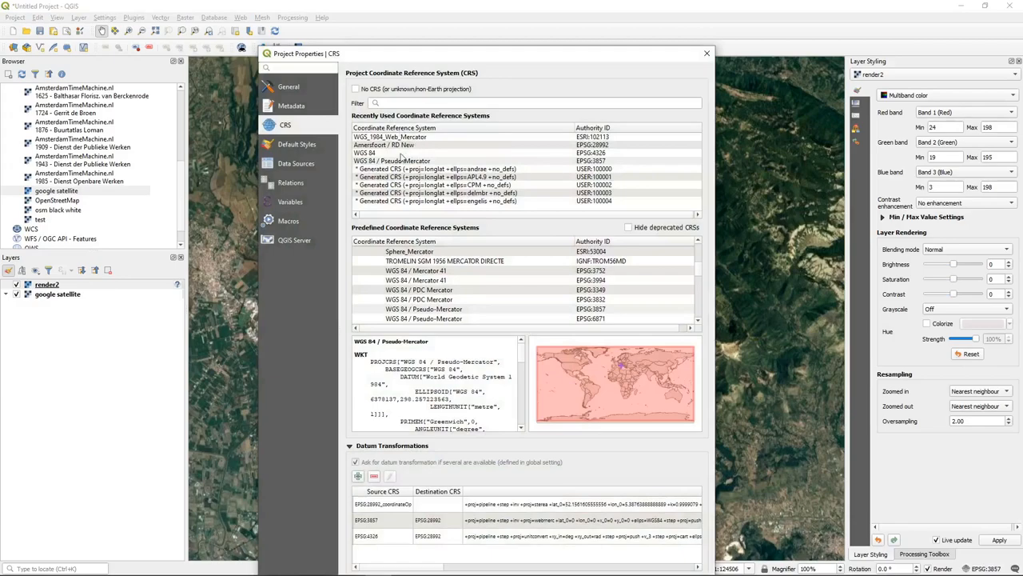
Choose WGS_1984_Web_Mercator as the QGIS project CRS and confirm.
{"action": "left_click", "coordinate": [391, 135]}
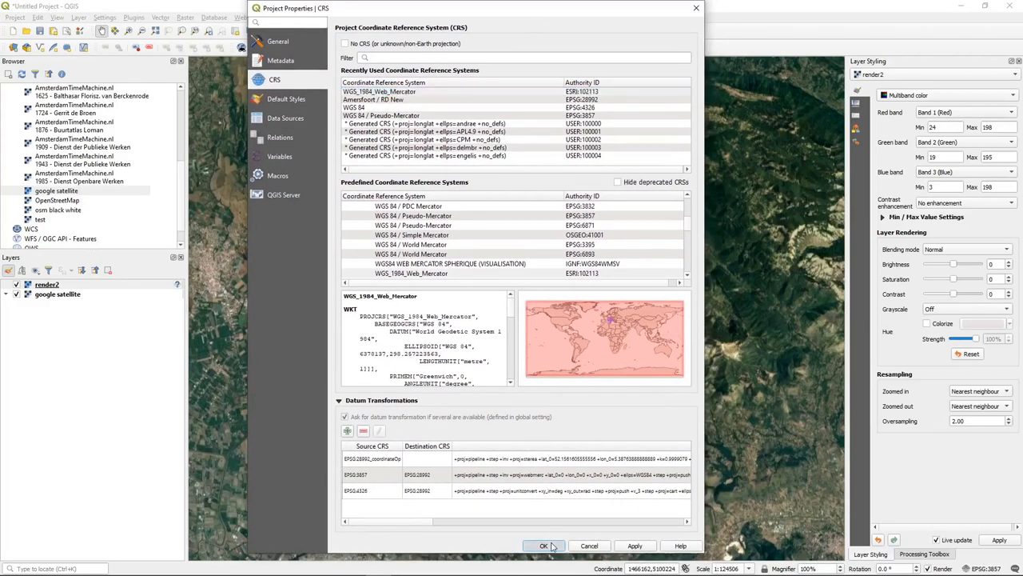
{"action": "left_click", "coordinate": [544, 545]}
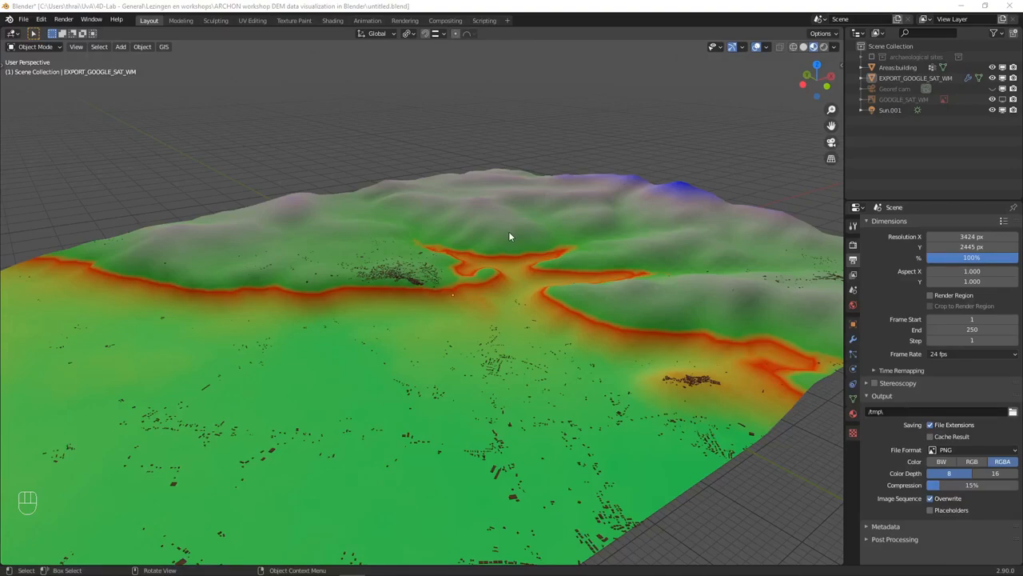
{"action": "mouse_move", "coordinate": [464, 214]}
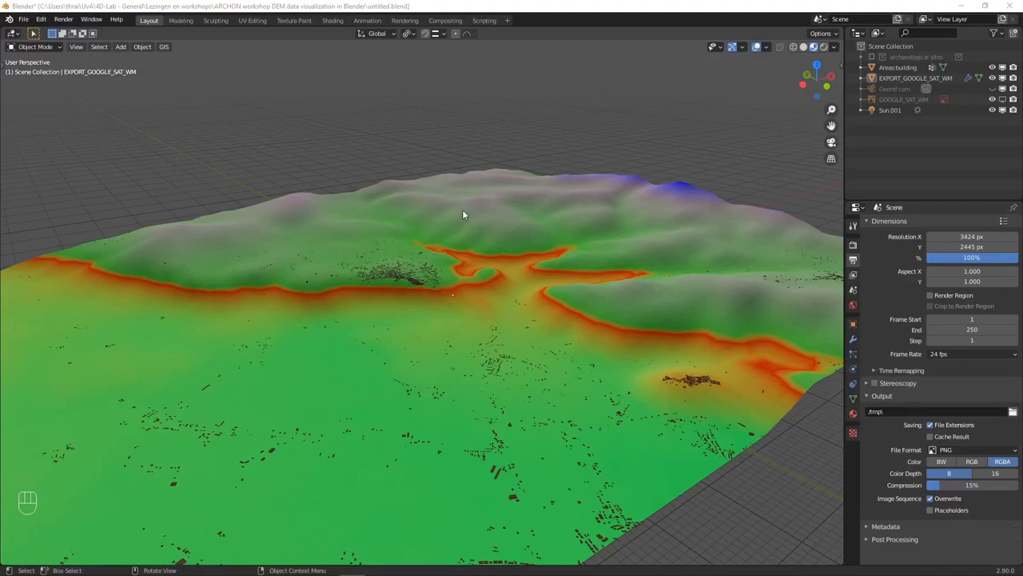
{"action": "mouse_move", "coordinate": [500, 243]}
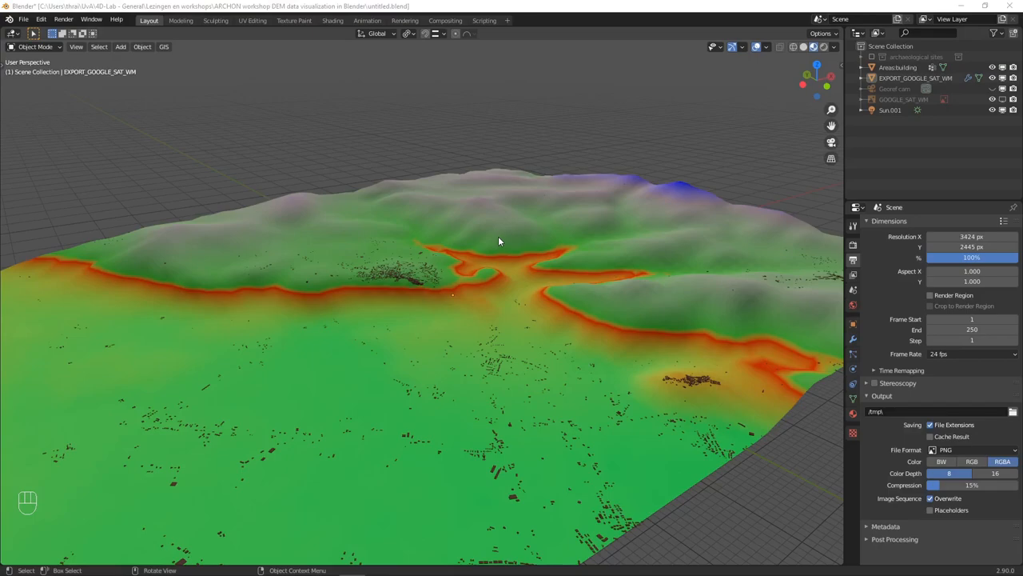
{"action": "mouse_move", "coordinate": [504, 233]}
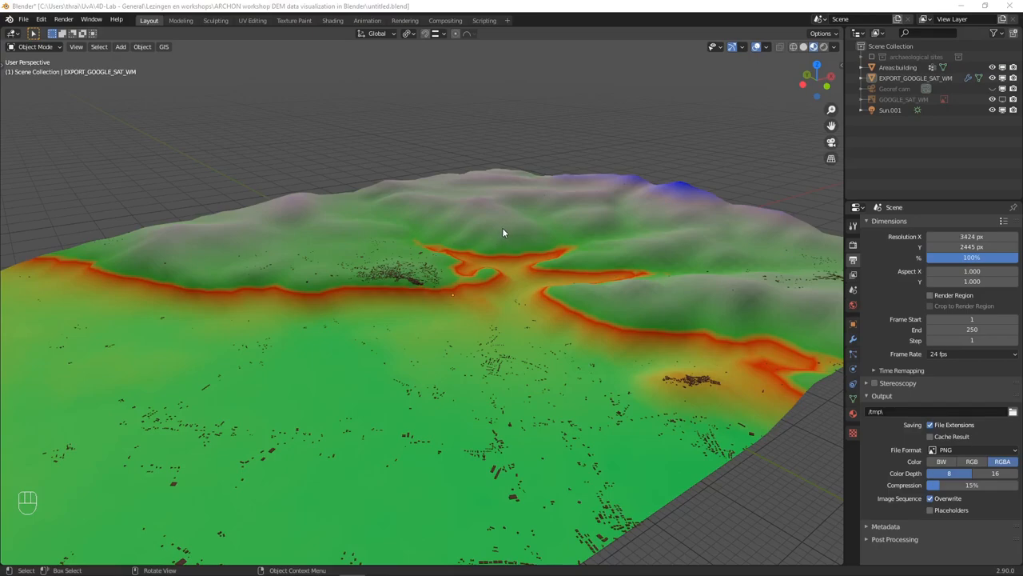
{"action": "mouse_move", "coordinate": [445, 226]}
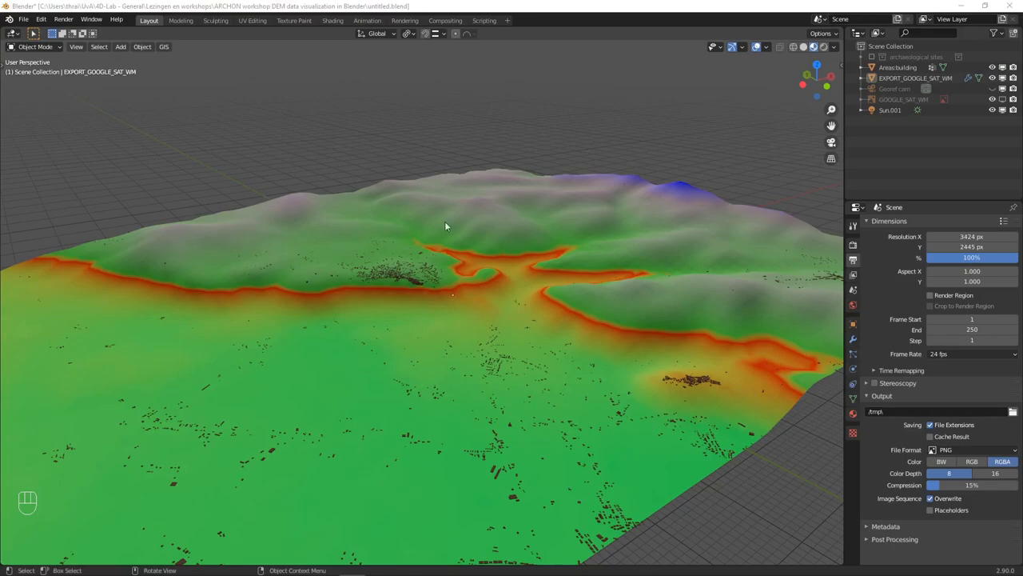
{"action": "mouse_move", "coordinate": [483, 254]}
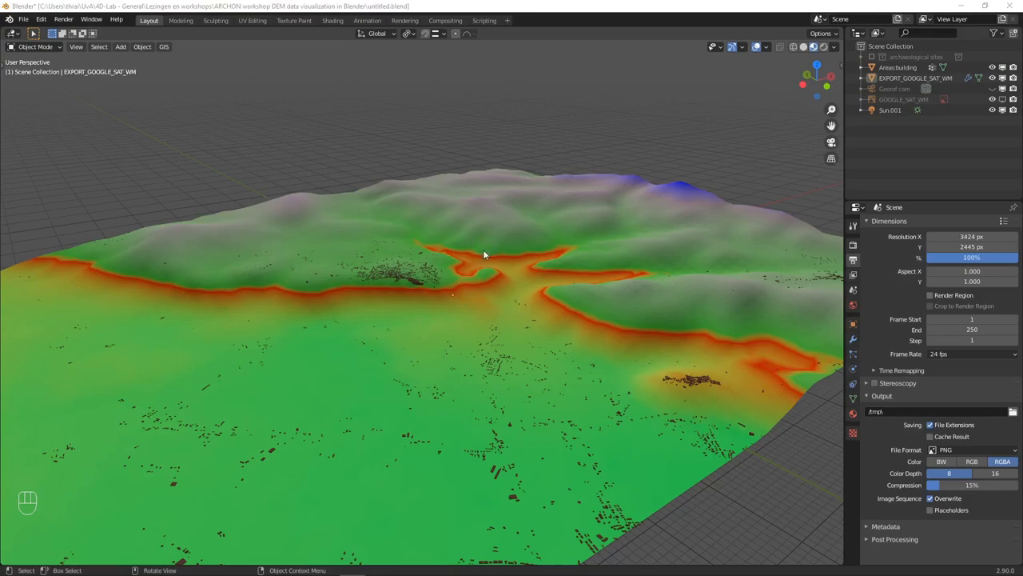
{"action": "mouse_move", "coordinate": [599, 322]}
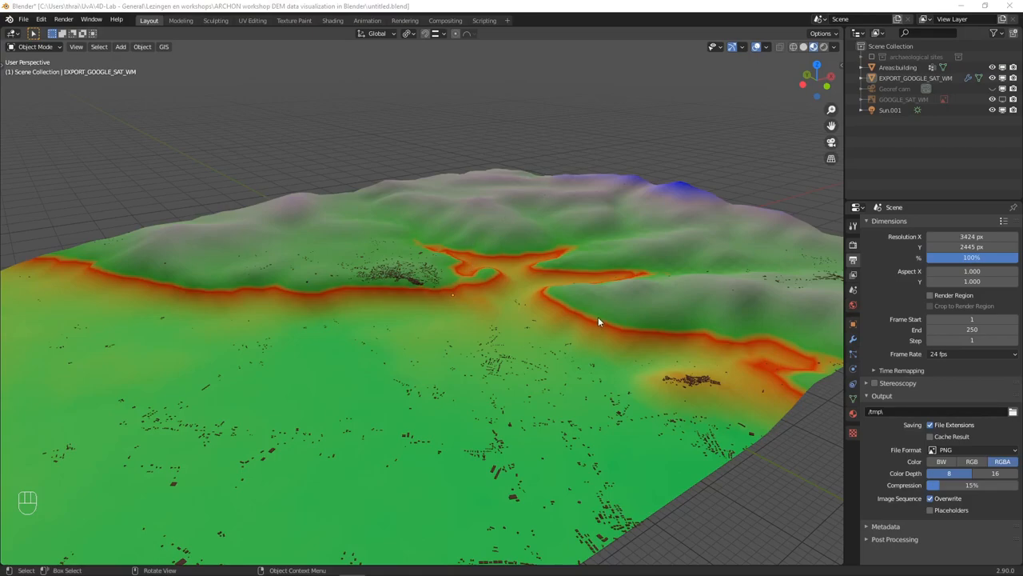
{"action": "mouse_move", "coordinate": [568, 292]}
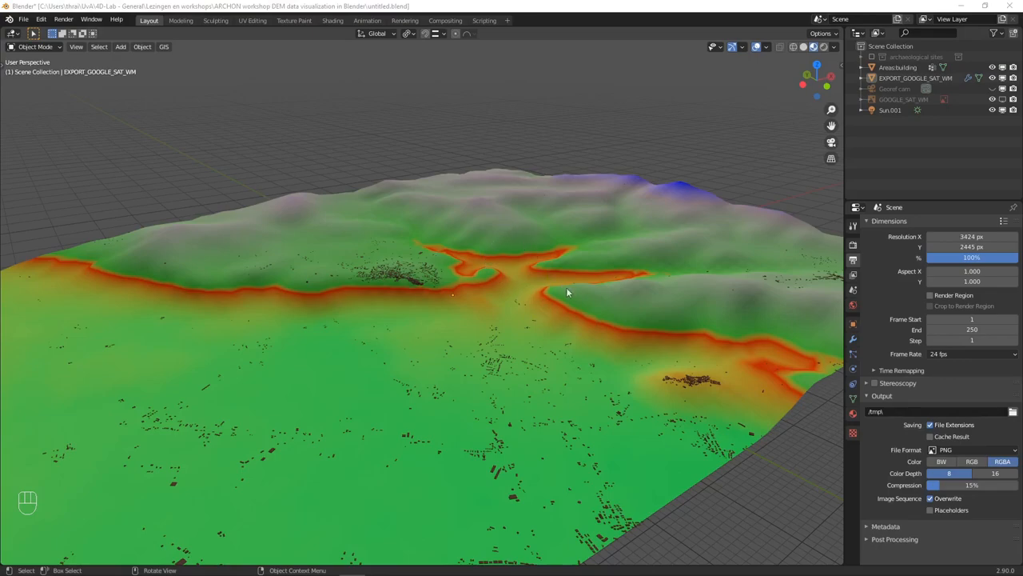
{"action": "mouse_move", "coordinate": [626, 188]}
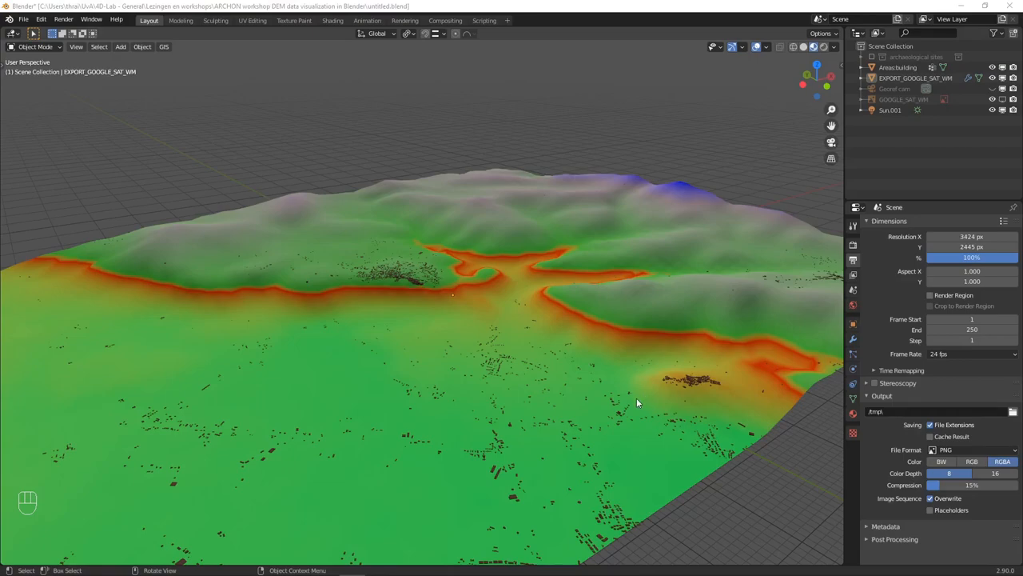
{"action": "mouse_move", "coordinate": [527, 296]}
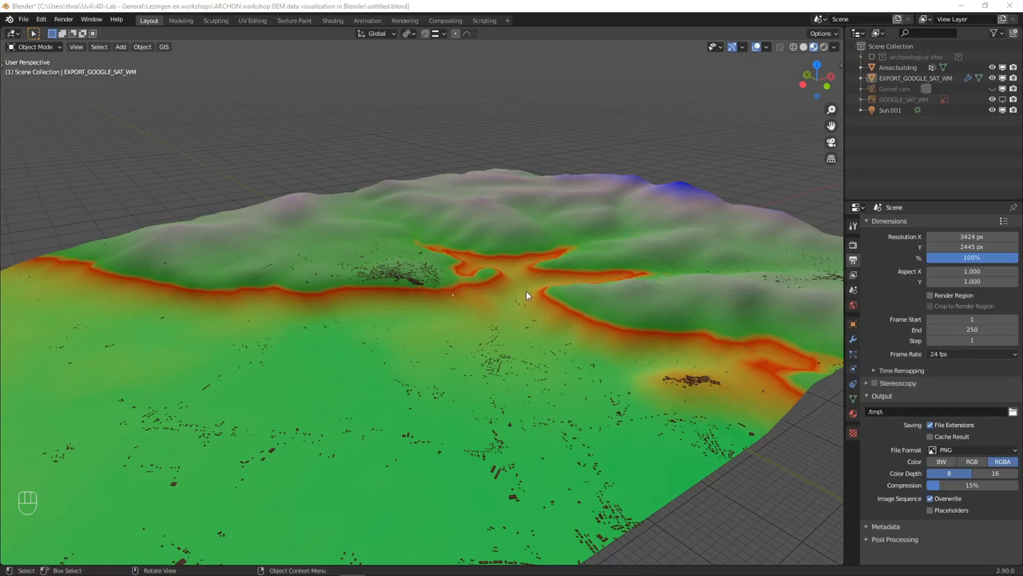
{"action": "mouse_move", "coordinate": [594, 296]}
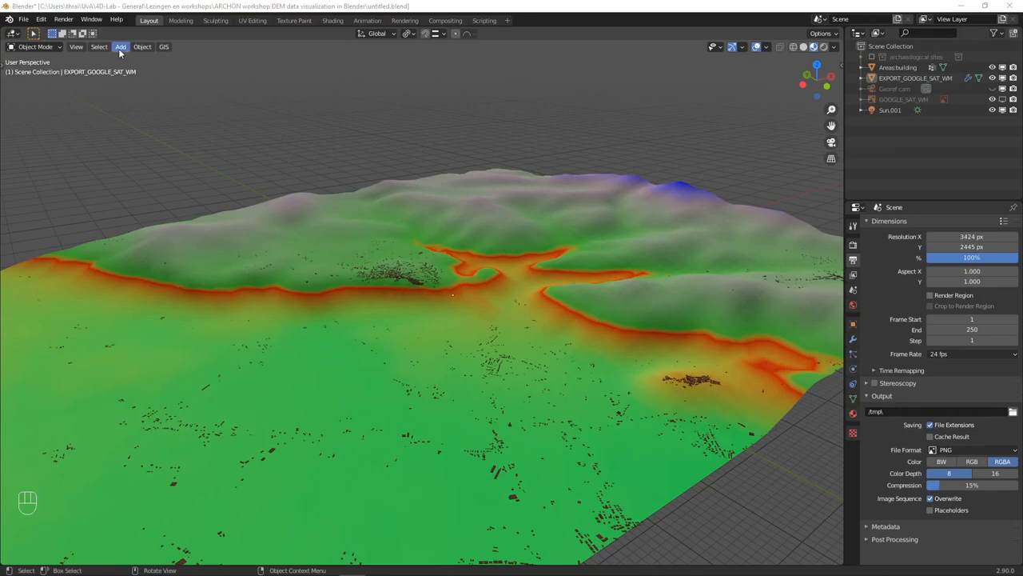
Show the terrain's Height_EXPORT_GOOGLE_SAT_WM material settings in Blender.
{"action": "left_click", "coordinate": [76, 46]}
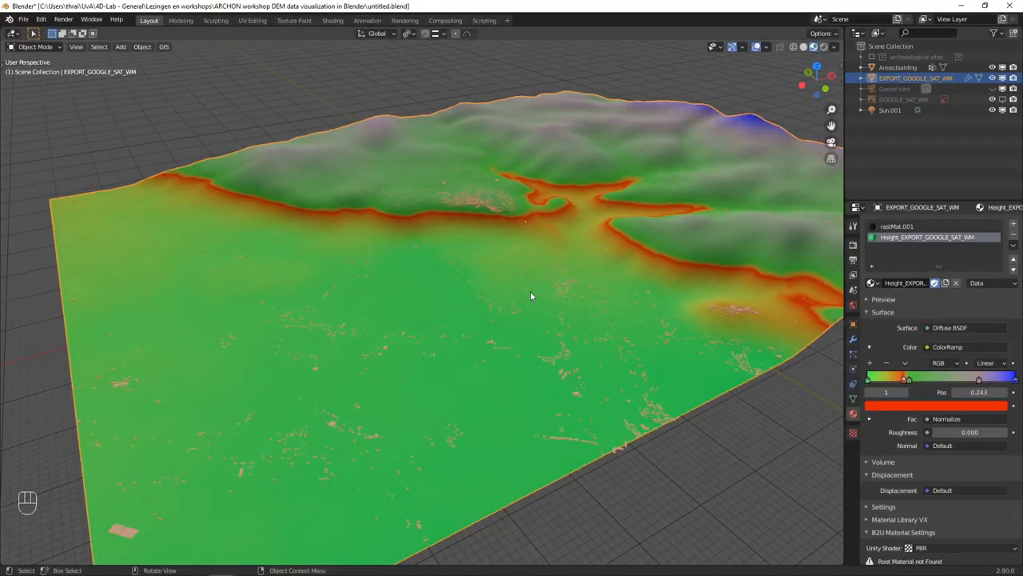
{"action": "mouse_move", "coordinate": [540, 282]}
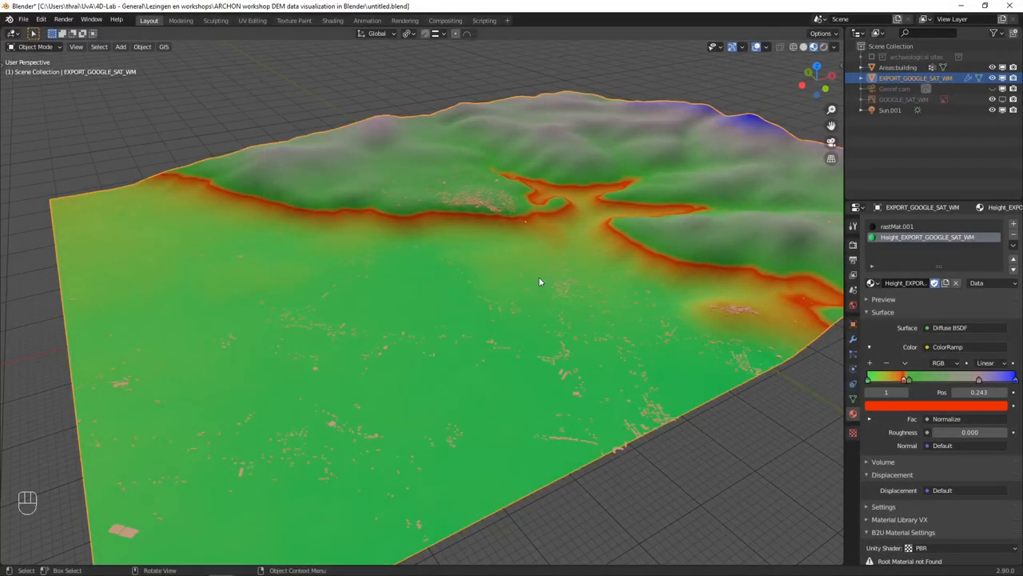
{"action": "mouse_move", "coordinate": [718, 174]}
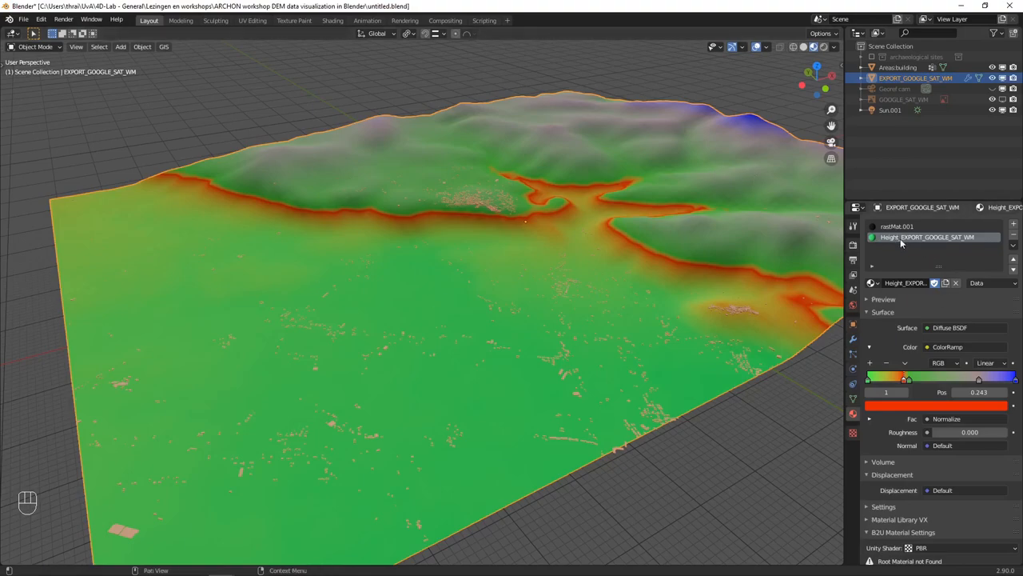
{"action": "mouse_move", "coordinate": [571, 327]}
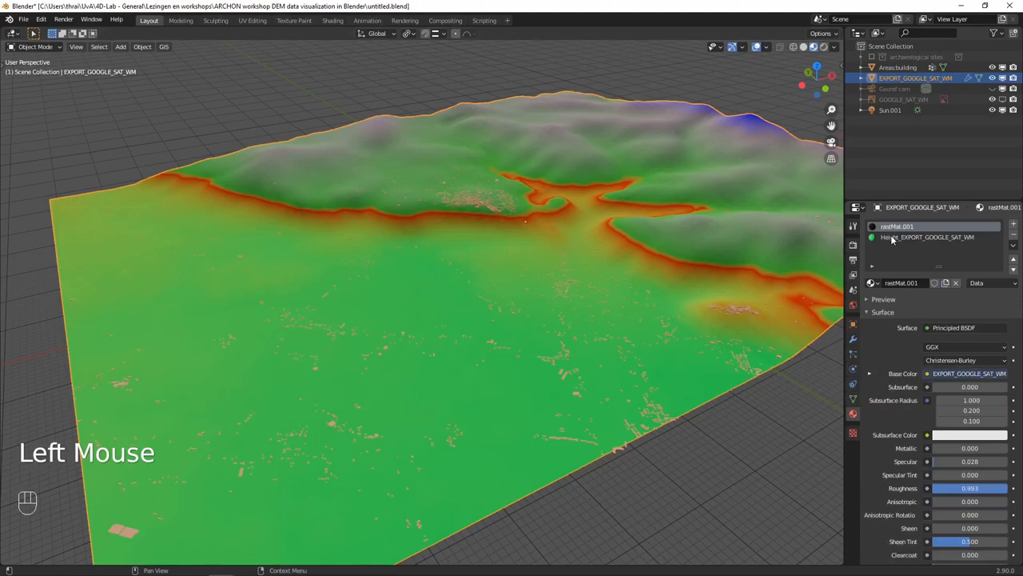
Compare the rastMat.001 and Height material slots, then open the Browse Material list.
{"action": "double_click", "coordinate": [927, 237]}
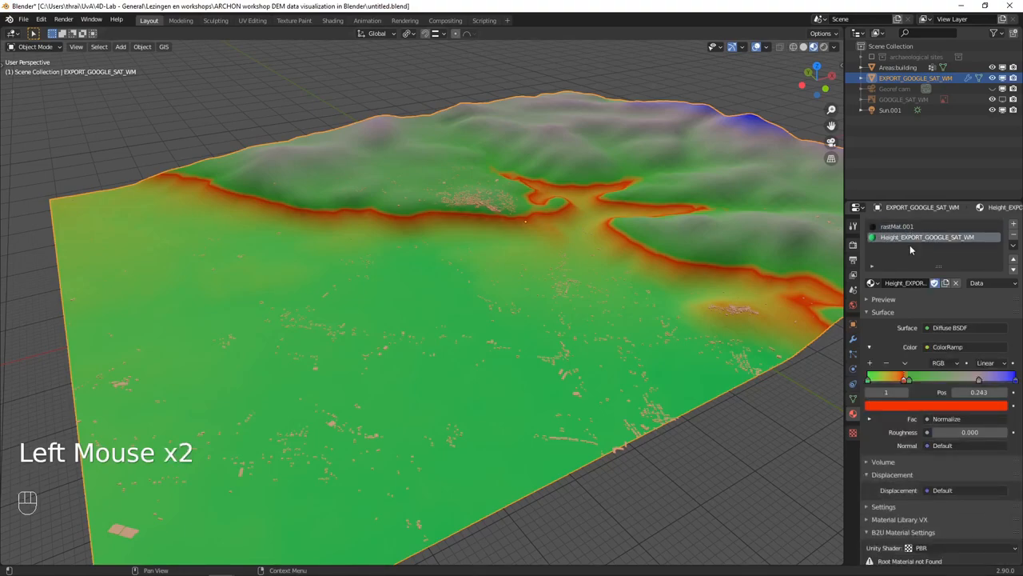
{"action": "double_click", "coordinate": [928, 236]}
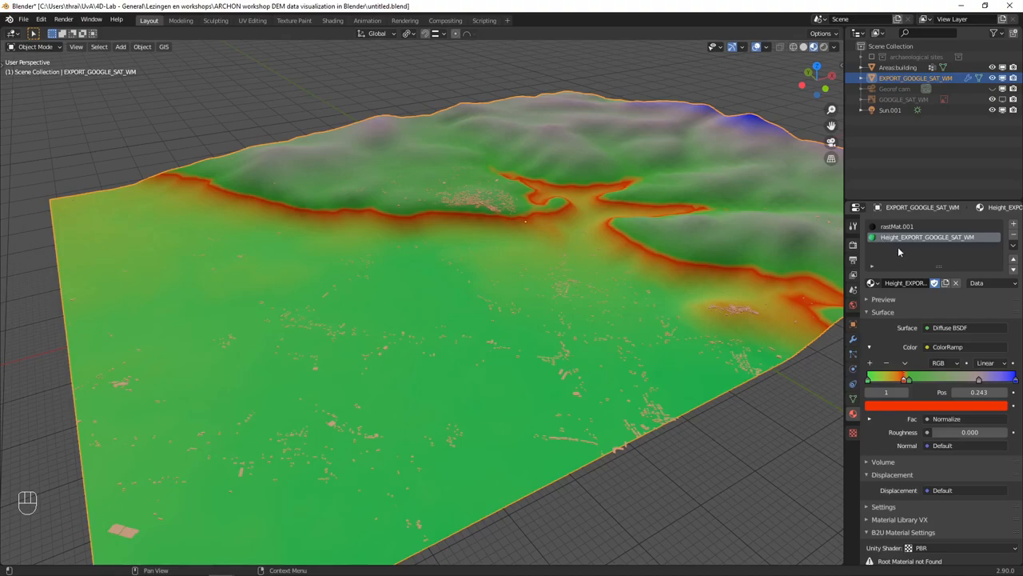
{"action": "mouse_move", "coordinate": [881, 265]}
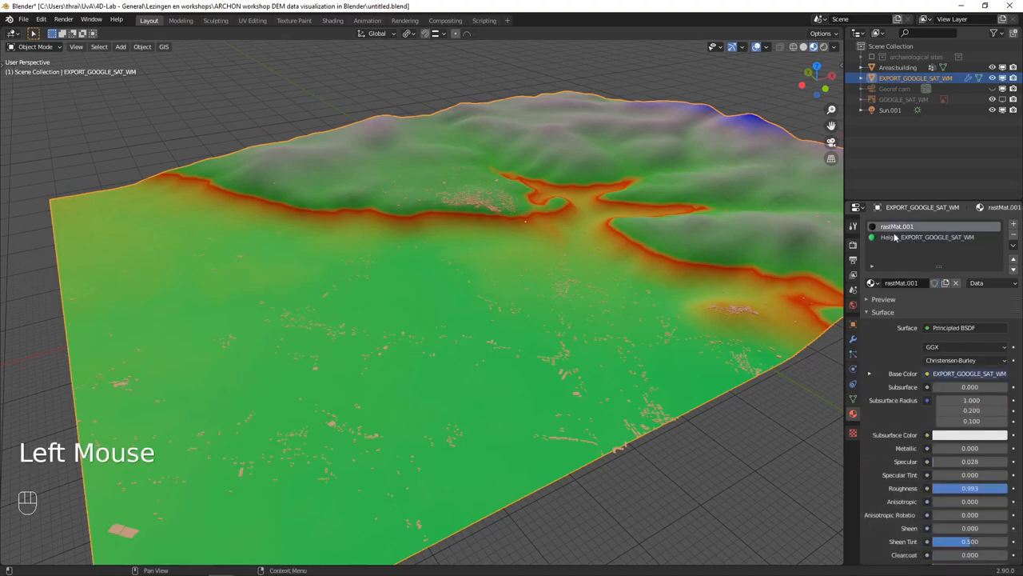
{"action": "left_click", "coordinate": [927, 237]}
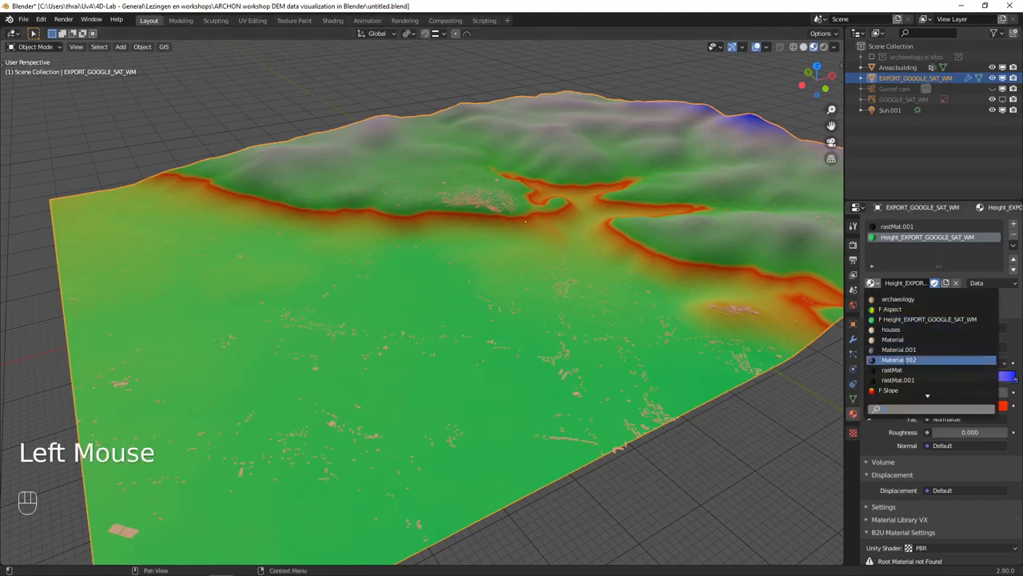
{"action": "left_click", "coordinate": [904, 390]}
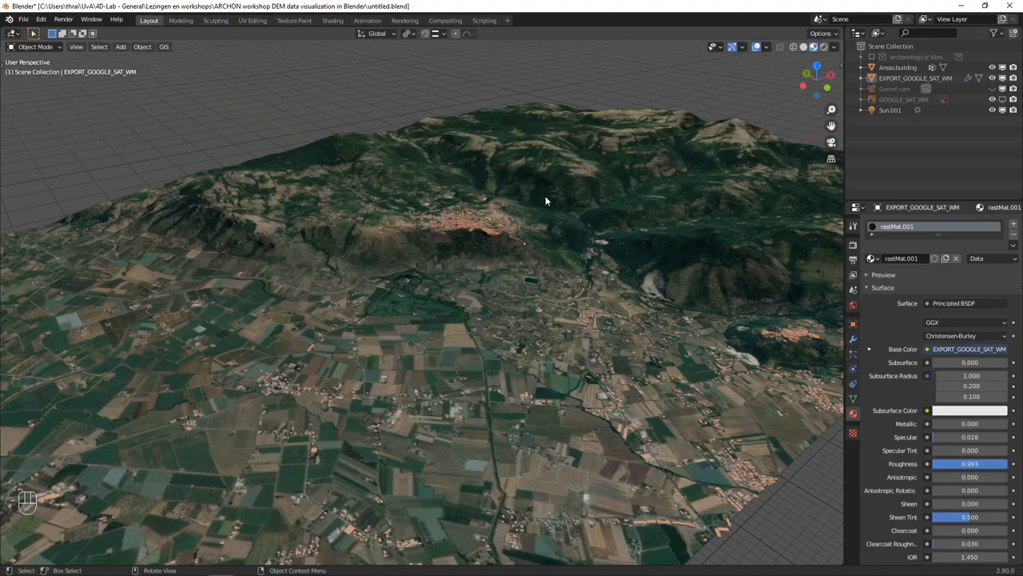
{"action": "mouse_move", "coordinate": [548, 204]}
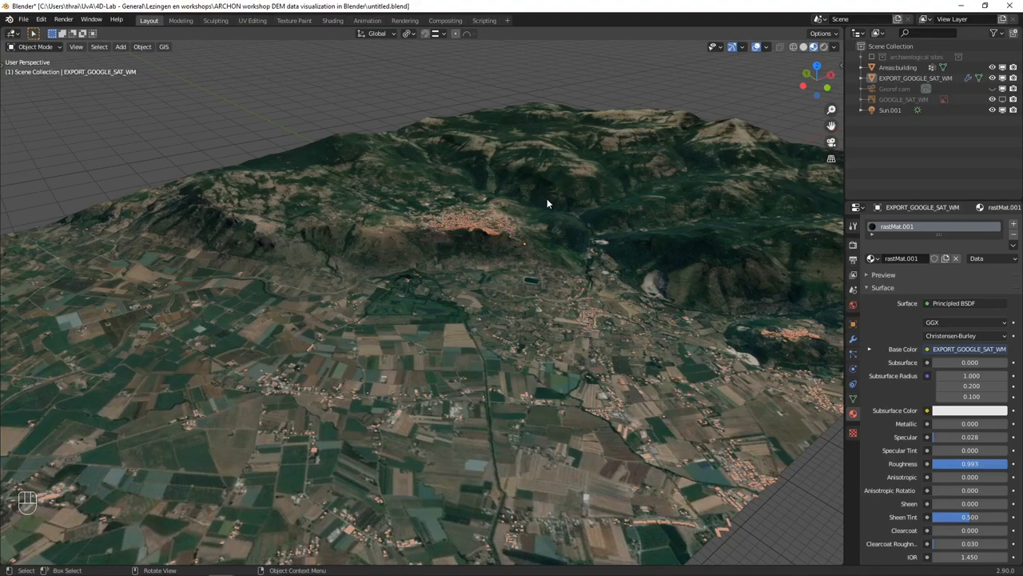
{"action": "mouse_move", "coordinate": [631, 242]}
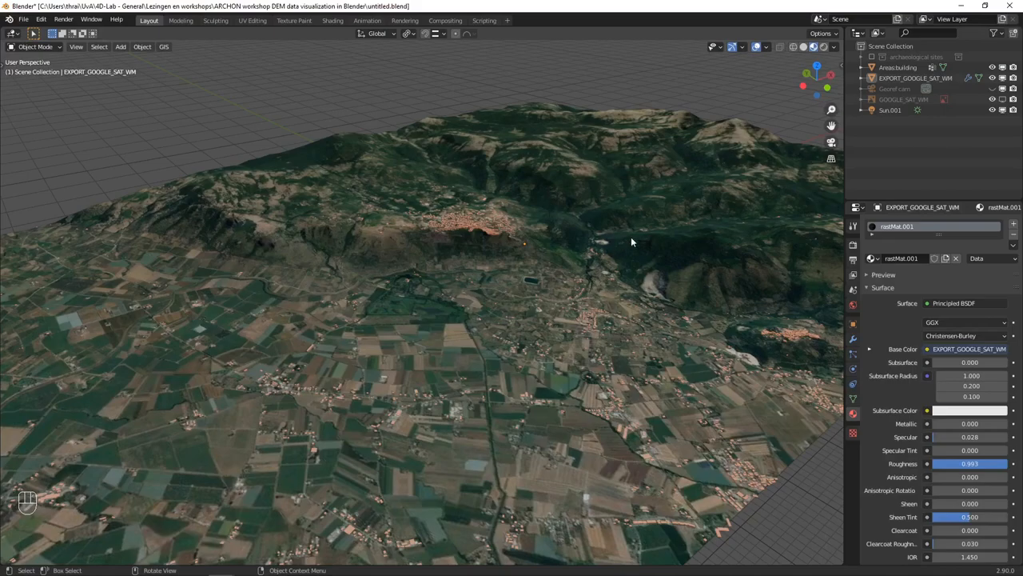